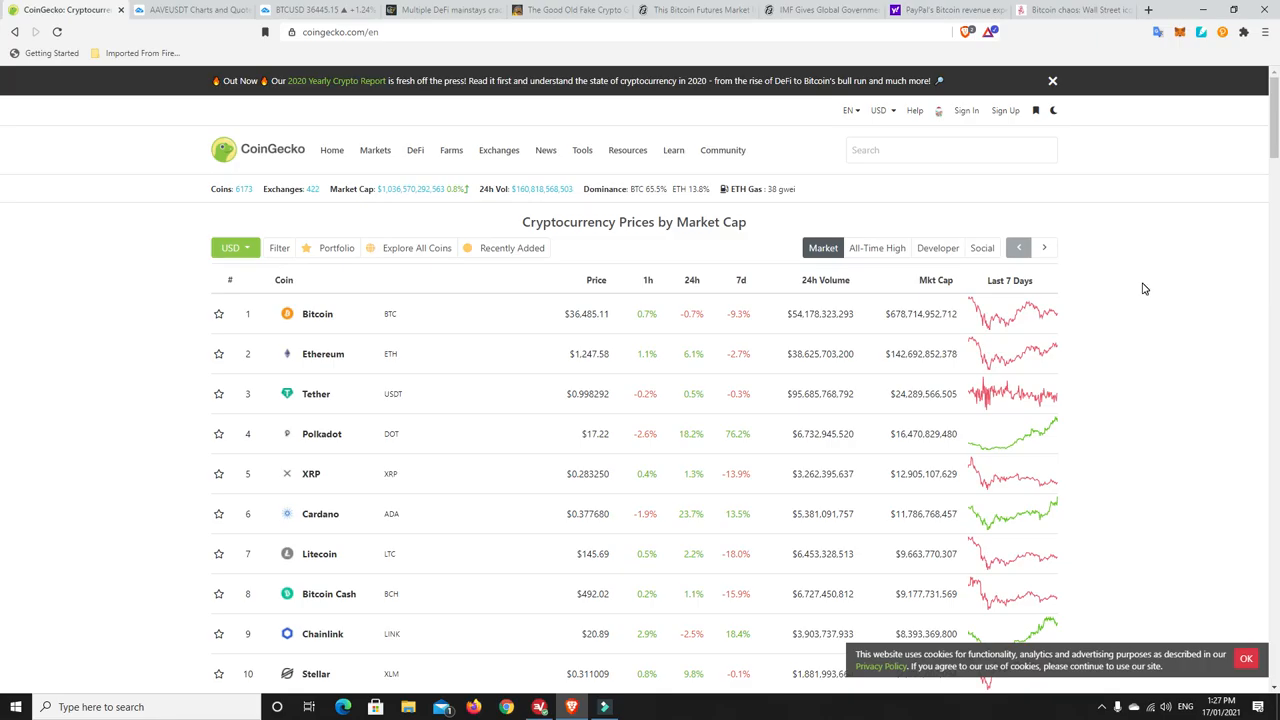
{"action": "mouse_move", "coordinate": [604, 204]}
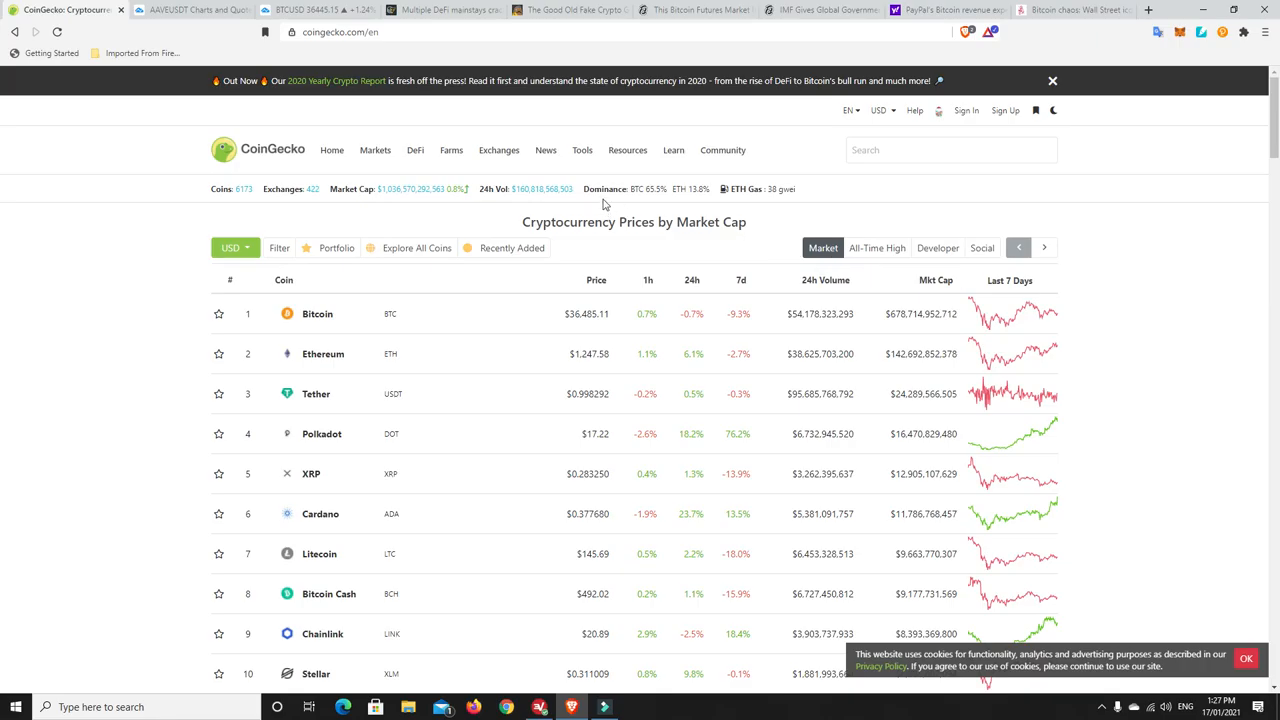
{"action": "mouse_move", "coordinate": [668, 204]}
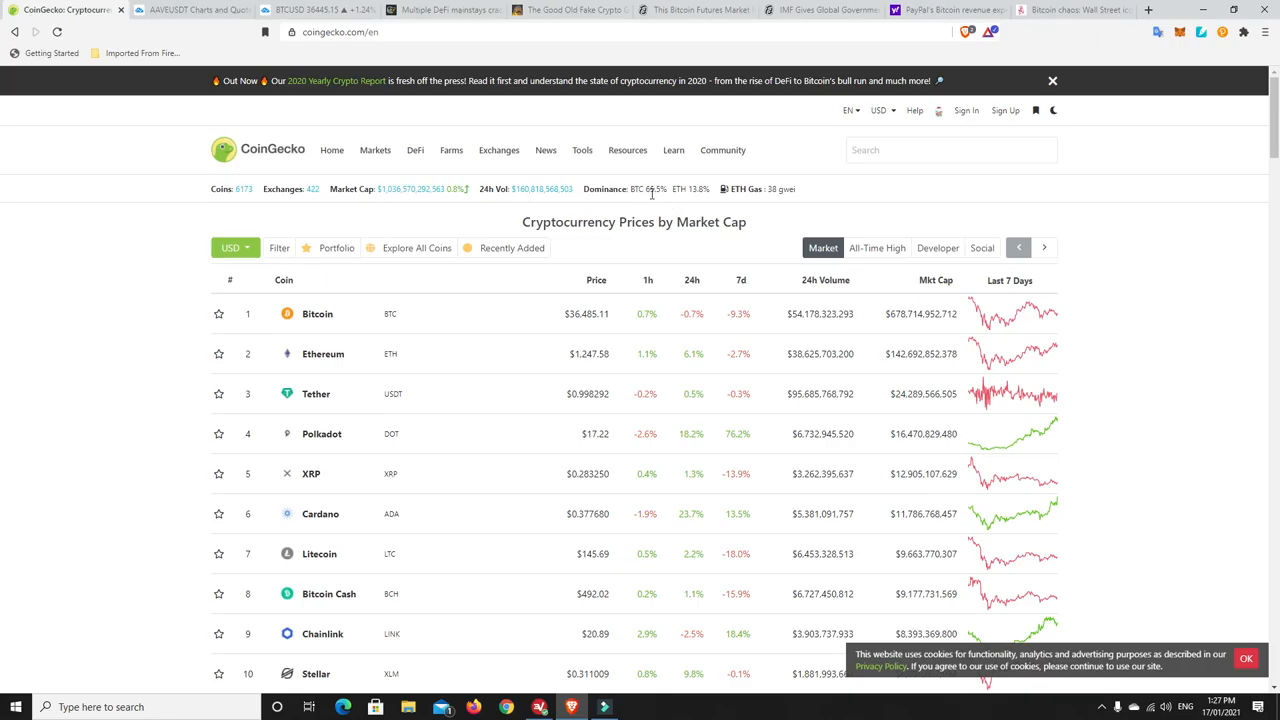
{"action": "mouse_move", "coordinate": [668, 208]}
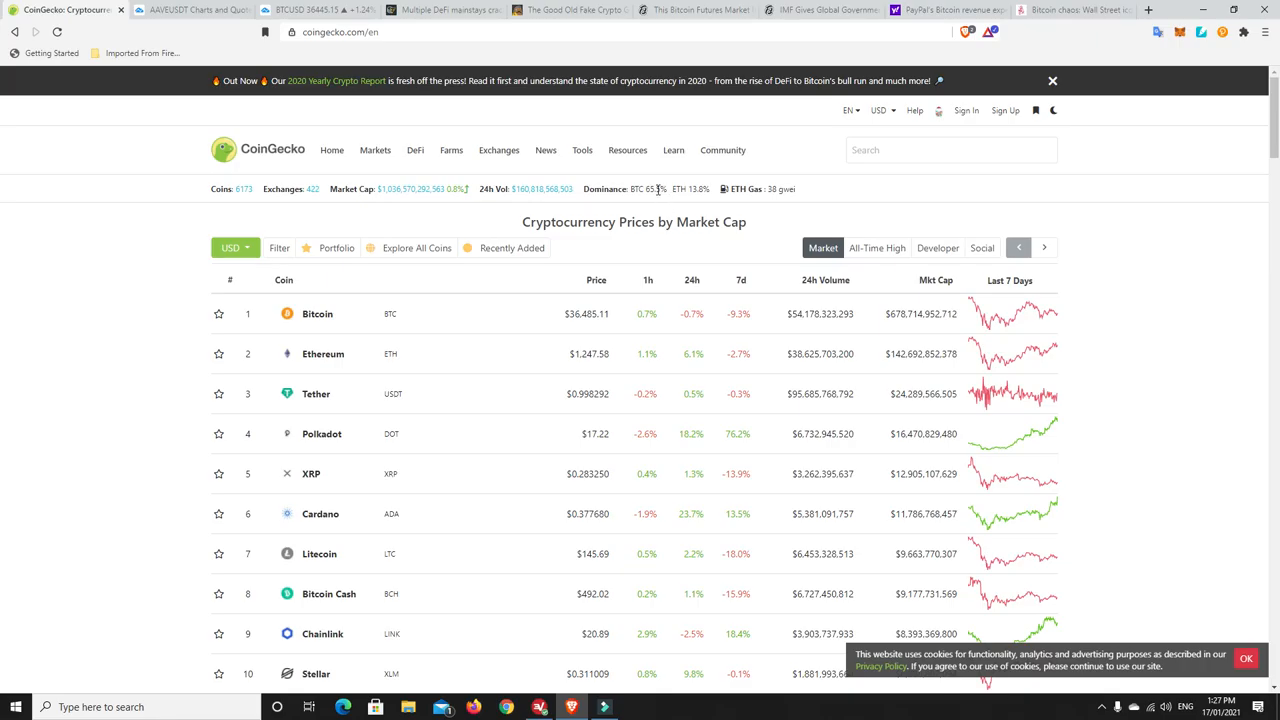
{"action": "mouse_move", "coordinate": [656, 200]}
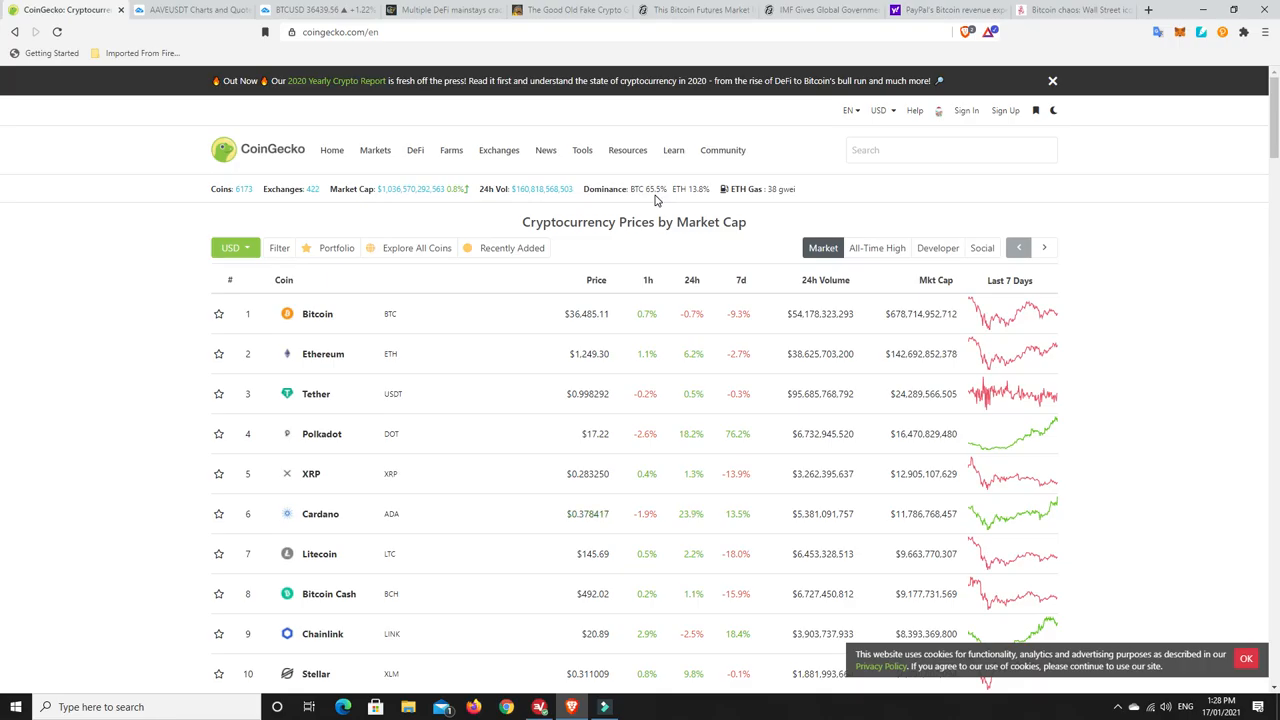
{"action": "mouse_move", "coordinate": [696, 200]}
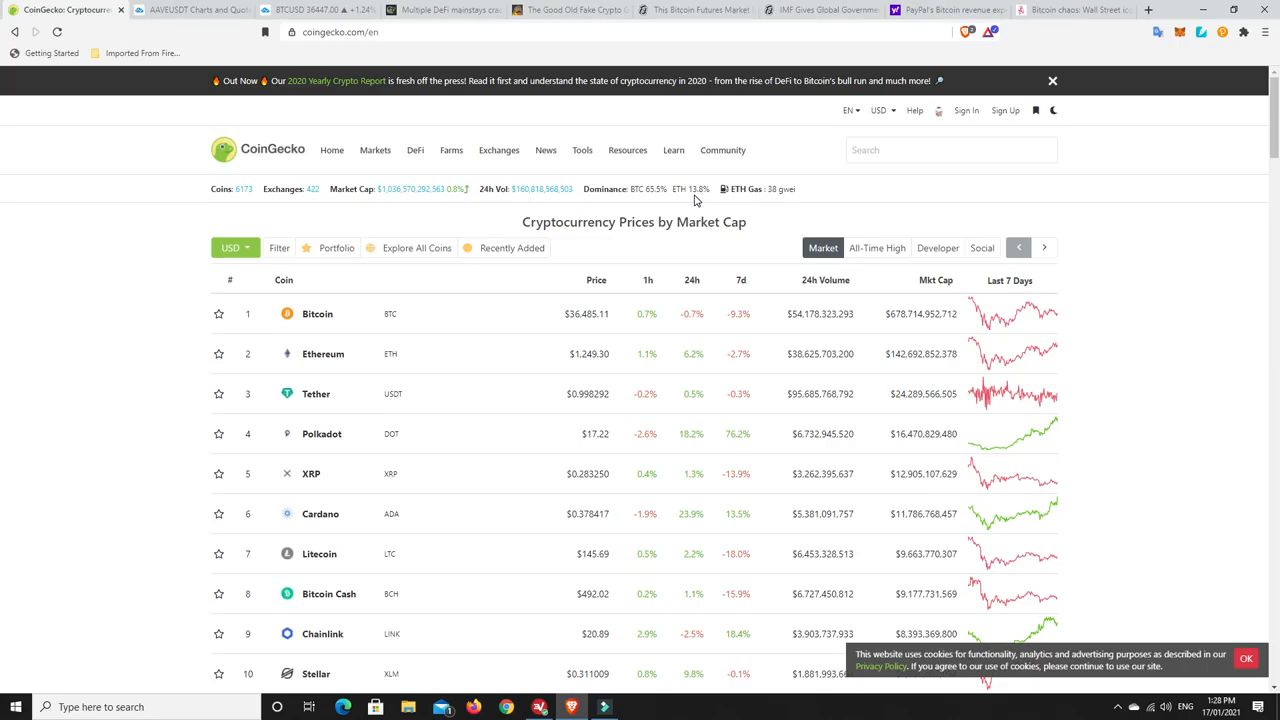
{"action": "mouse_move", "coordinate": [728, 208]}
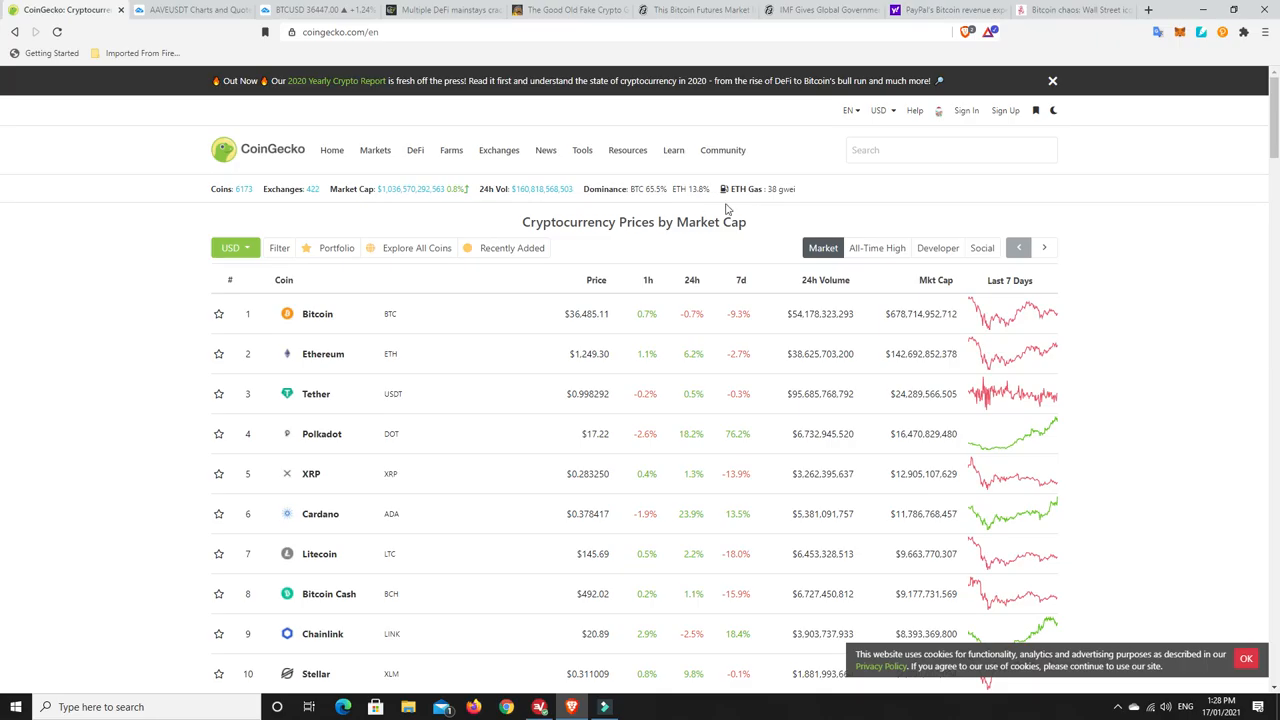
{"action": "mouse_move", "coordinate": [744, 188]}
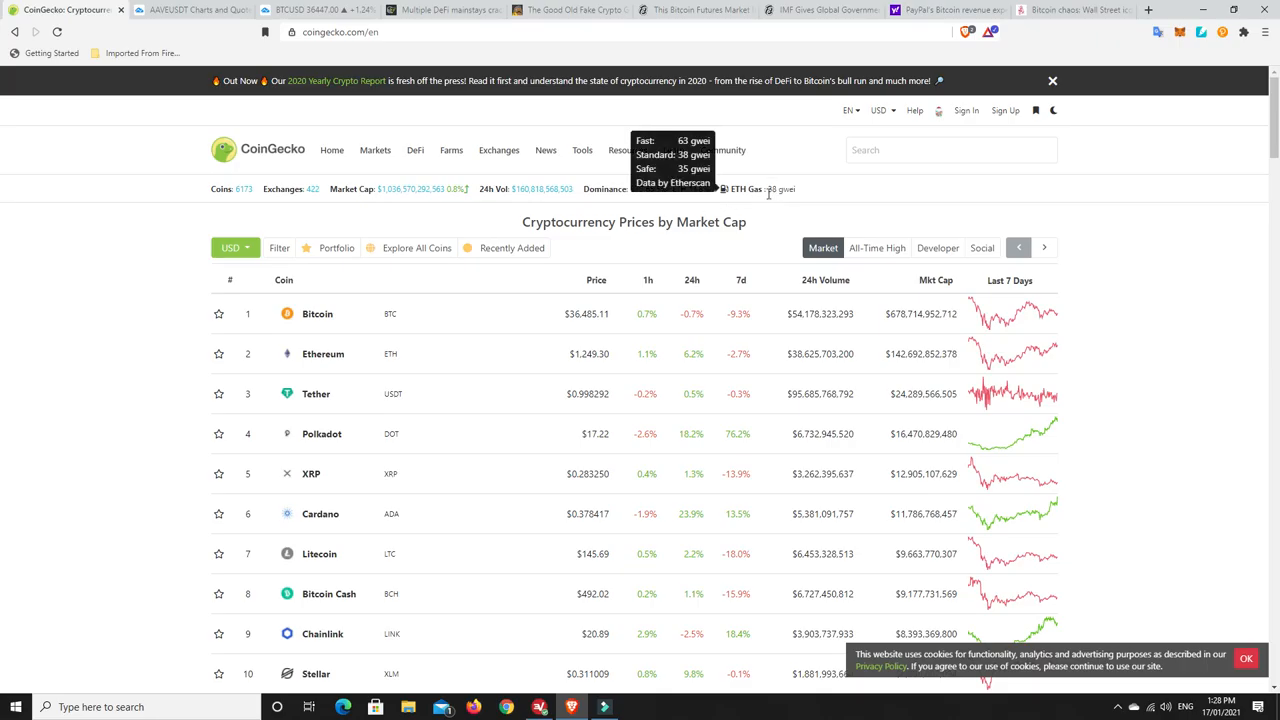
{"action": "mouse_move", "coordinate": [768, 192]}
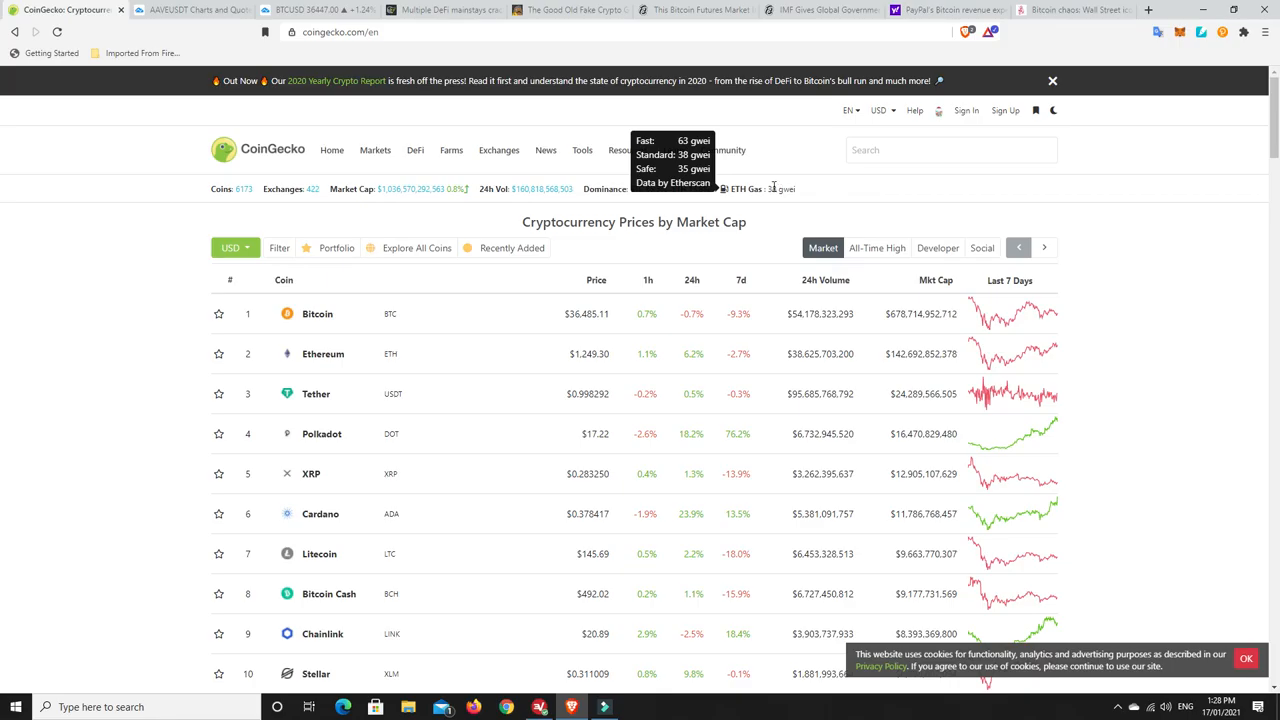
{"action": "mouse_move", "coordinate": [818, 200]}
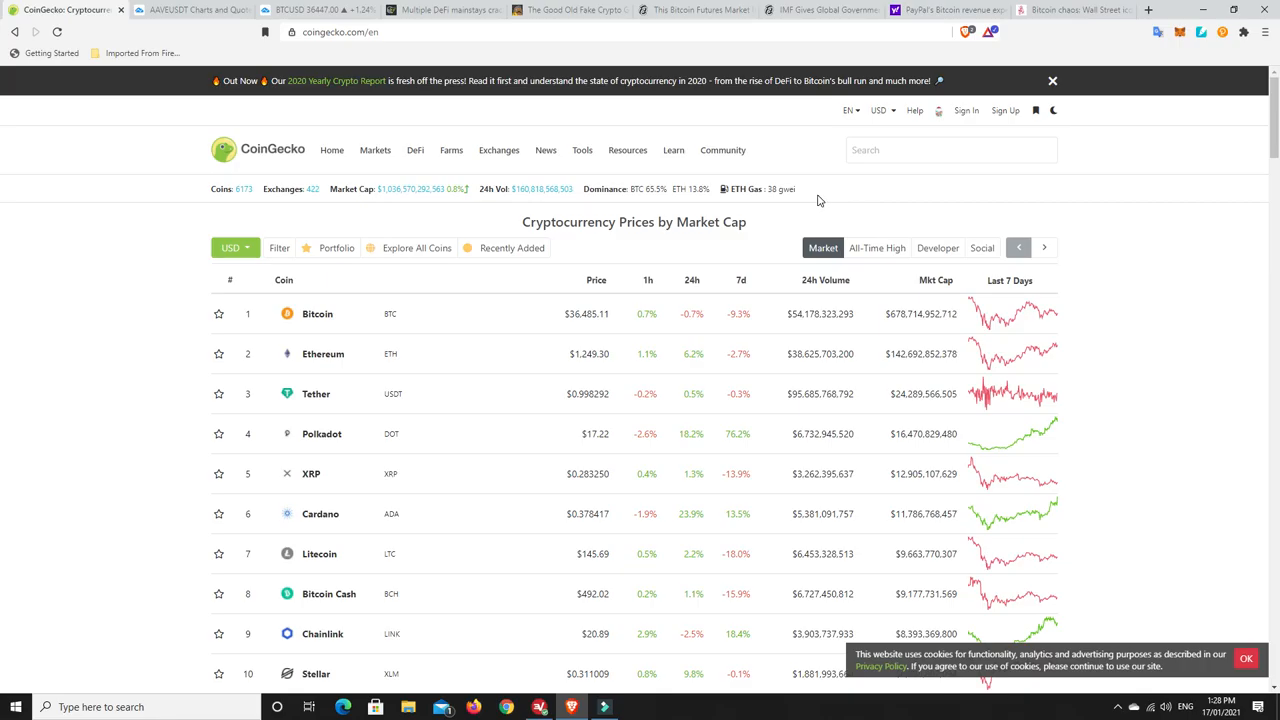
{"action": "mouse_move", "coordinate": [784, 188]}
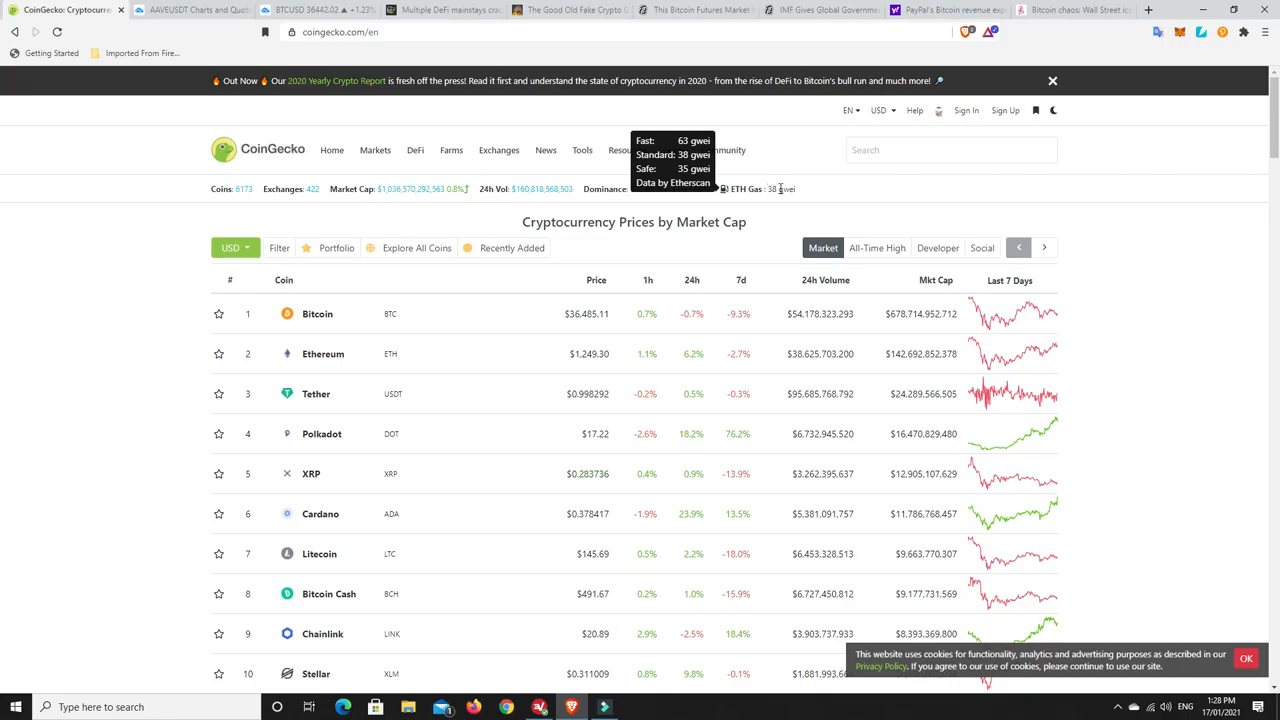
{"action": "mouse_move", "coordinate": [778, 190]}
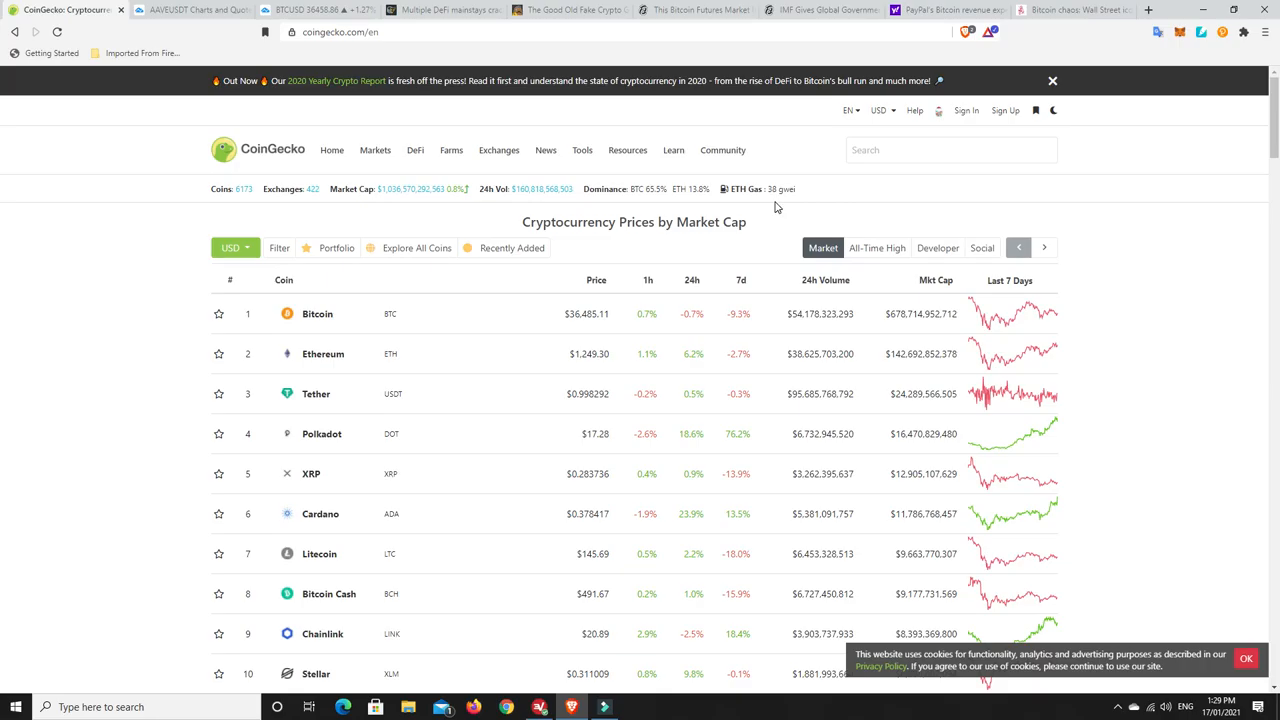
{"action": "mouse_move", "coordinate": [410, 212]}
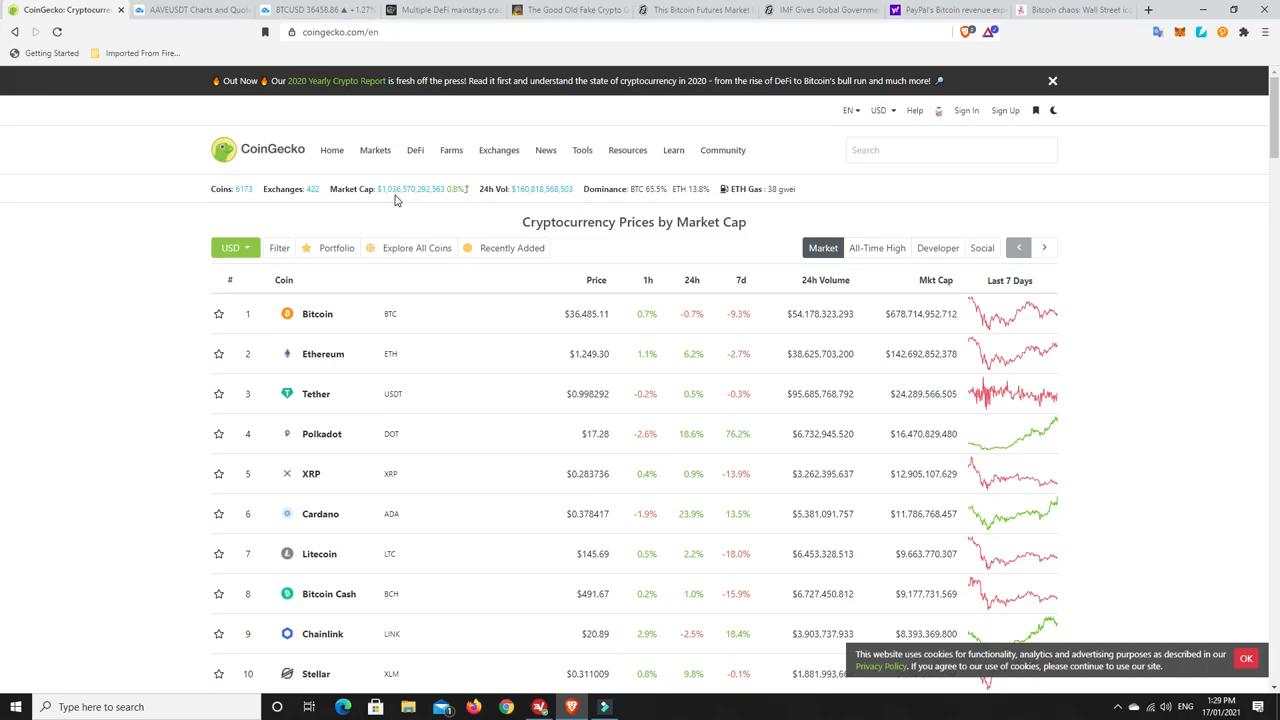
{"action": "mouse_move", "coordinate": [396, 200]}
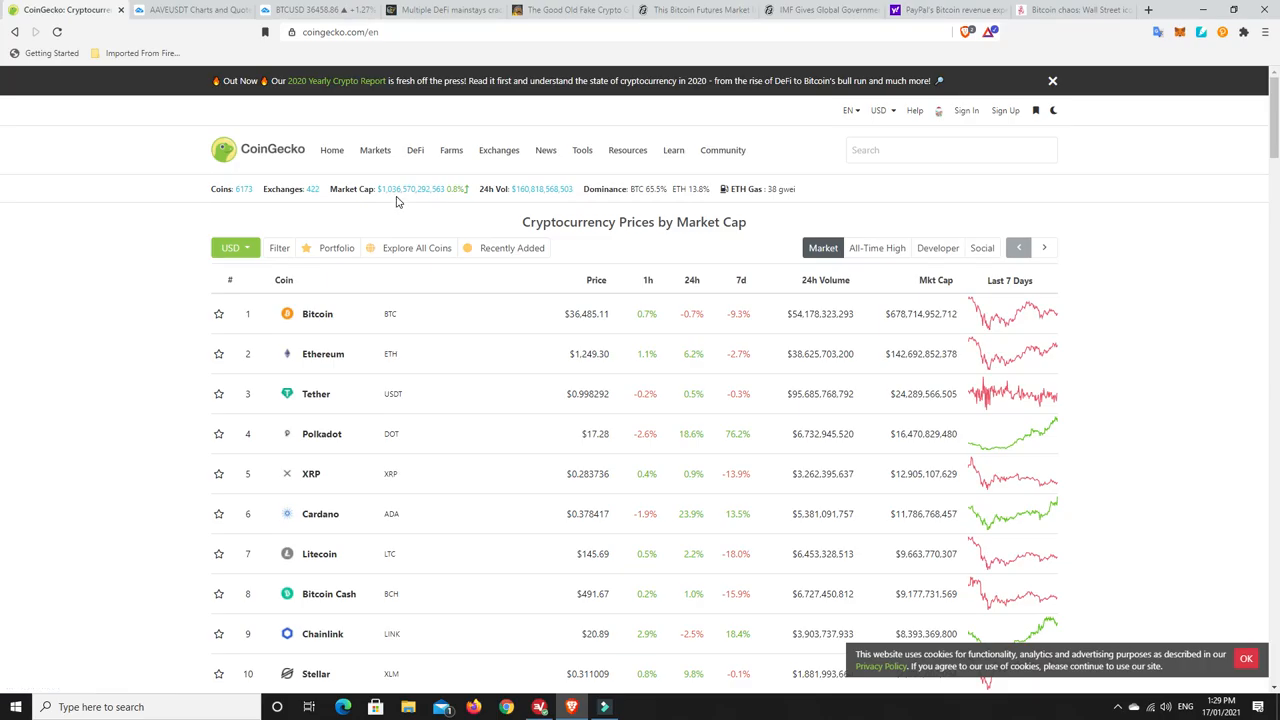
{"action": "mouse_move", "coordinate": [396, 198]}
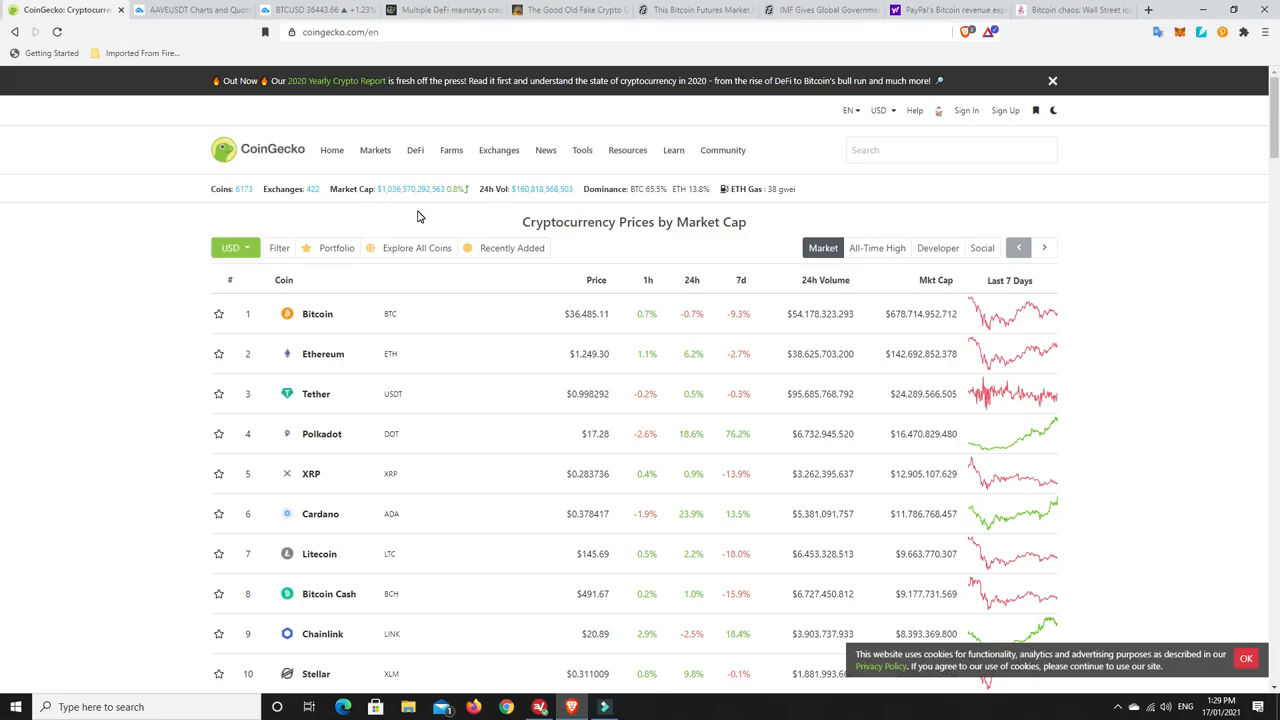
{"action": "mouse_move", "coordinate": [608, 348]}
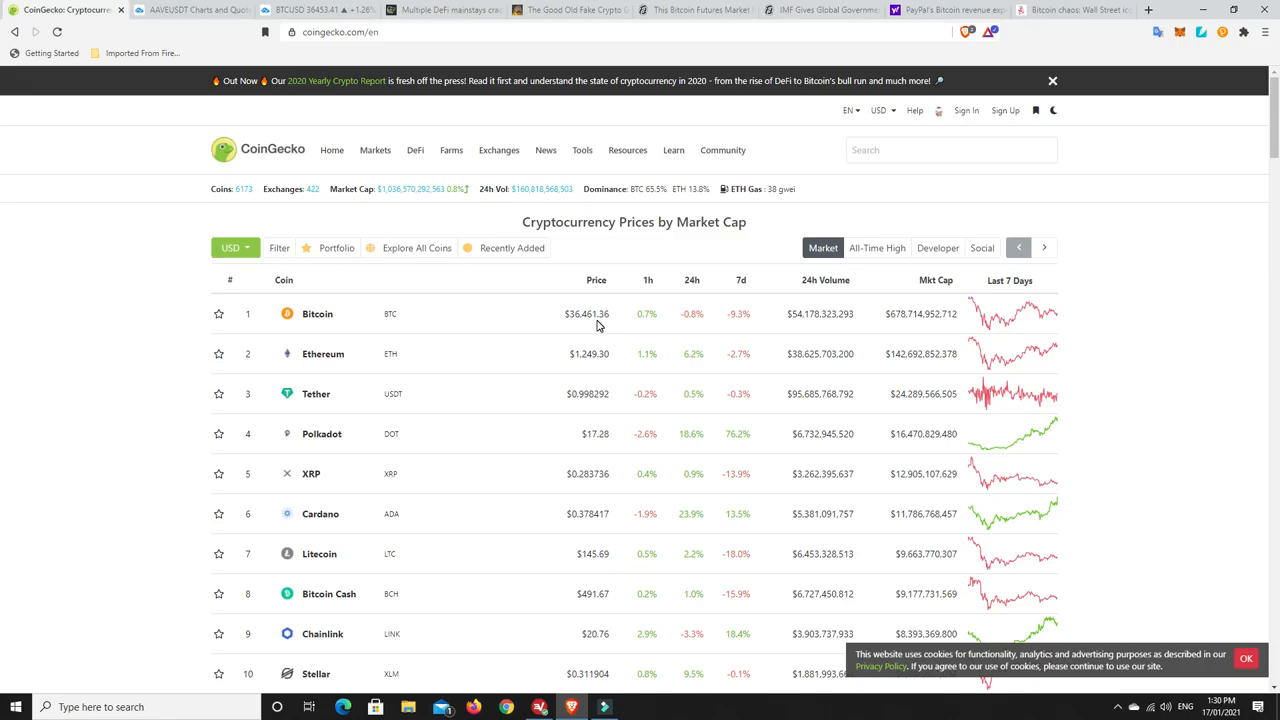
{"action": "mouse_move", "coordinate": [692, 392]}
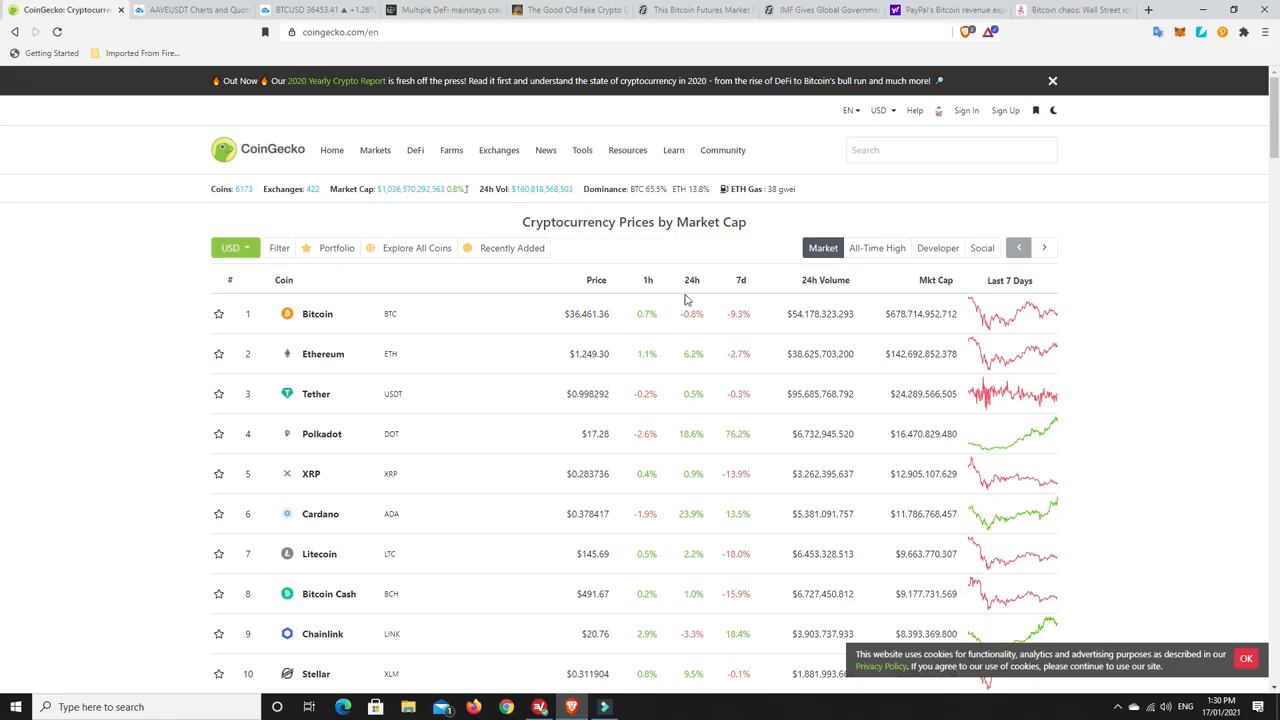
- Sort the CoinGecko coin table by 24-hour change, top gainers first (Avalanche 39.0%)
{"action": "left_click", "coordinate": [692, 280]}
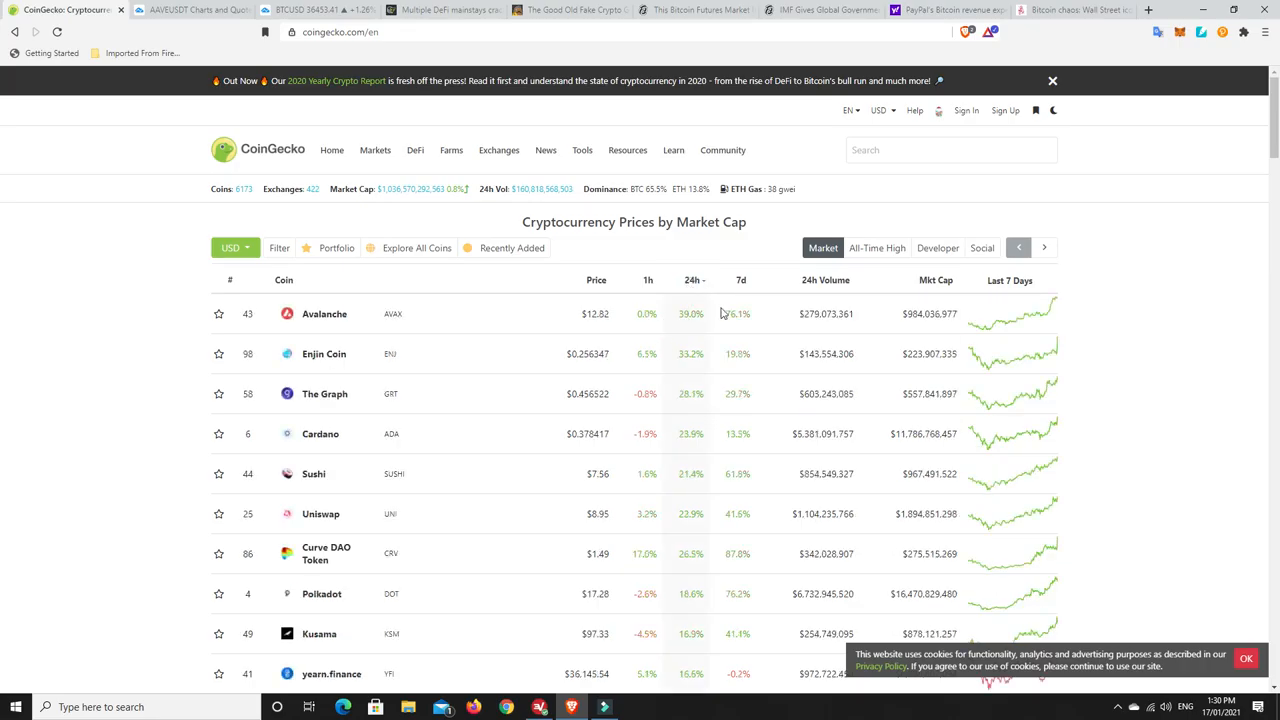
{"action": "mouse_move", "coordinate": [684, 332]}
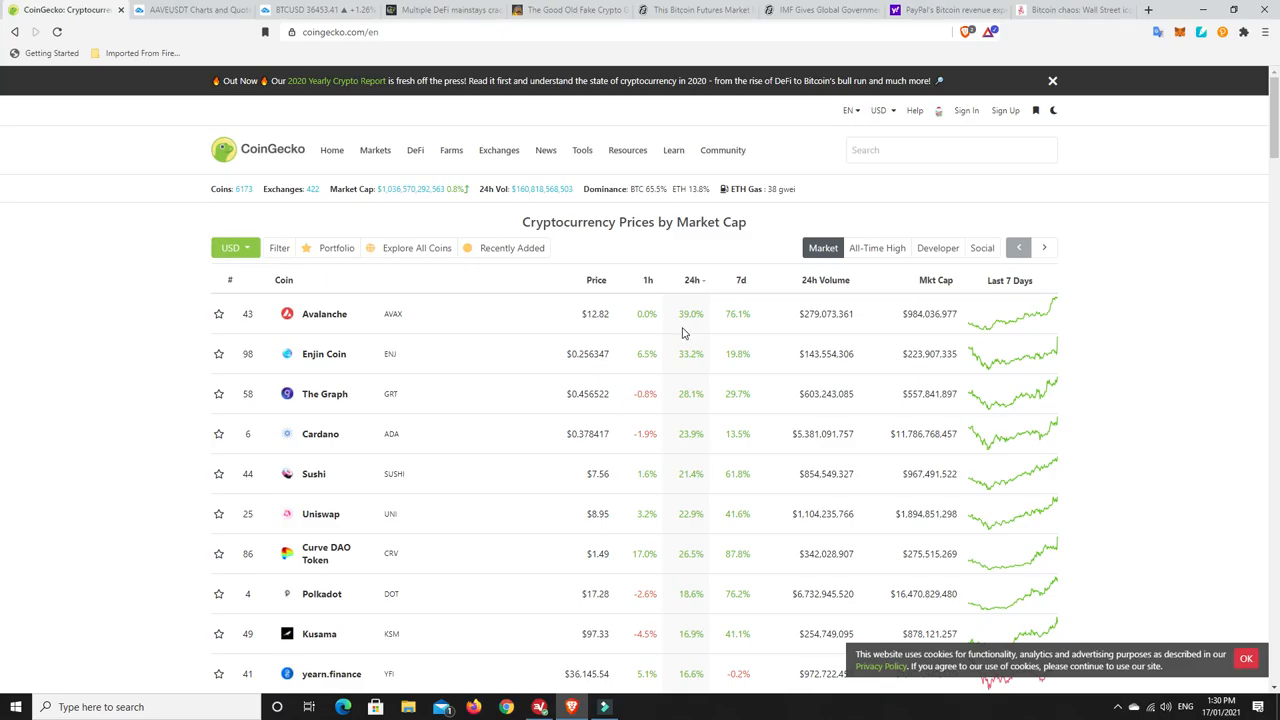
{"action": "mouse_move", "coordinate": [690, 358]}
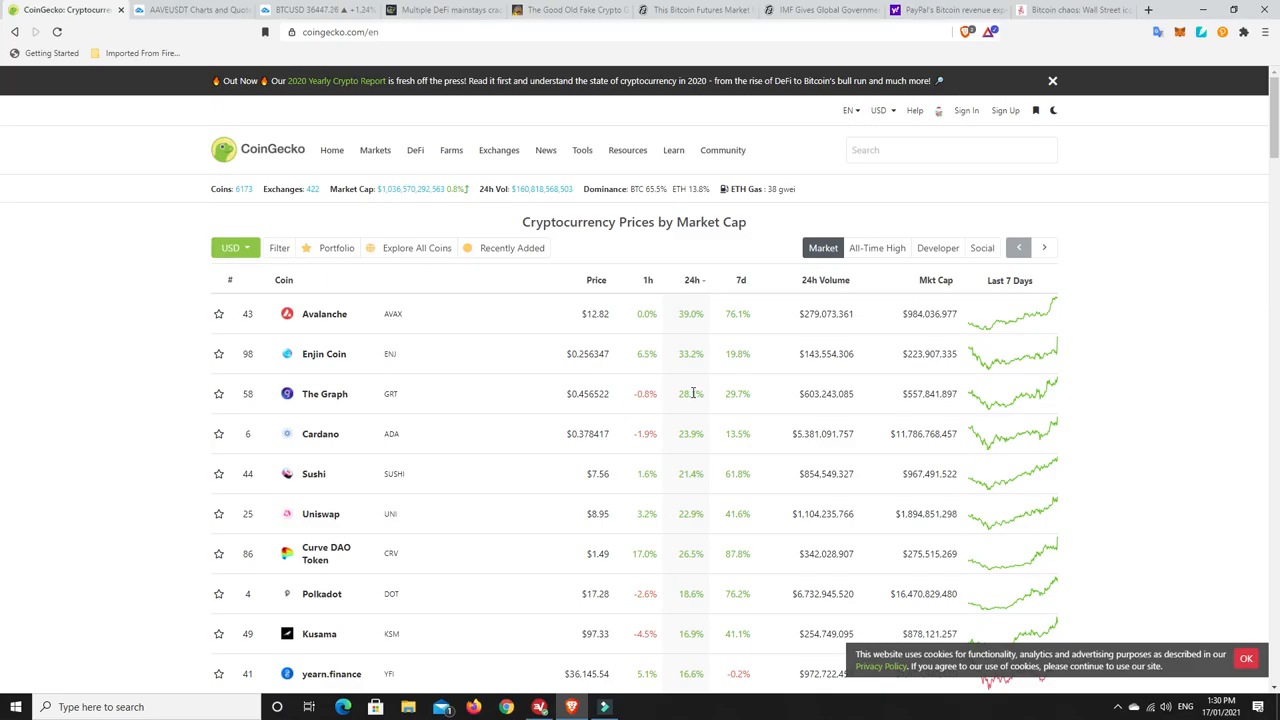
{"action": "mouse_move", "coordinate": [680, 398]}
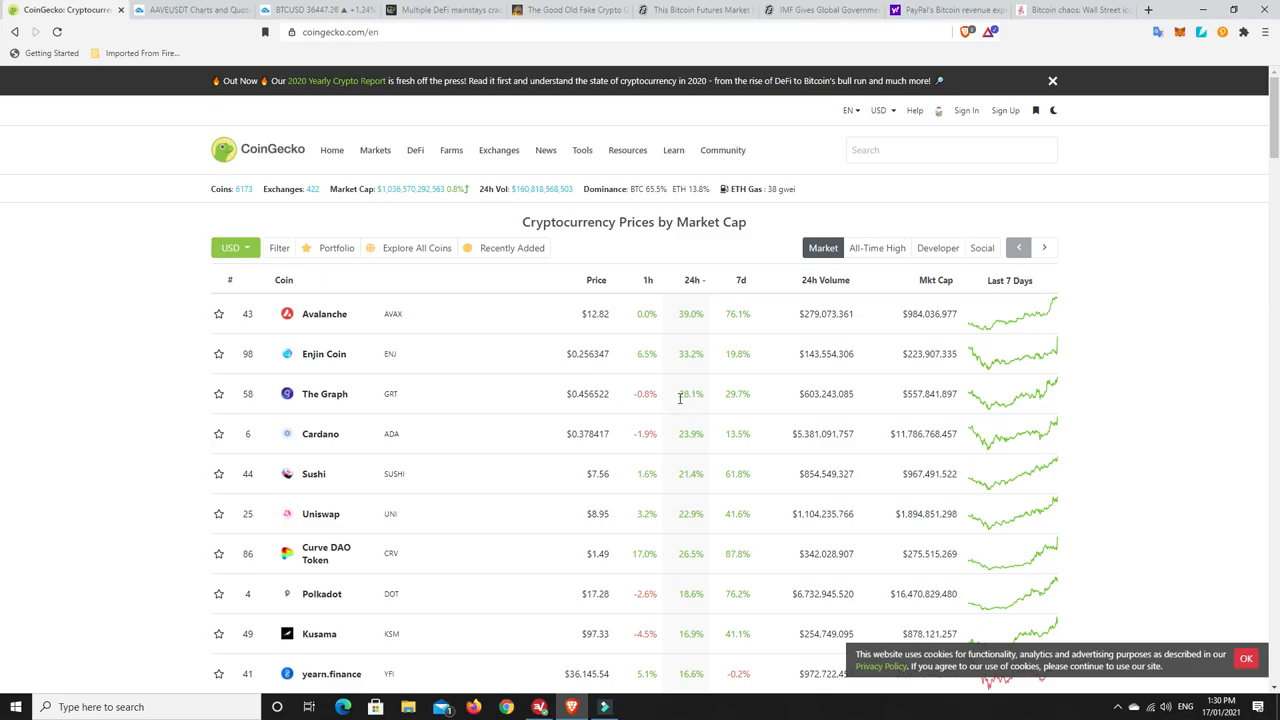
{"action": "mouse_move", "coordinate": [432, 360]}
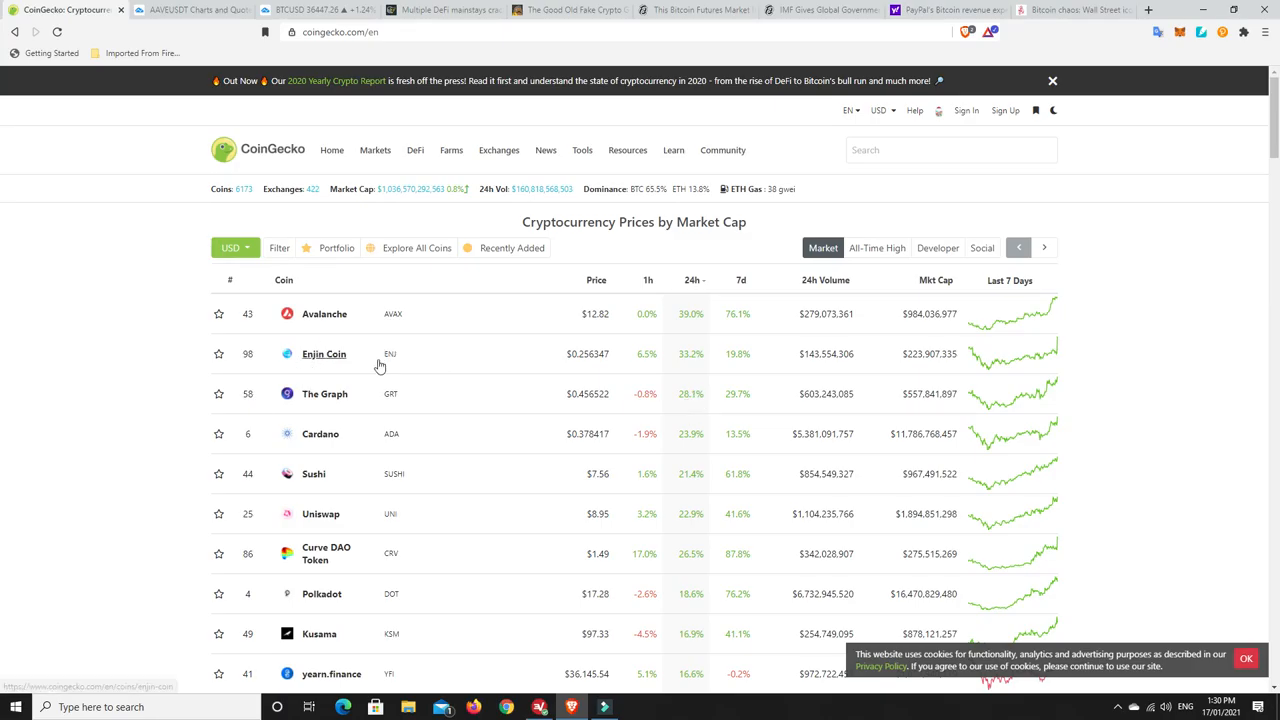
{"action": "mouse_move", "coordinate": [644, 400]}
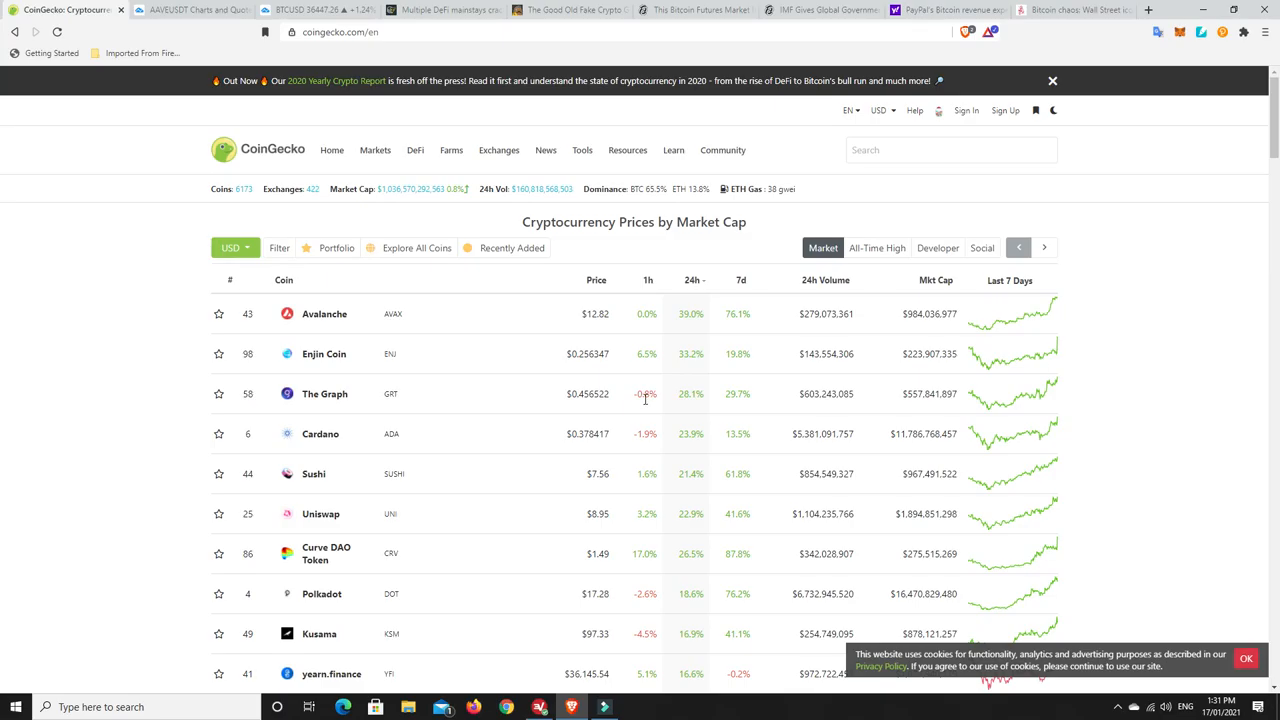
{"action": "mouse_move", "coordinate": [324, 392]}
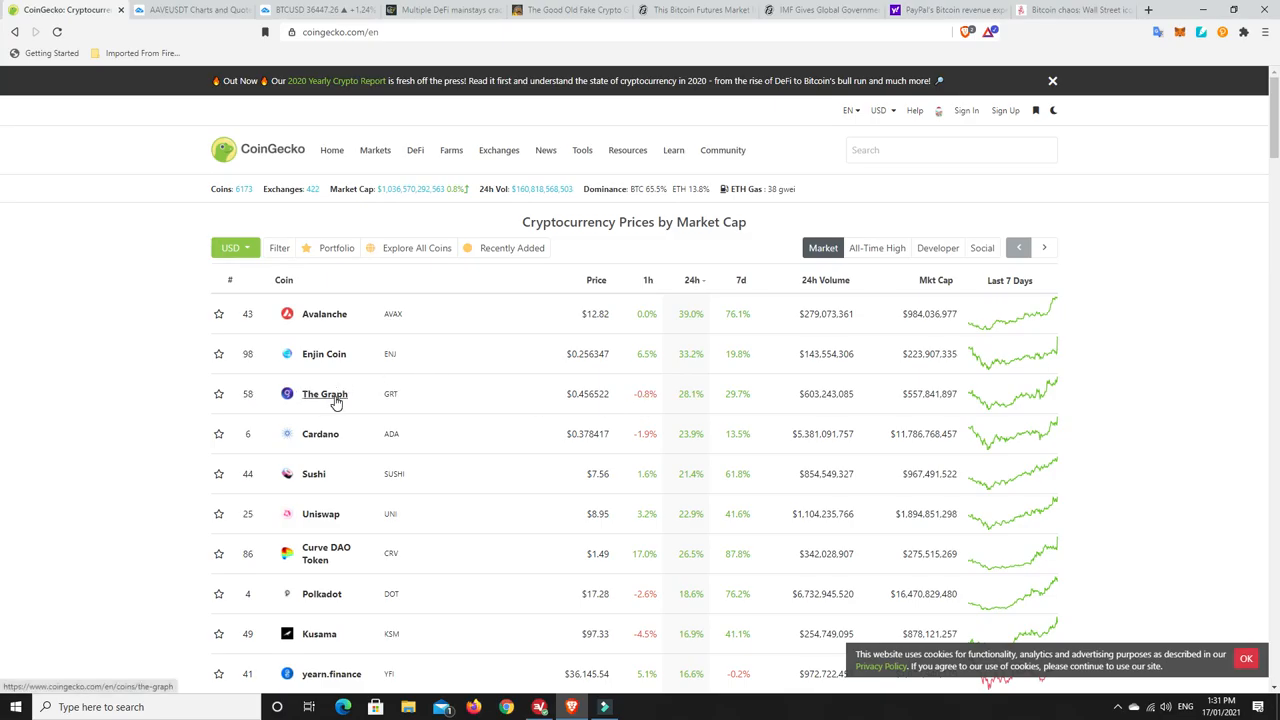
{"action": "mouse_move", "coordinate": [674, 400]}
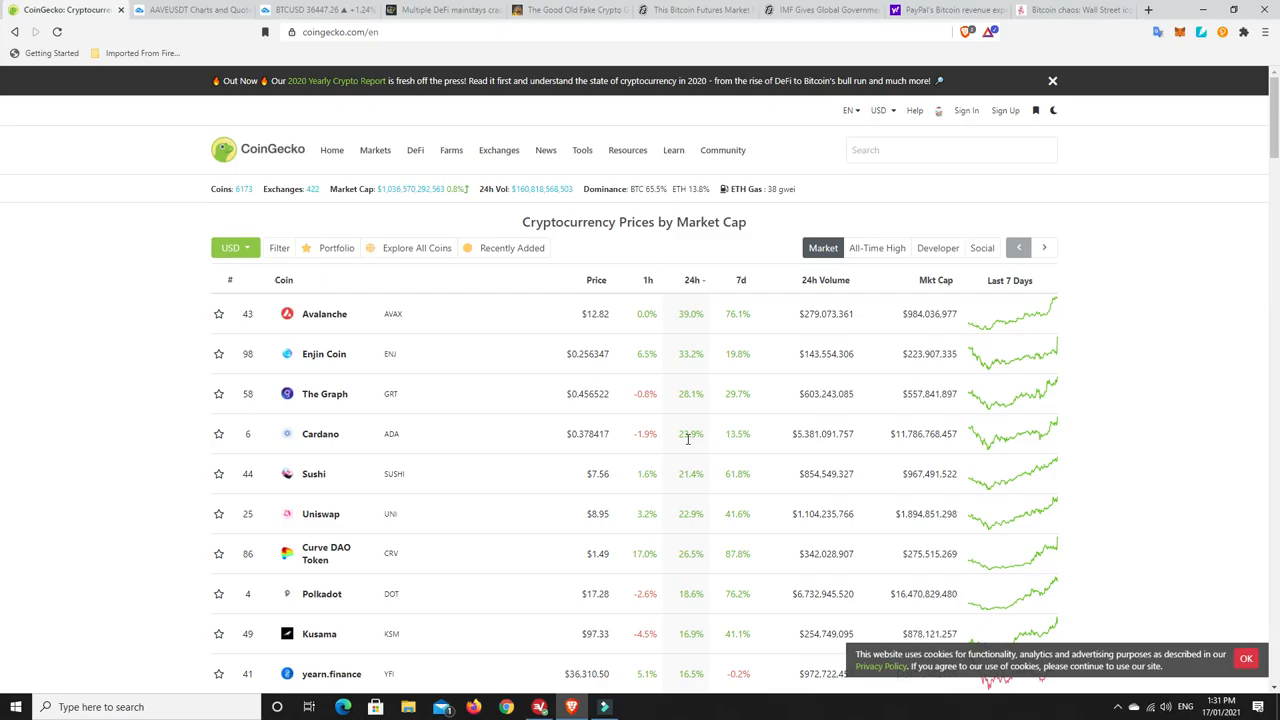
{"action": "mouse_move", "coordinate": [744, 438]}
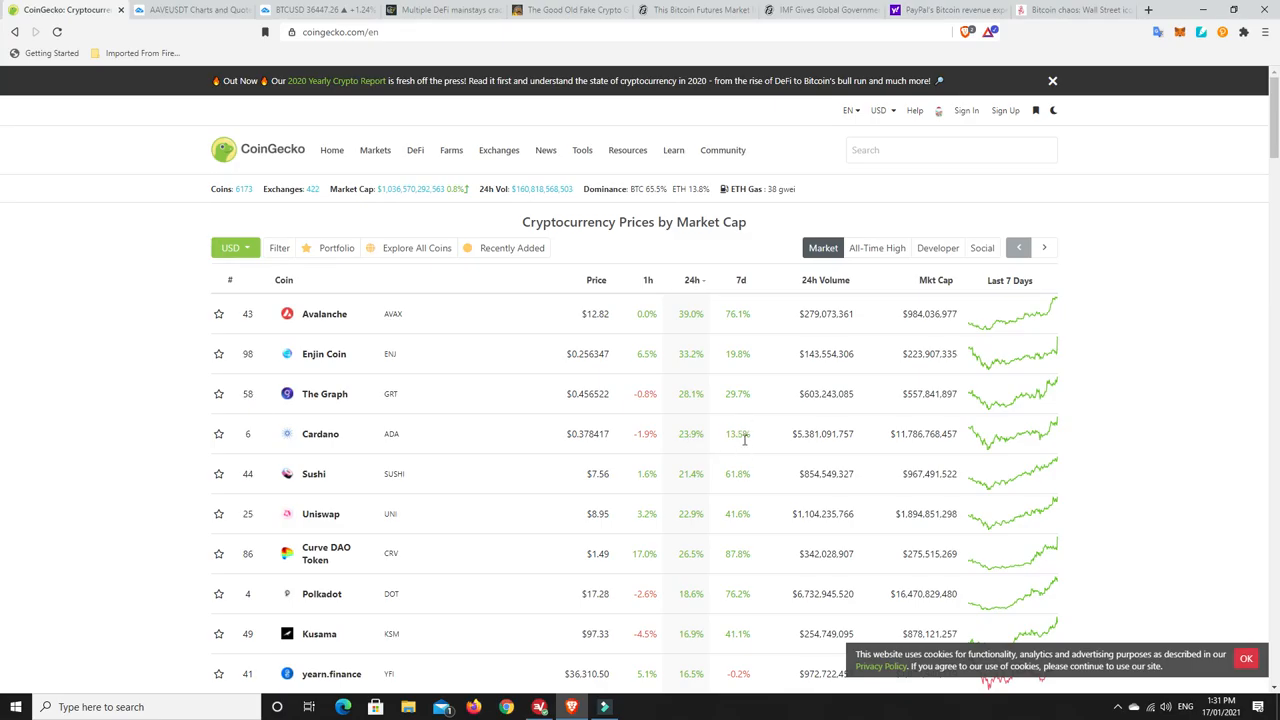
{"action": "mouse_move", "coordinate": [728, 368]}
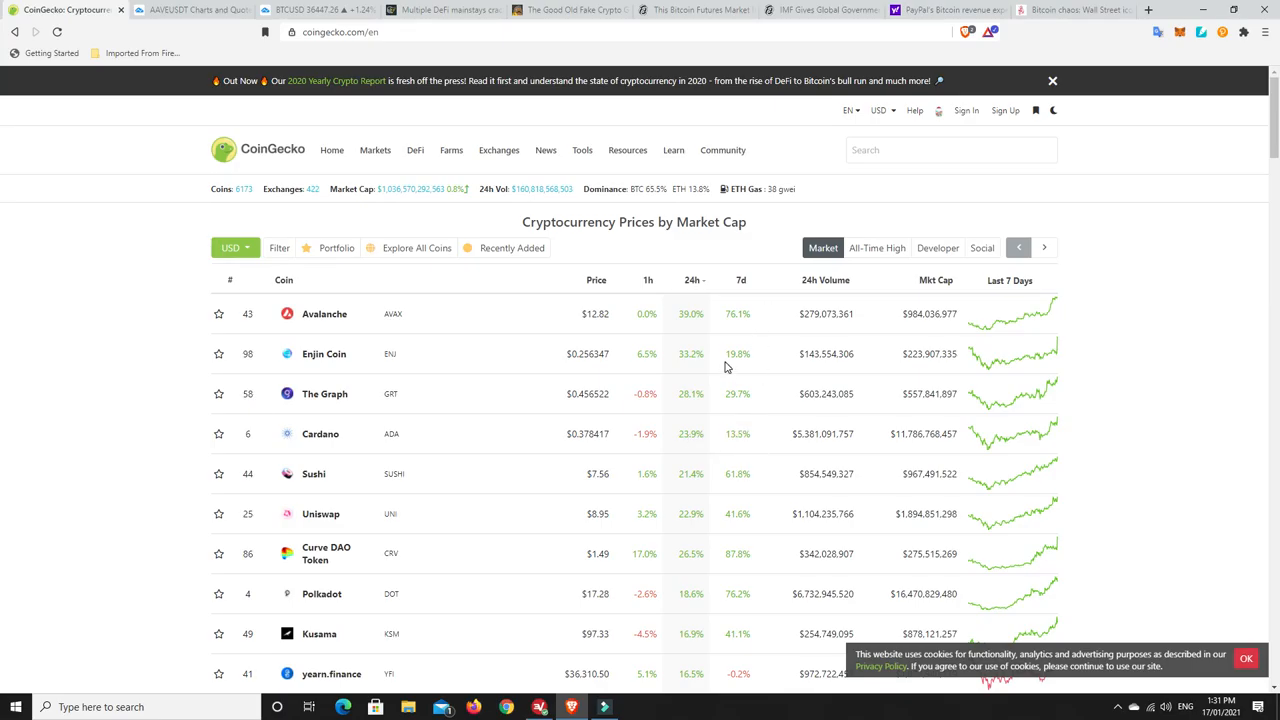
{"action": "scroll", "scroll_direction": "down", "scroll_amount": 3}
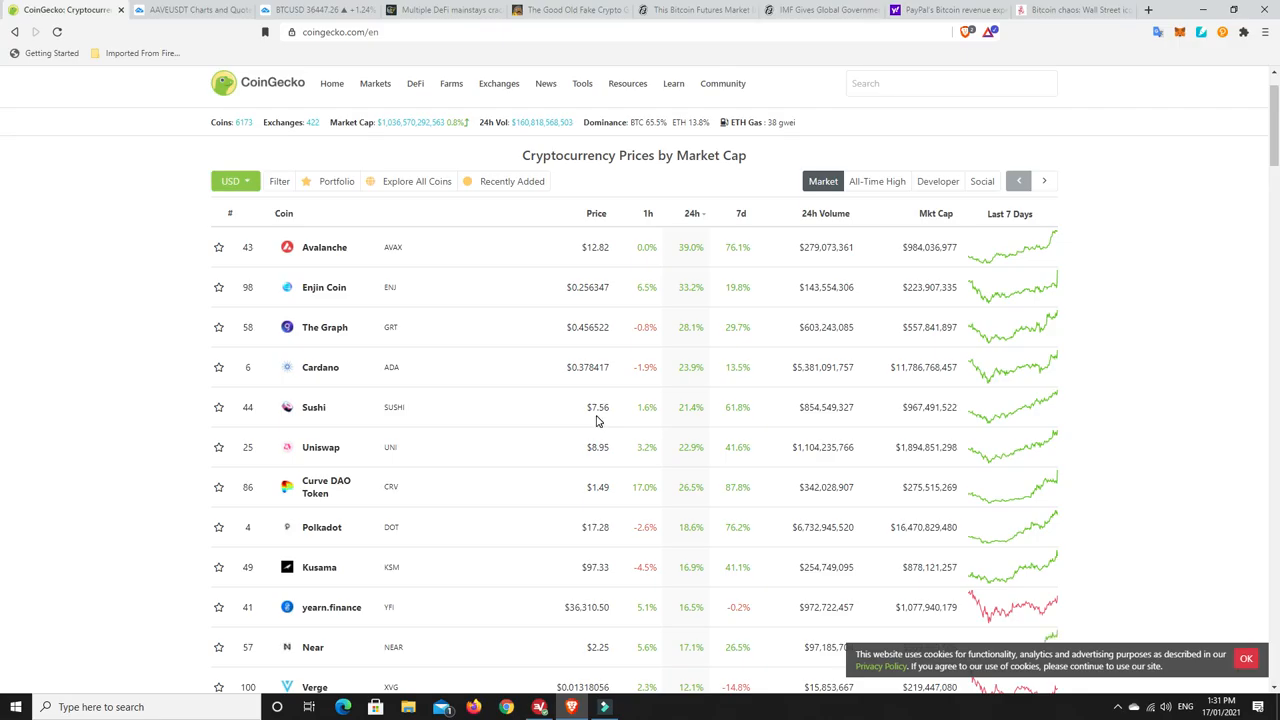
{"action": "mouse_move", "coordinate": [314, 408]}
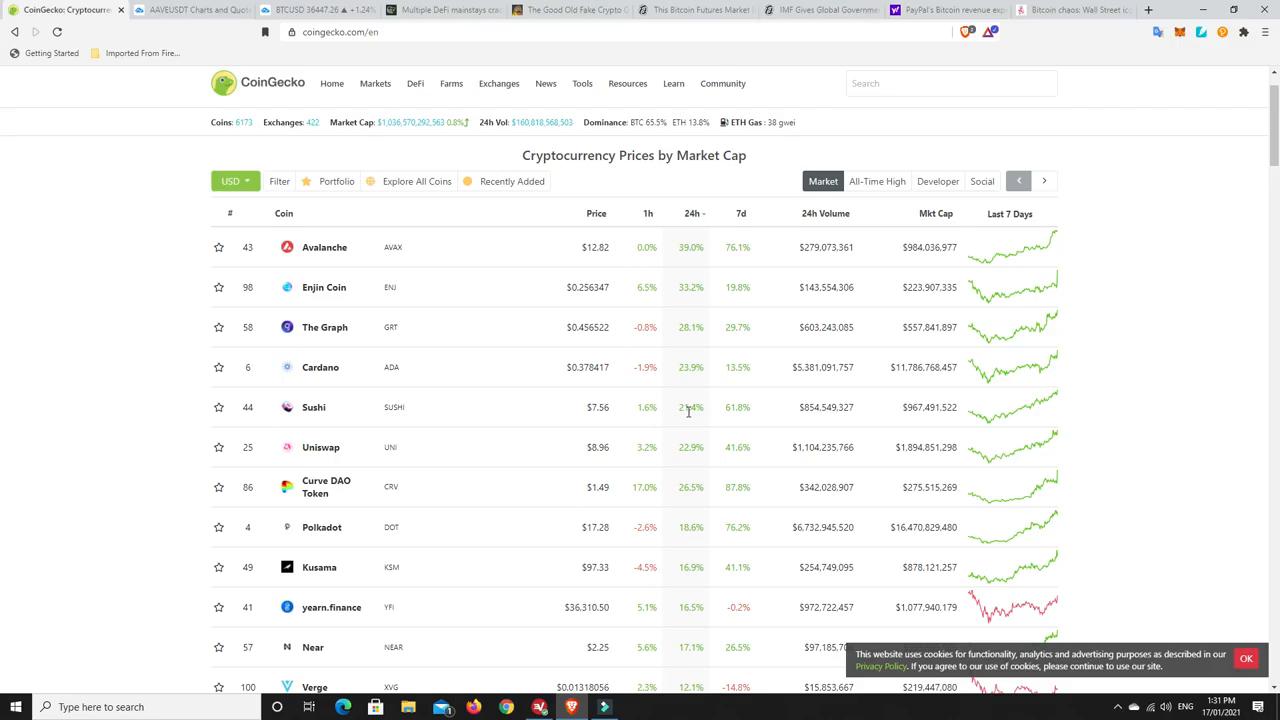
{"action": "mouse_move", "coordinate": [690, 424]}
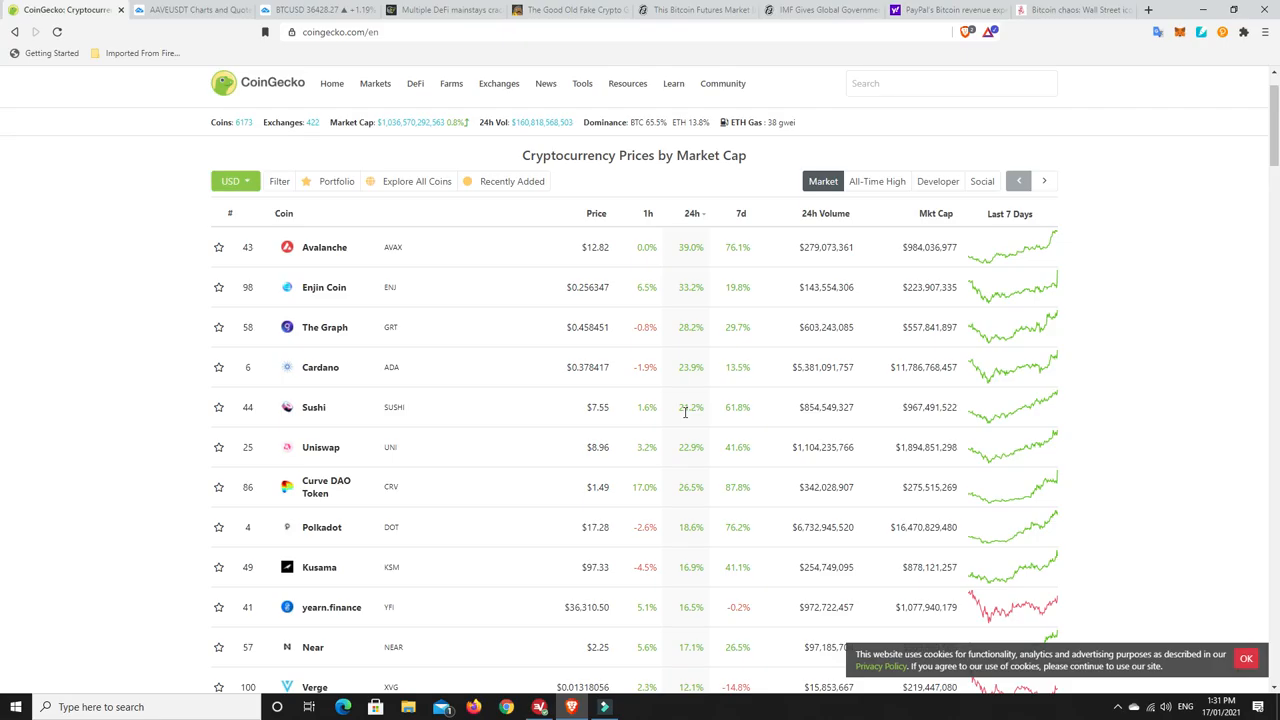
{"action": "mouse_move", "coordinate": [668, 416]}
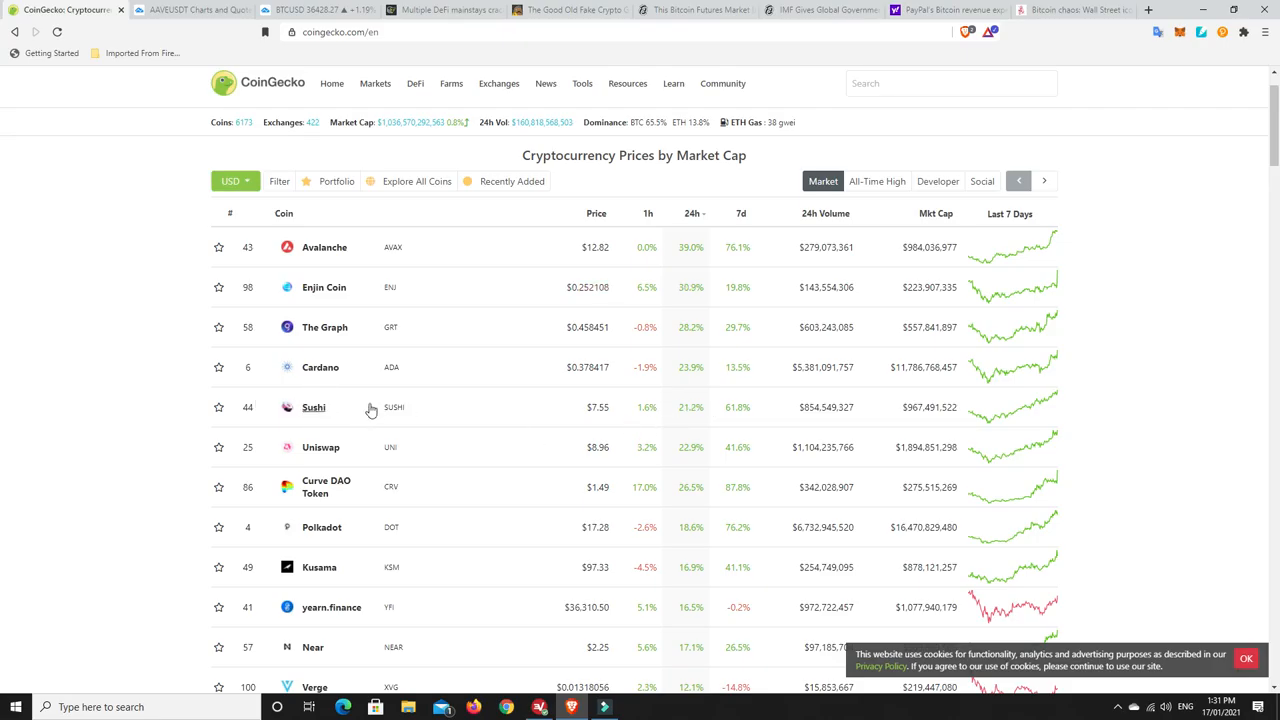
{"action": "mouse_move", "coordinate": [550, 428]}
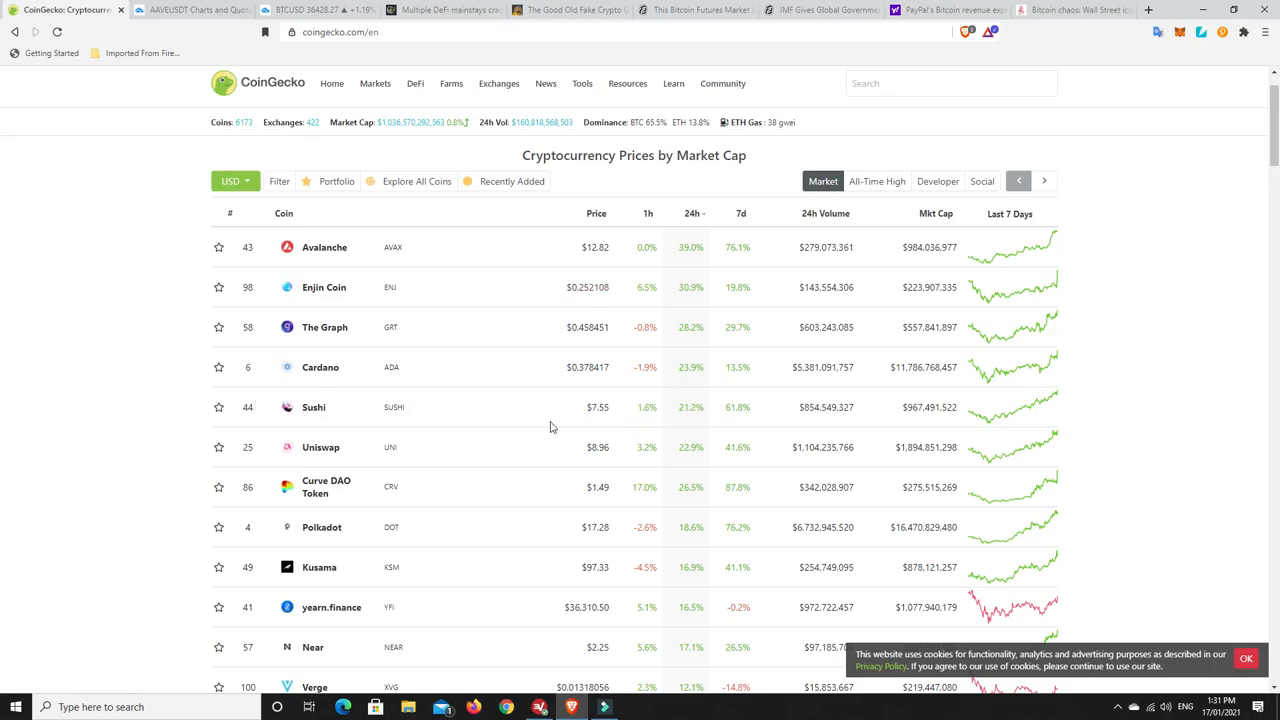
{"action": "mouse_move", "coordinate": [330, 460]}
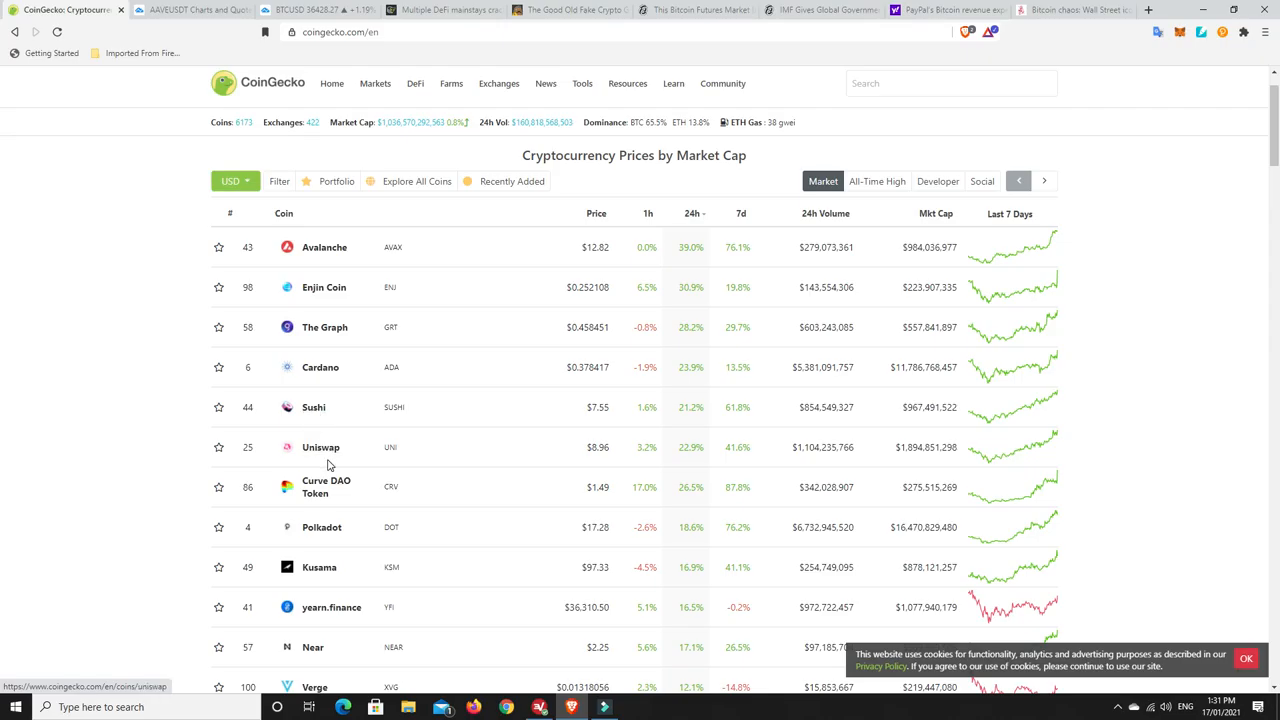
{"action": "mouse_move", "coordinate": [688, 446]}
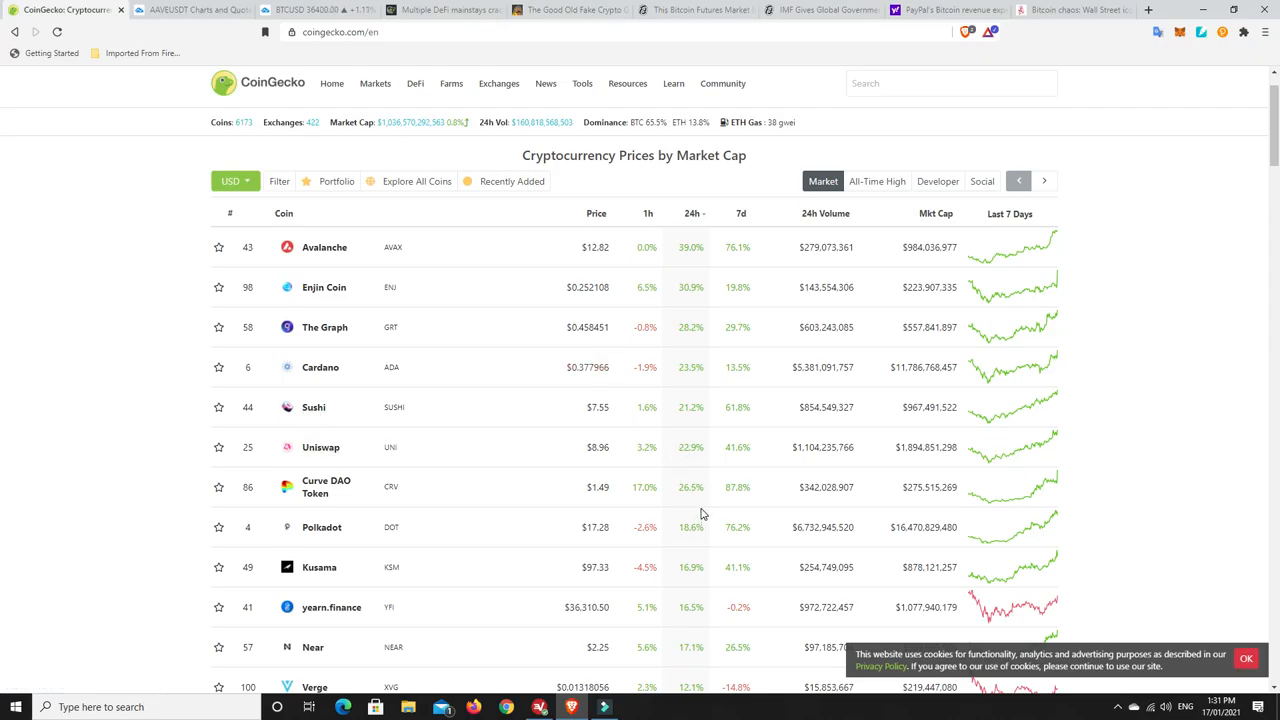
{"action": "mouse_move", "coordinate": [702, 492]}
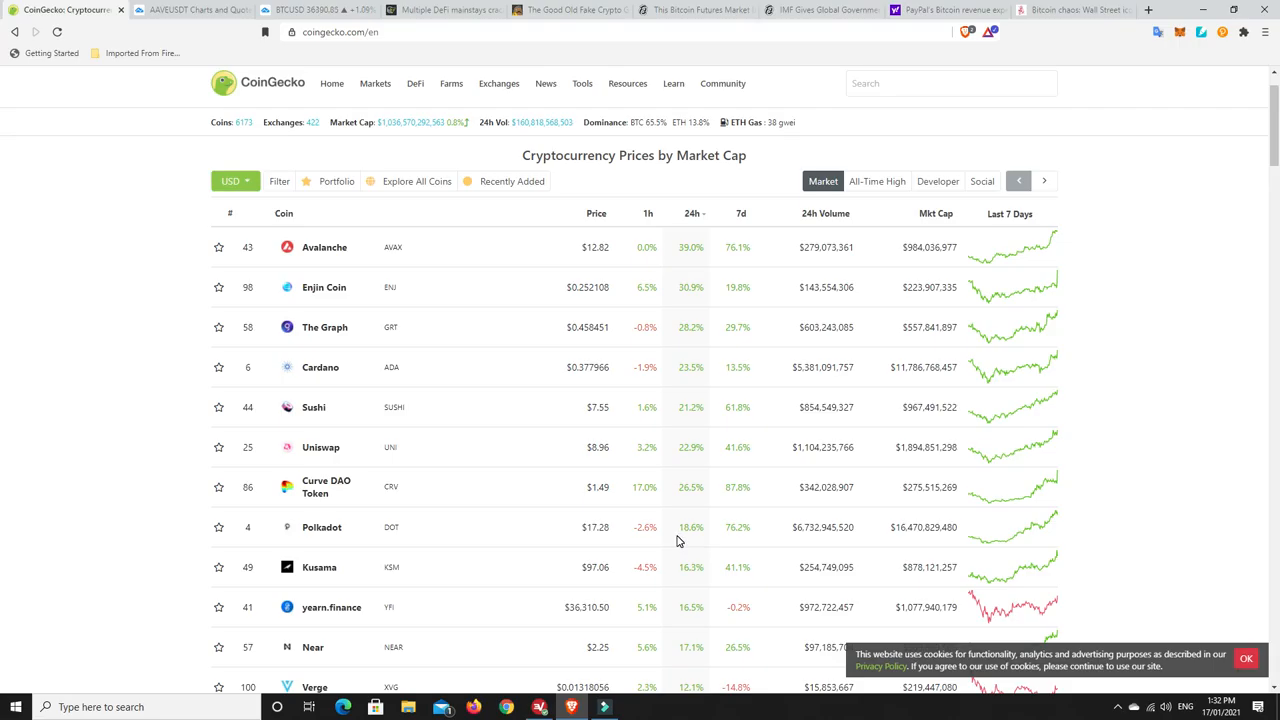
{"action": "mouse_move", "coordinate": [684, 528]}
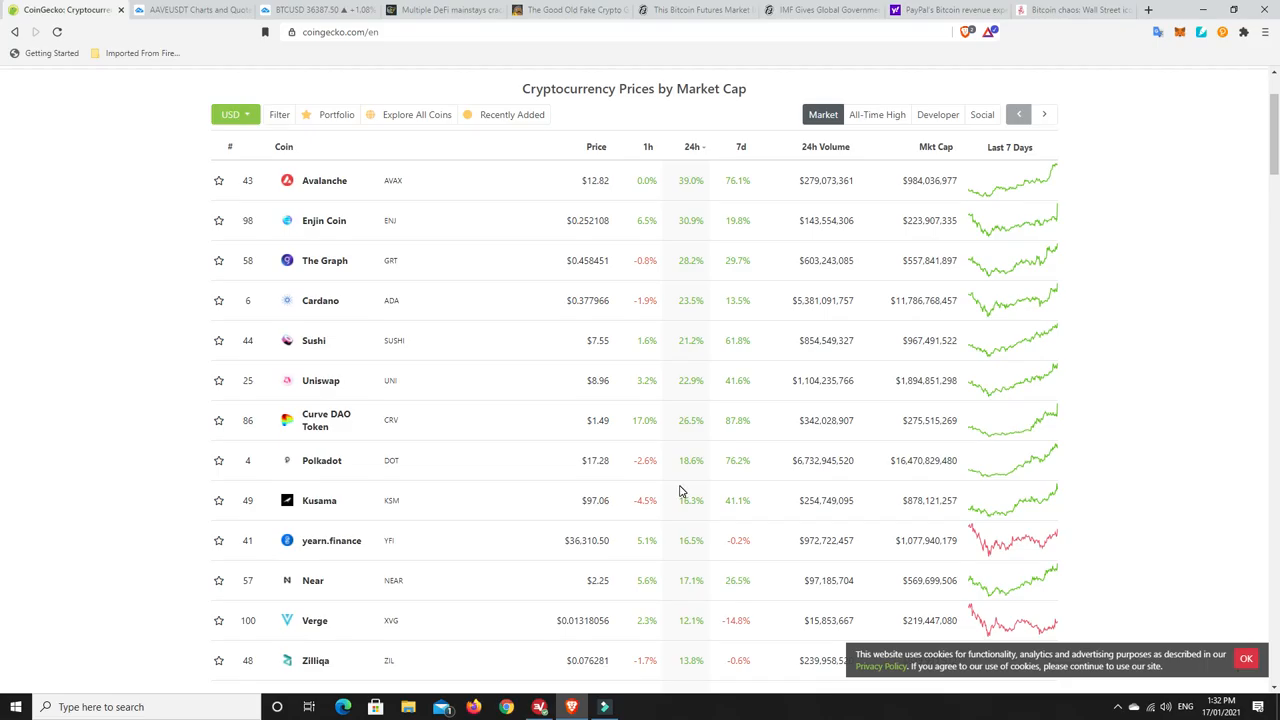
{"action": "mouse_move", "coordinate": [708, 540]}
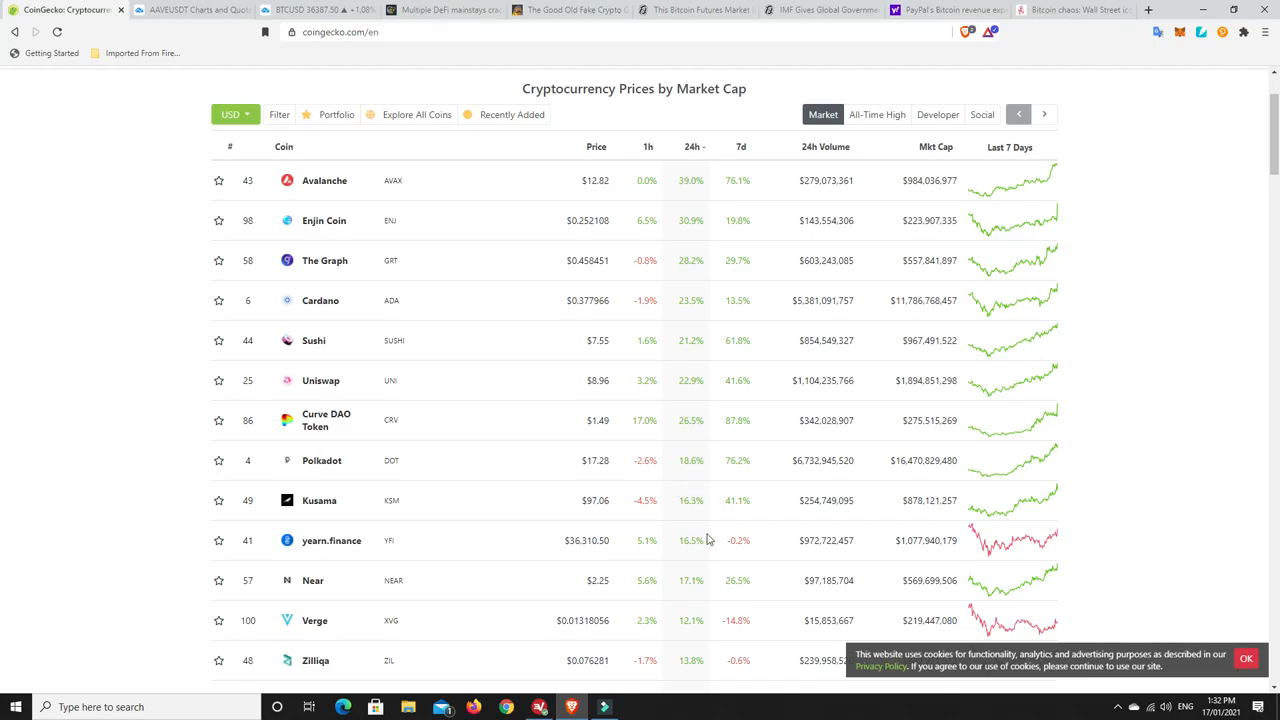
{"action": "mouse_move", "coordinate": [664, 556]}
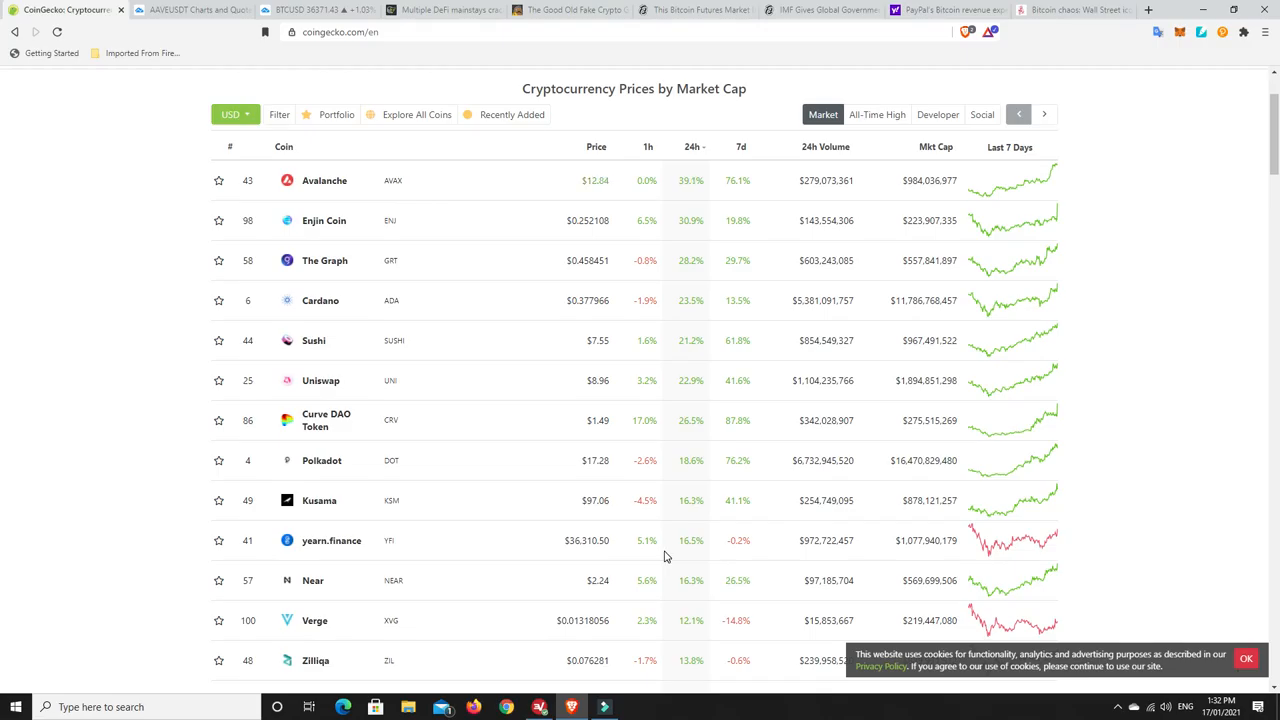
{"action": "mouse_move", "coordinate": [680, 496]}
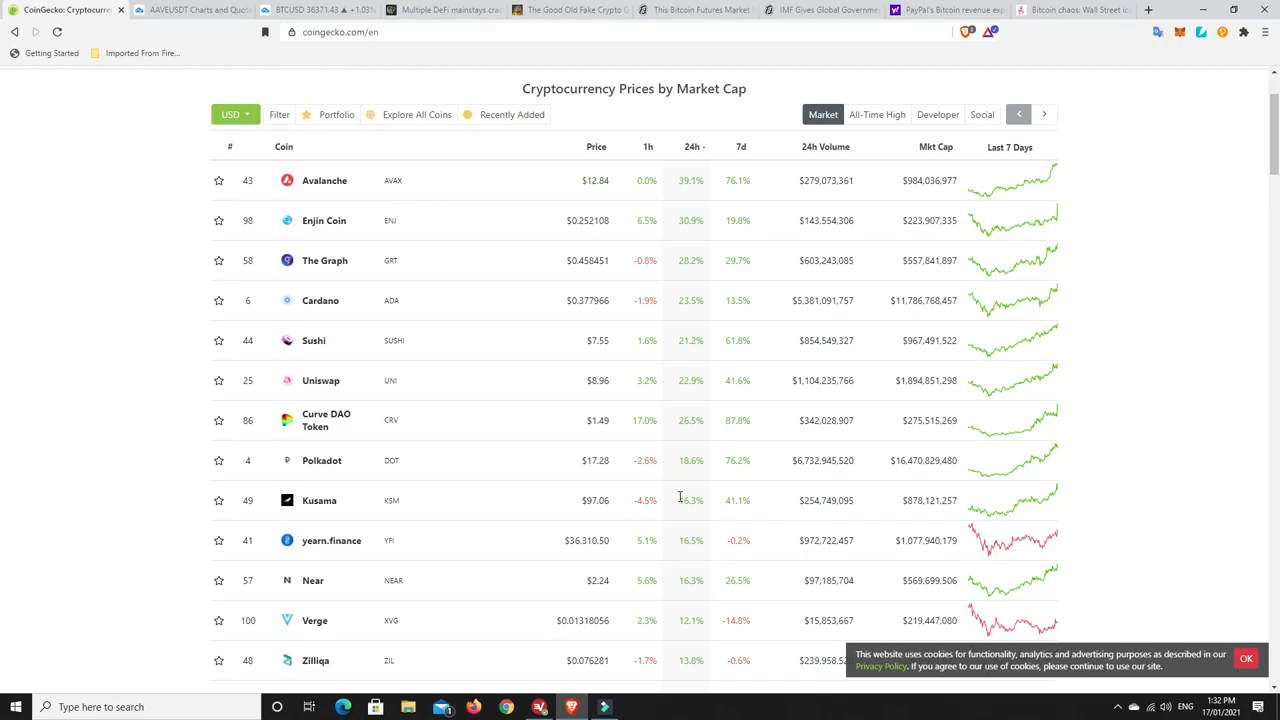
{"action": "mouse_move", "coordinate": [672, 482]}
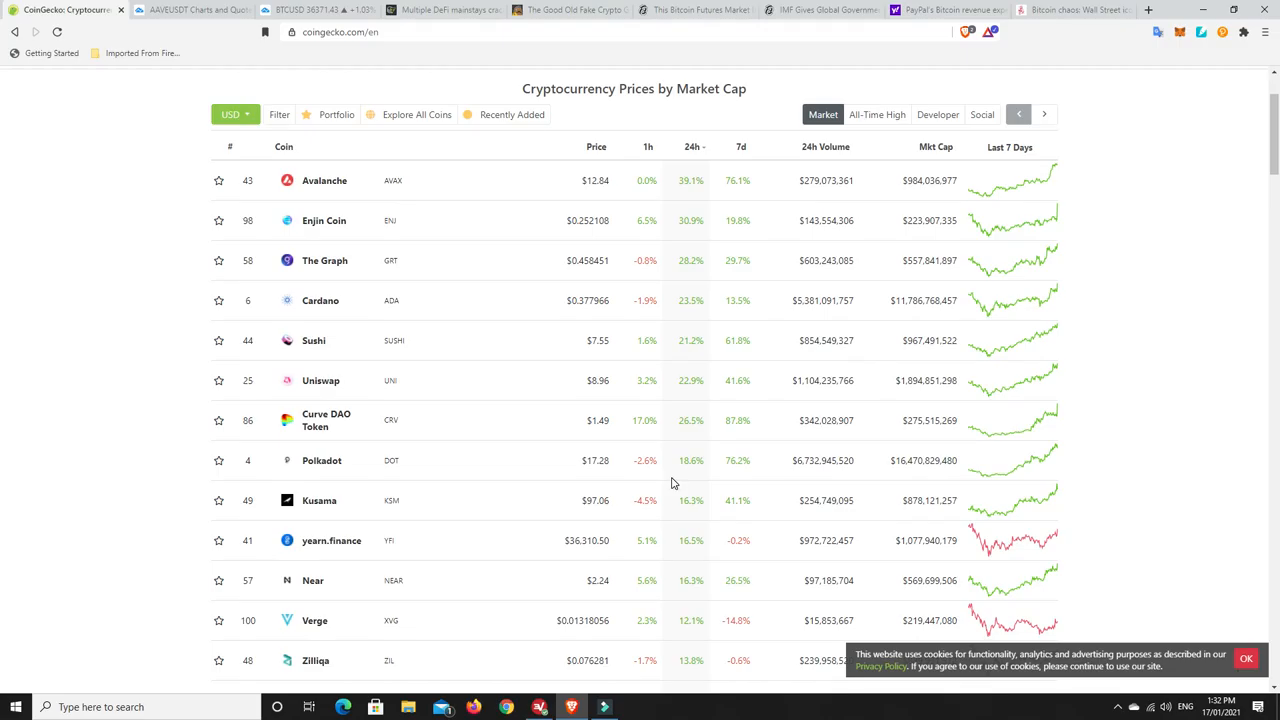
{"action": "mouse_move", "coordinate": [700, 304]}
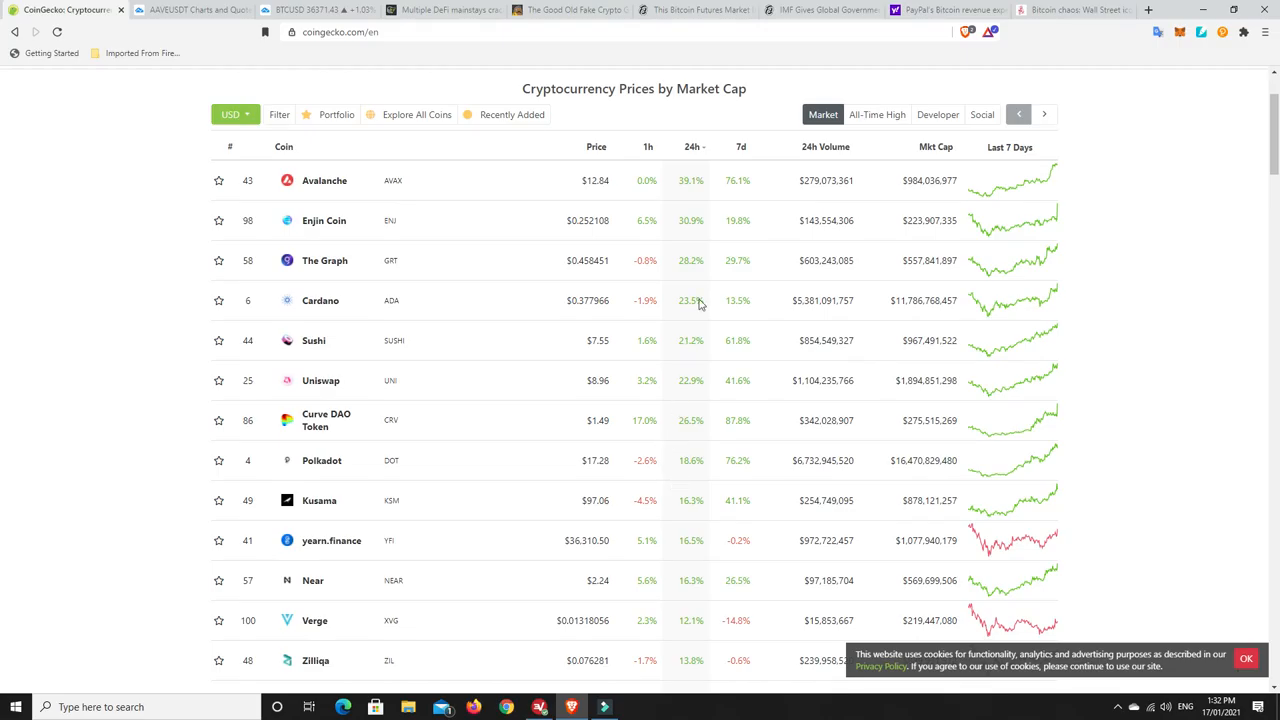
- Reverse the 24h sort so the biggest losers lead, IOST at -16.9%
{"action": "scroll", "scroll_direction": "up", "scroll_amount": 3}
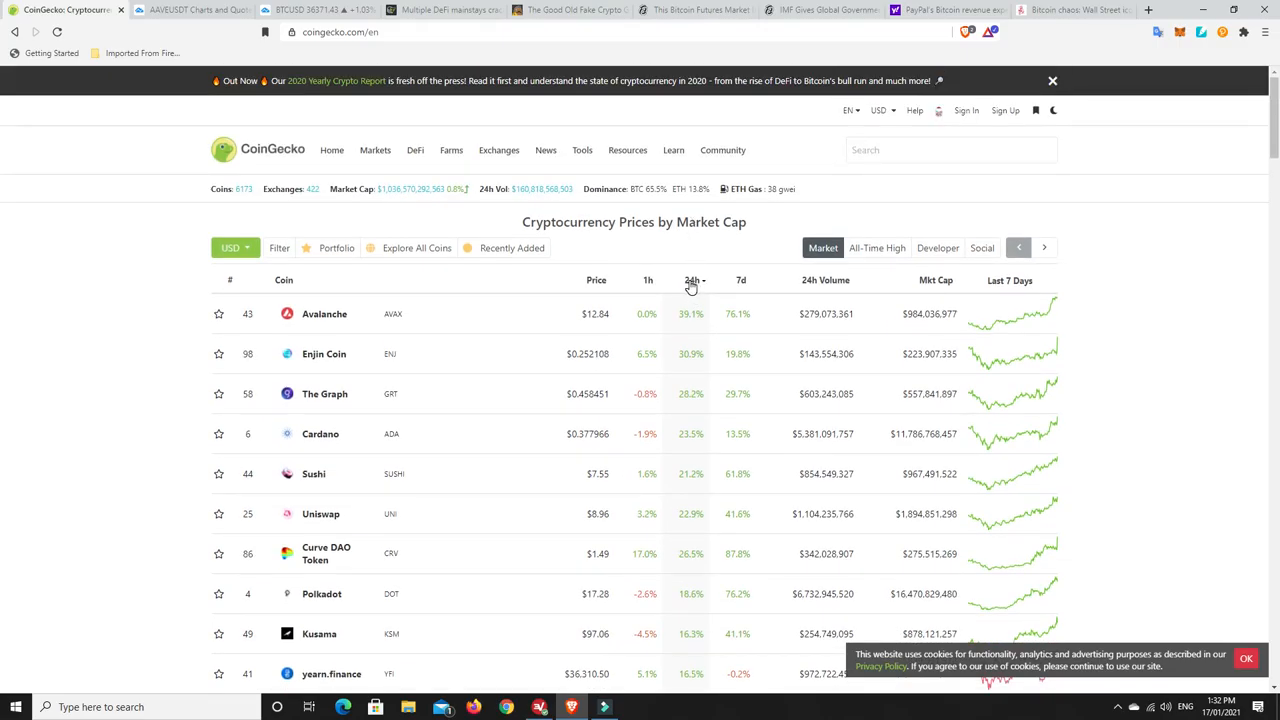
{"action": "left_click", "coordinate": [692, 280]}
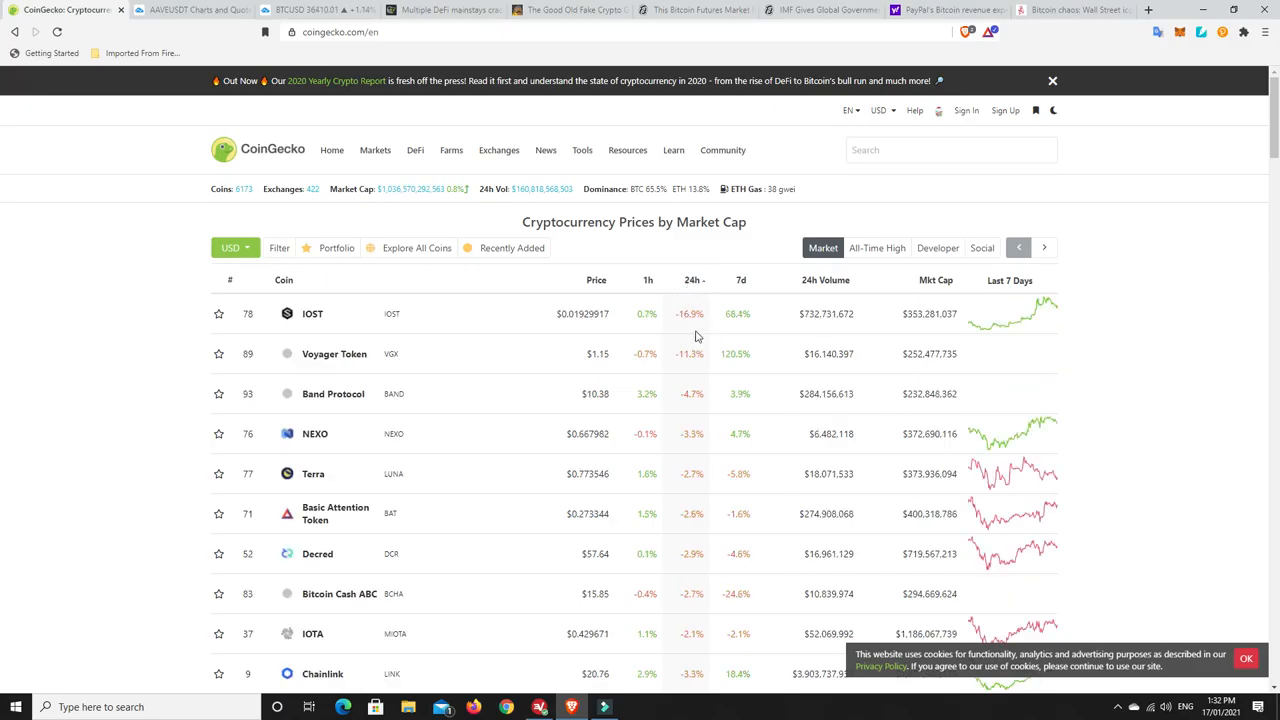
{"action": "mouse_move", "coordinate": [692, 368]}
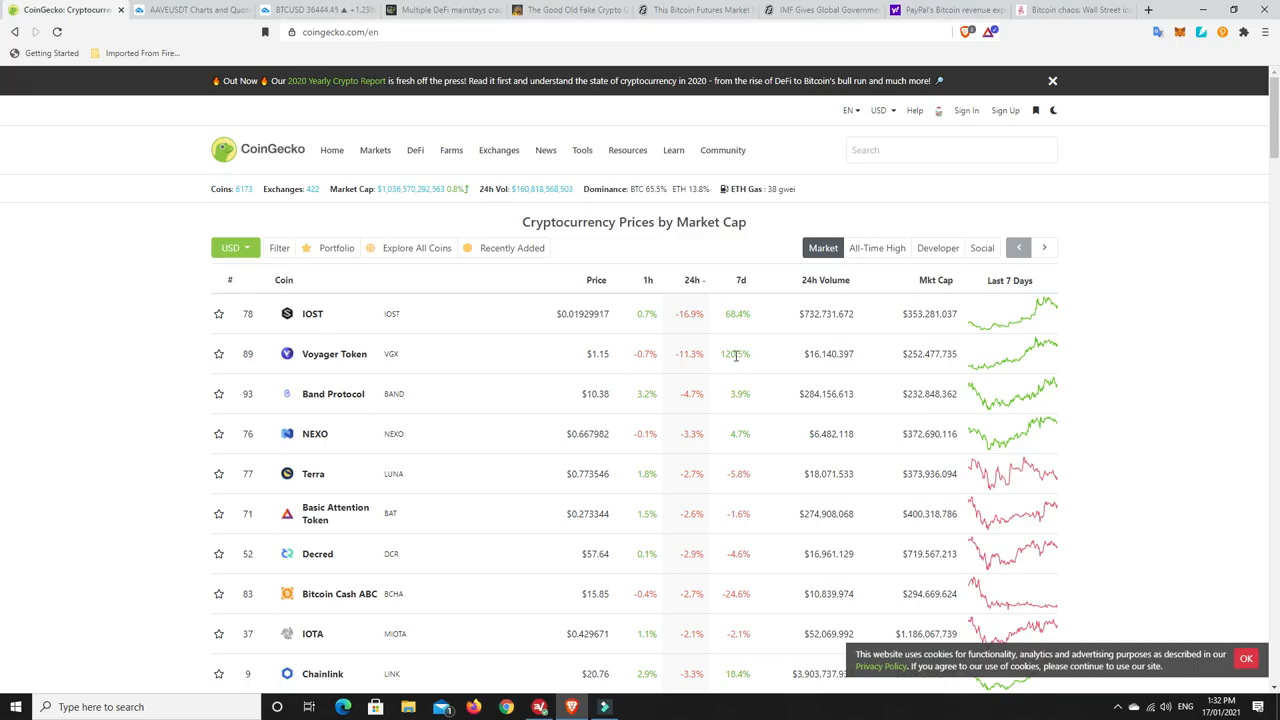
{"action": "mouse_move", "coordinate": [684, 354]}
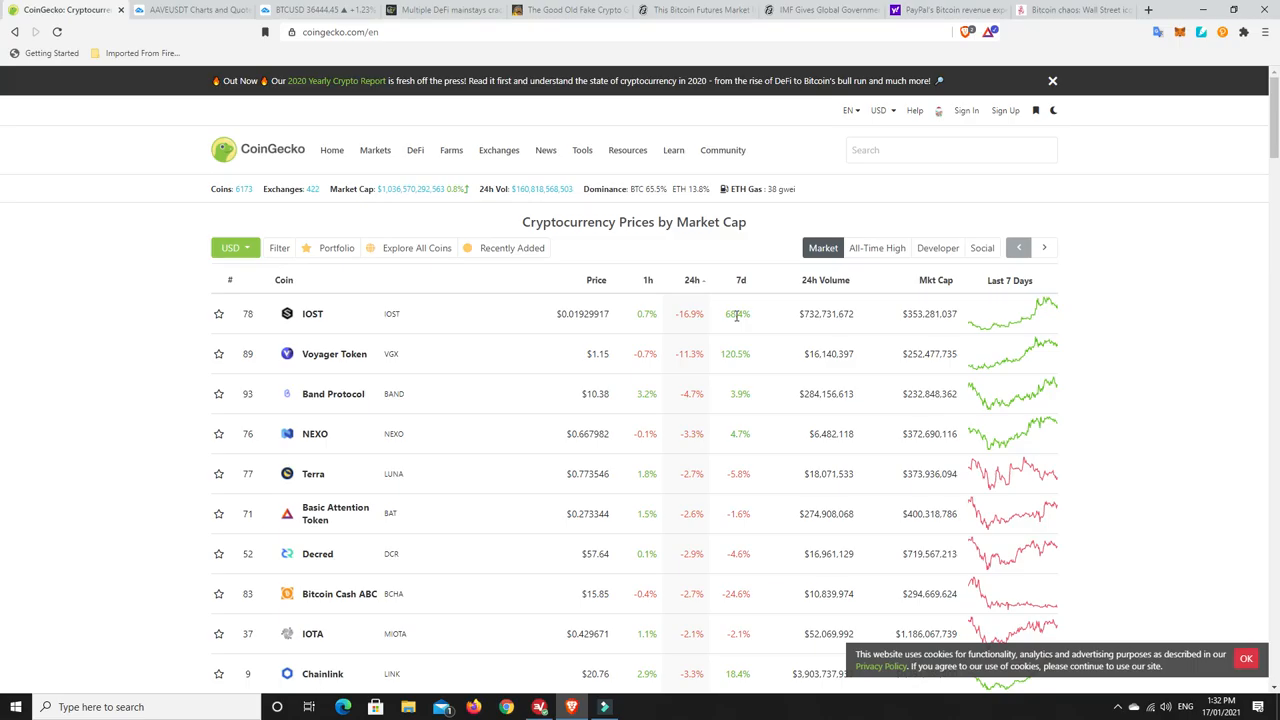
{"action": "mouse_move", "coordinate": [688, 496]}
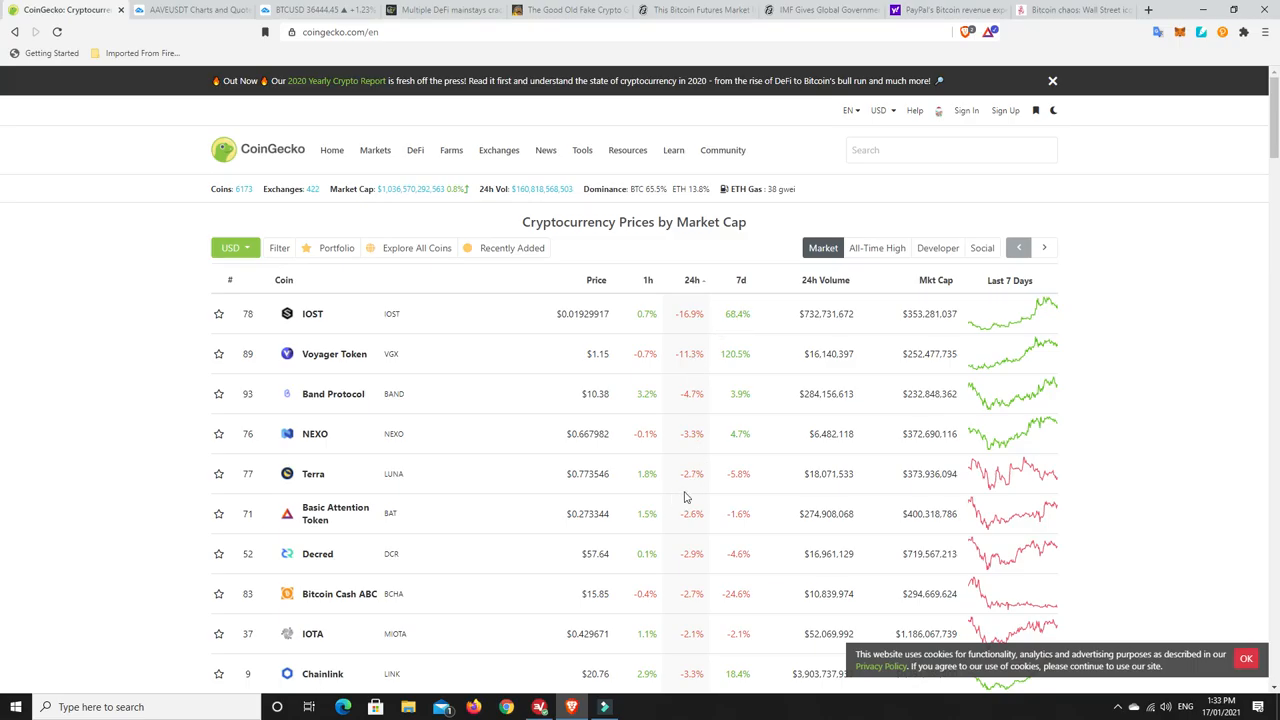
{"action": "mouse_move", "coordinate": [696, 614]}
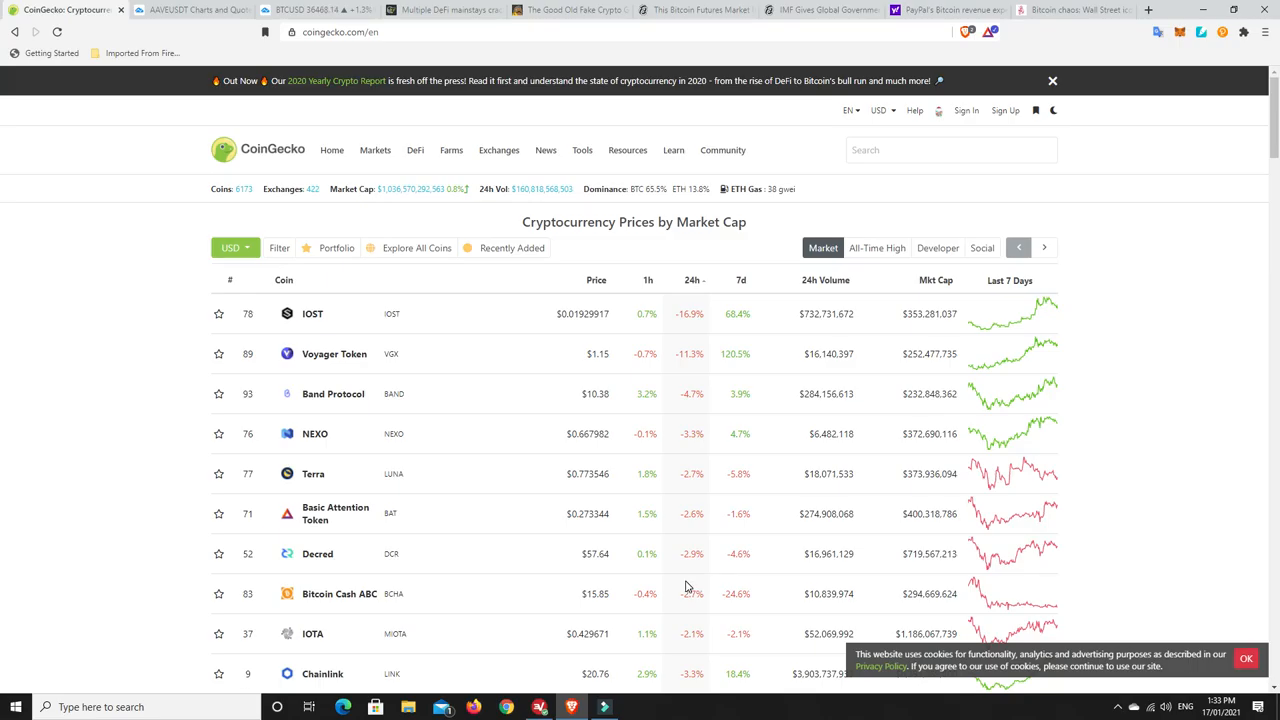
{"action": "mouse_move", "coordinate": [502, 190]}
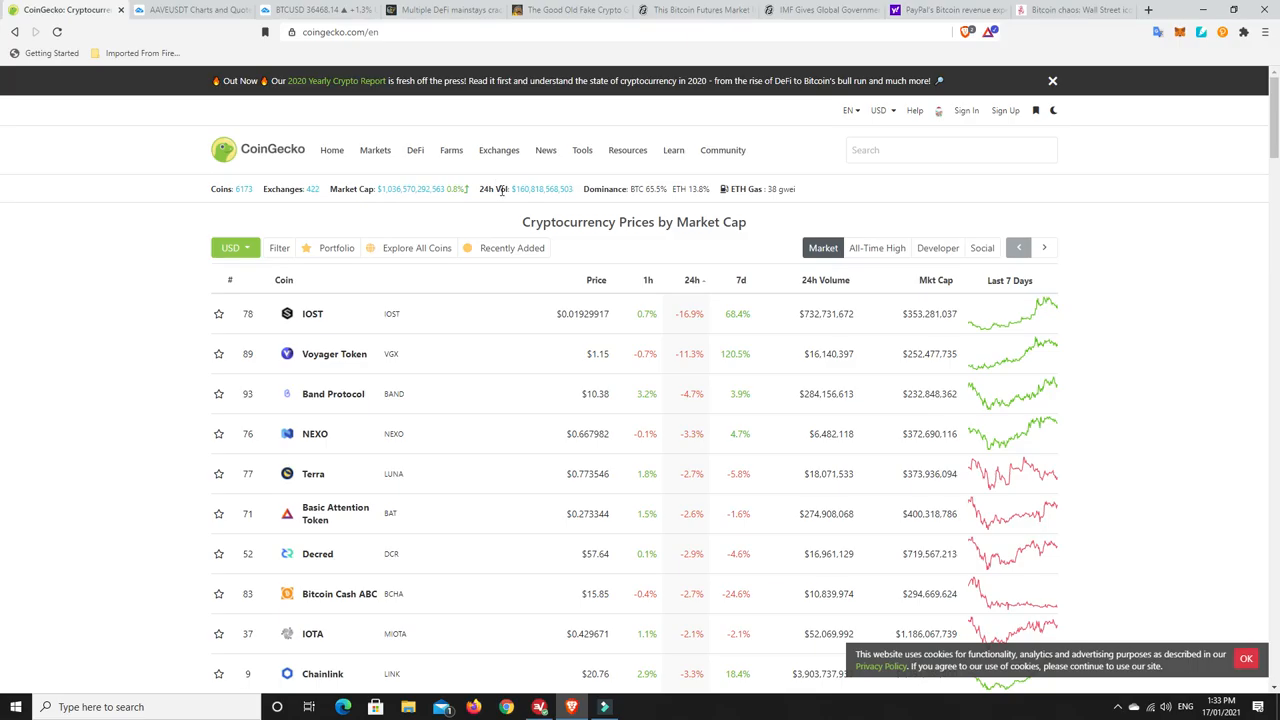
{"action": "mouse_move", "coordinate": [444, 10]}
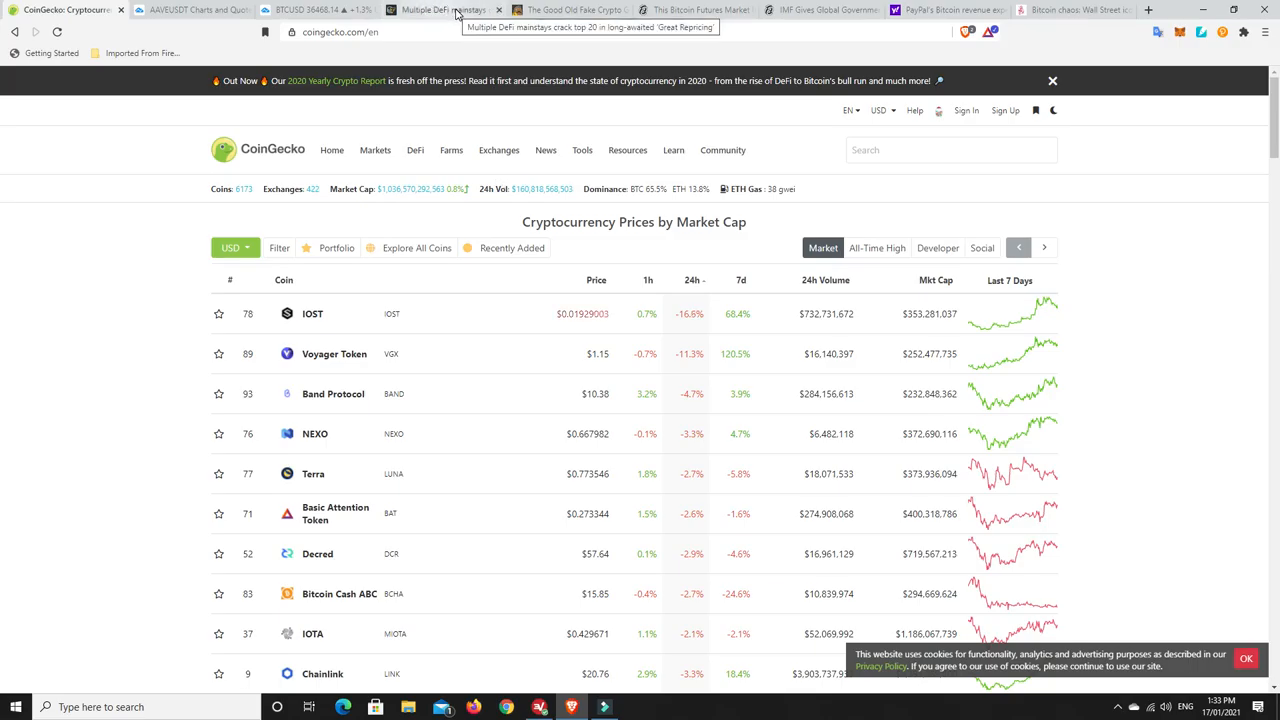
- Switch to the Cointelegraph tab with the DeFi top-20 'Great Repricing' article
{"action": "left_click", "coordinate": [440, 10]}
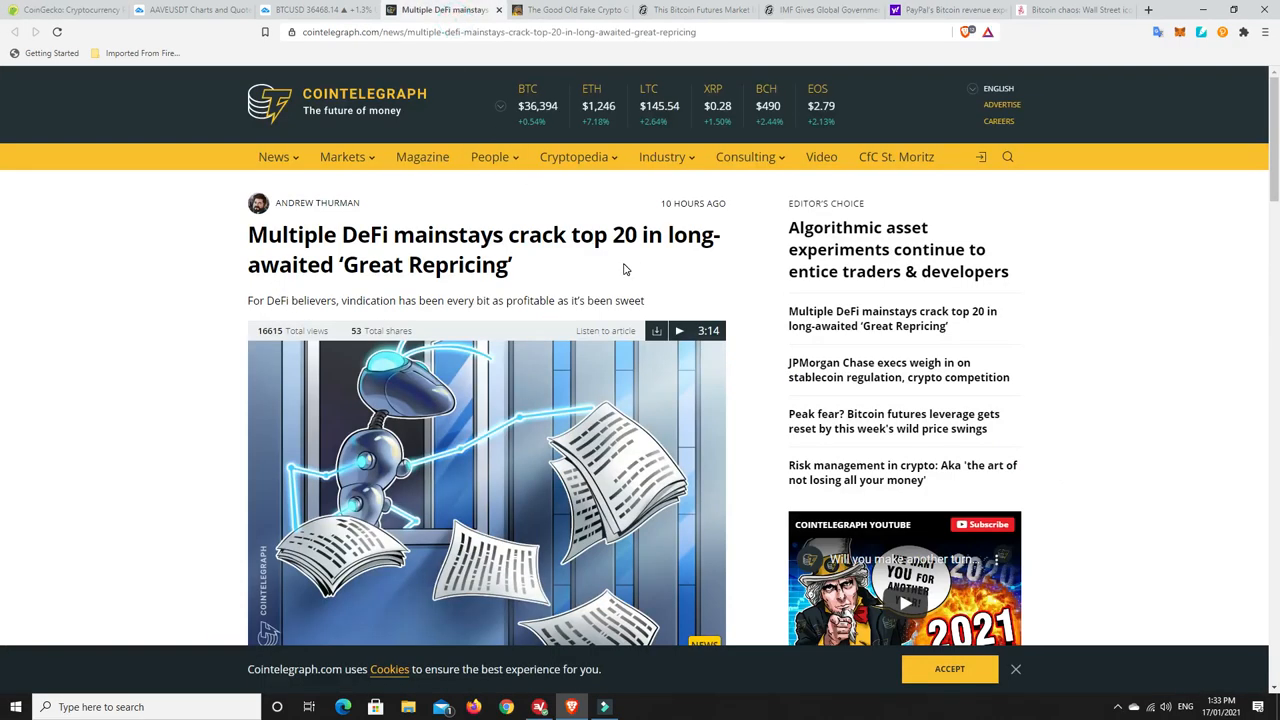
{"action": "mouse_move", "coordinate": [568, 264]}
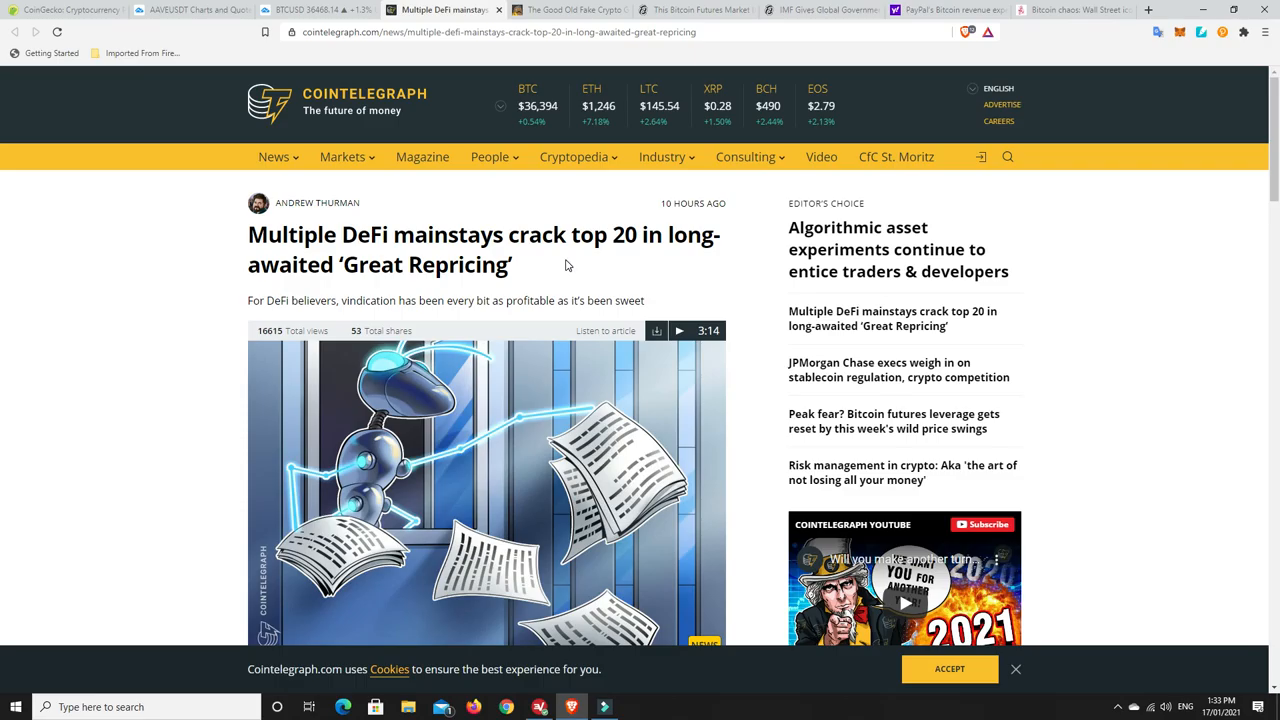
{"action": "mouse_move", "coordinate": [492, 278]}
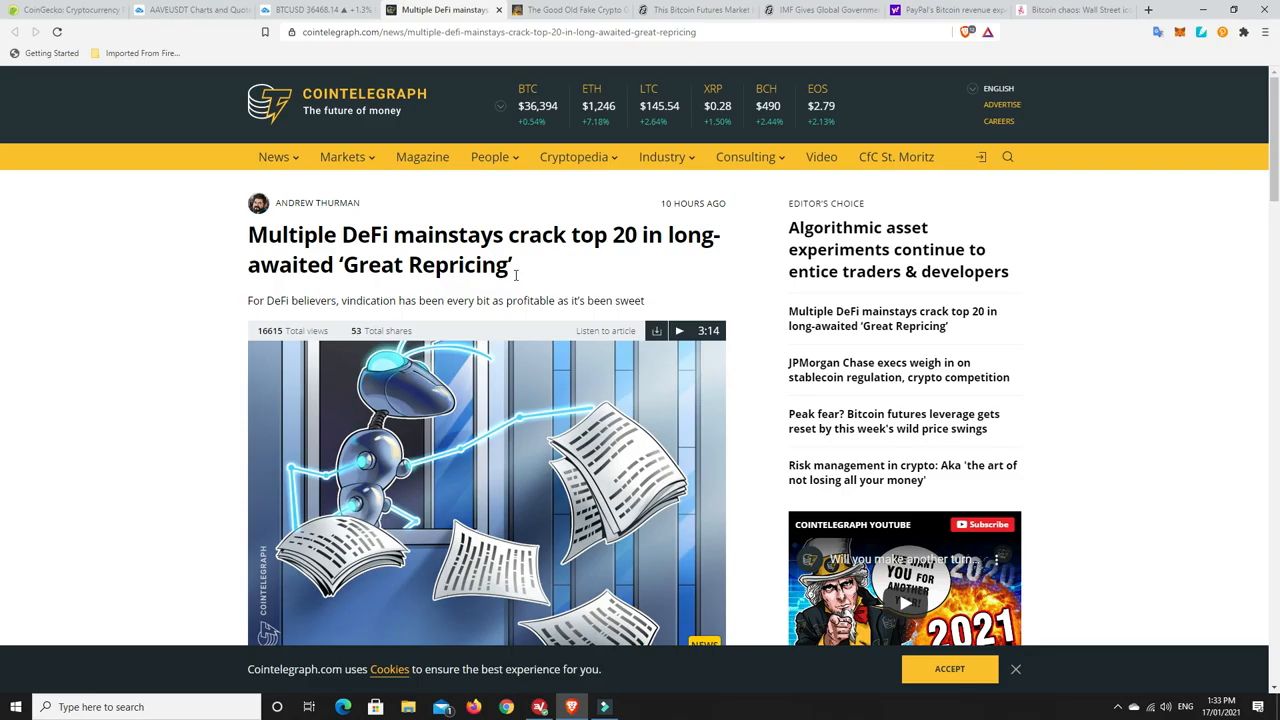
{"action": "mouse_move", "coordinate": [630, 262]}
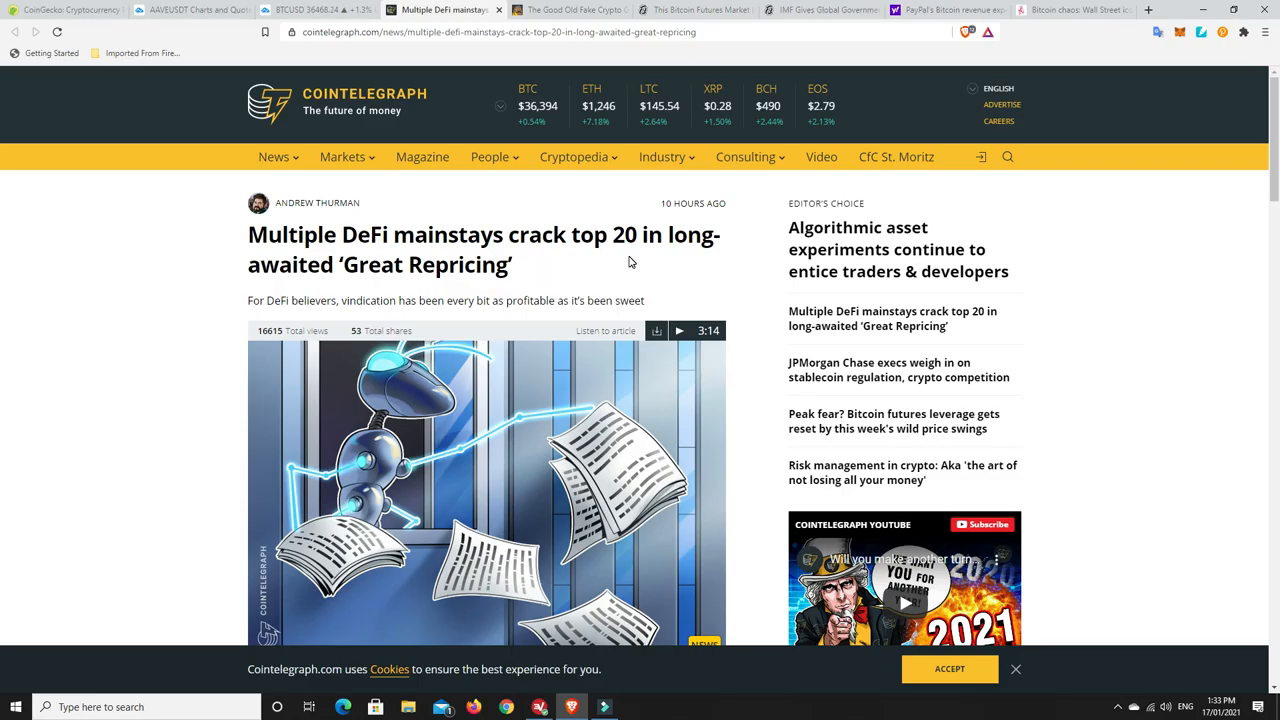
{"action": "scroll", "scroll_direction": "down", "scroll_amount": 3}
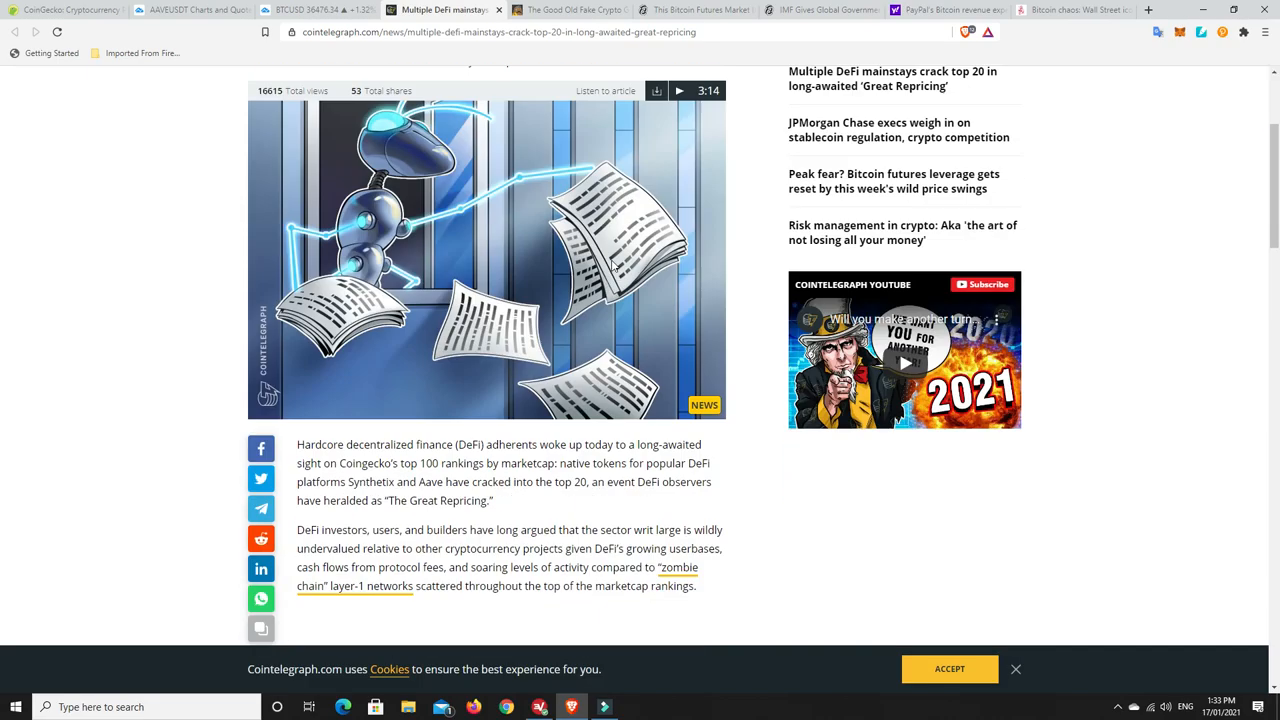
{"action": "scroll", "scroll_direction": "down", "scroll_amount": 3}
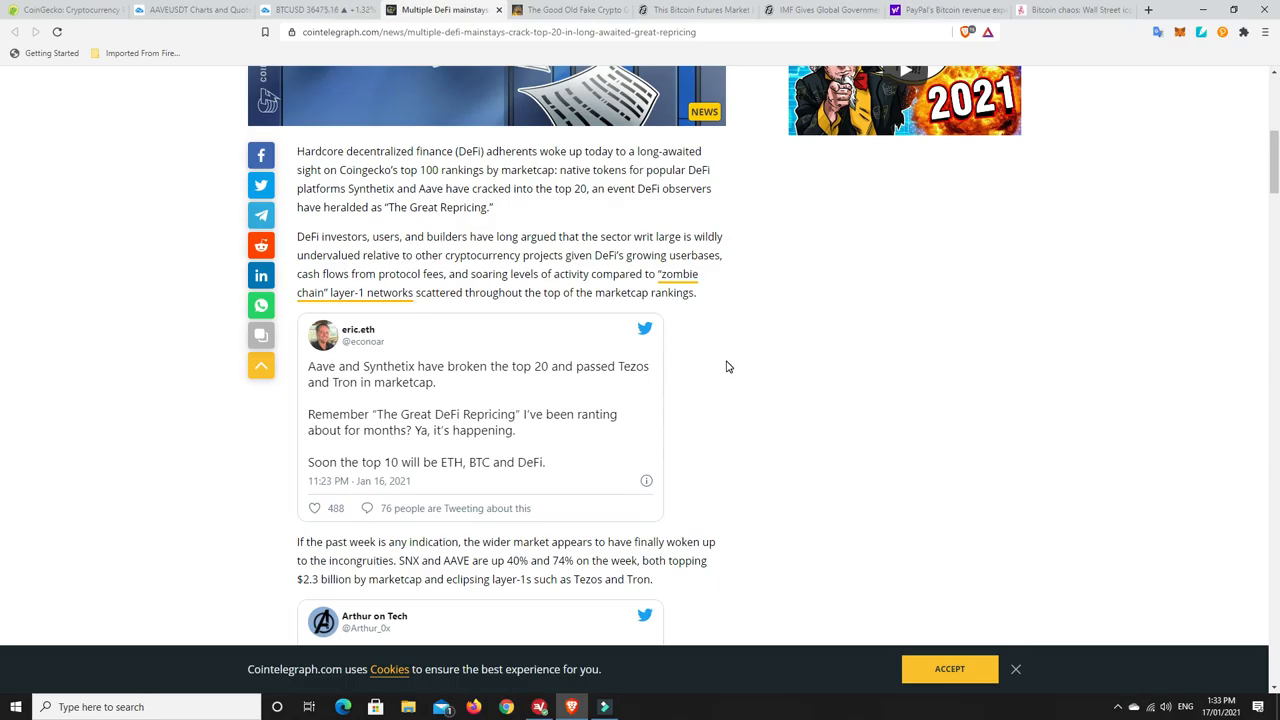
{"action": "mouse_move", "coordinate": [756, 300]}
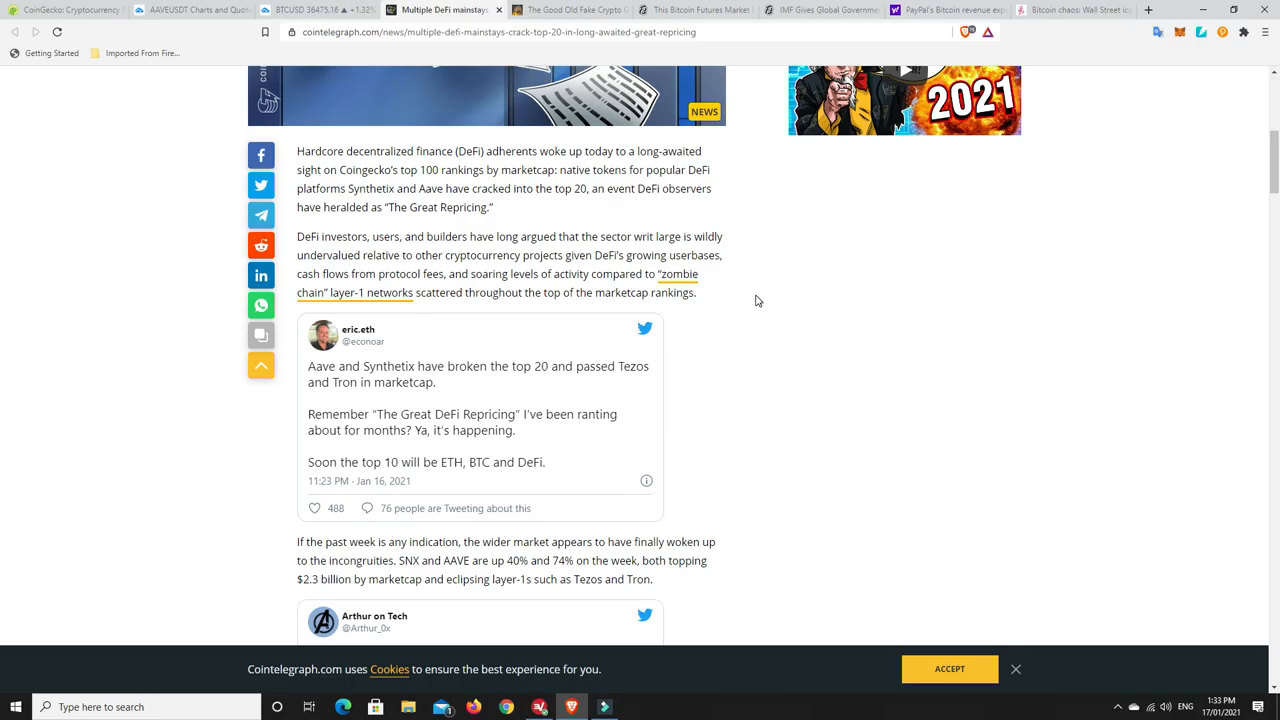
{"action": "mouse_move", "coordinate": [616, 252]}
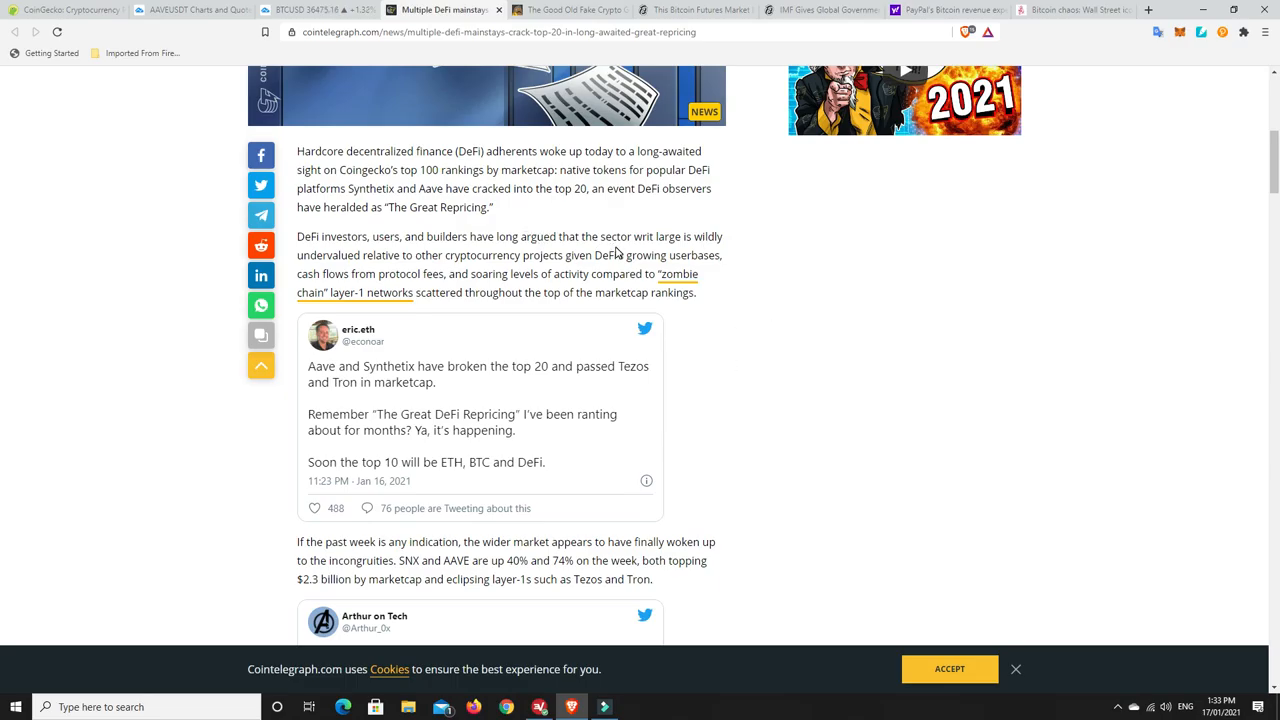
{"action": "mouse_move", "coordinate": [732, 224]}
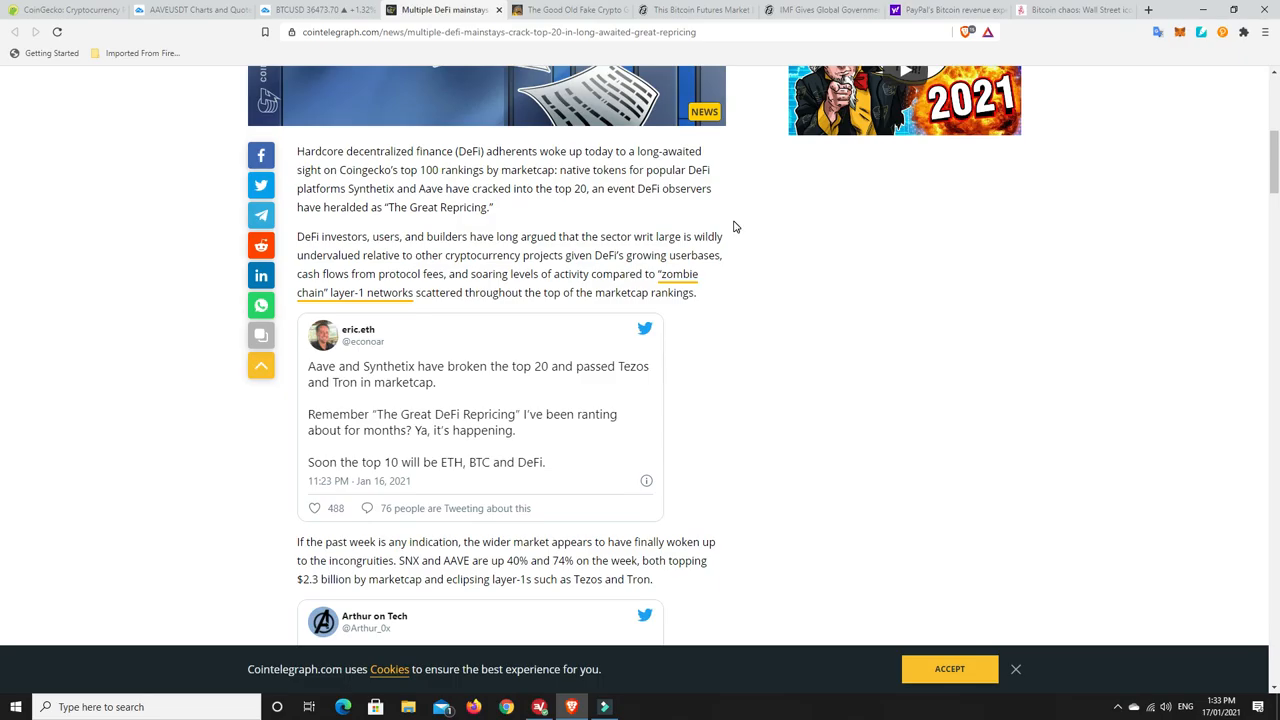
{"action": "mouse_move", "coordinate": [578, 232]}
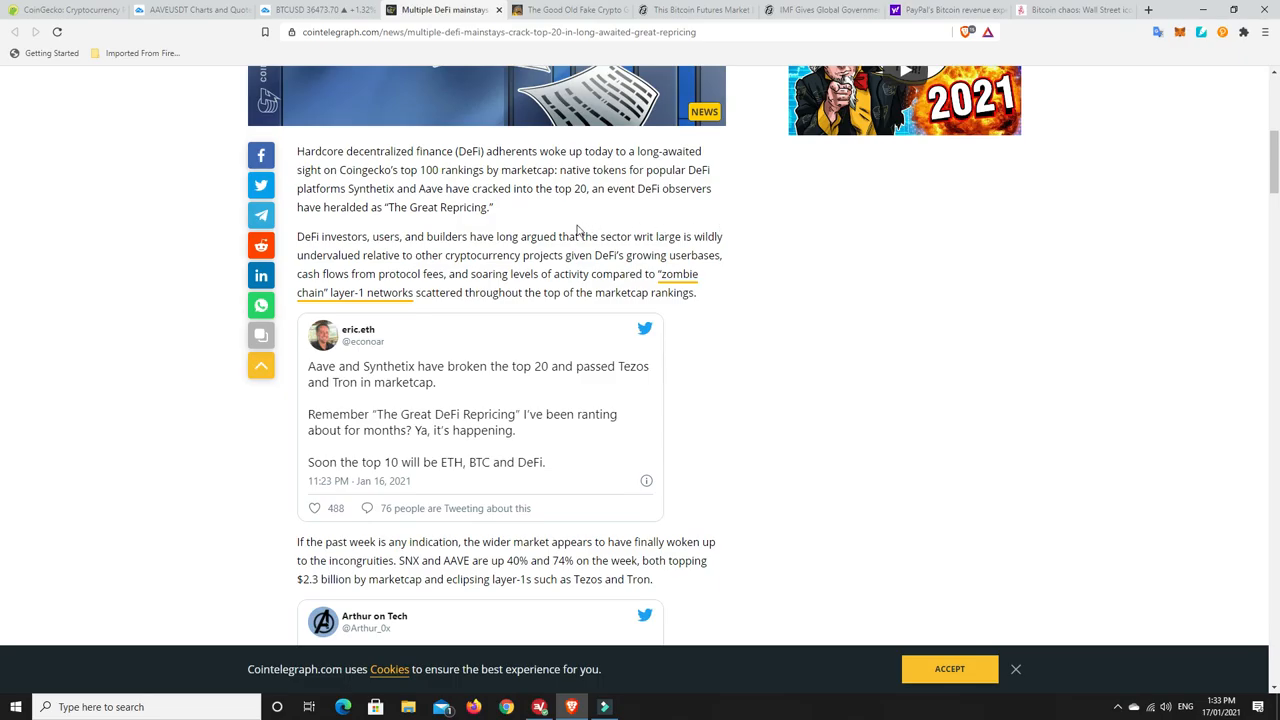
{"action": "mouse_move", "coordinate": [616, 208]}
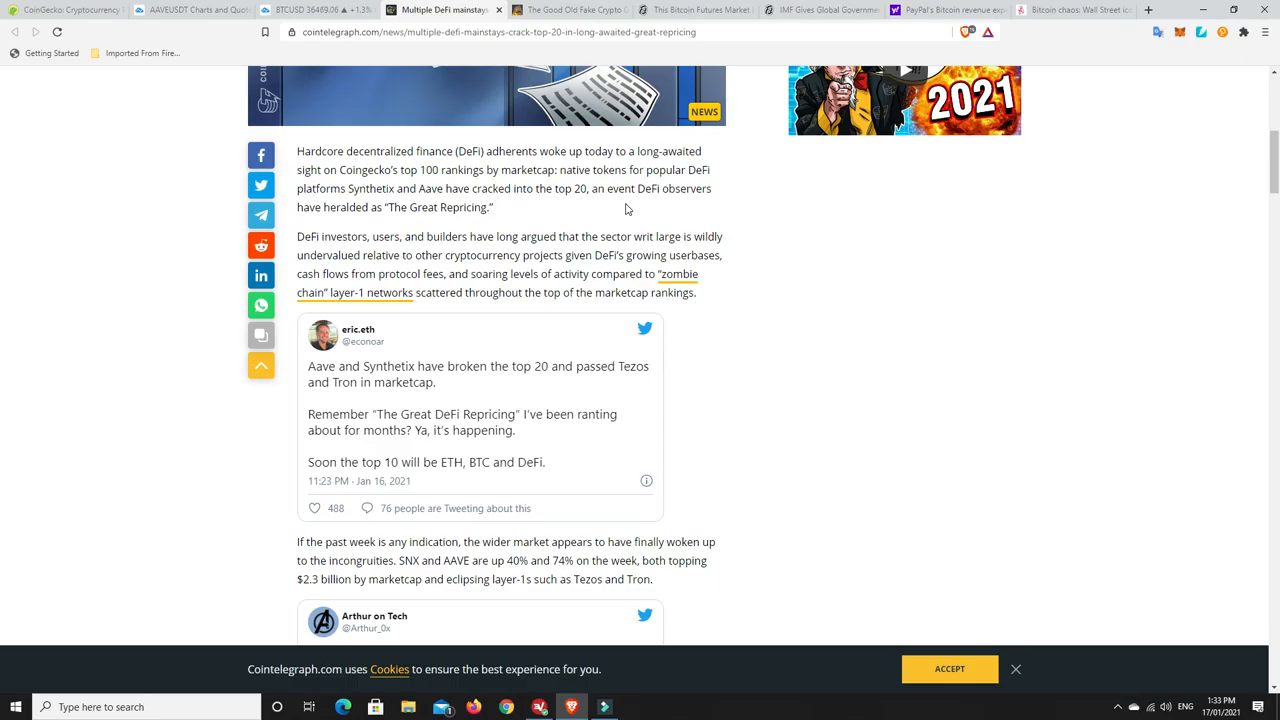
{"action": "mouse_move", "coordinate": [476, 224]}
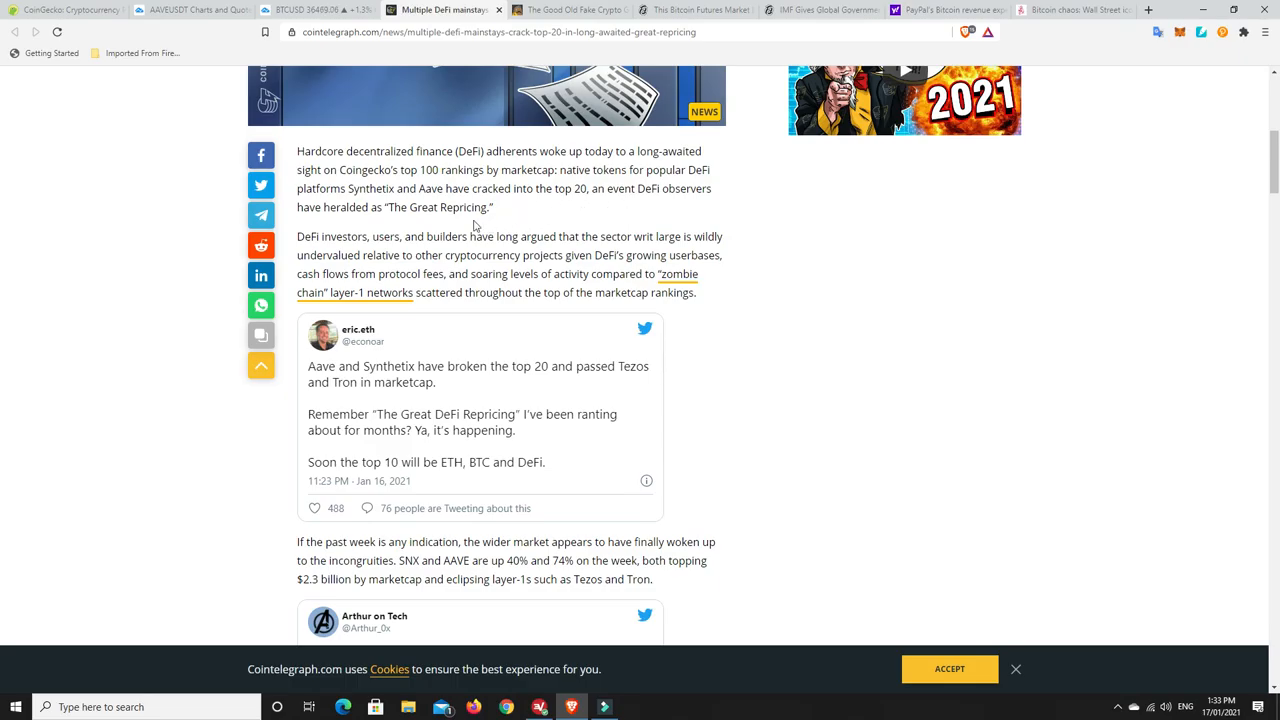
{"action": "mouse_move", "coordinate": [428, 224]}
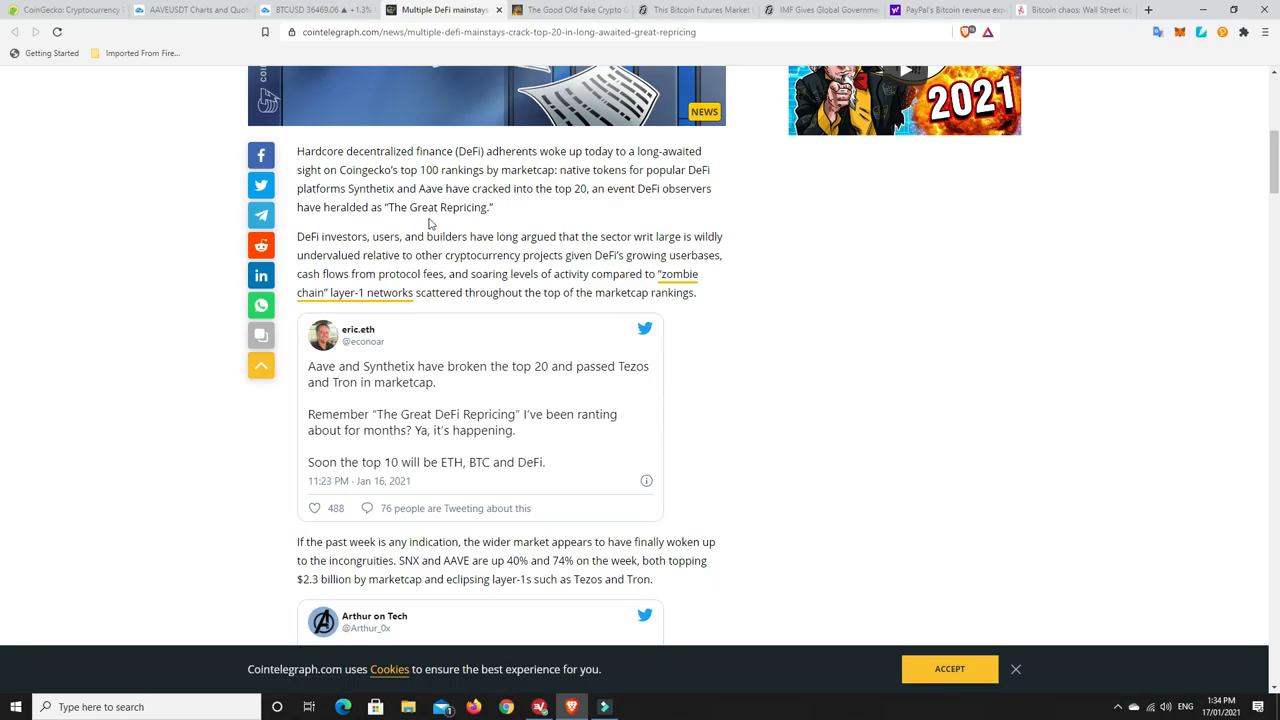
{"action": "mouse_move", "coordinate": [424, 192]}
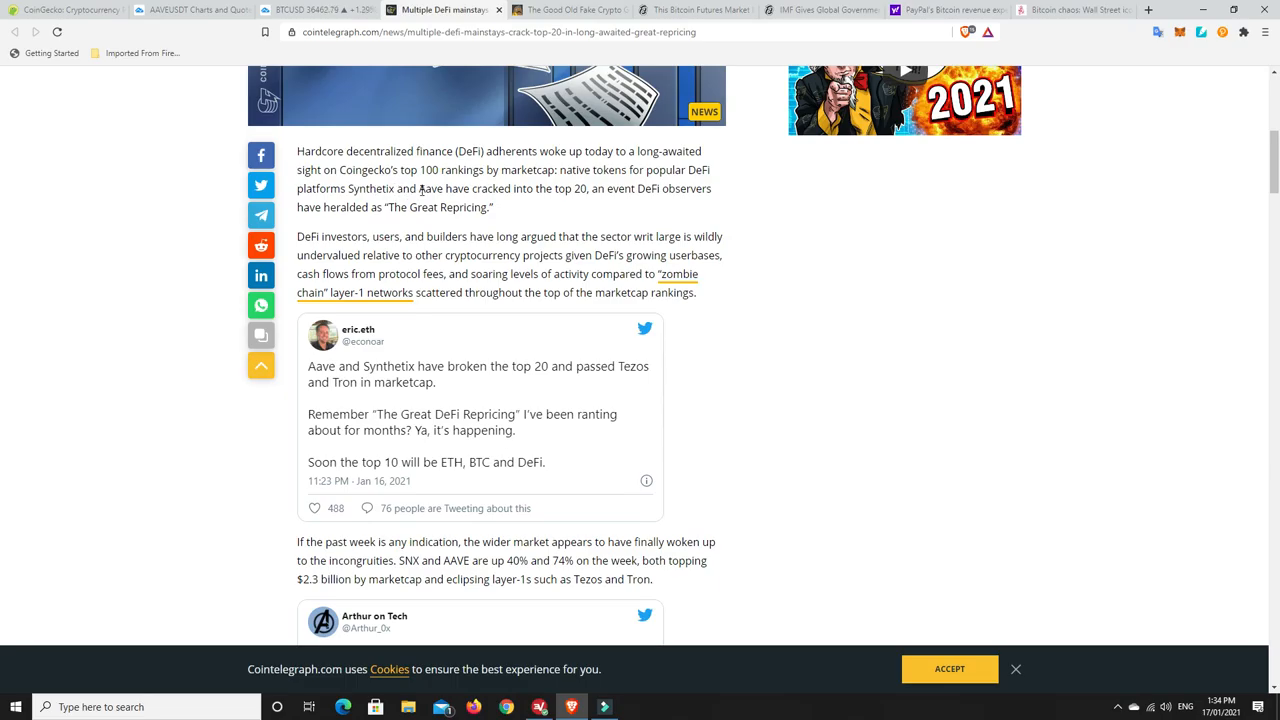
{"action": "mouse_move", "coordinate": [510, 212]}
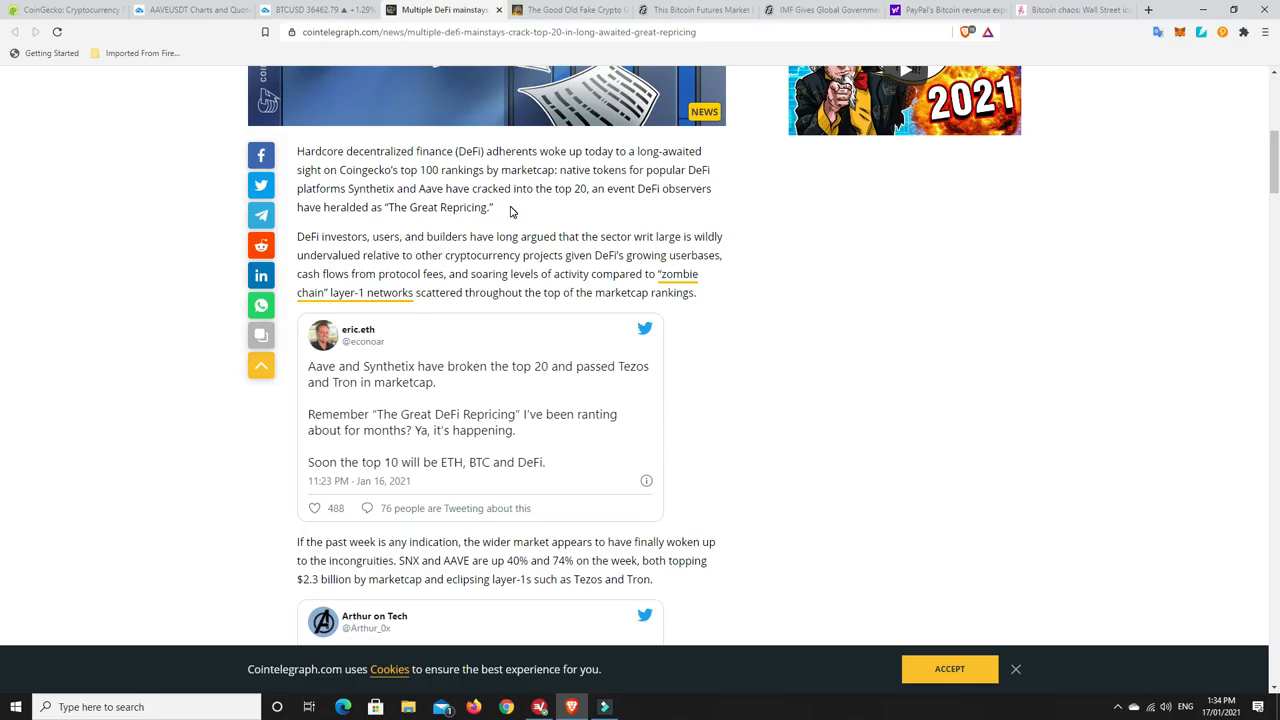
{"action": "mouse_move", "coordinate": [372, 190]}
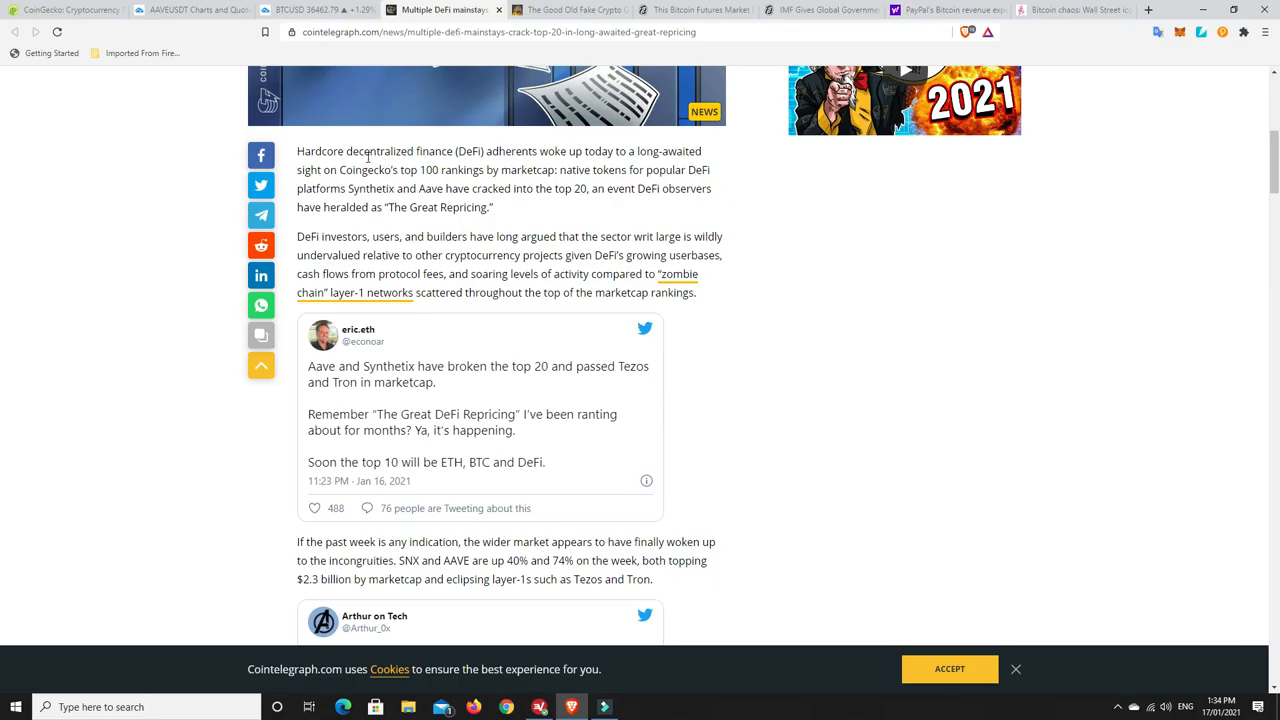
{"action": "mouse_move", "coordinate": [520, 210]}
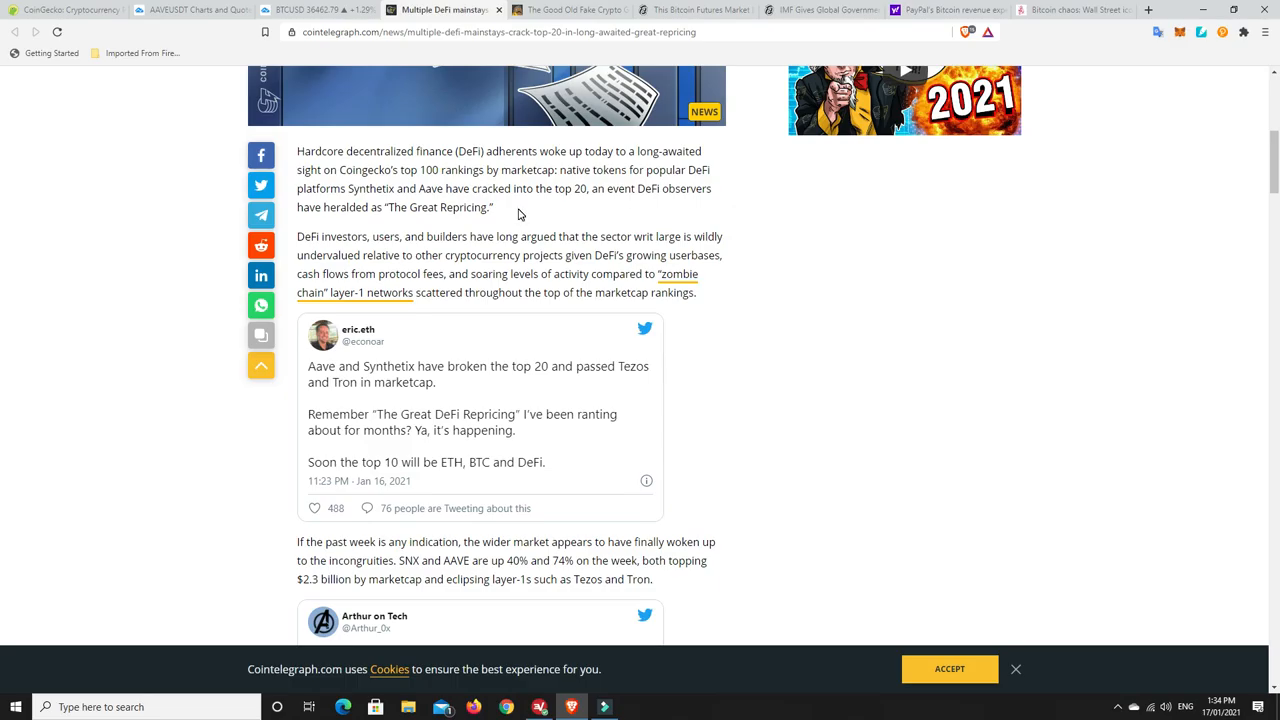
{"action": "mouse_move", "coordinate": [428, 192]}
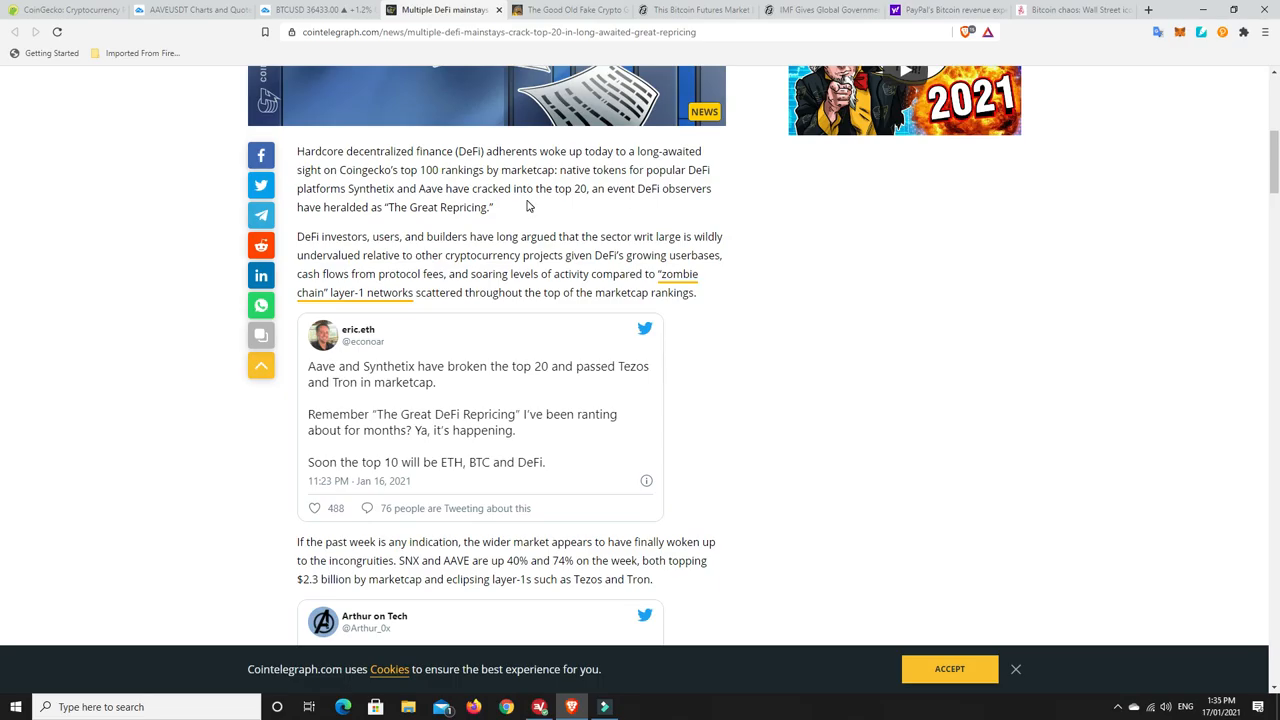
{"action": "mouse_move", "coordinate": [400, 188]}
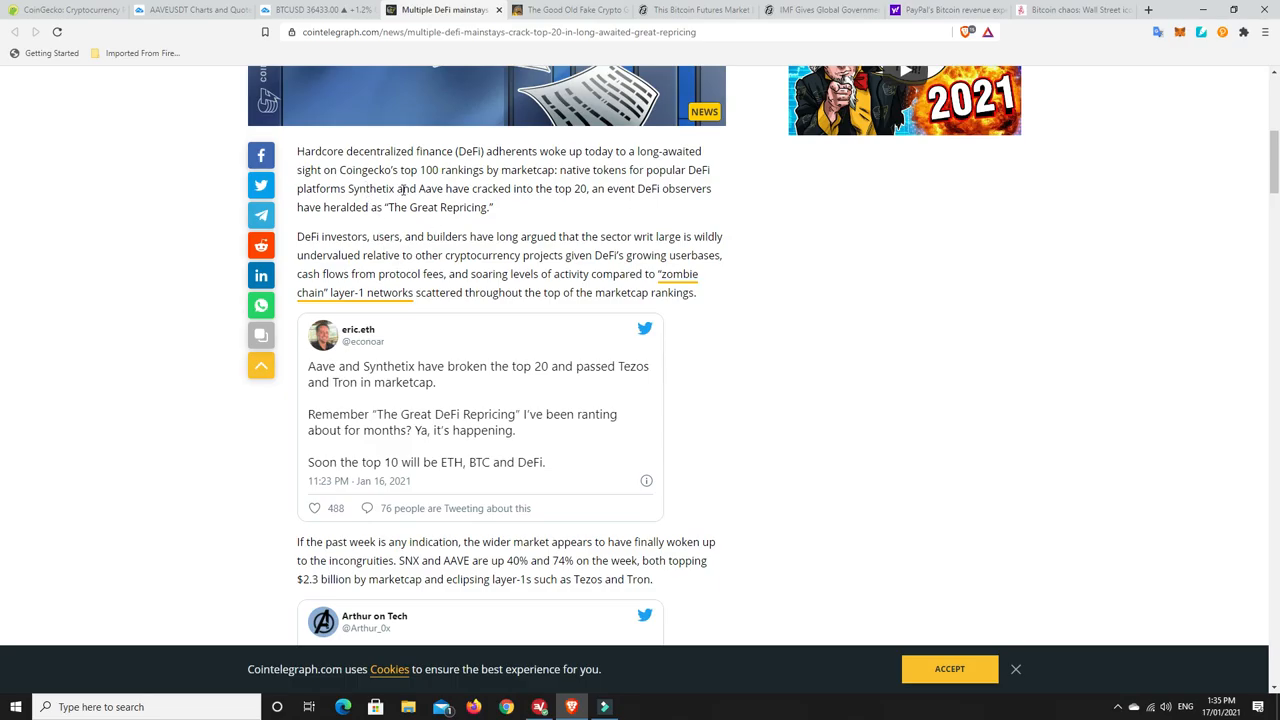
{"action": "mouse_move", "coordinate": [540, 216]}
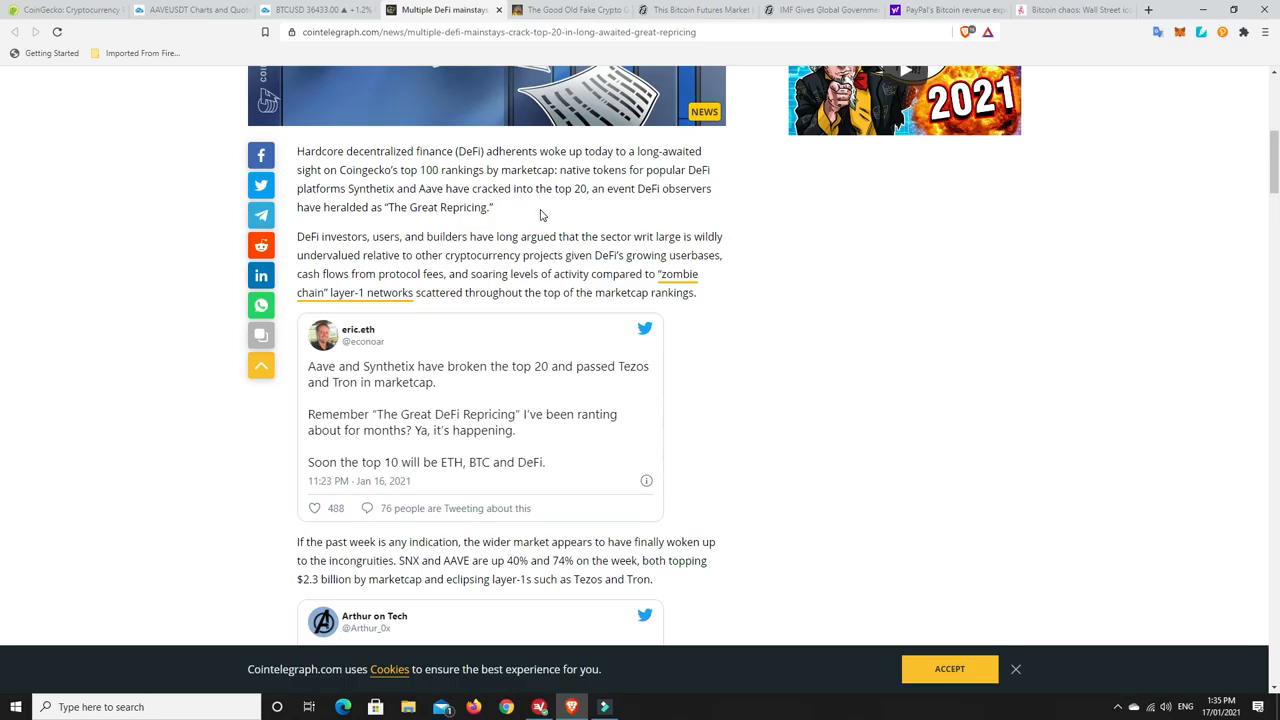
{"action": "mouse_move", "coordinate": [364, 184]}
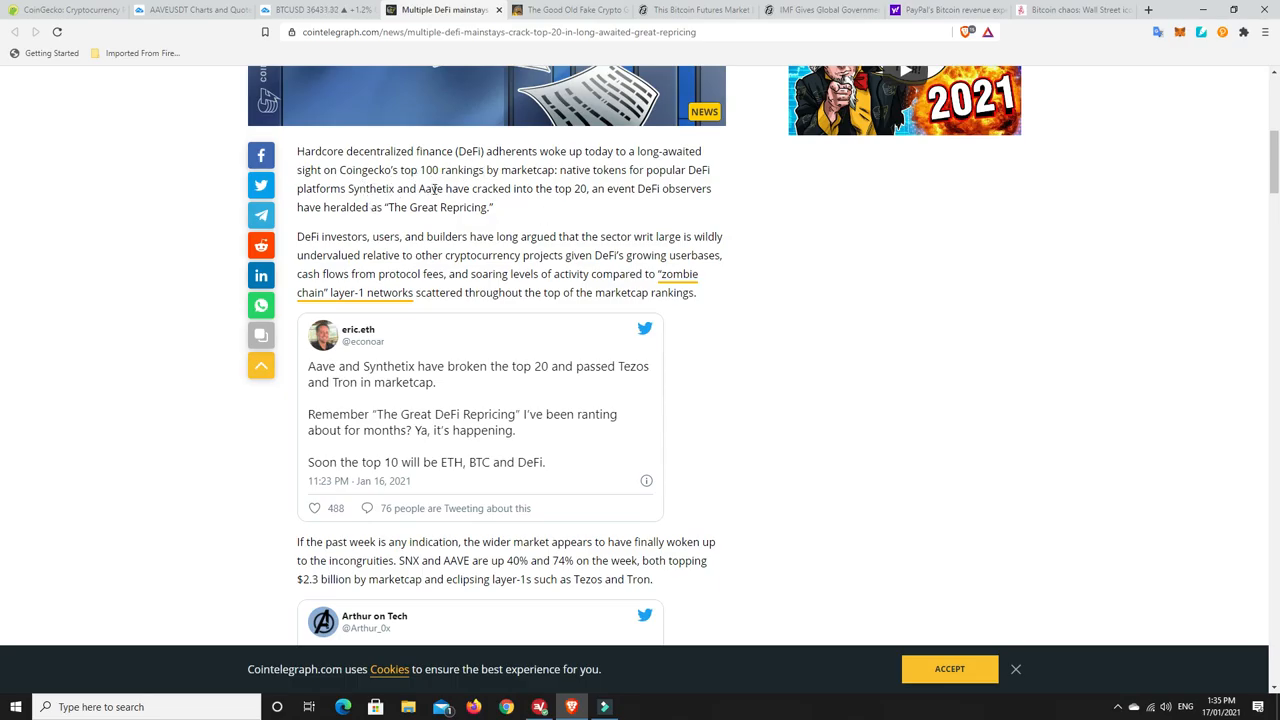
{"action": "mouse_move", "coordinate": [560, 224]}
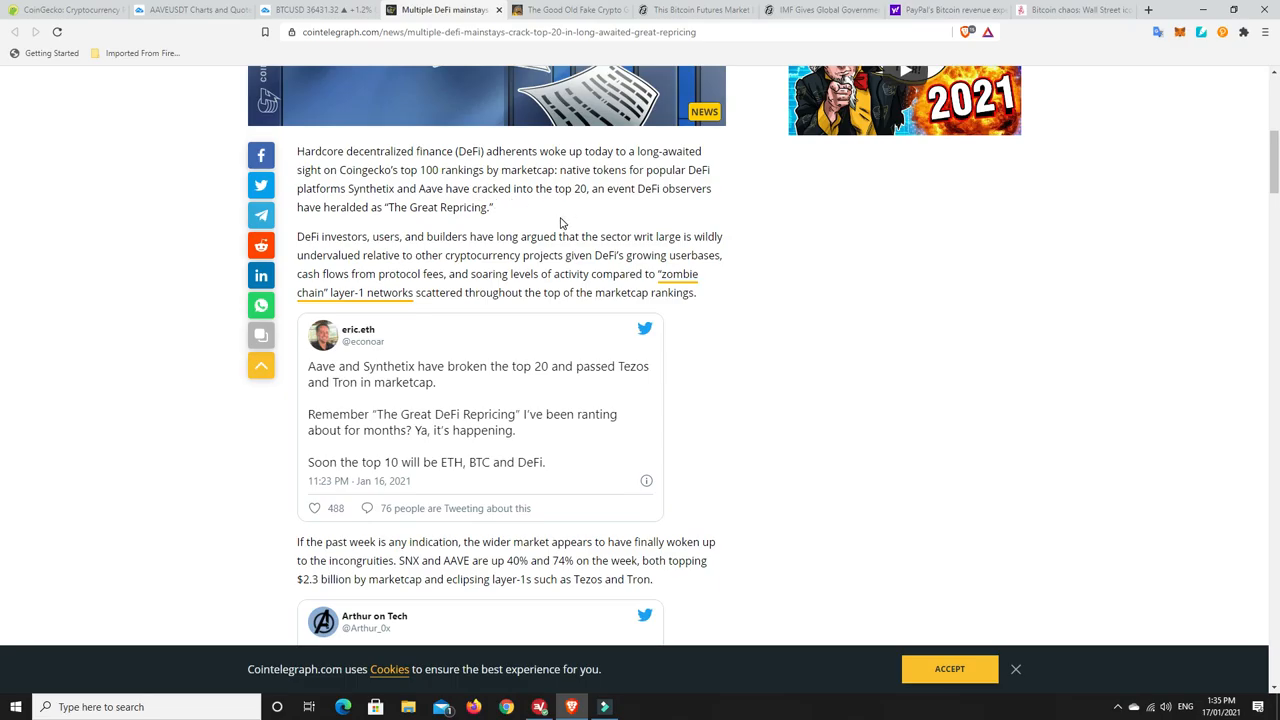
- Read further down to the AAVE market-cap tweet, then start a new browser tab
{"action": "scroll", "scroll_direction": "down", "scroll_amount": 3}
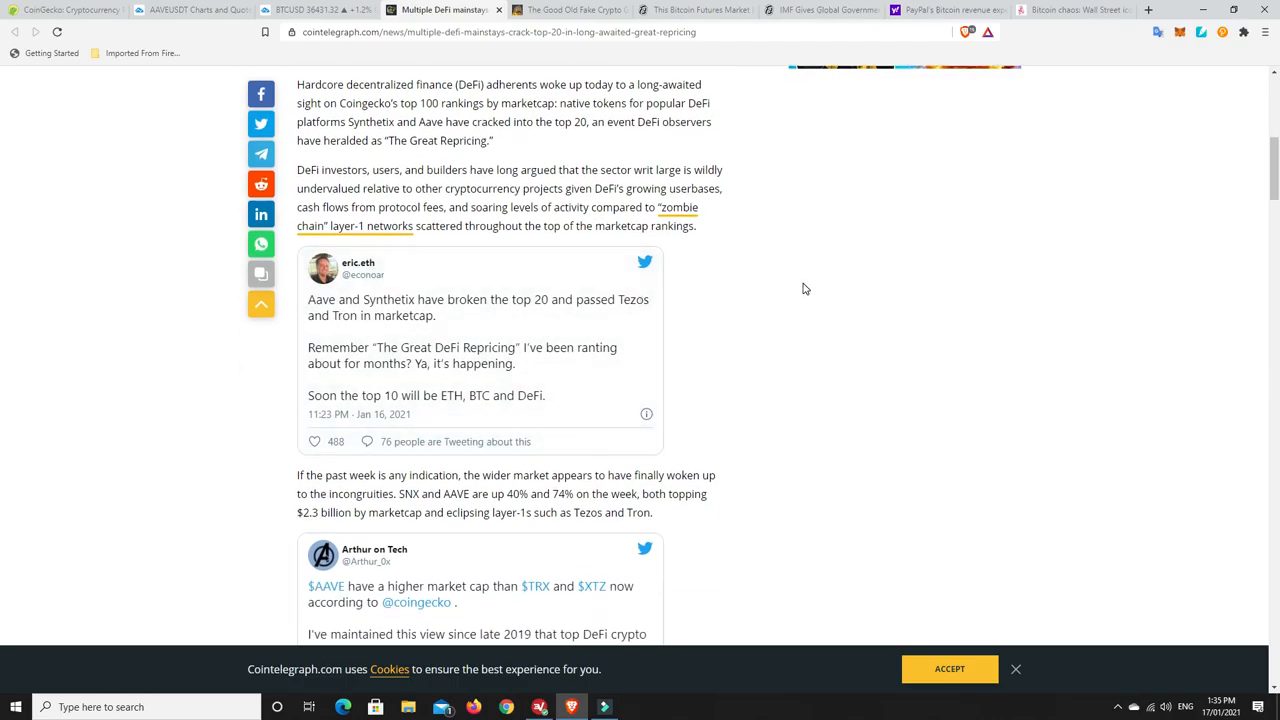
{"action": "mouse_move", "coordinate": [798, 288]}
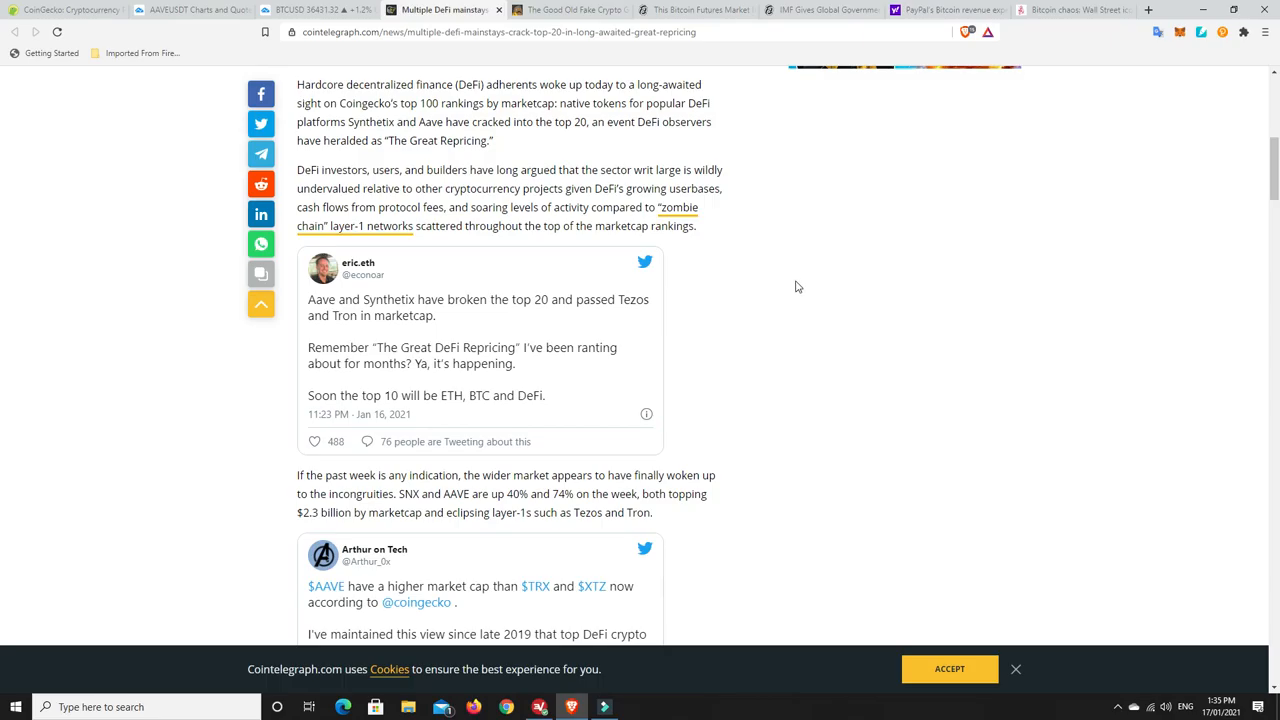
{"action": "mouse_move", "coordinate": [724, 248]}
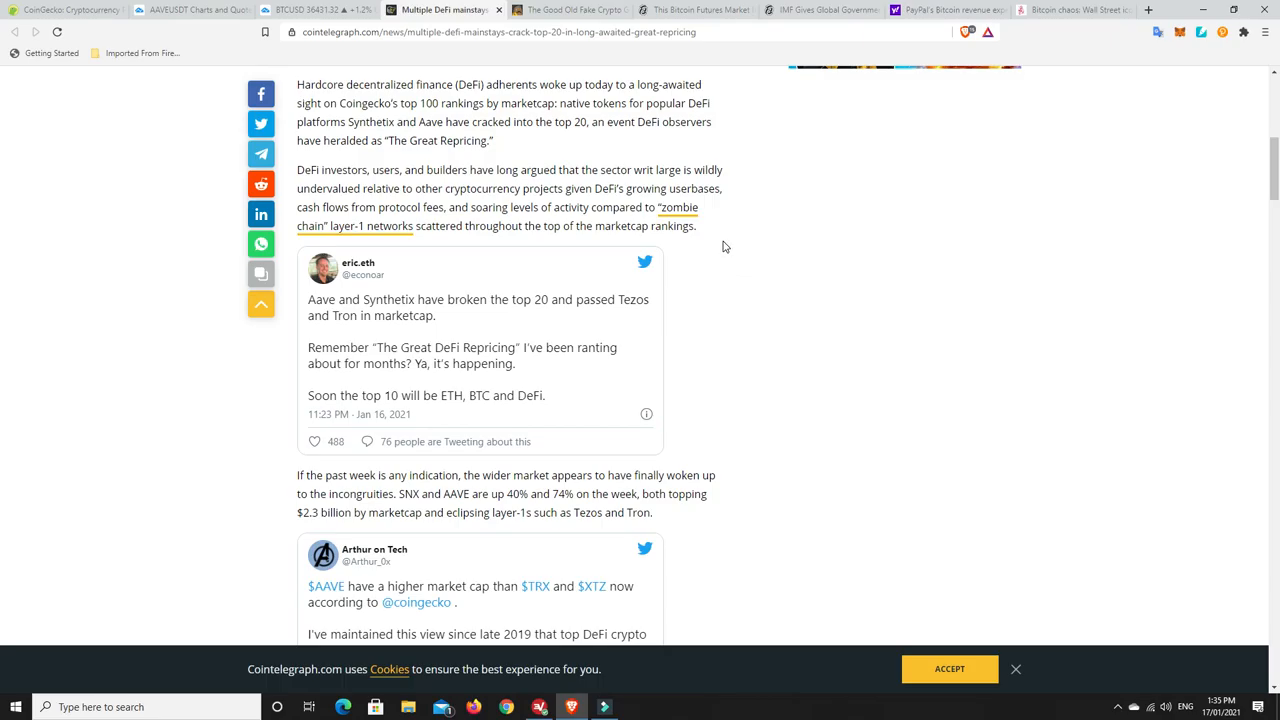
{"action": "mouse_move", "coordinate": [558, 192]}
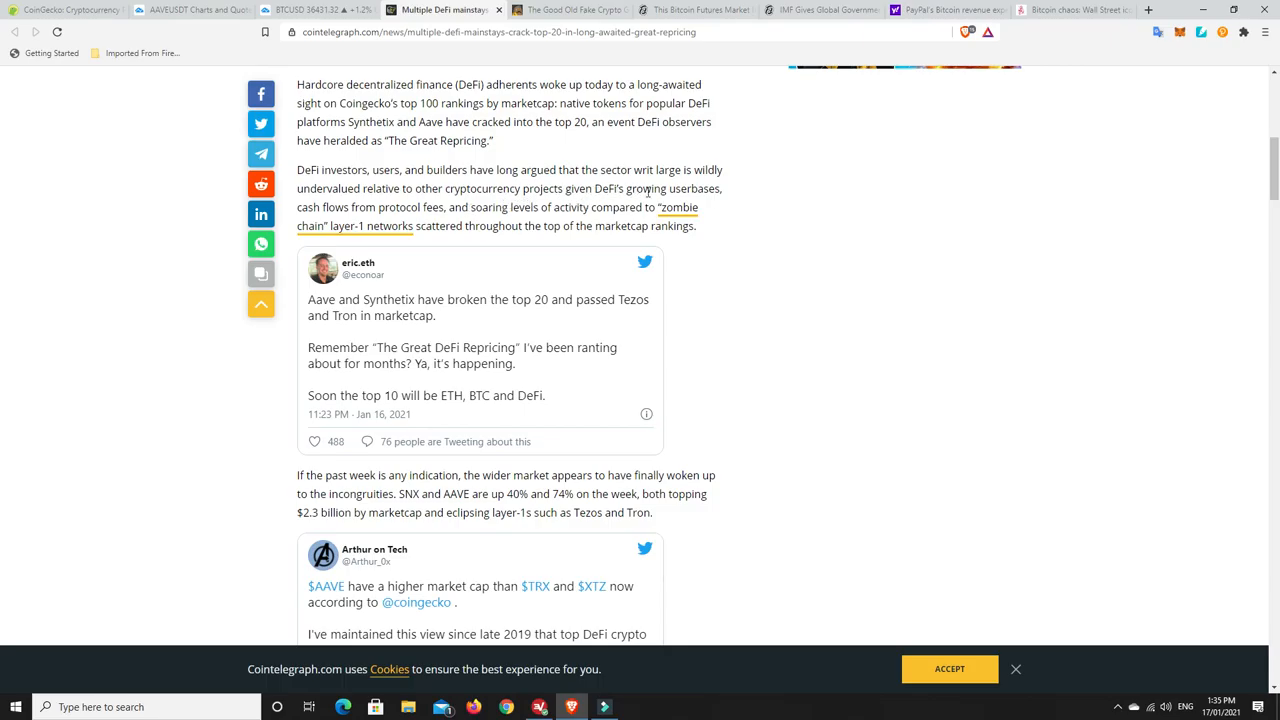
{"action": "mouse_move", "coordinate": [728, 288]}
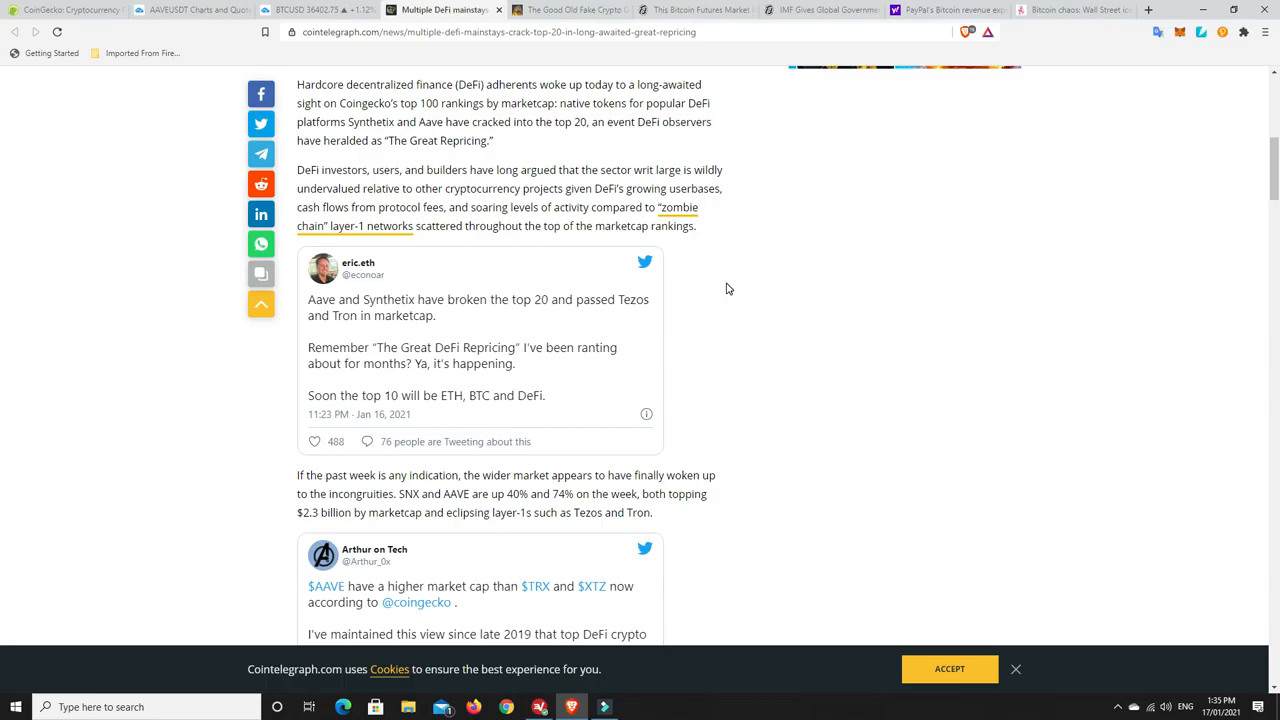
{"action": "mouse_move", "coordinate": [496, 212]}
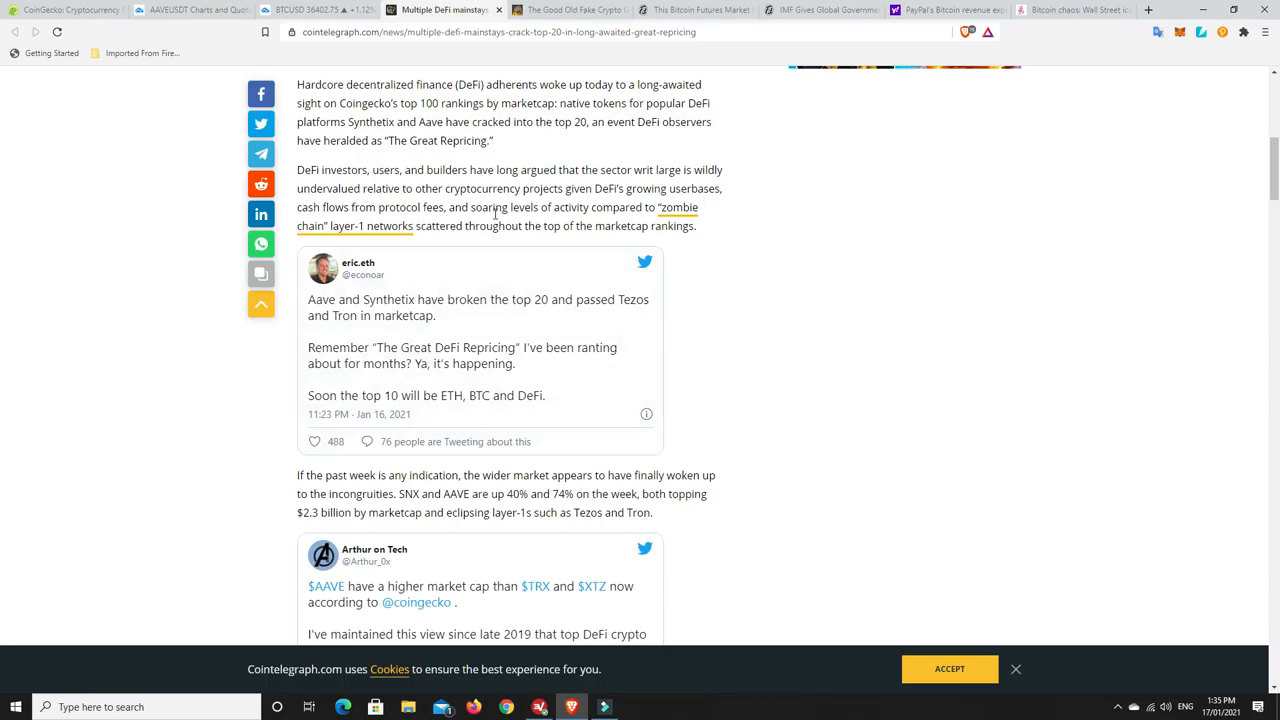
{"action": "mouse_move", "coordinate": [624, 210]}
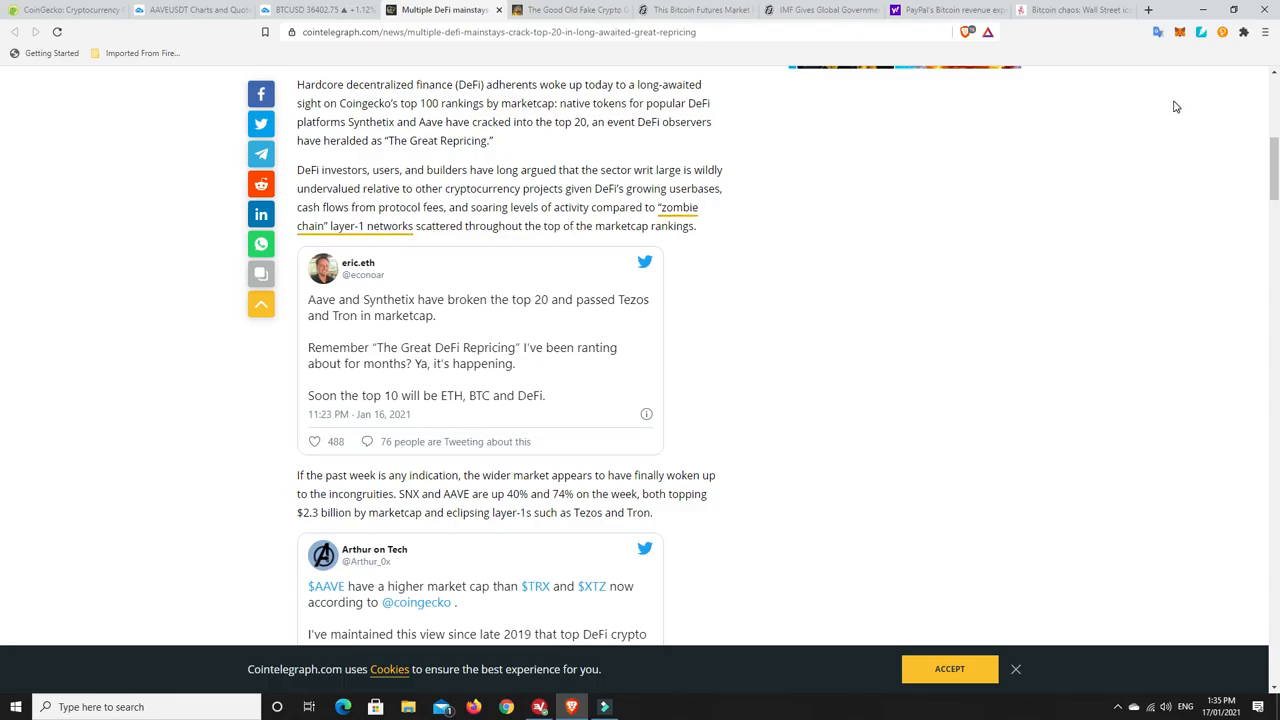
{"action": "left_click", "coordinate": [1148, 10]}
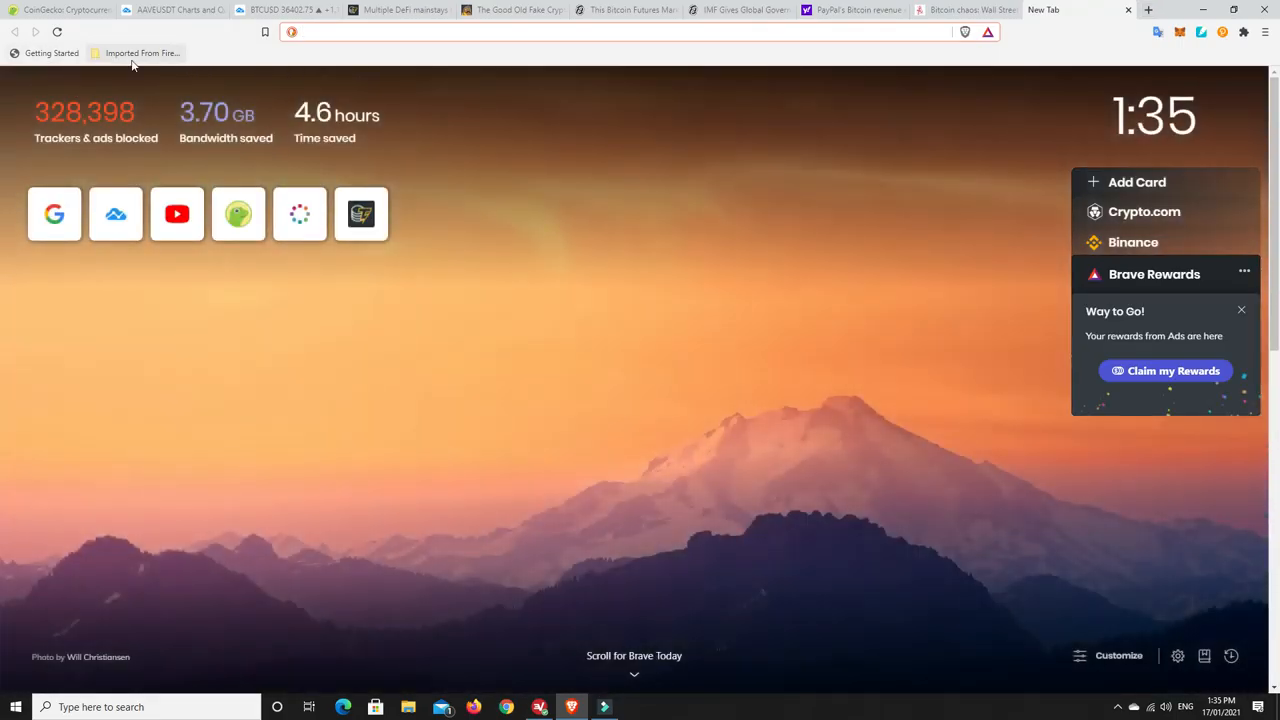
- Launch DeFi Pulse from the Imported From Firefox bookmarks folder
{"action": "left_click", "coordinate": [140, 52]}
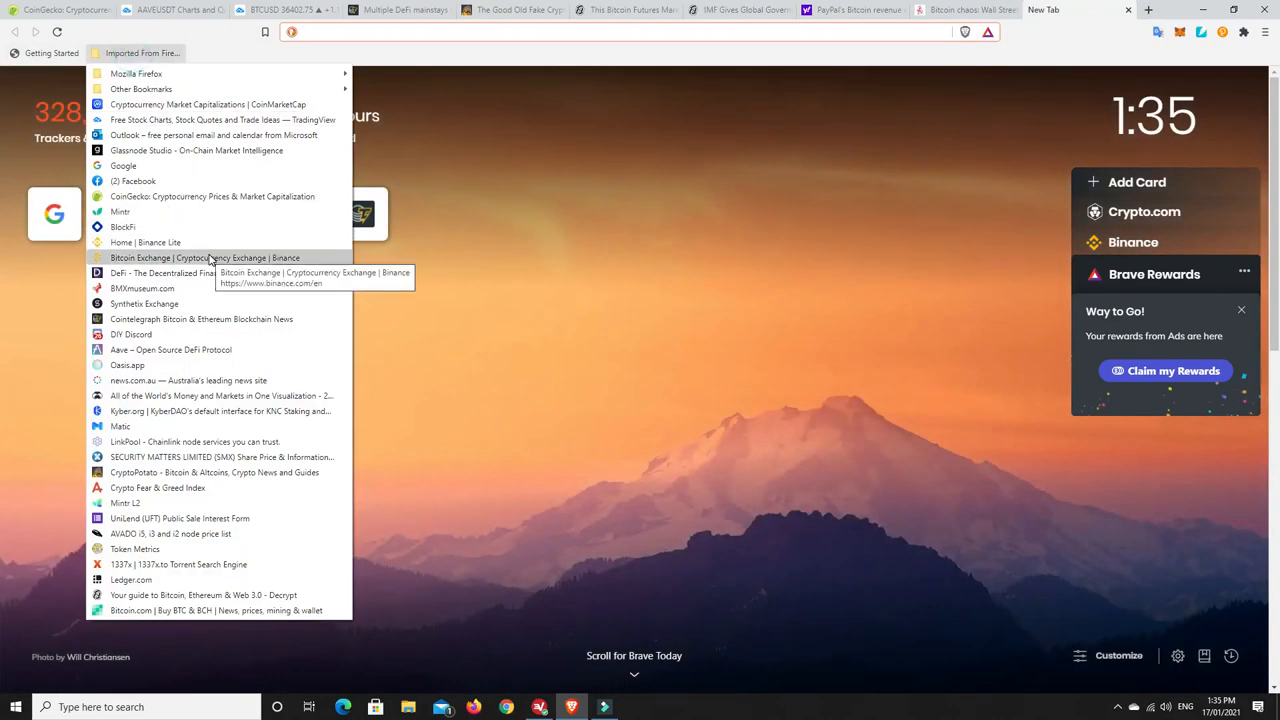
{"action": "left_click", "coordinate": [160, 272]}
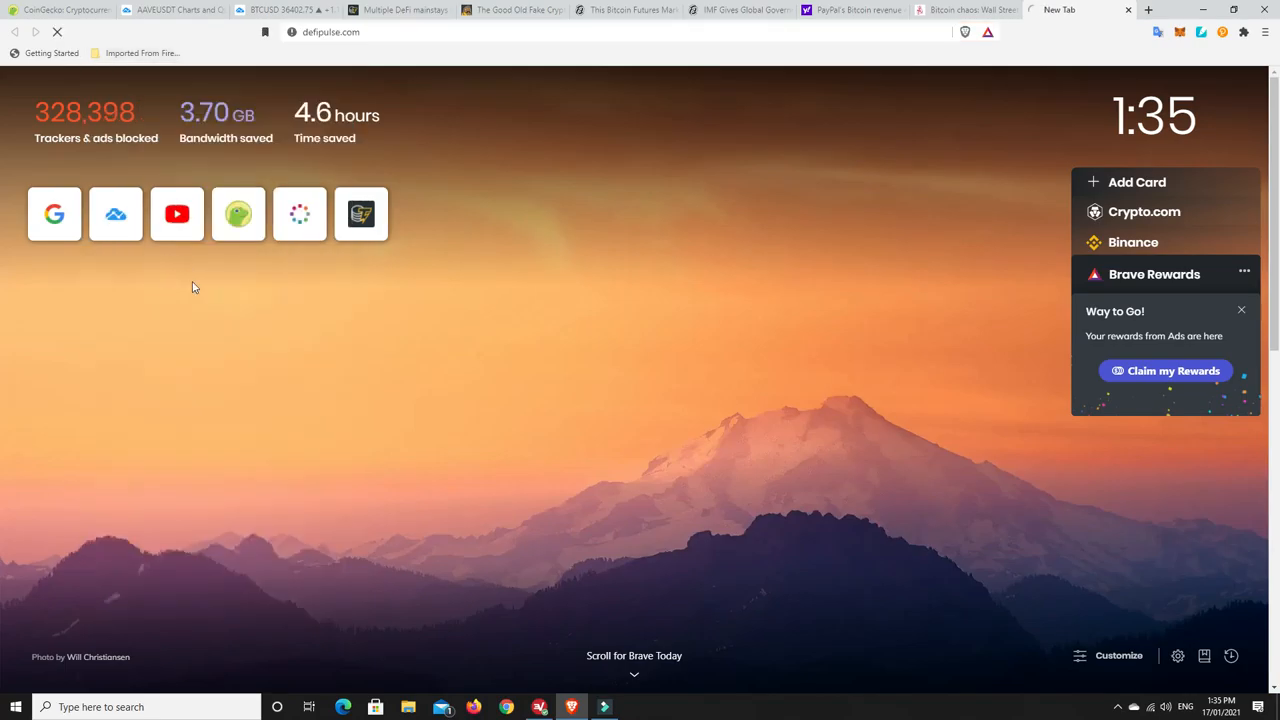
{"action": "mouse_move", "coordinate": [790, 324]}
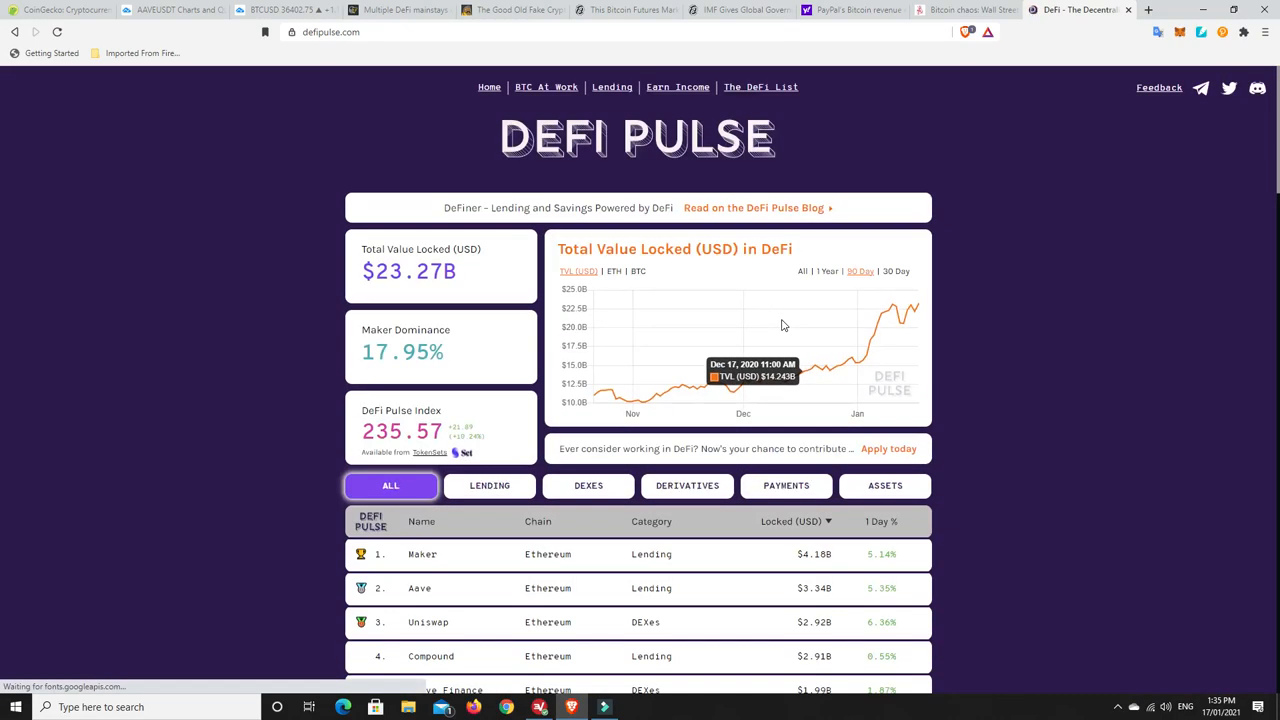
{"action": "mouse_move", "coordinate": [616, 398]}
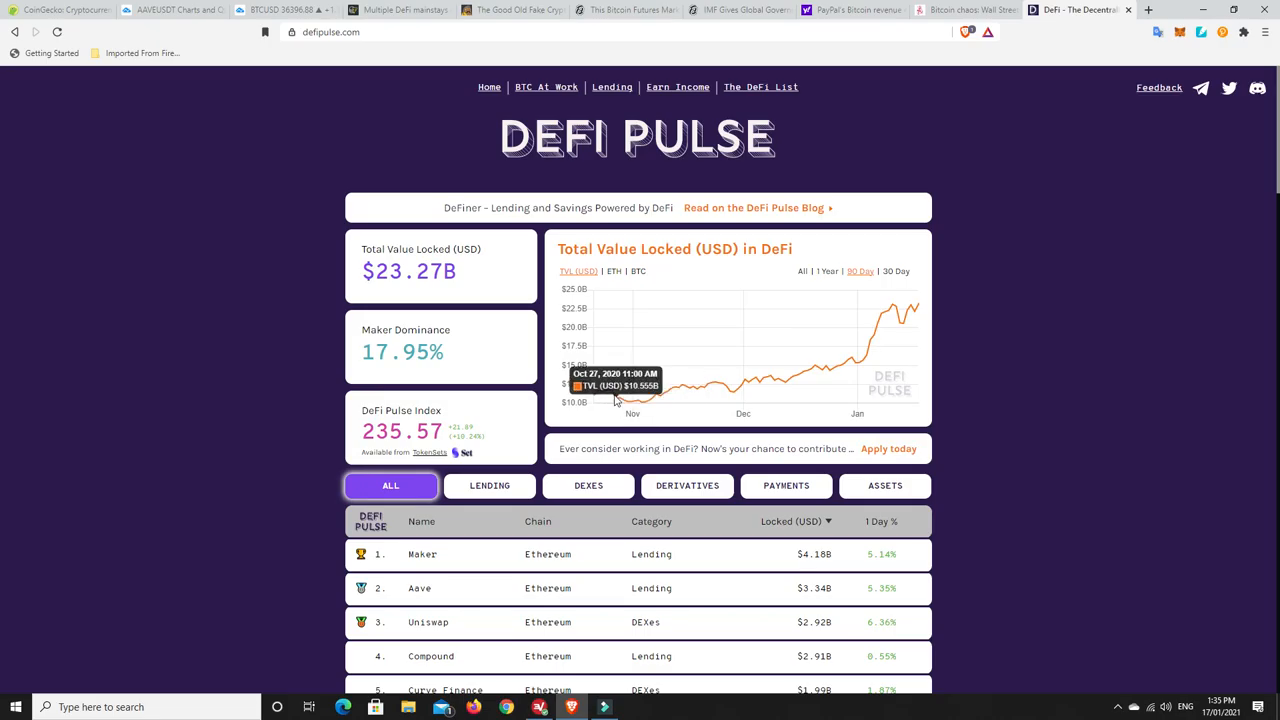
{"action": "mouse_move", "coordinate": [612, 396]}
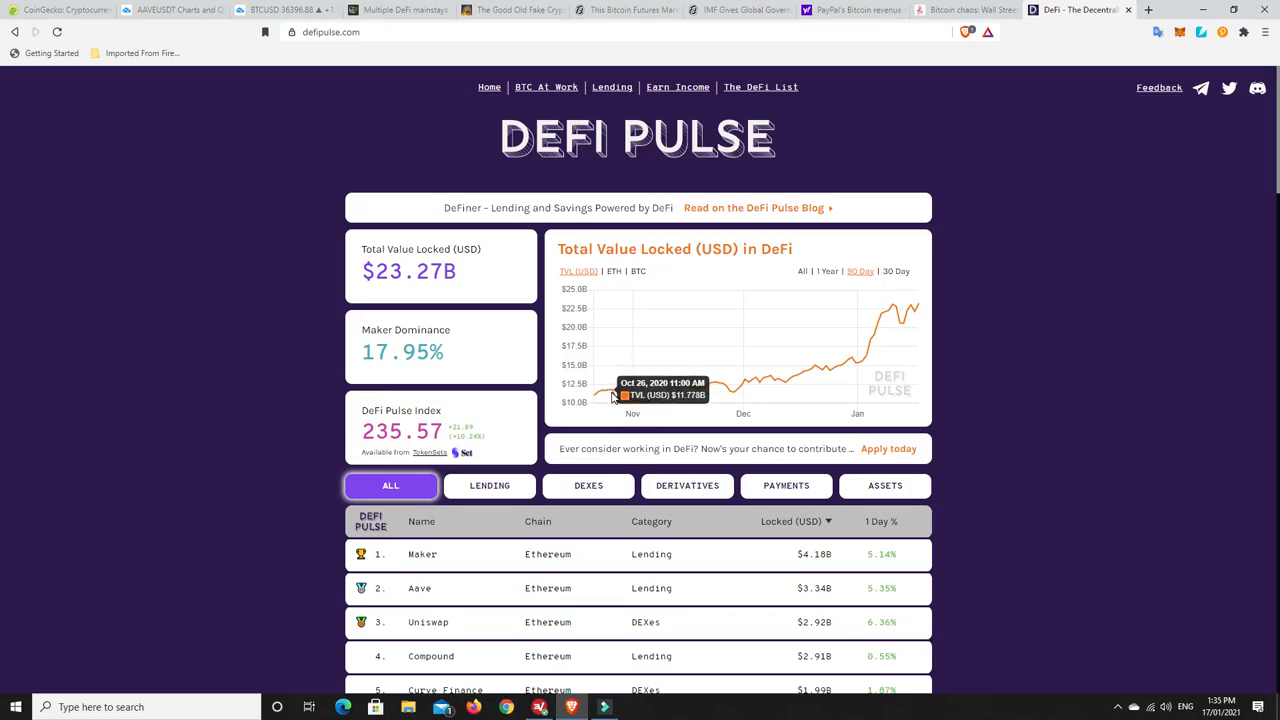
{"action": "mouse_move", "coordinate": [450, 296]}
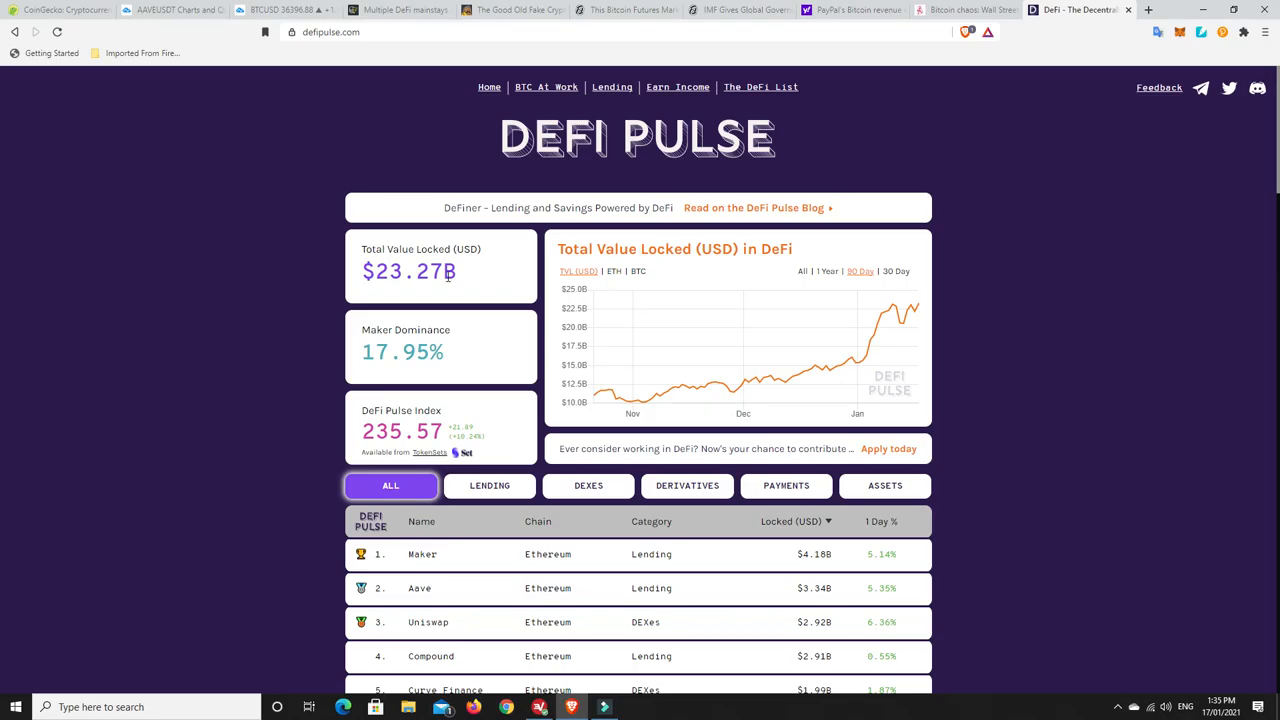
{"action": "mouse_move", "coordinate": [736, 378]}
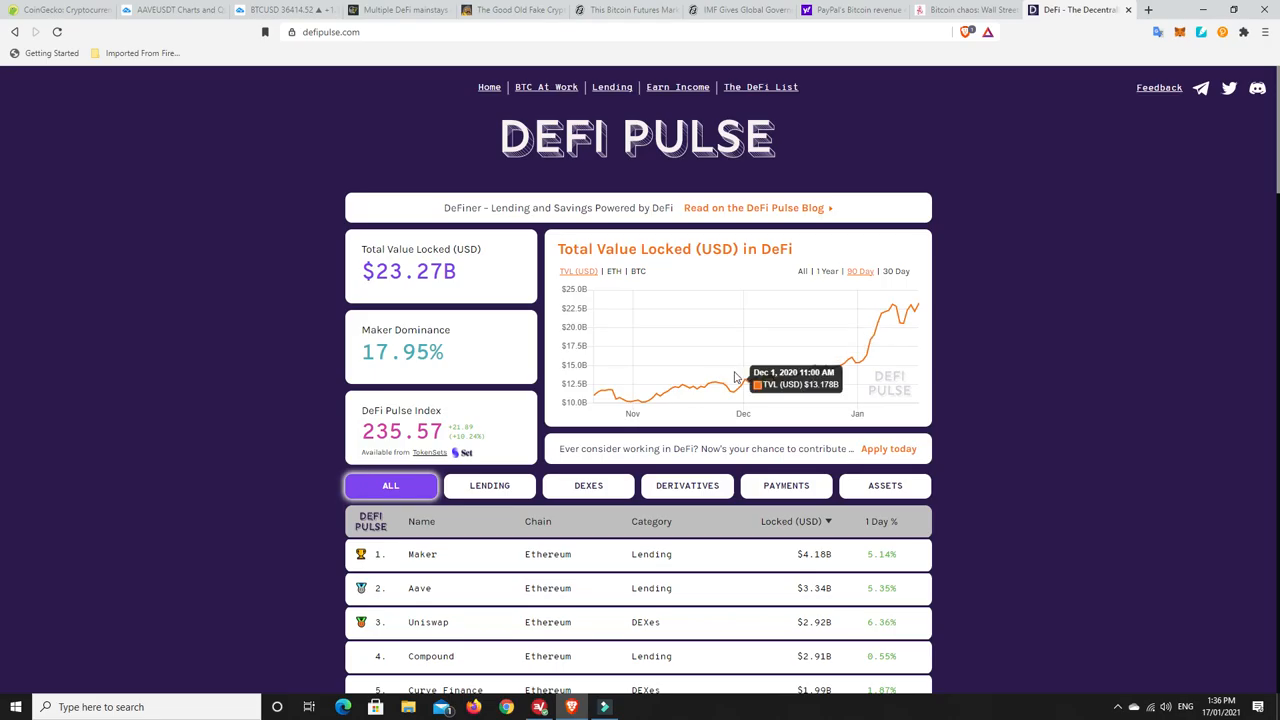
{"action": "mouse_move", "coordinate": [786, 360]}
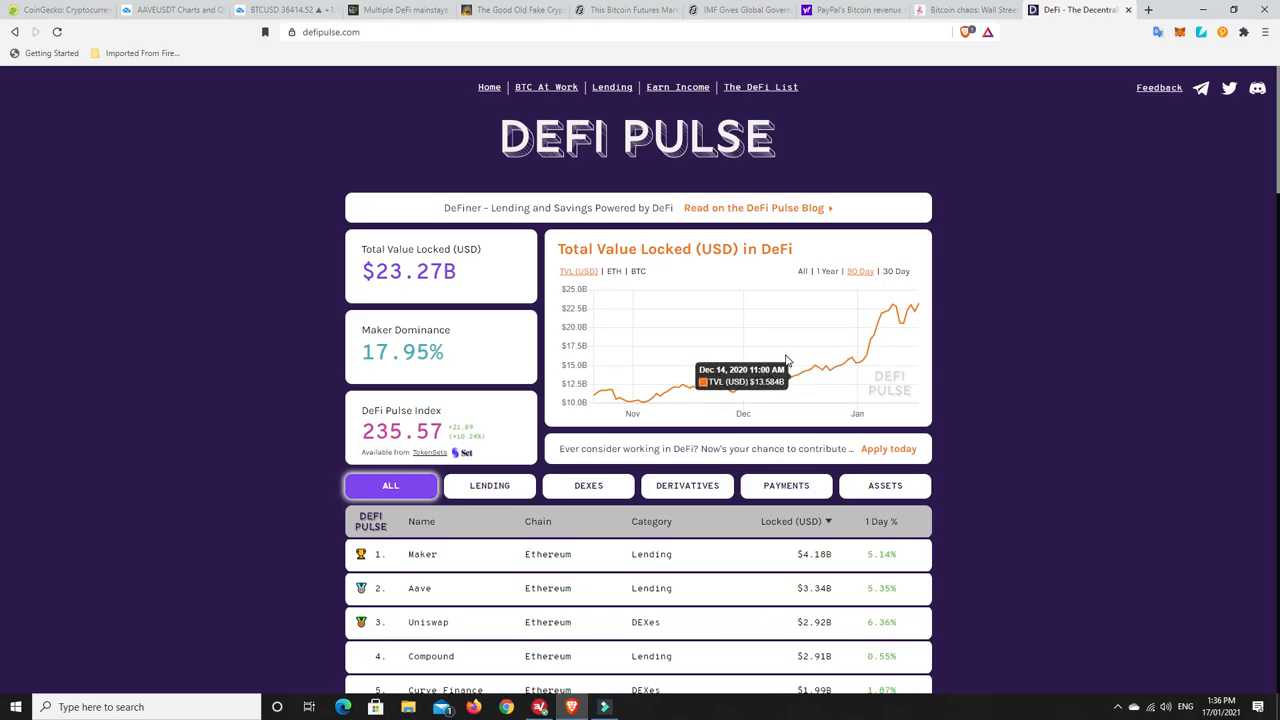
- Review the short-range Total Value Locked chart showing $23.27B locked
{"action": "left_click", "coordinate": [828, 272]}
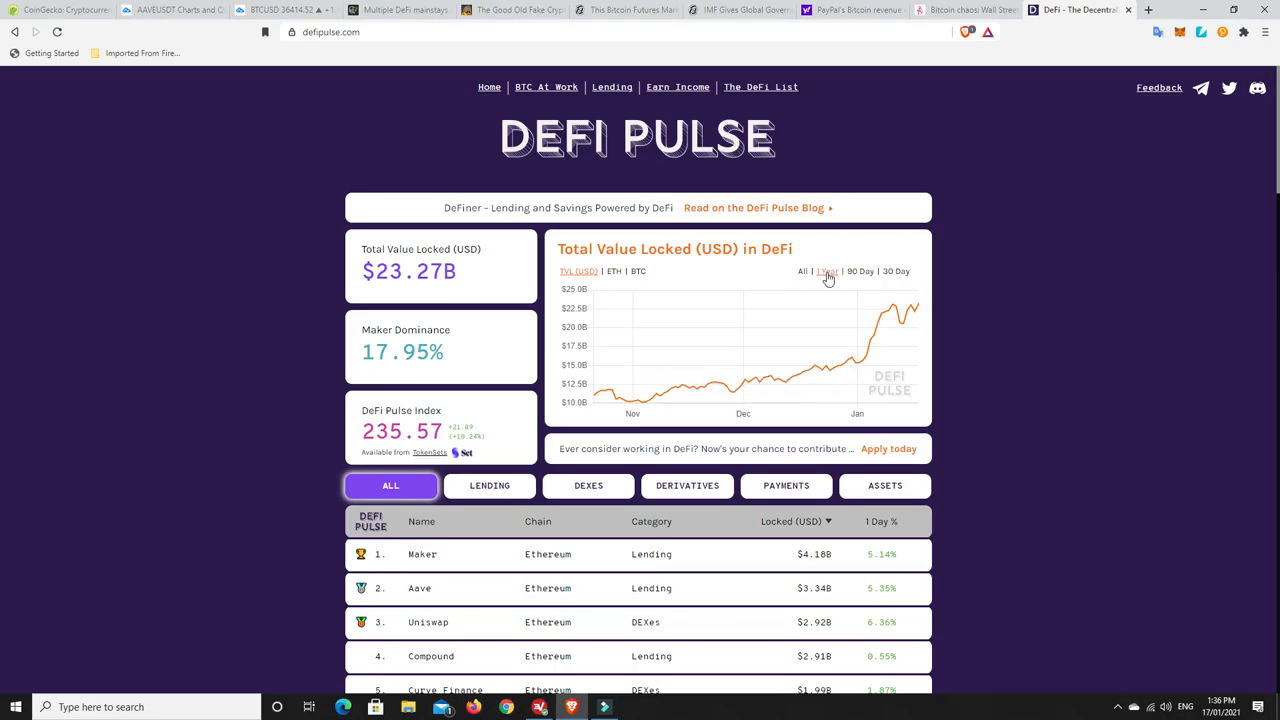
- Switch the Total Value Locked chart to the 1 Year range
{"action": "left_click", "coordinate": [828, 272]}
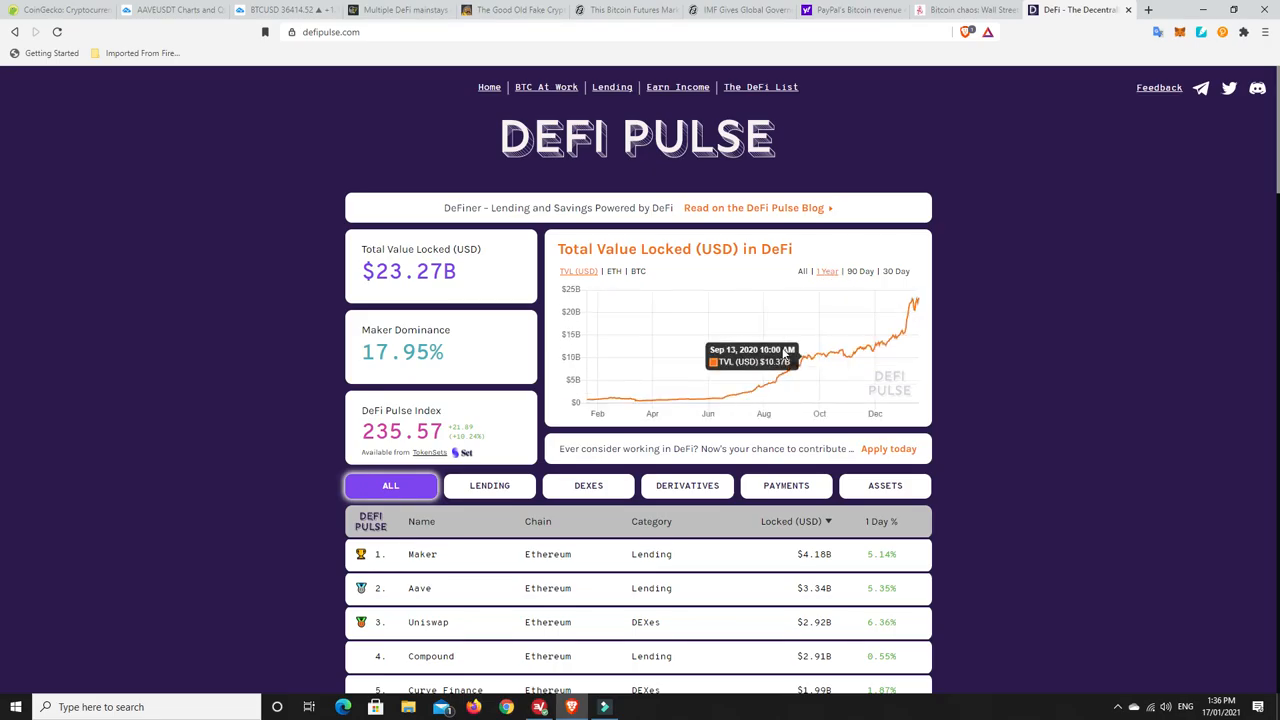
{"action": "mouse_move", "coordinate": [720, 408]}
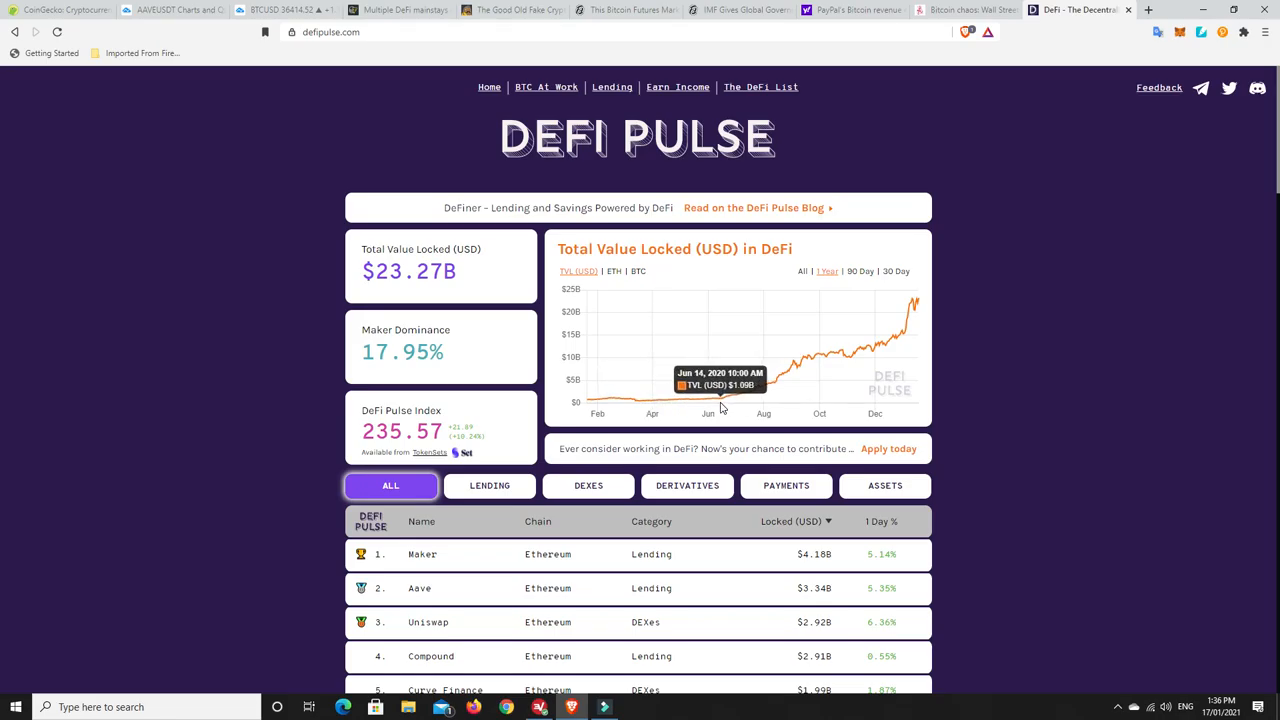
{"action": "mouse_move", "coordinate": [728, 404]}
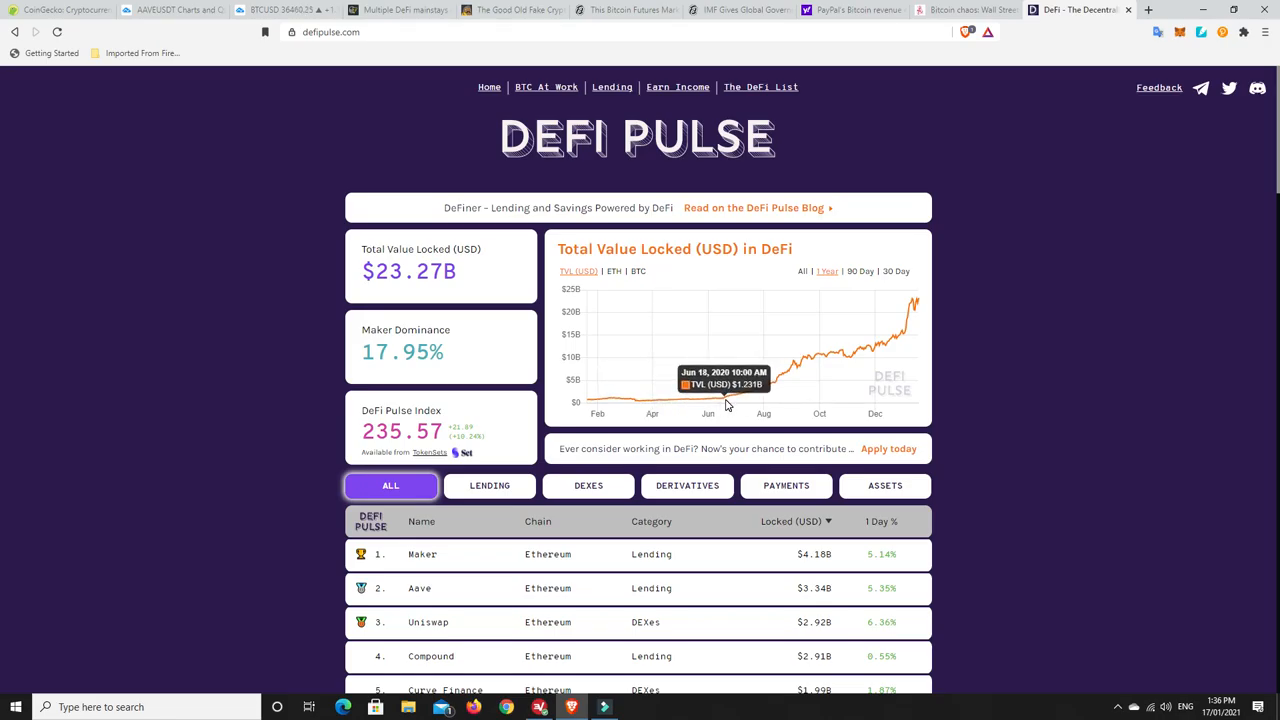
{"action": "mouse_move", "coordinate": [748, 398]}
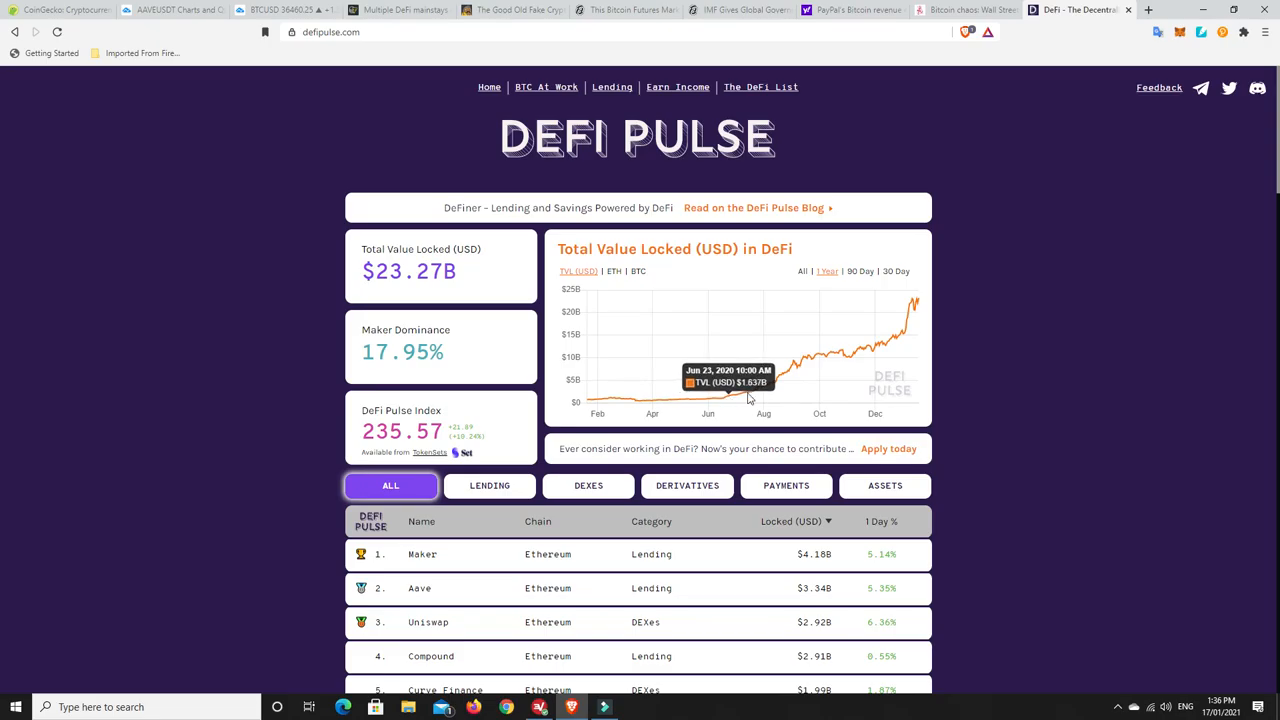
{"action": "mouse_move", "coordinate": [616, 266]}
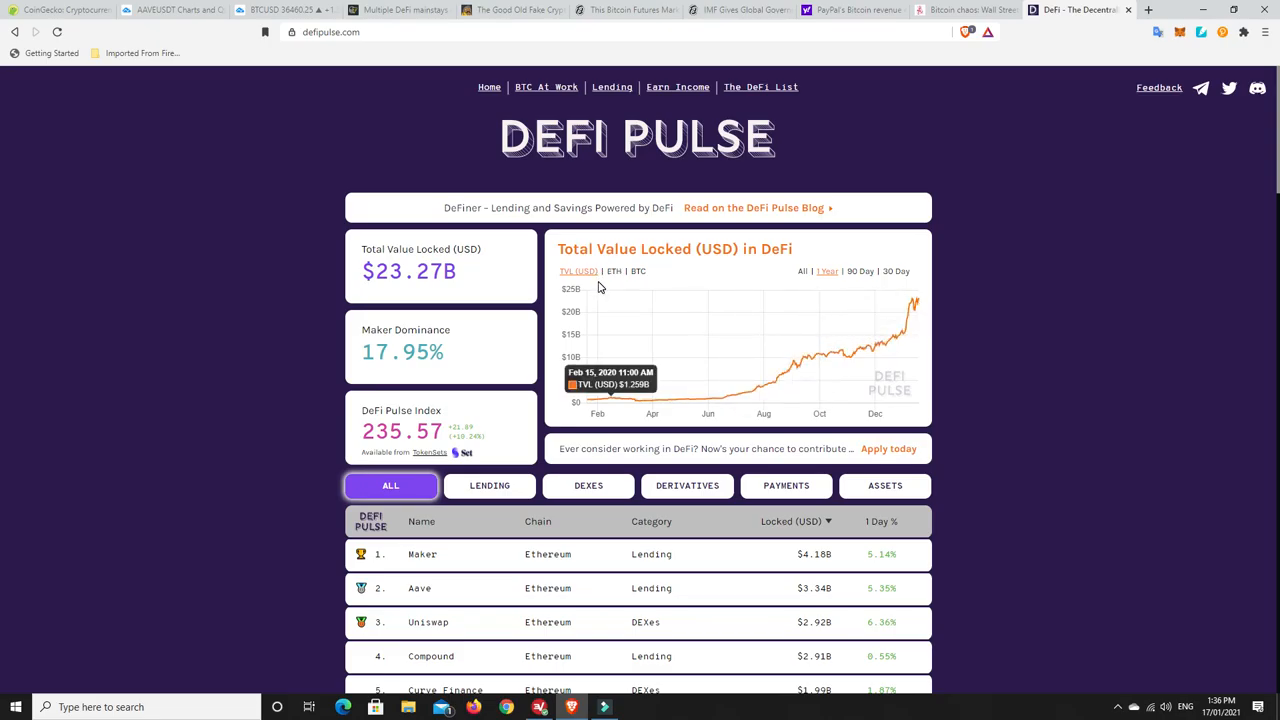
{"action": "mouse_move", "coordinate": [392, 280]}
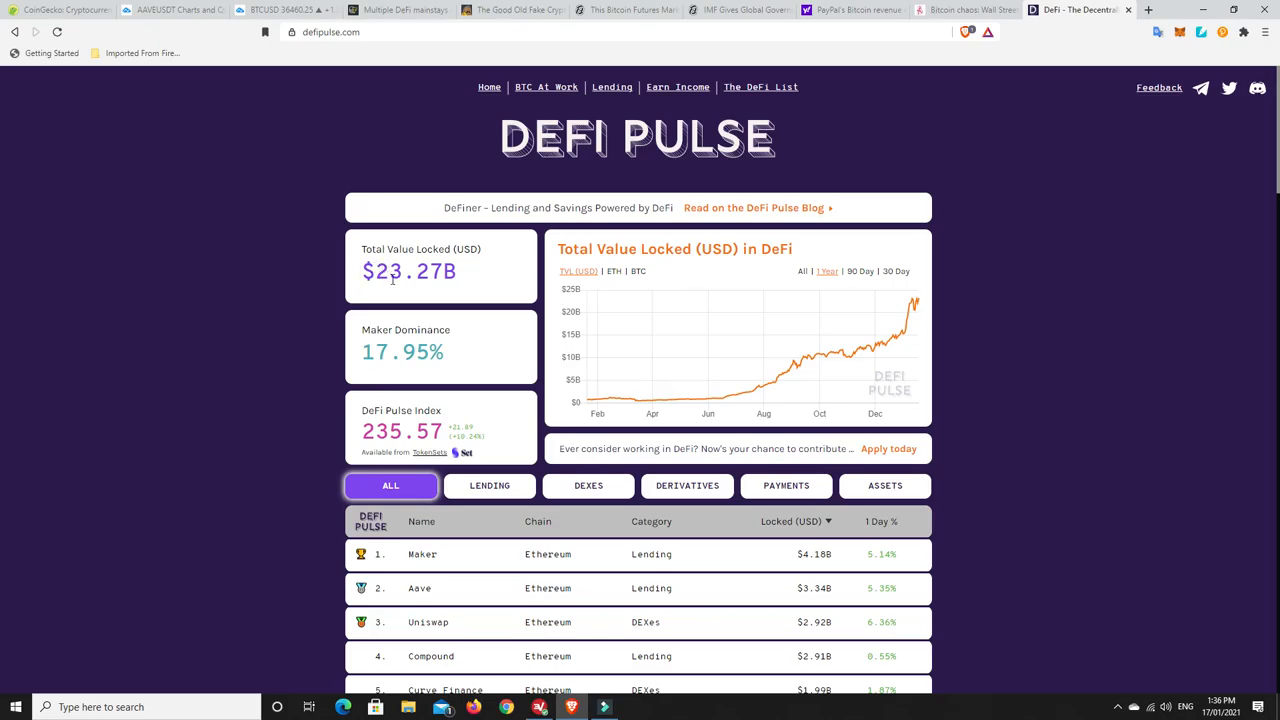
- Check the CoinGecko market-cap rankings, then return to the Cointelegraph DeFi article
{"action": "left_click", "coordinate": [56, 10]}
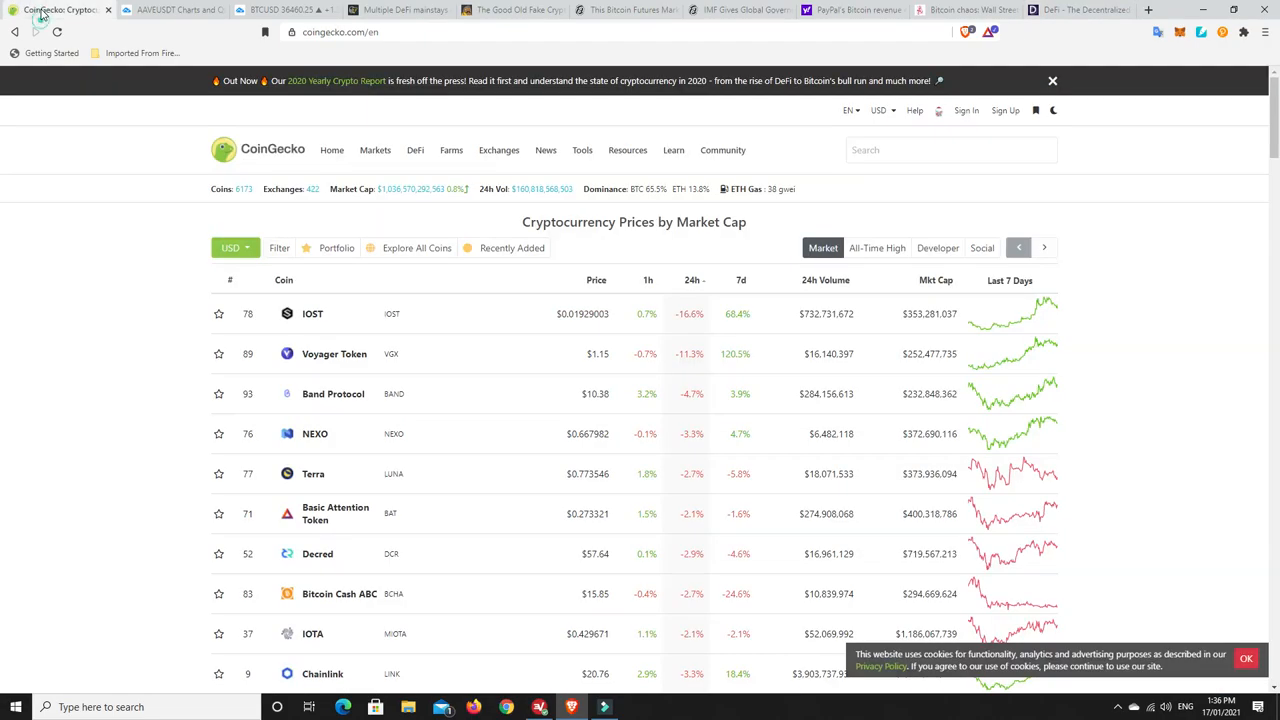
{"action": "mouse_move", "coordinate": [400, 198]}
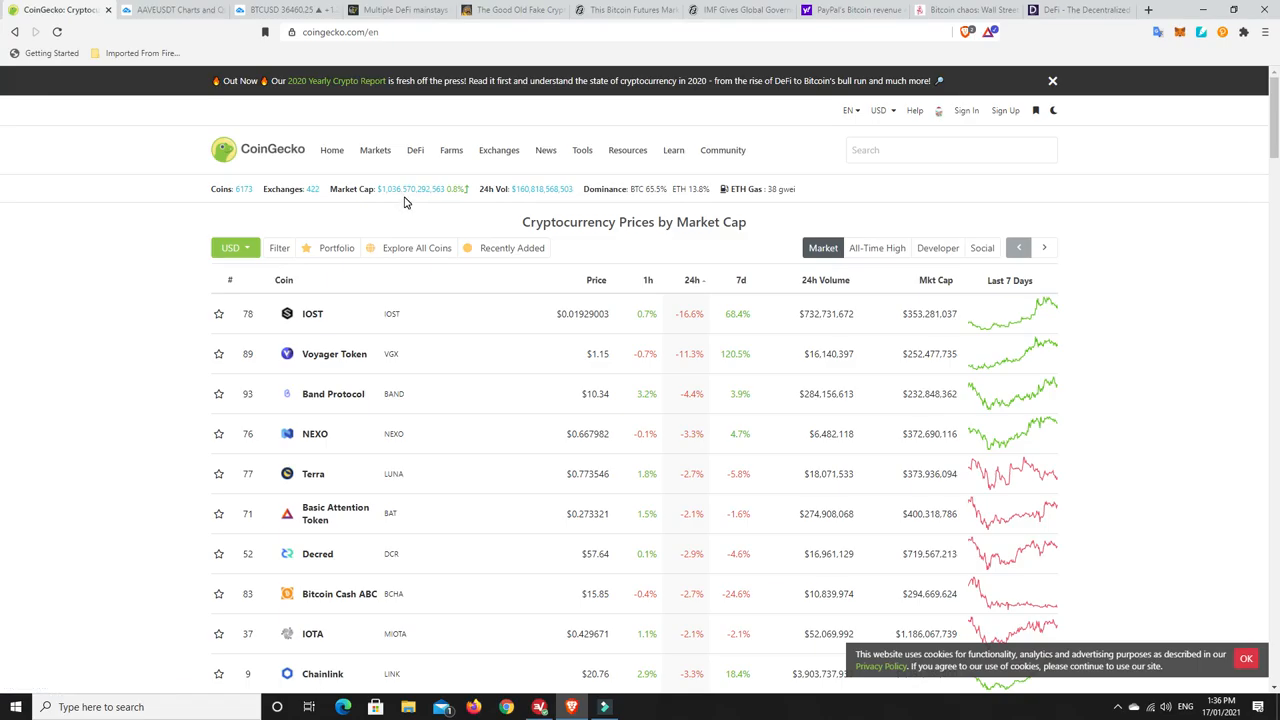
{"action": "mouse_move", "coordinate": [394, 184]}
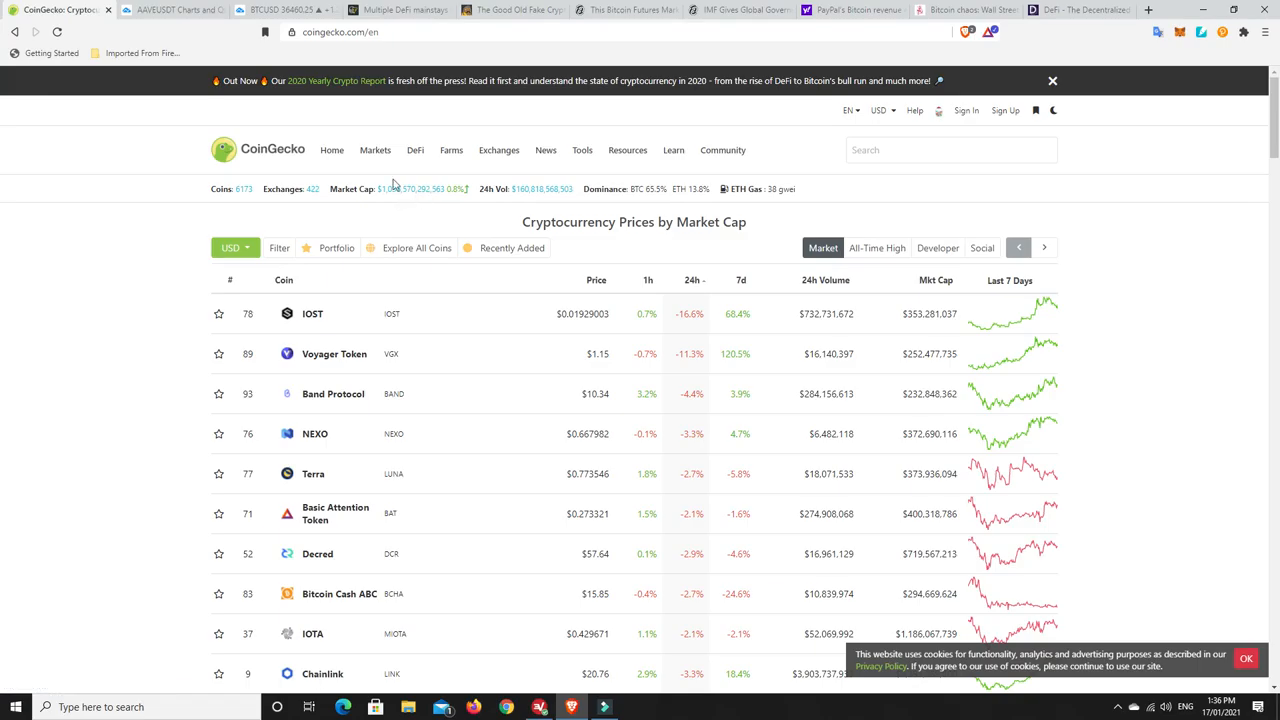
{"action": "mouse_move", "coordinate": [410, 188]}
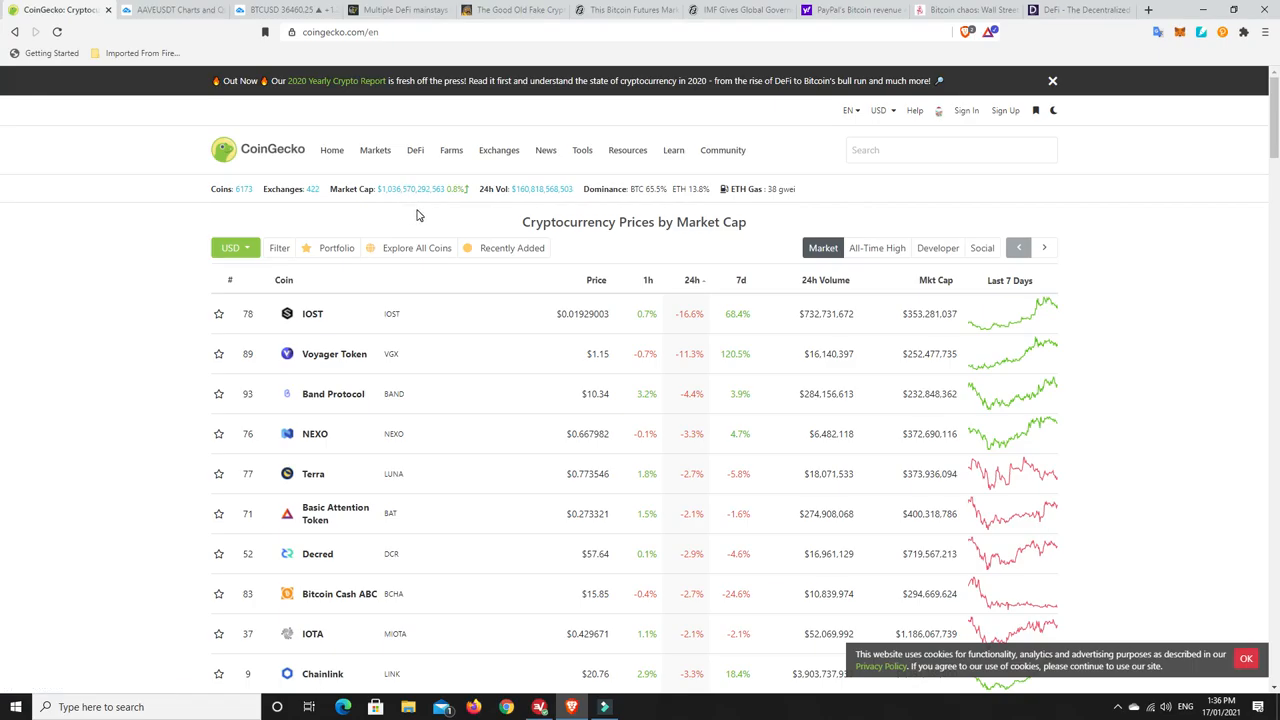
{"action": "mouse_move", "coordinate": [410, 198]}
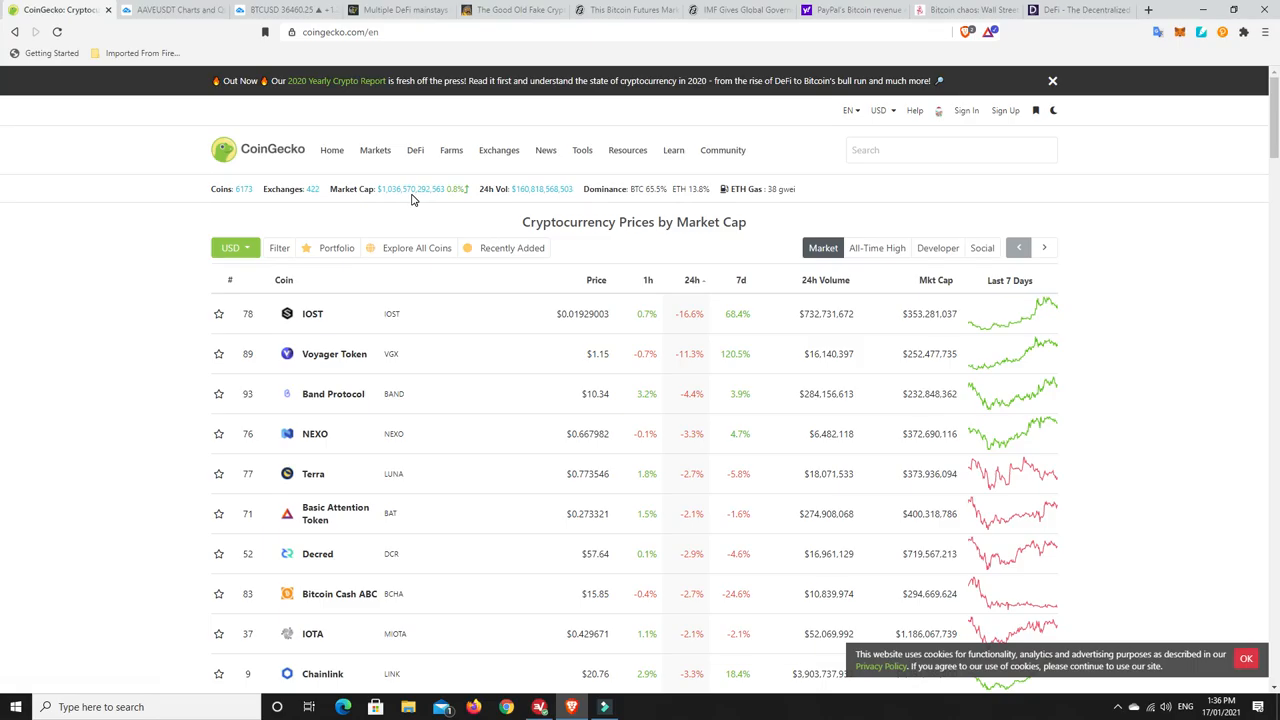
{"action": "mouse_move", "coordinate": [410, 196]}
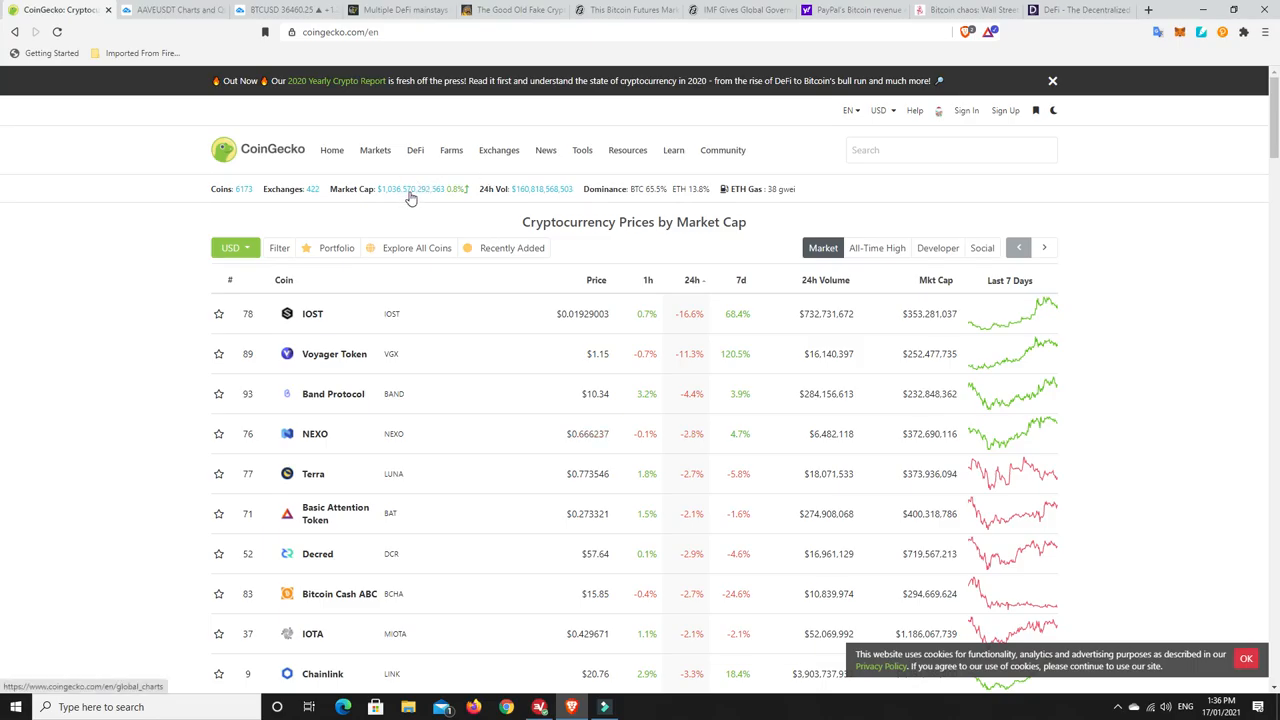
{"action": "mouse_move", "coordinate": [418, 198]}
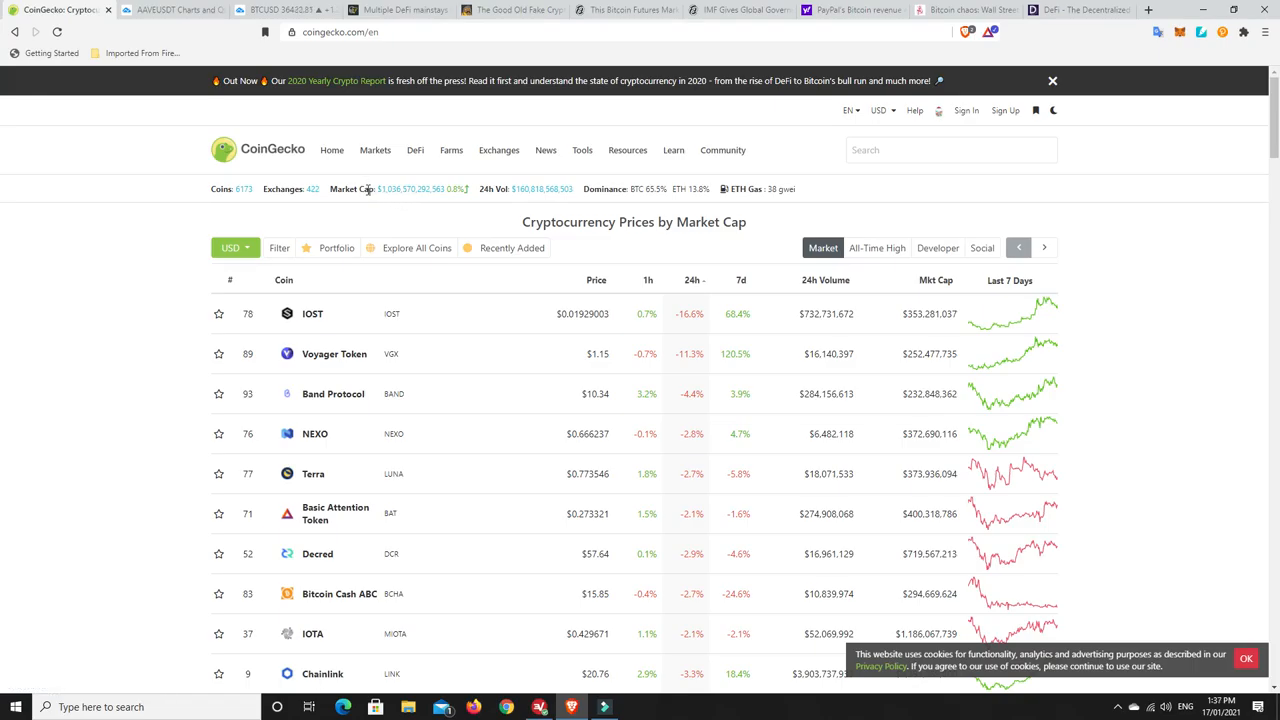
{"action": "mouse_move", "coordinate": [392, 198]}
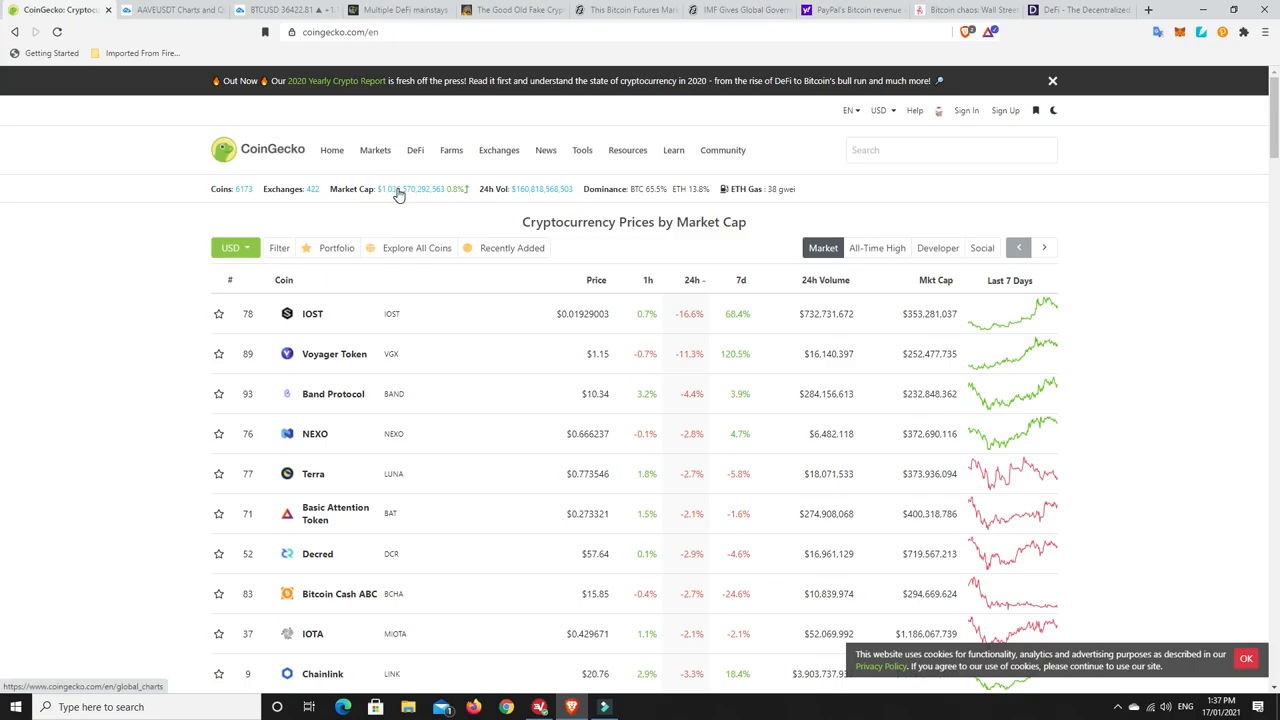
{"action": "mouse_move", "coordinate": [428, 190]}
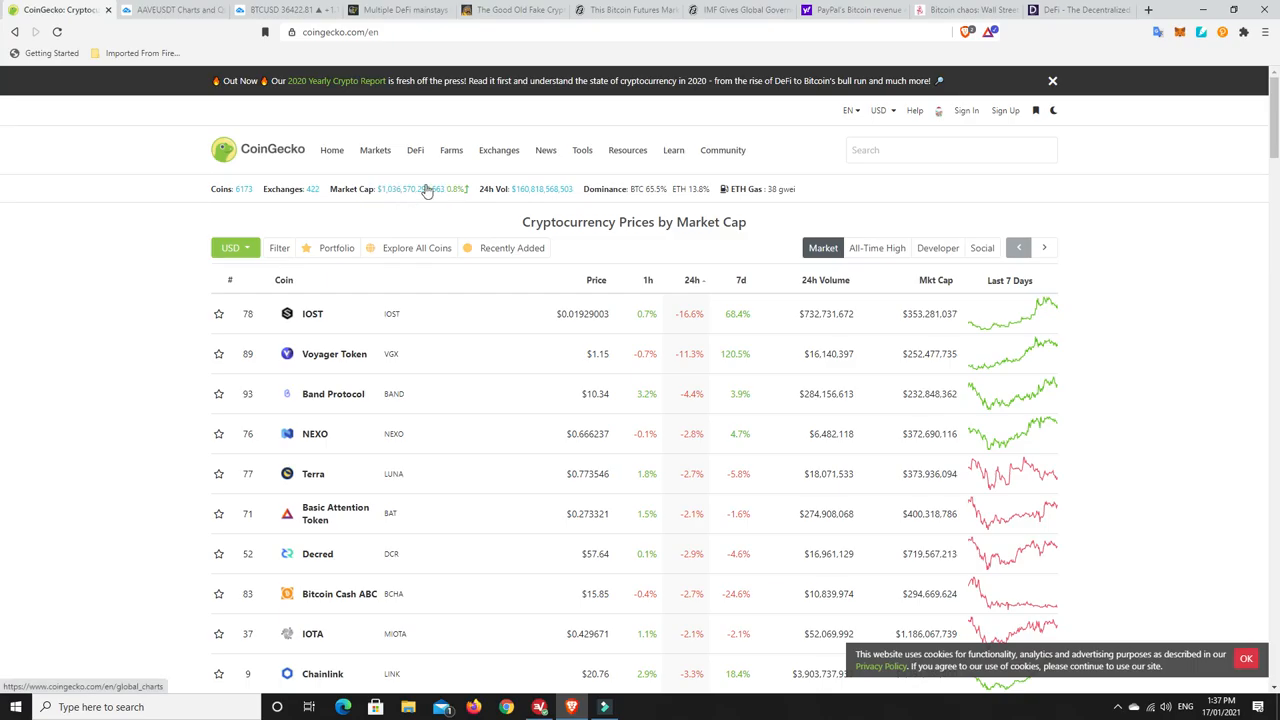
{"action": "mouse_move", "coordinate": [404, 204]}
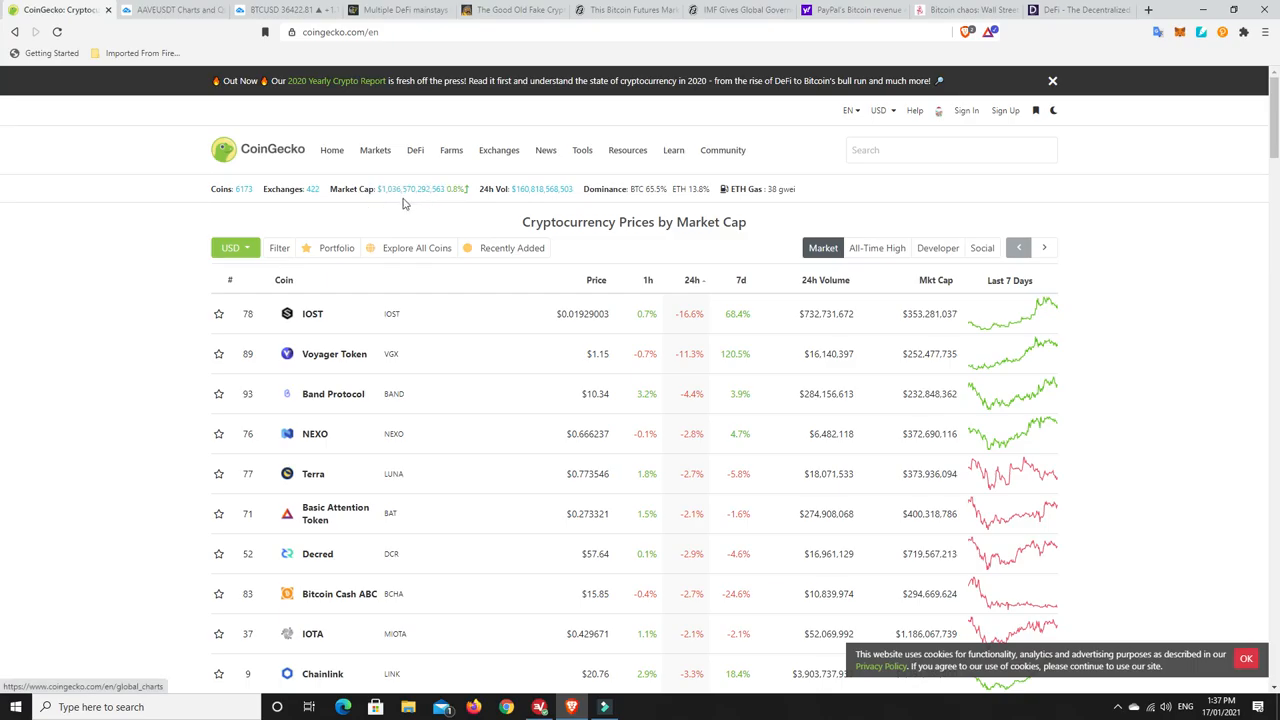
{"action": "mouse_move", "coordinate": [398, 220]}
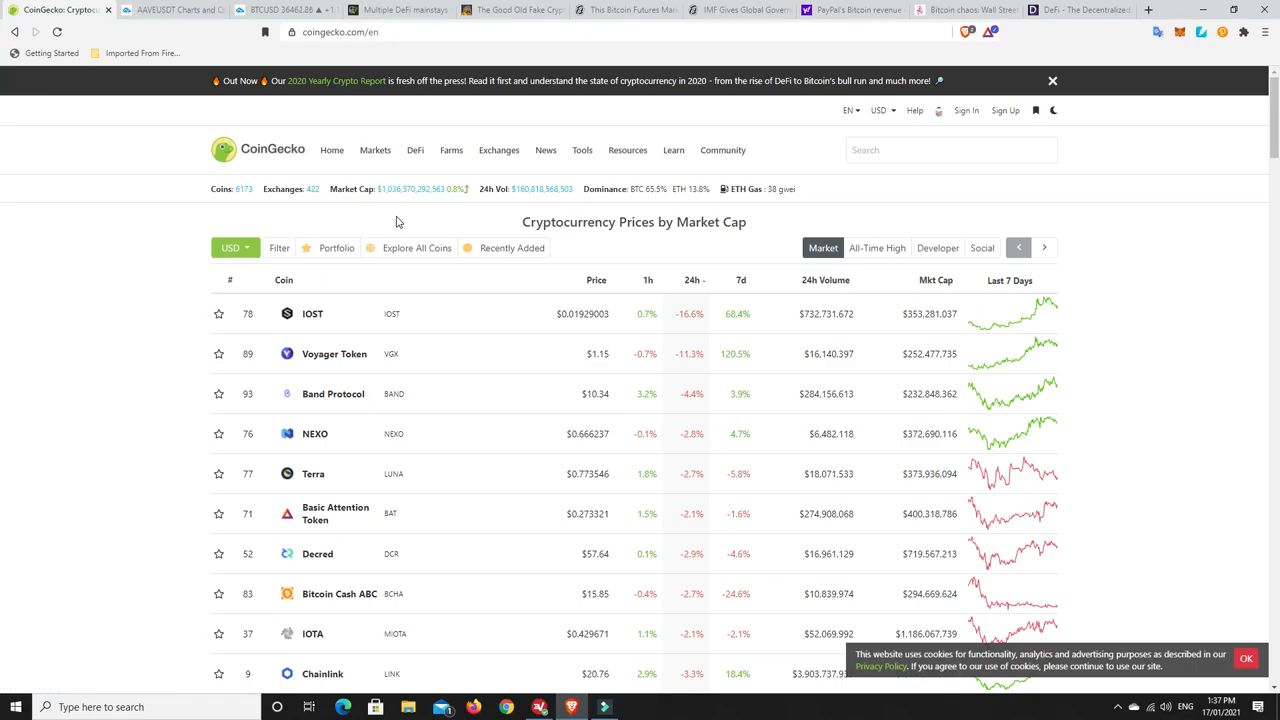
{"action": "mouse_move", "coordinate": [412, 198]}
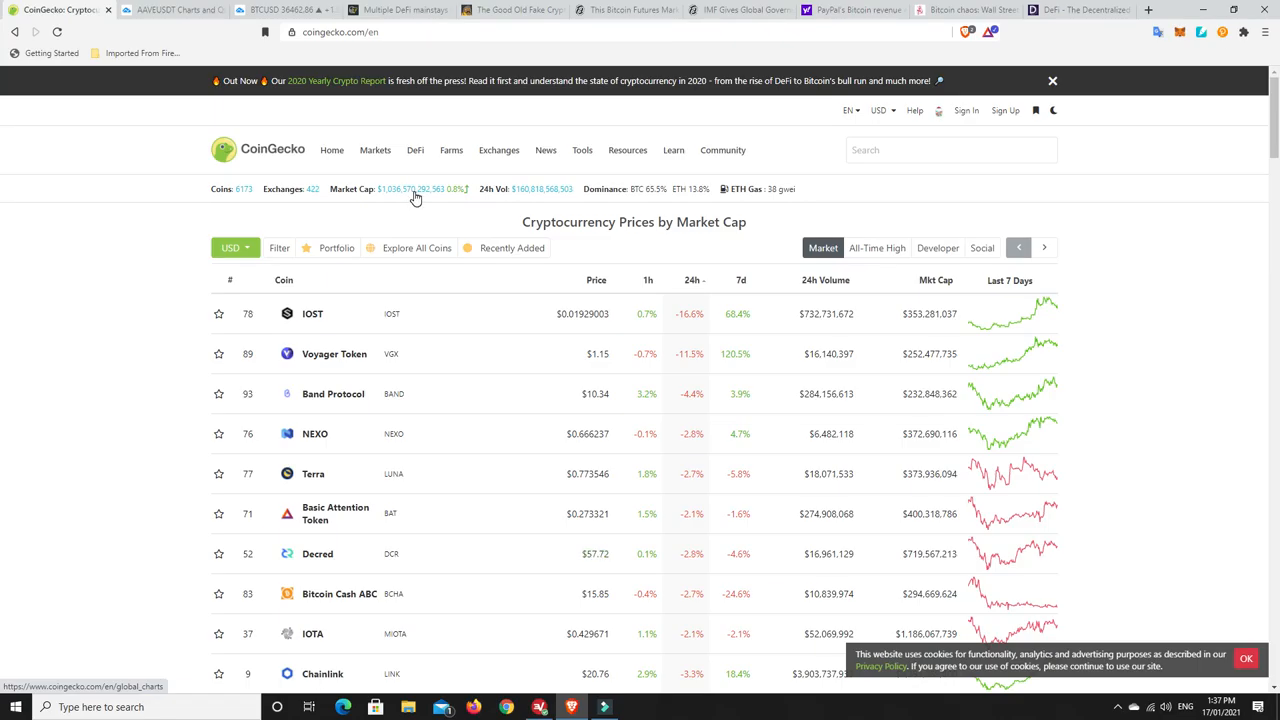
{"action": "left_click", "coordinate": [376, 150]}
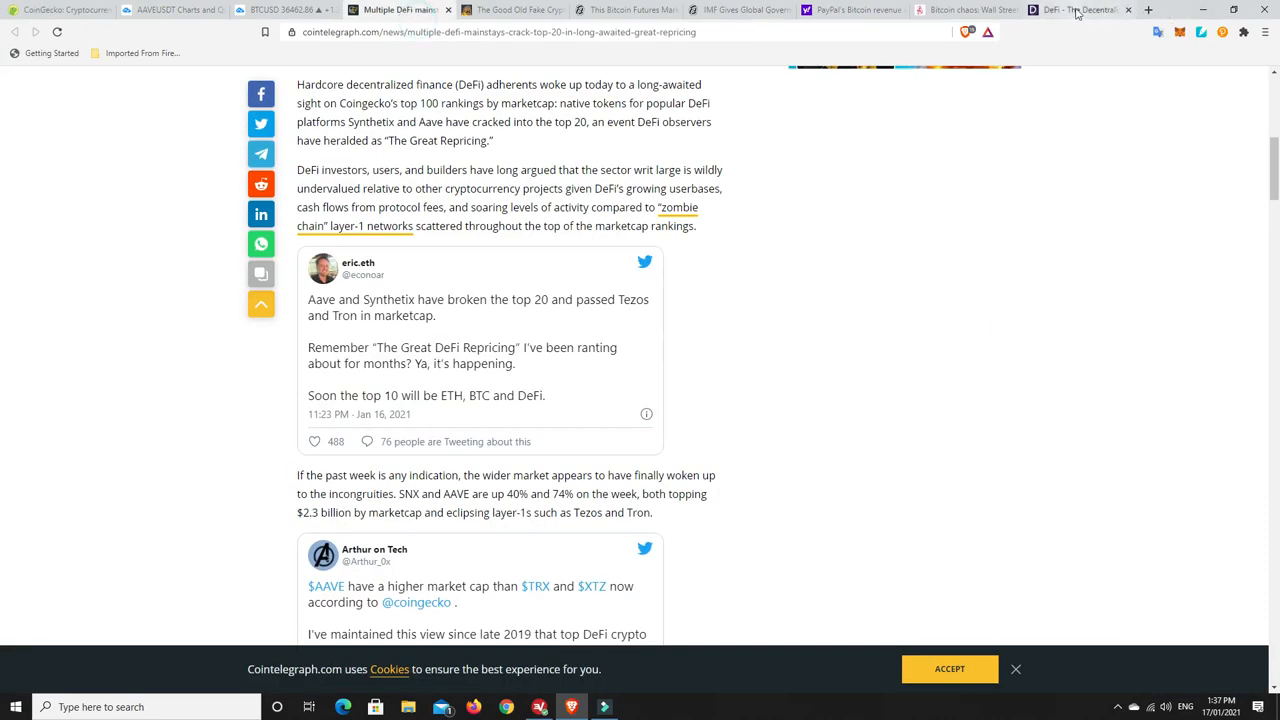
- Review the DeFi Pulse rankings table from Maker, Aave and Uniswap down to C.R.E.A.M. Finance
{"action": "left_click", "coordinate": [1080, 10]}
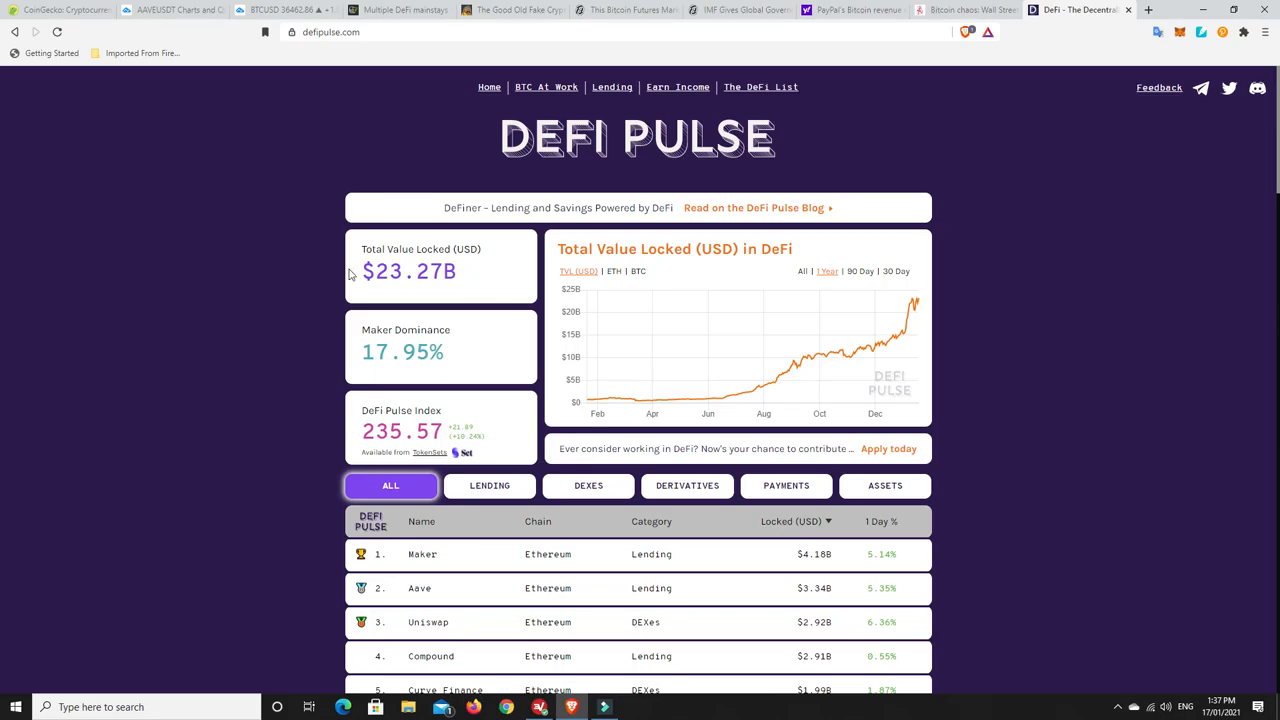
{"action": "scroll", "scroll_direction": "down", "scroll_amount": 3}
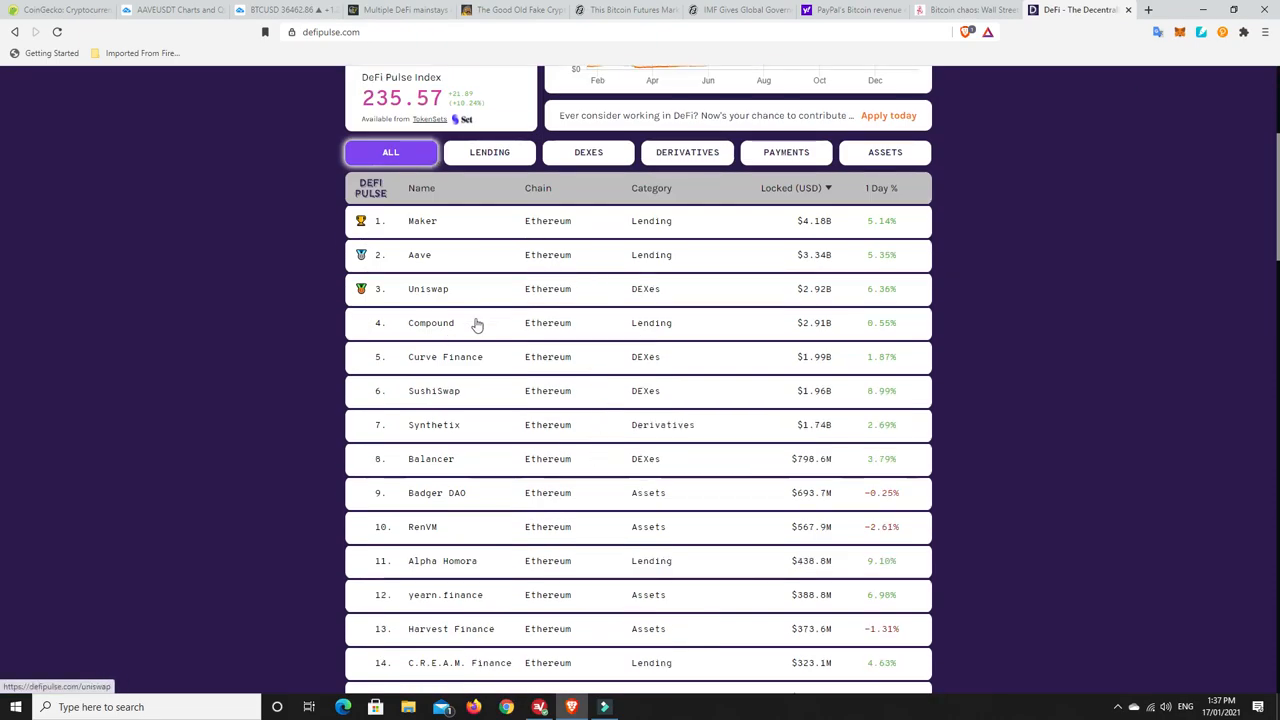
{"action": "mouse_move", "coordinate": [548, 370]}
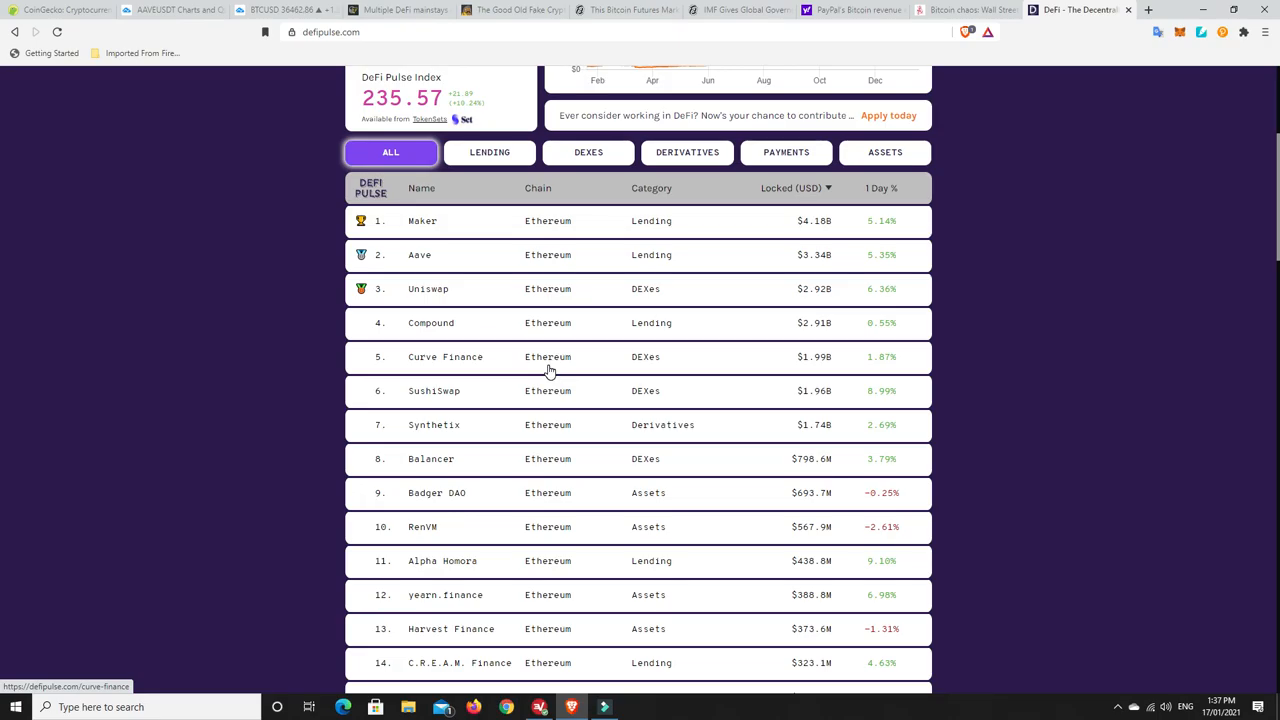
{"action": "mouse_move", "coordinate": [432, 428]}
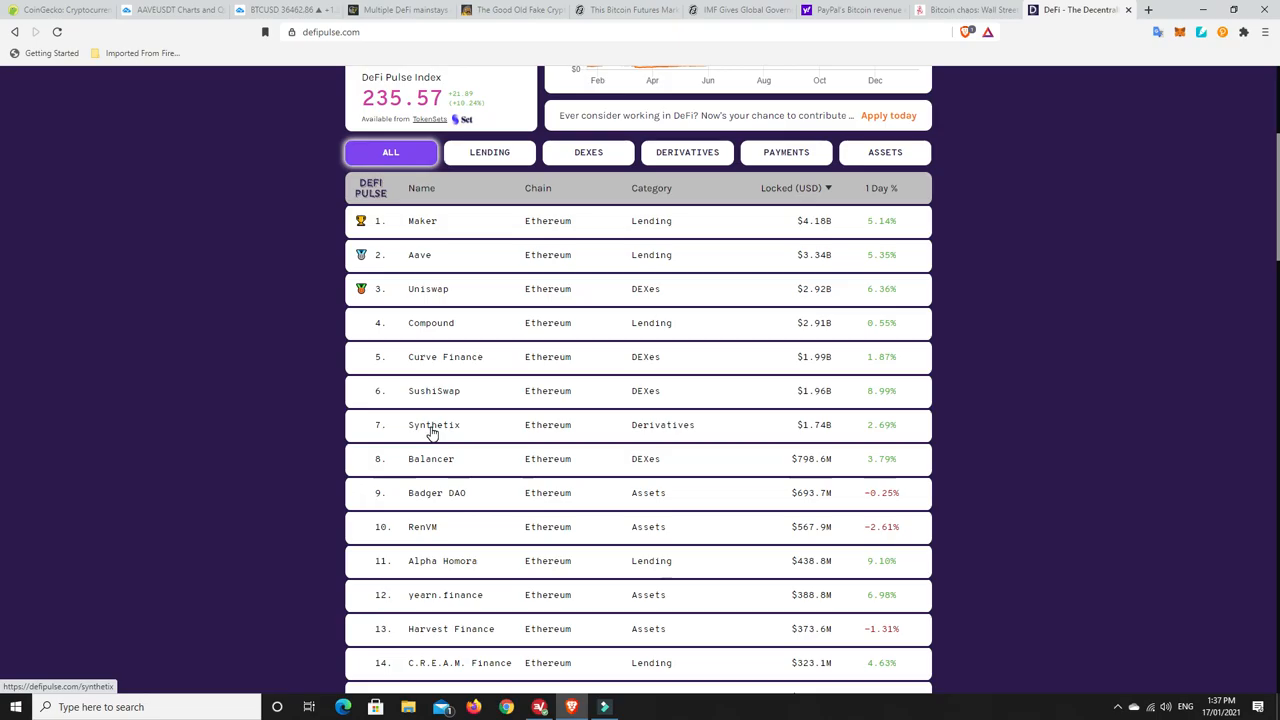
{"action": "mouse_move", "coordinate": [396, 444]}
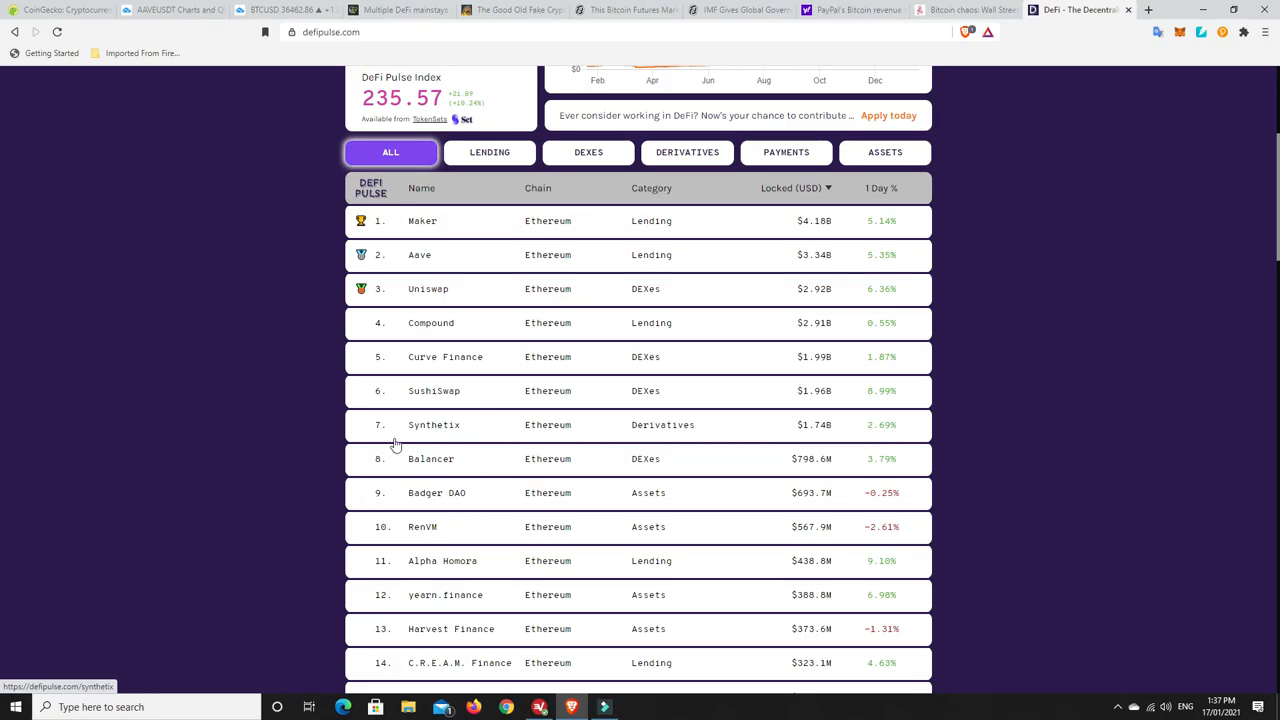
{"action": "mouse_move", "coordinate": [448, 504]}
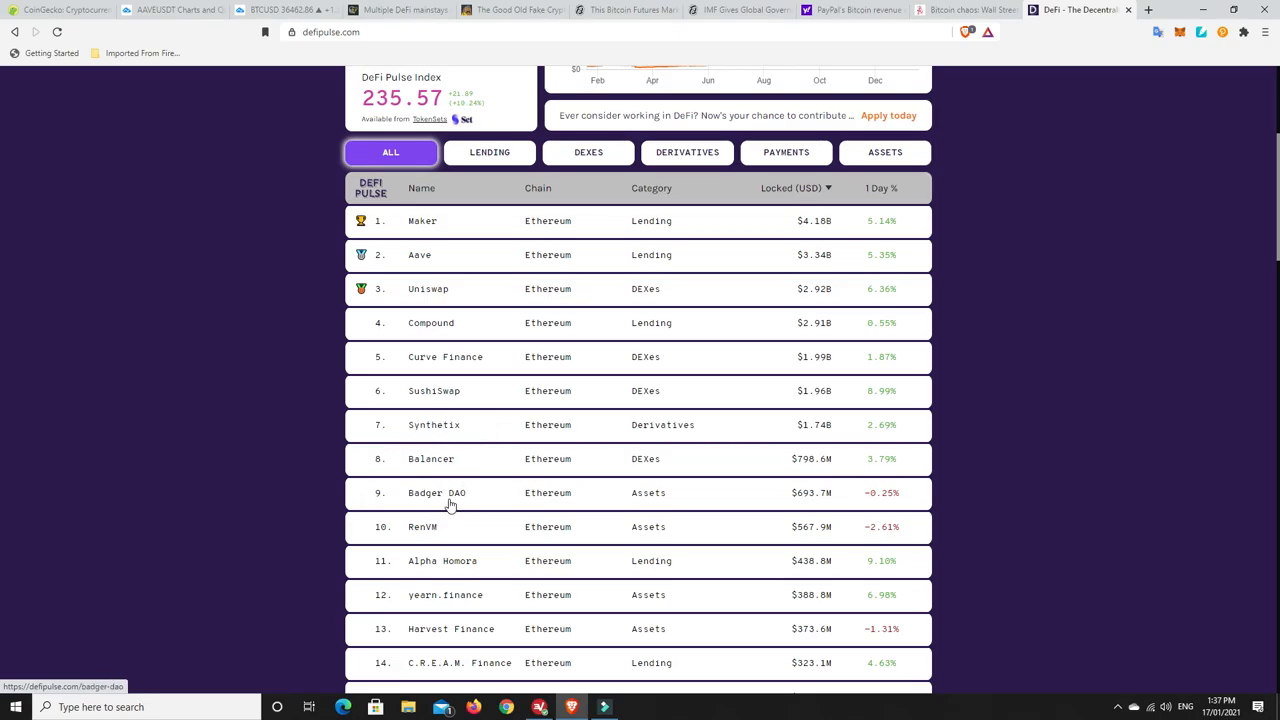
{"action": "mouse_move", "coordinate": [534, 536]}
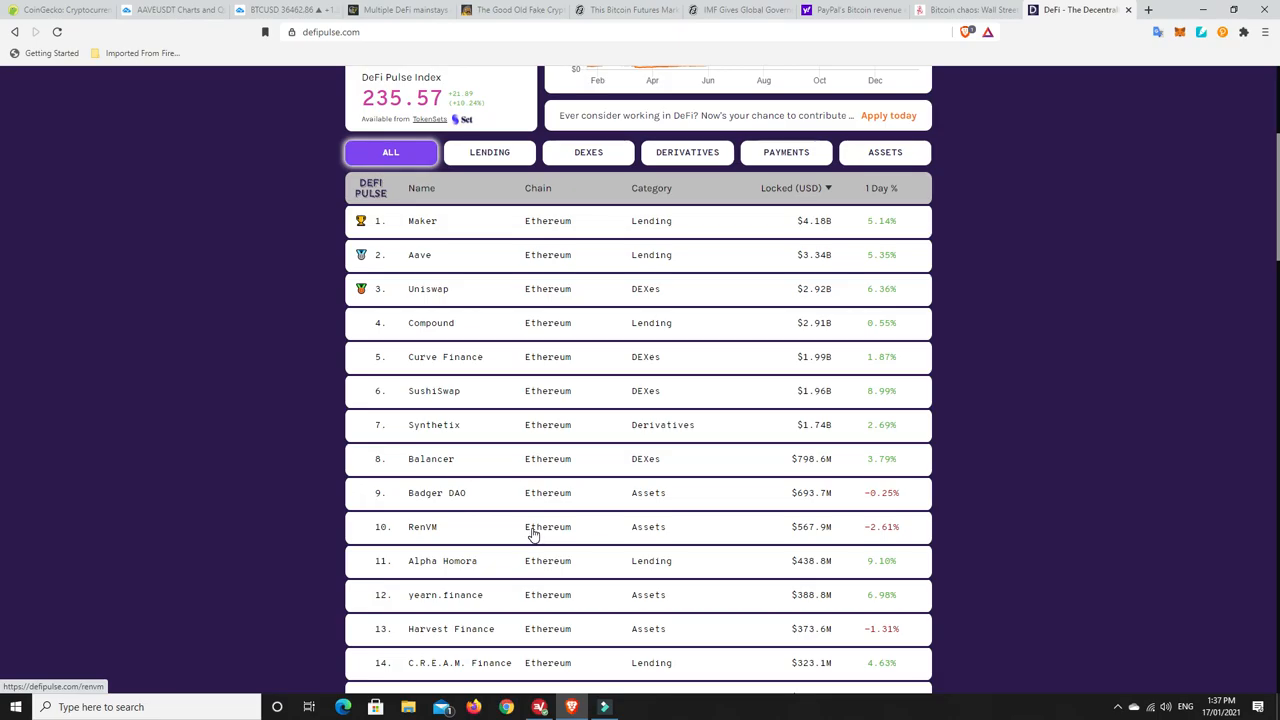
{"action": "mouse_move", "coordinate": [538, 516]}
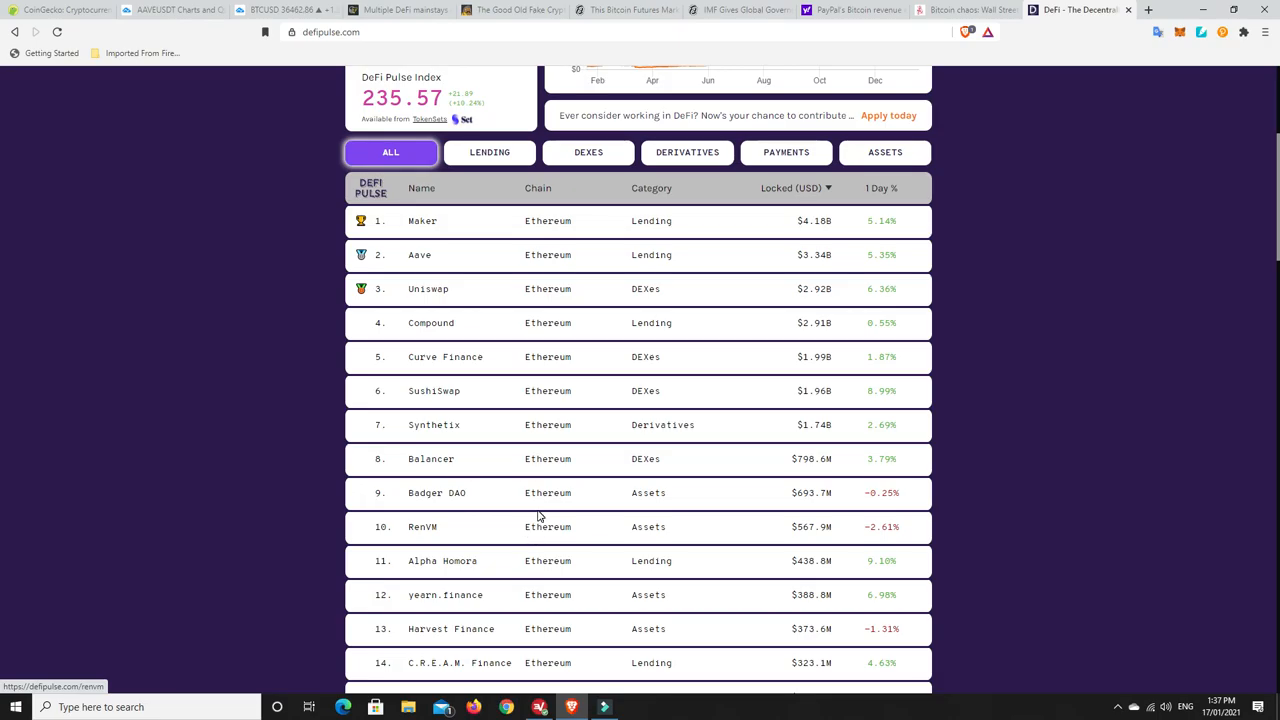
{"action": "scroll", "scroll_direction": "up", "scroll_amount": 3}
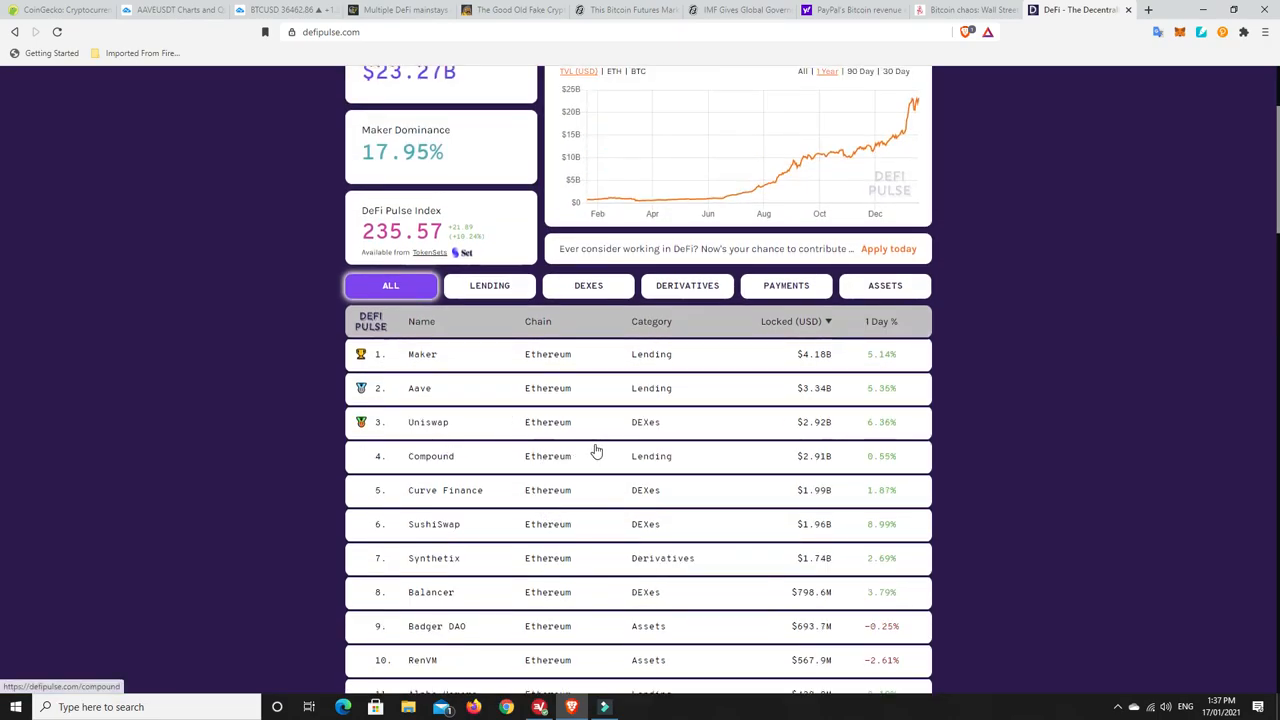
{"action": "mouse_move", "coordinate": [420, 390]}
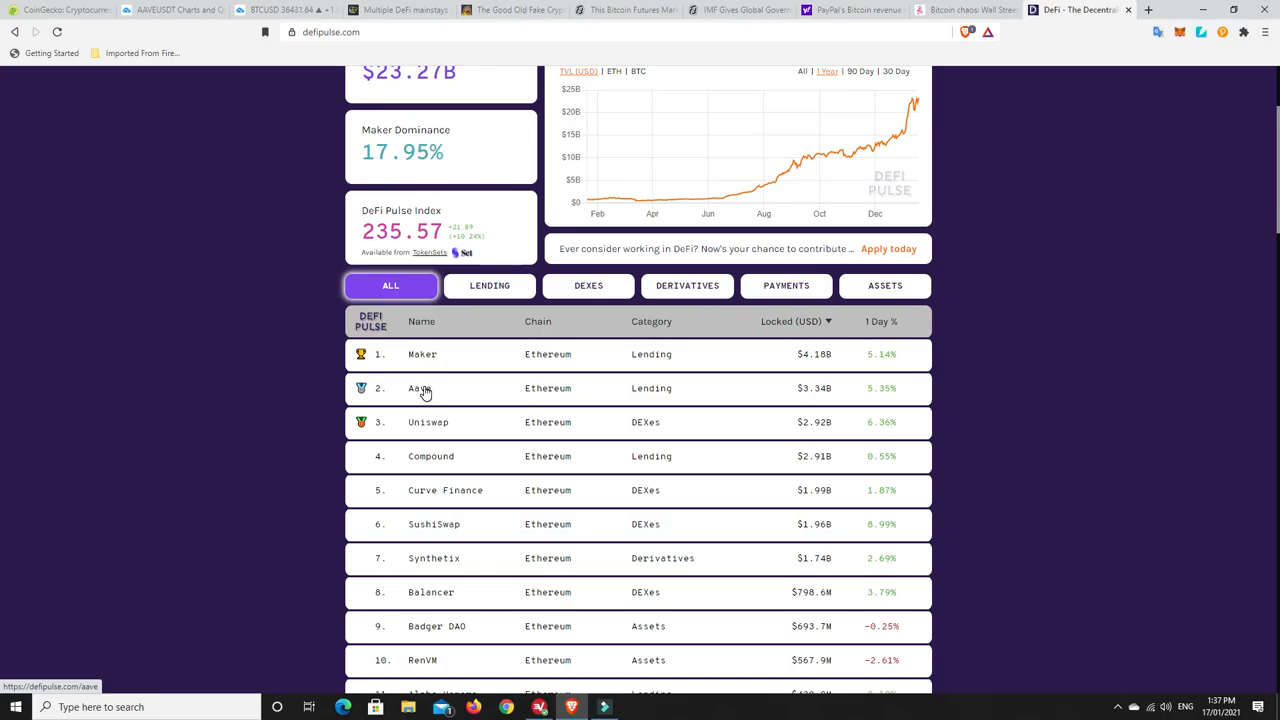
{"action": "mouse_move", "coordinate": [430, 444]}
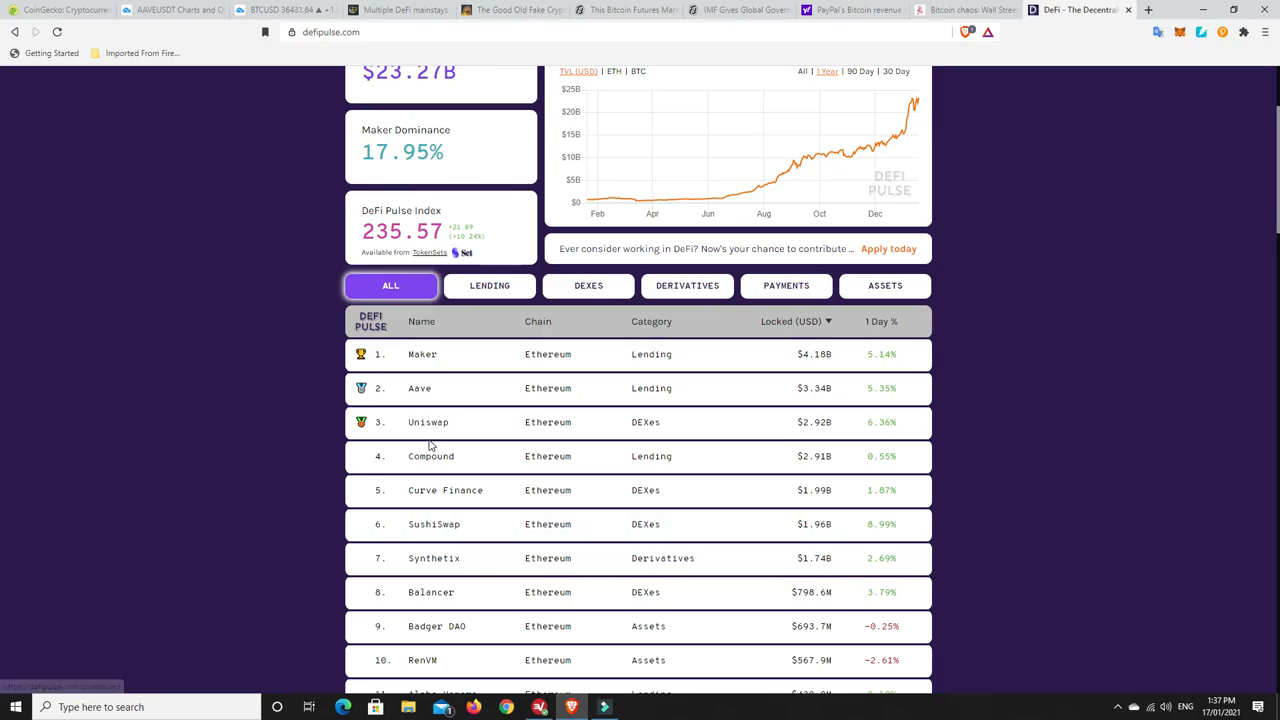
{"action": "mouse_move", "coordinate": [462, 500]}
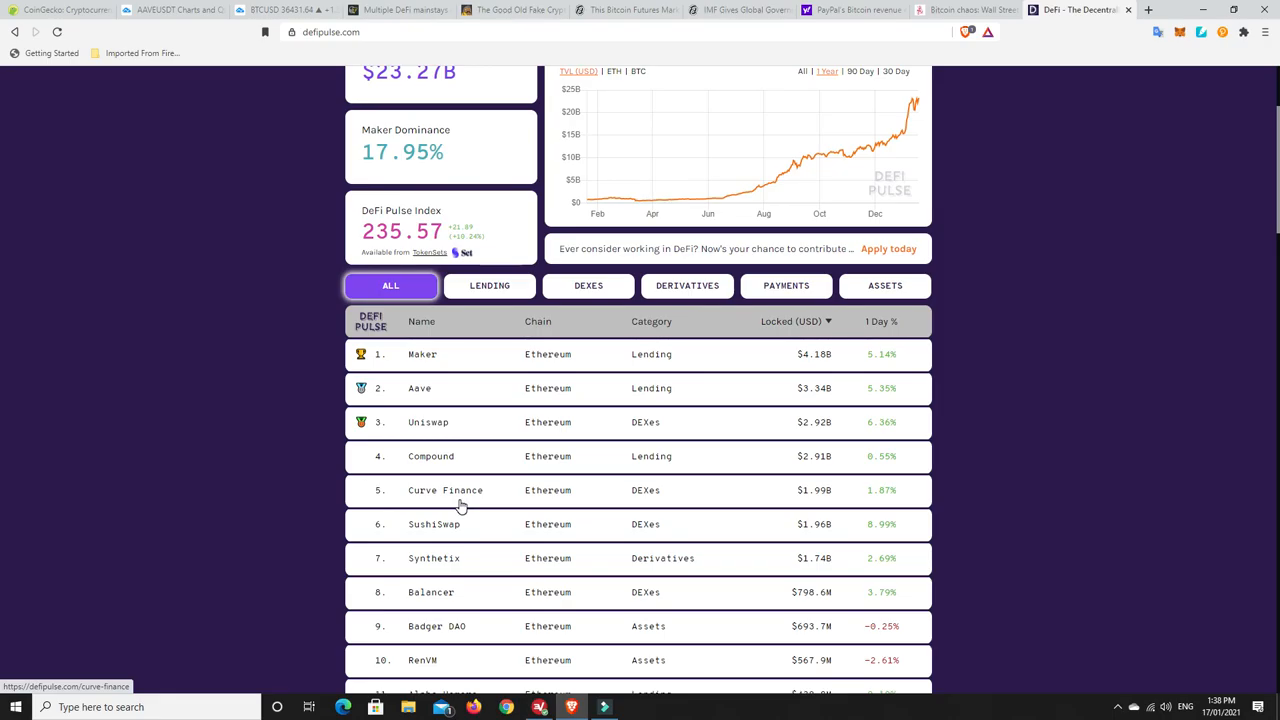
{"action": "mouse_move", "coordinate": [440, 564]}
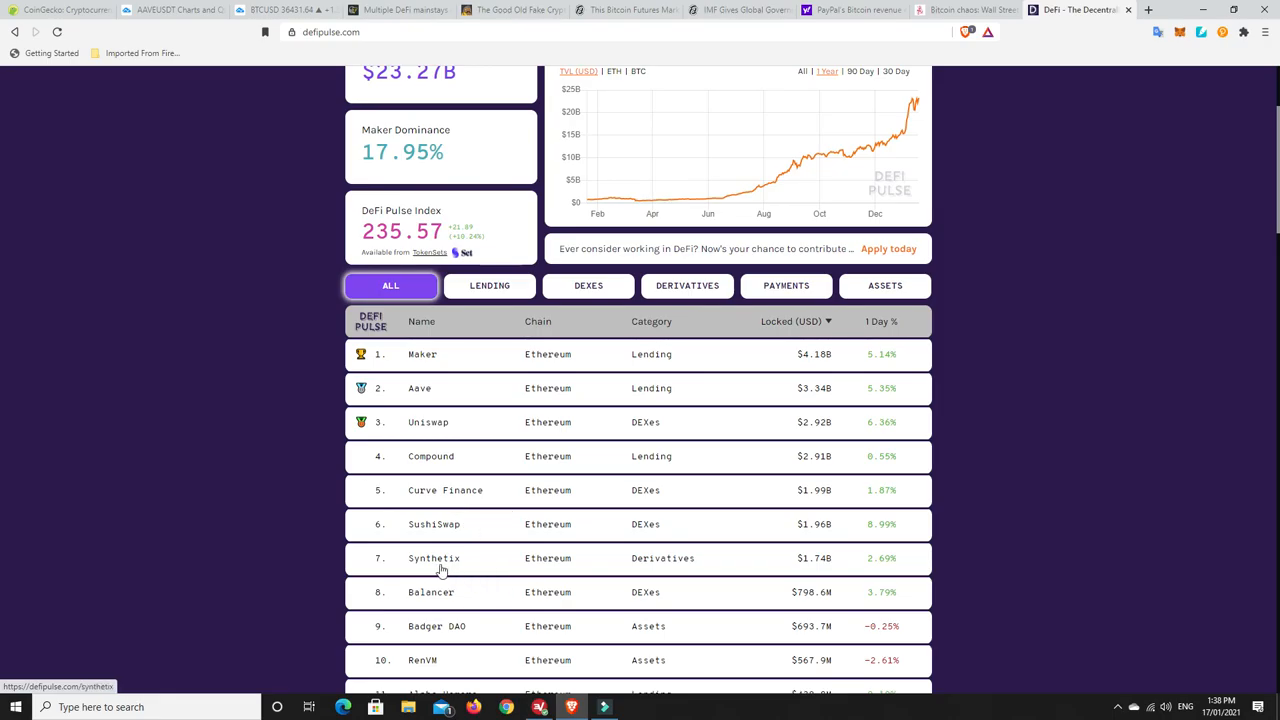
{"action": "mouse_move", "coordinate": [420, 388]}
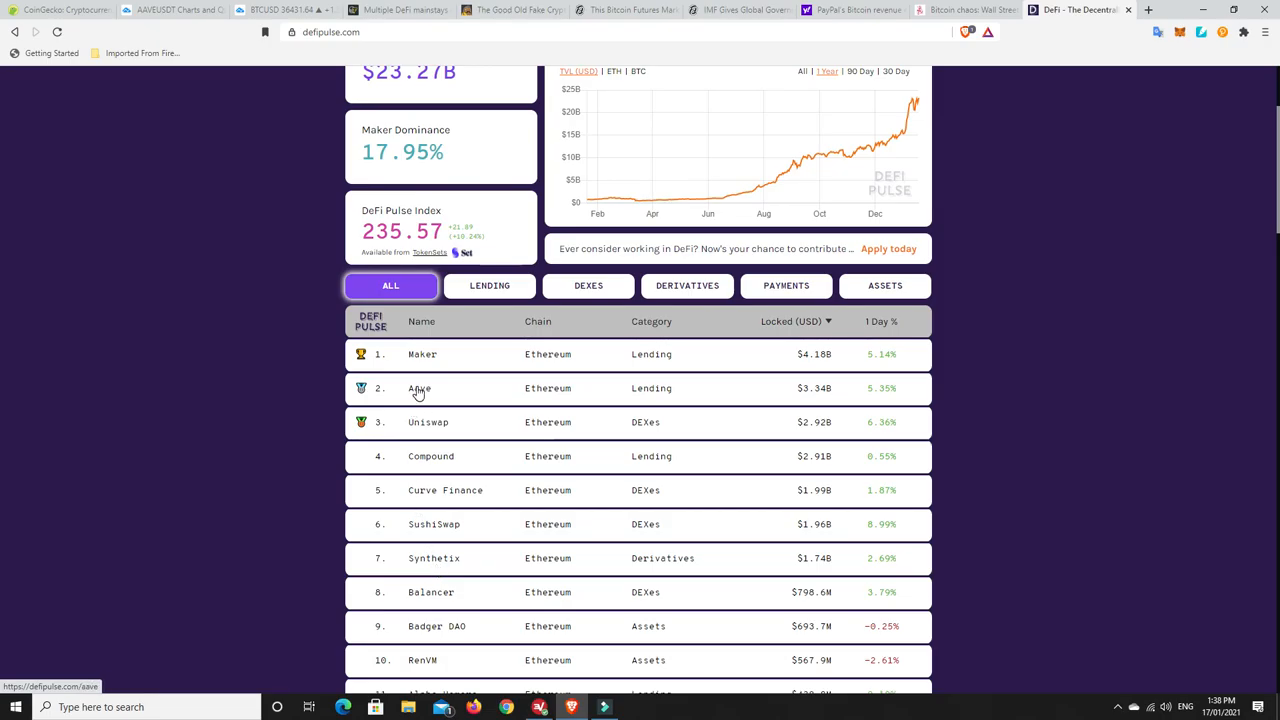
{"action": "mouse_move", "coordinate": [552, 428]}
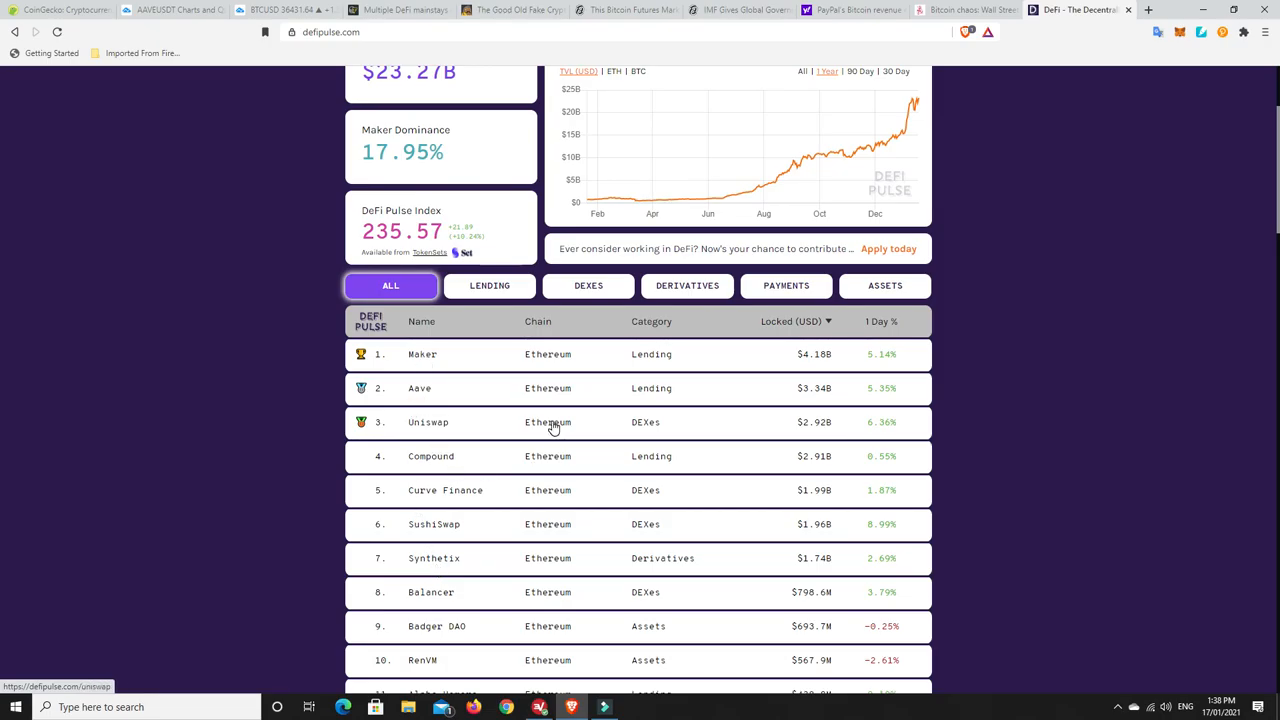
{"action": "mouse_move", "coordinate": [490, 520]}
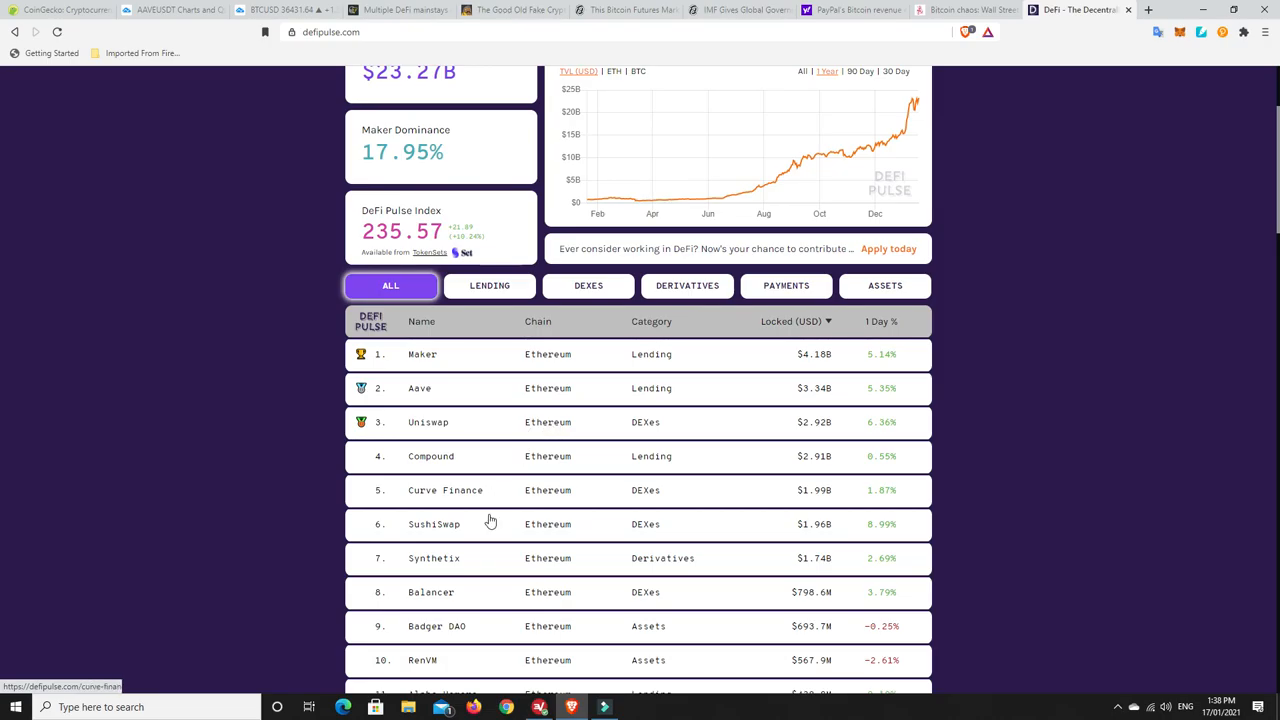
{"action": "mouse_move", "coordinate": [436, 562]}
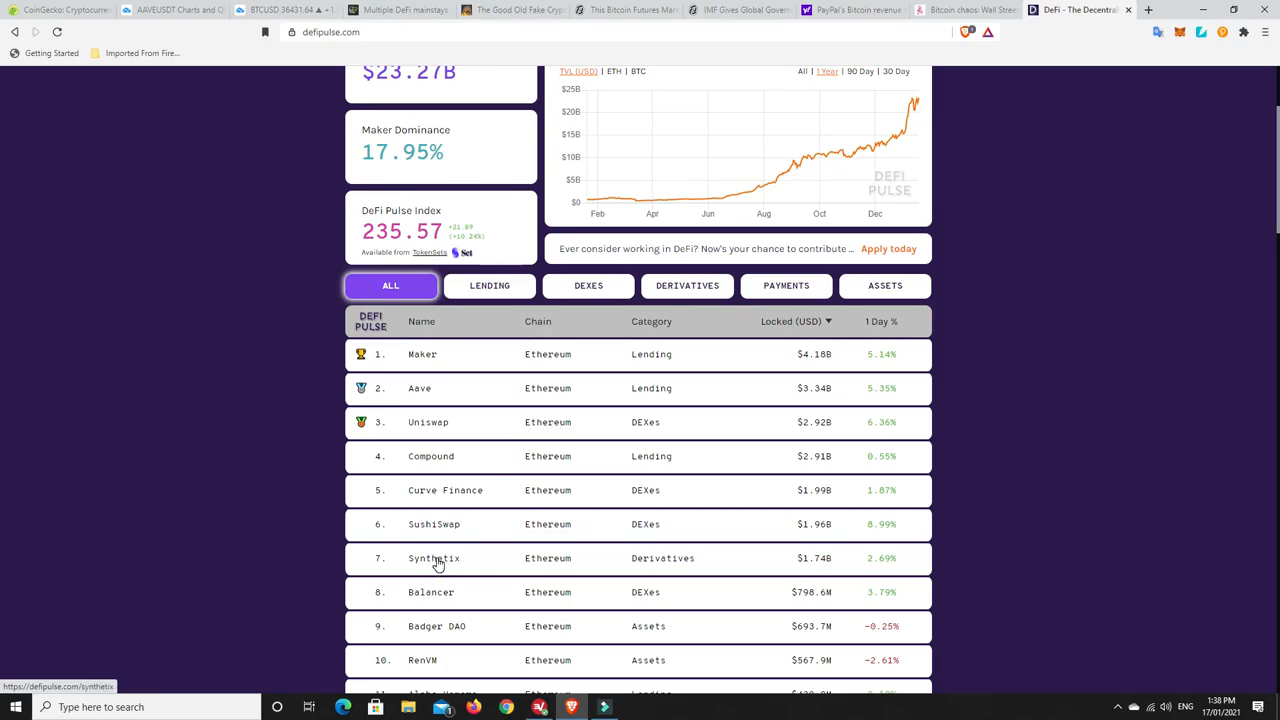
{"action": "mouse_move", "coordinate": [420, 390]}
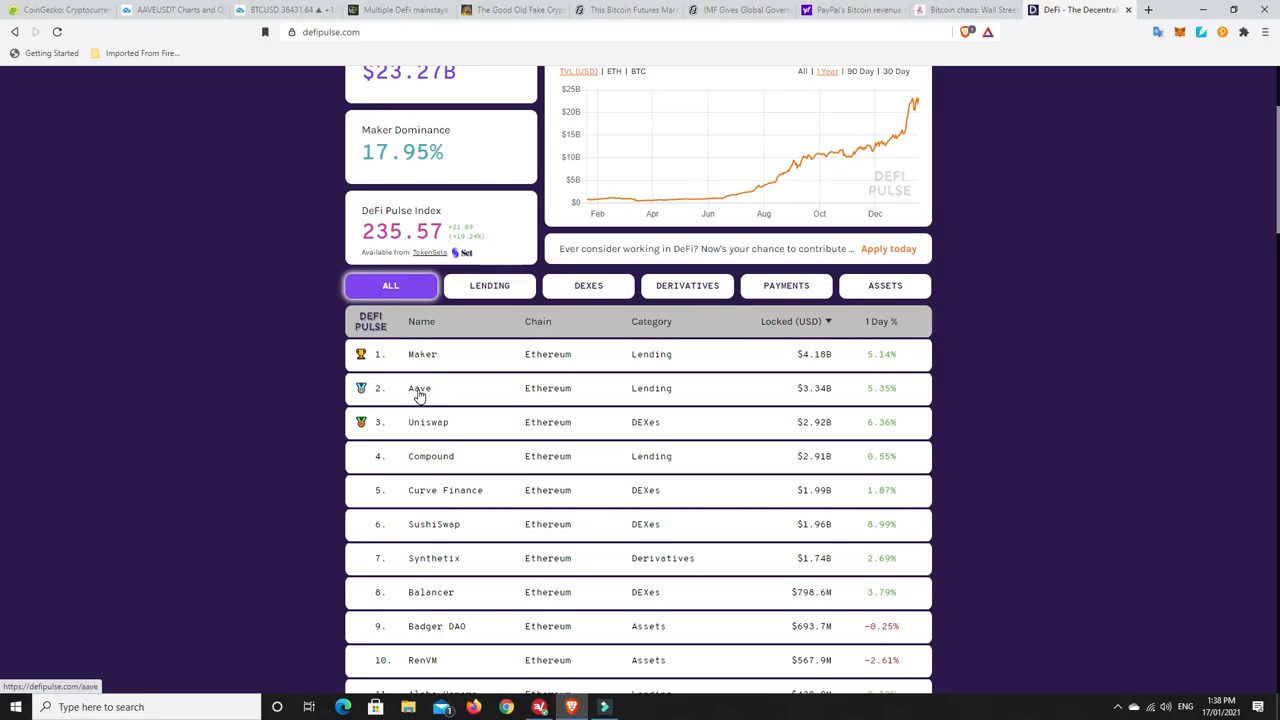
{"action": "mouse_move", "coordinate": [404, 400]}
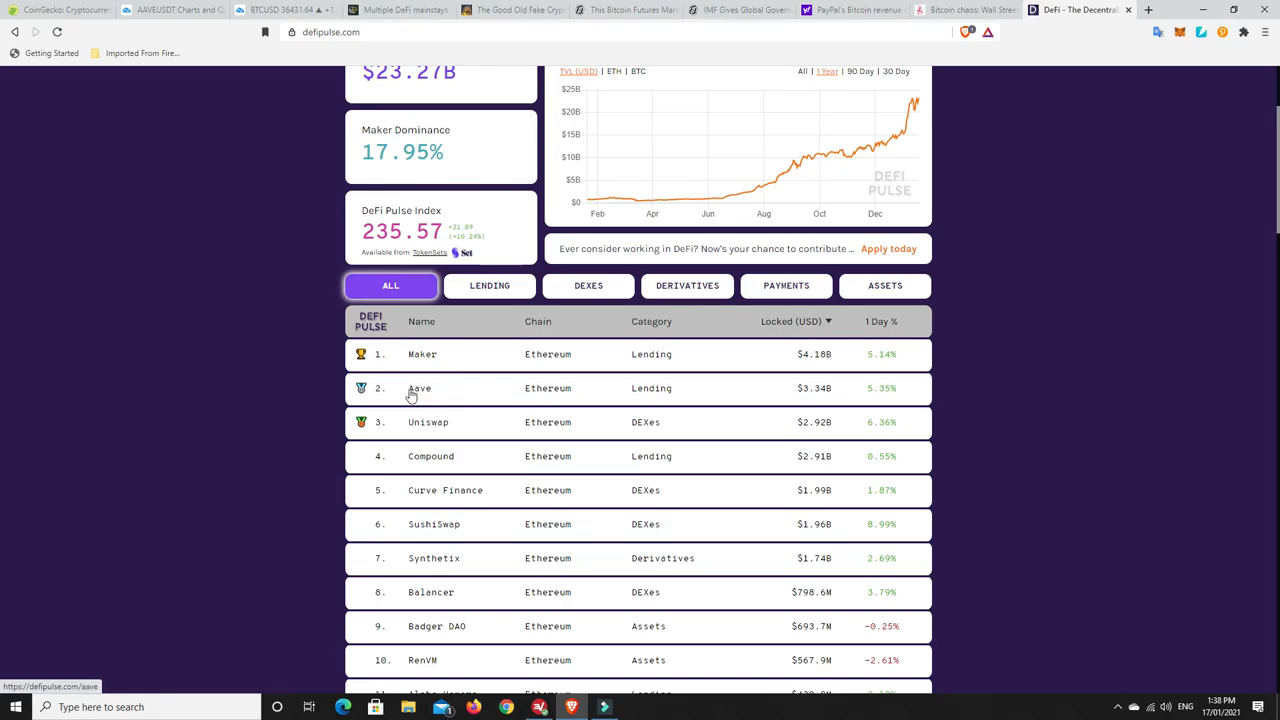
{"action": "mouse_move", "coordinate": [436, 430]}
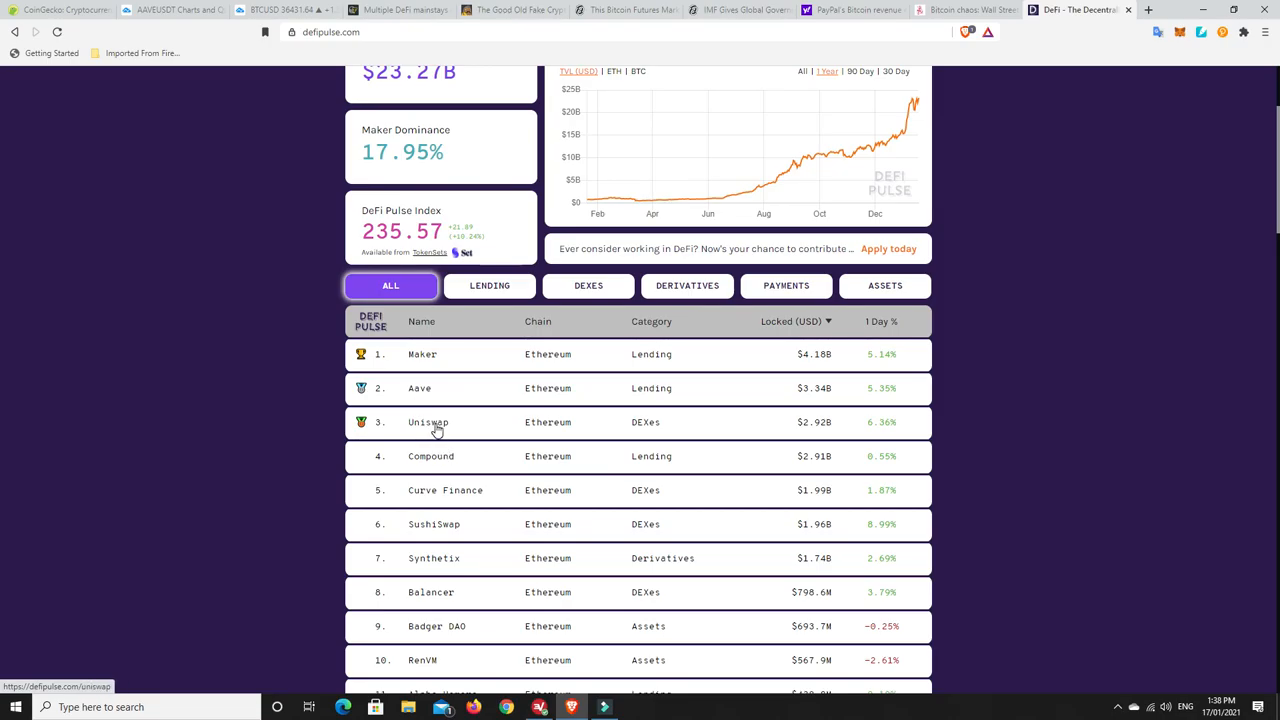
{"action": "mouse_move", "coordinate": [448, 432]}
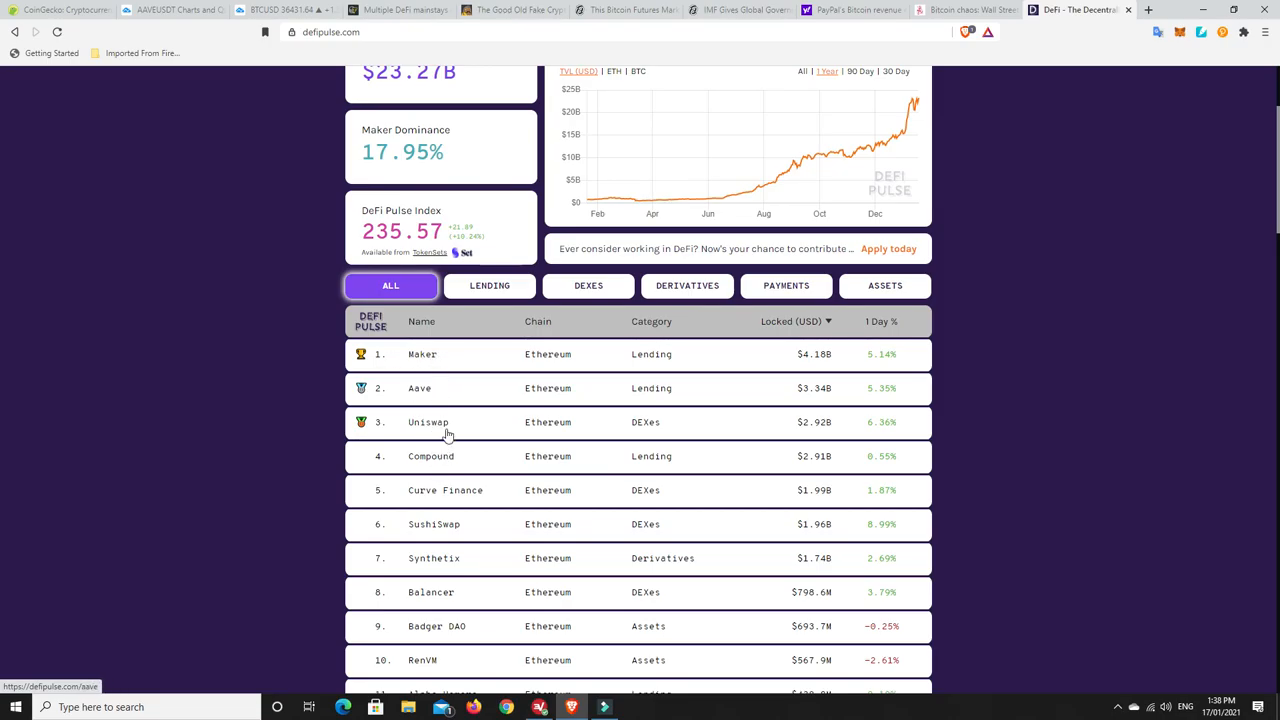
{"action": "mouse_move", "coordinate": [464, 464]}
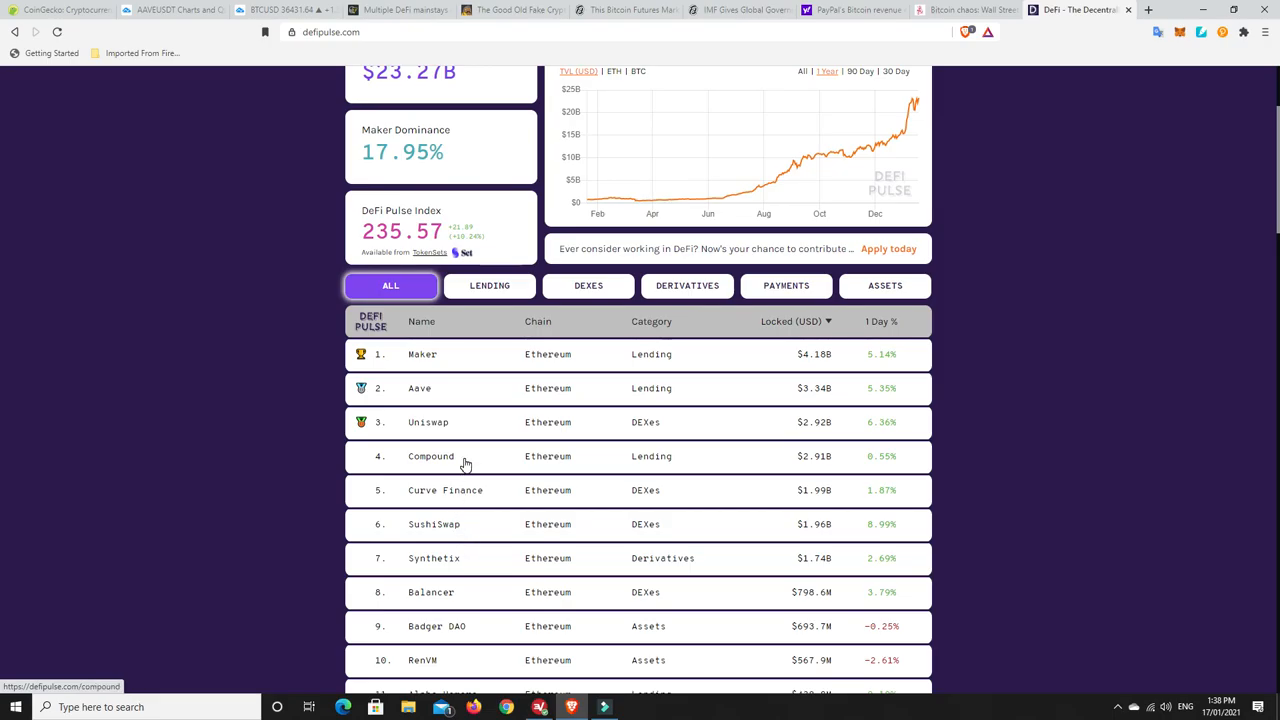
{"action": "scroll", "scroll_direction": "down", "scroll_amount": 3}
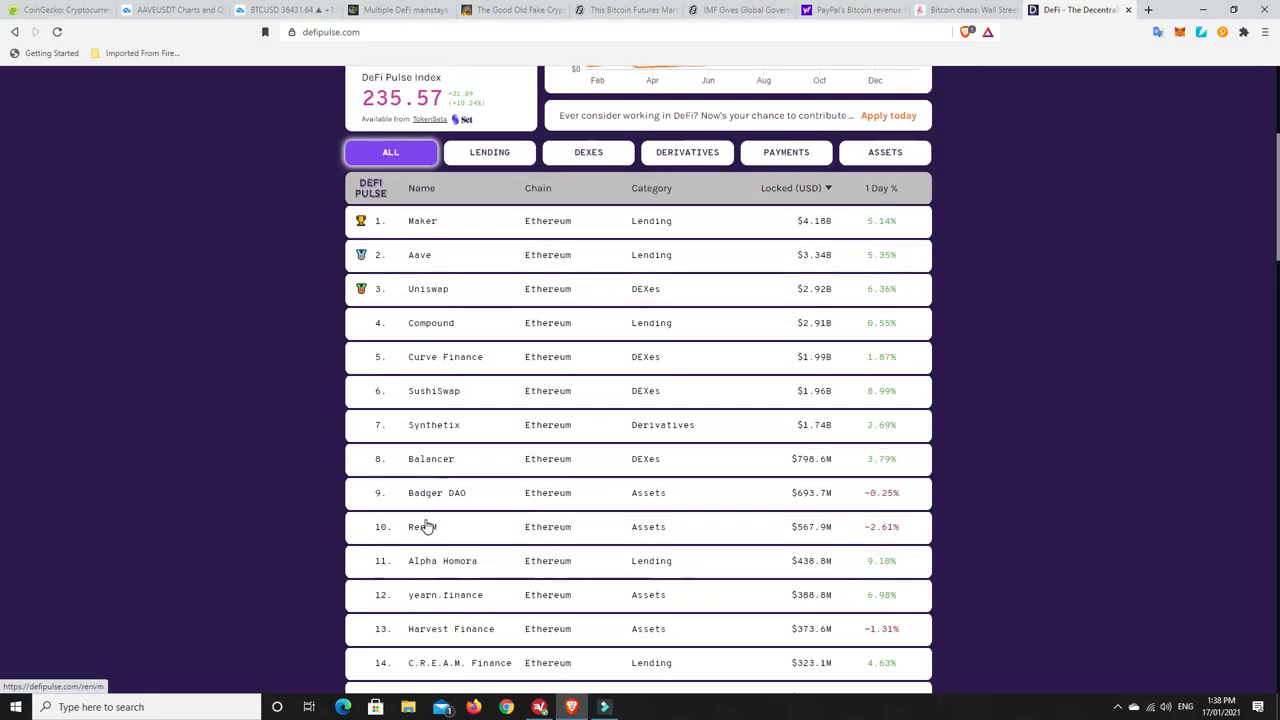
{"action": "mouse_move", "coordinate": [464, 602]}
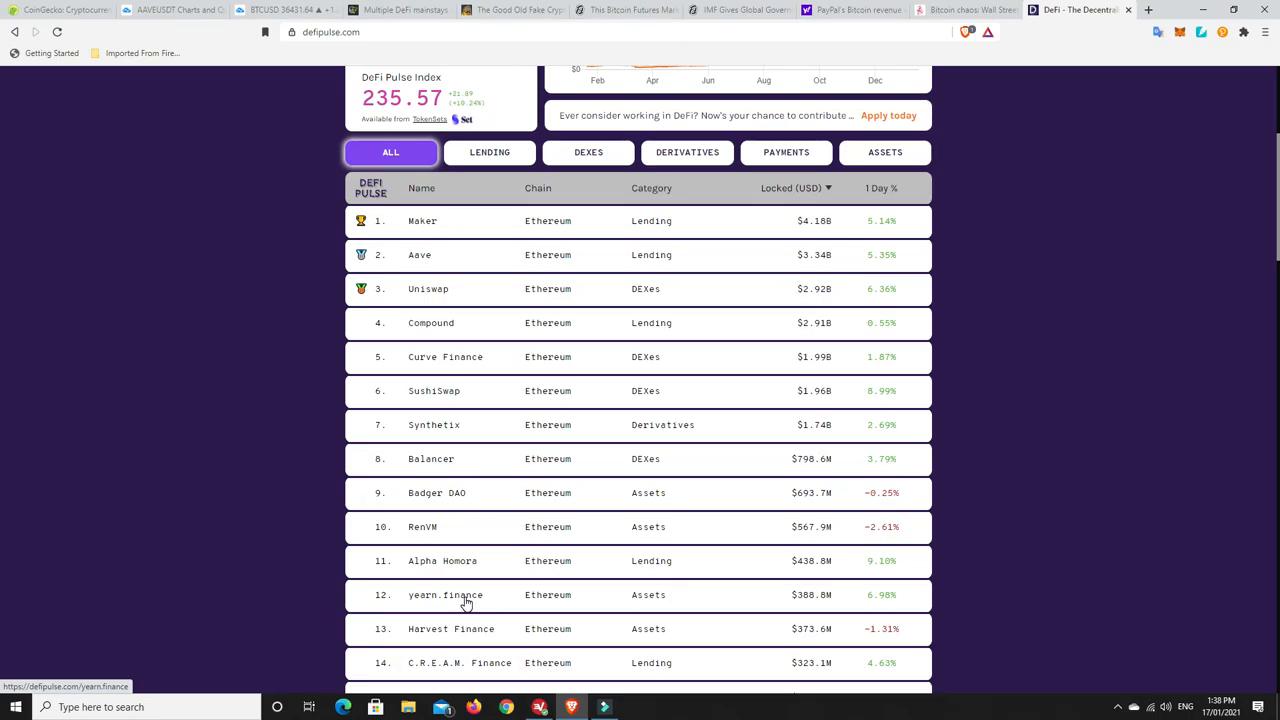
{"action": "scroll", "scroll_direction": "up", "scroll_amount": 3}
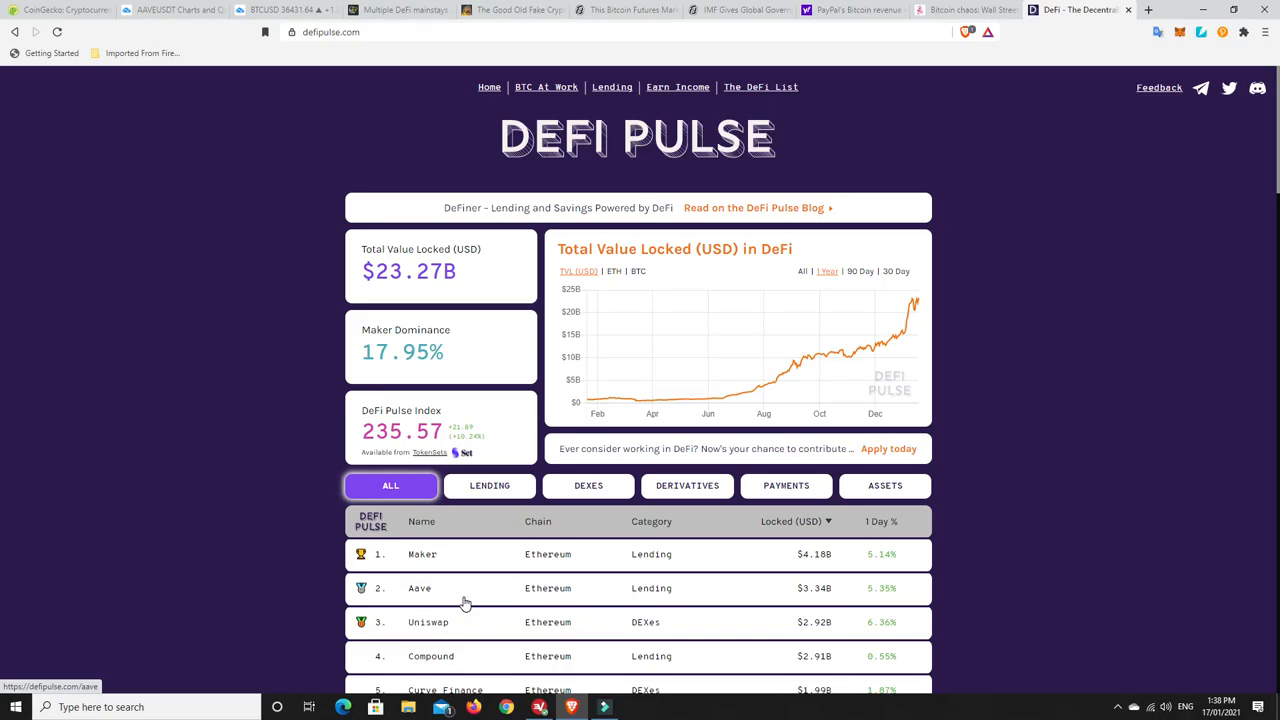
{"action": "mouse_move", "coordinate": [452, 320]}
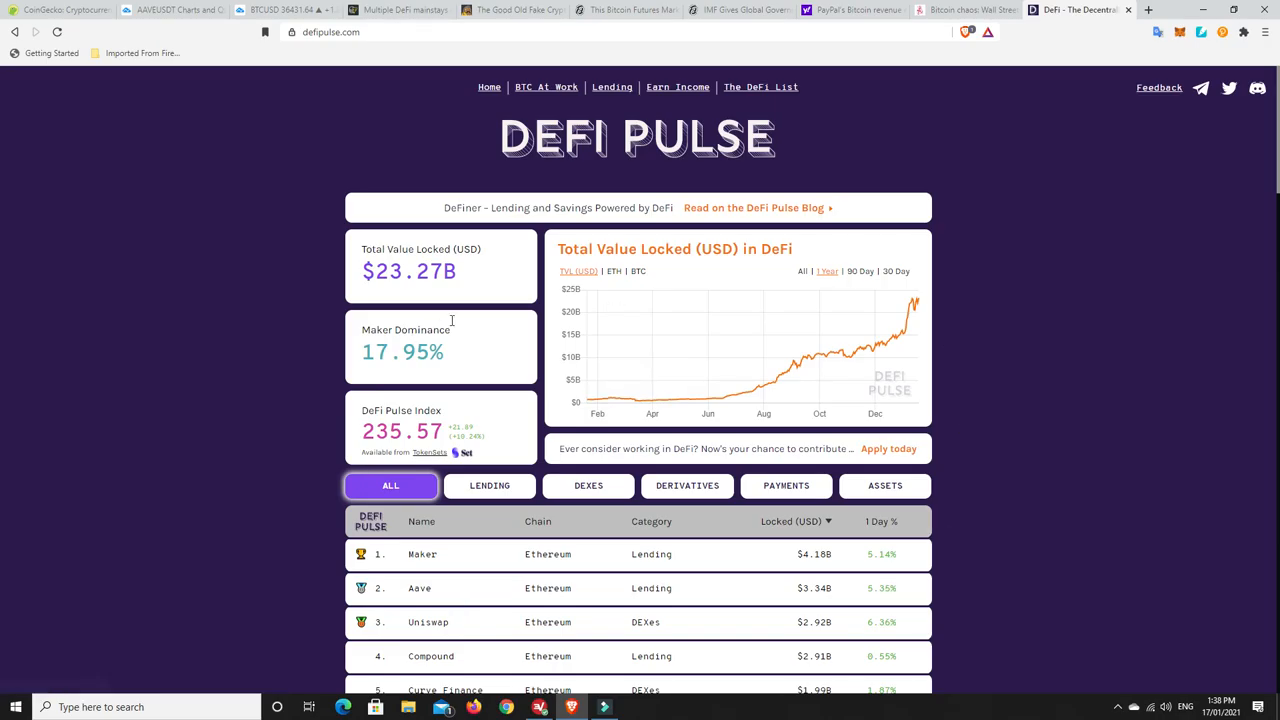
{"action": "mouse_move", "coordinate": [560, 148]}
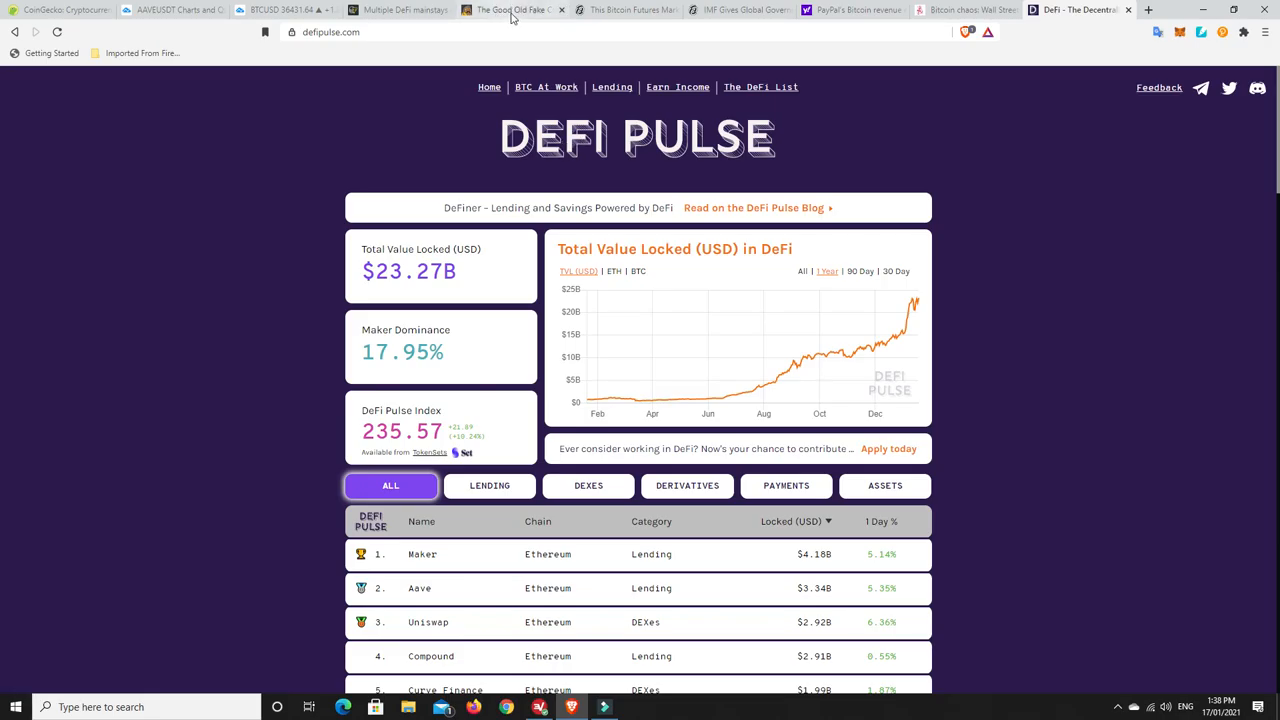
- Switch to the CryptoPotato tab with the fake crypto giveaway scam article
{"action": "left_click", "coordinate": [510, 8]}
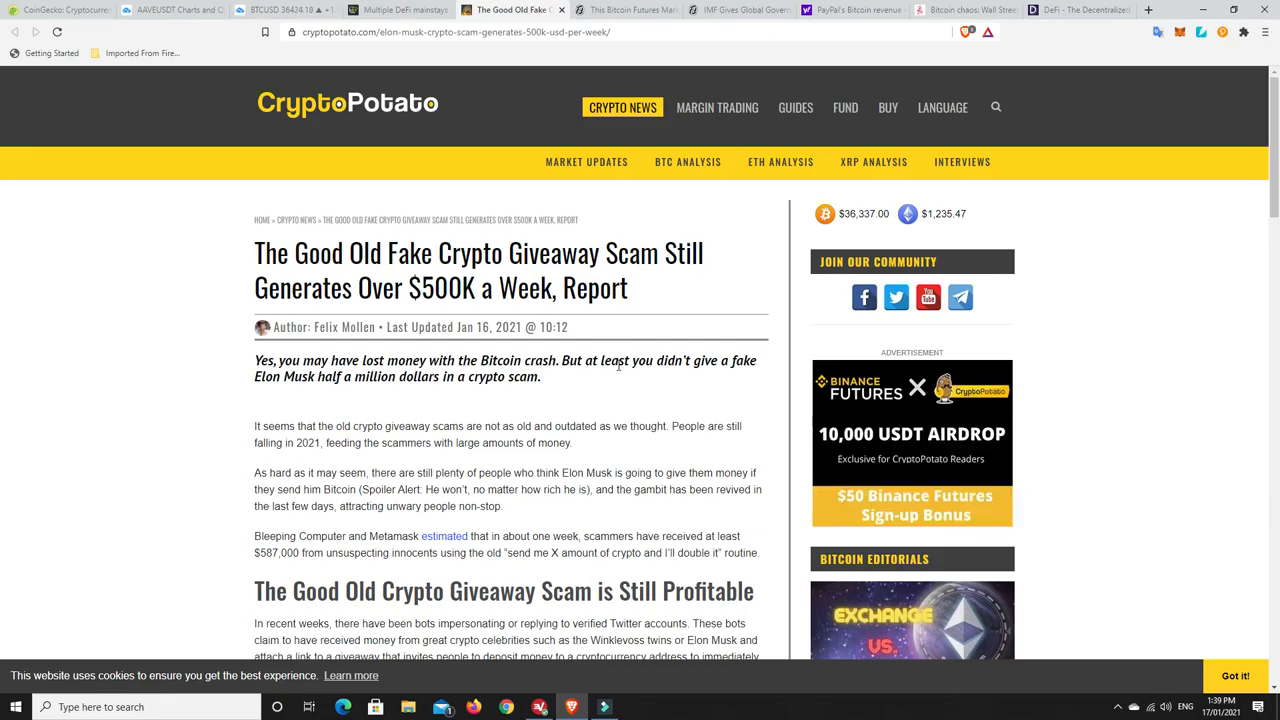
{"action": "mouse_move", "coordinate": [586, 402]}
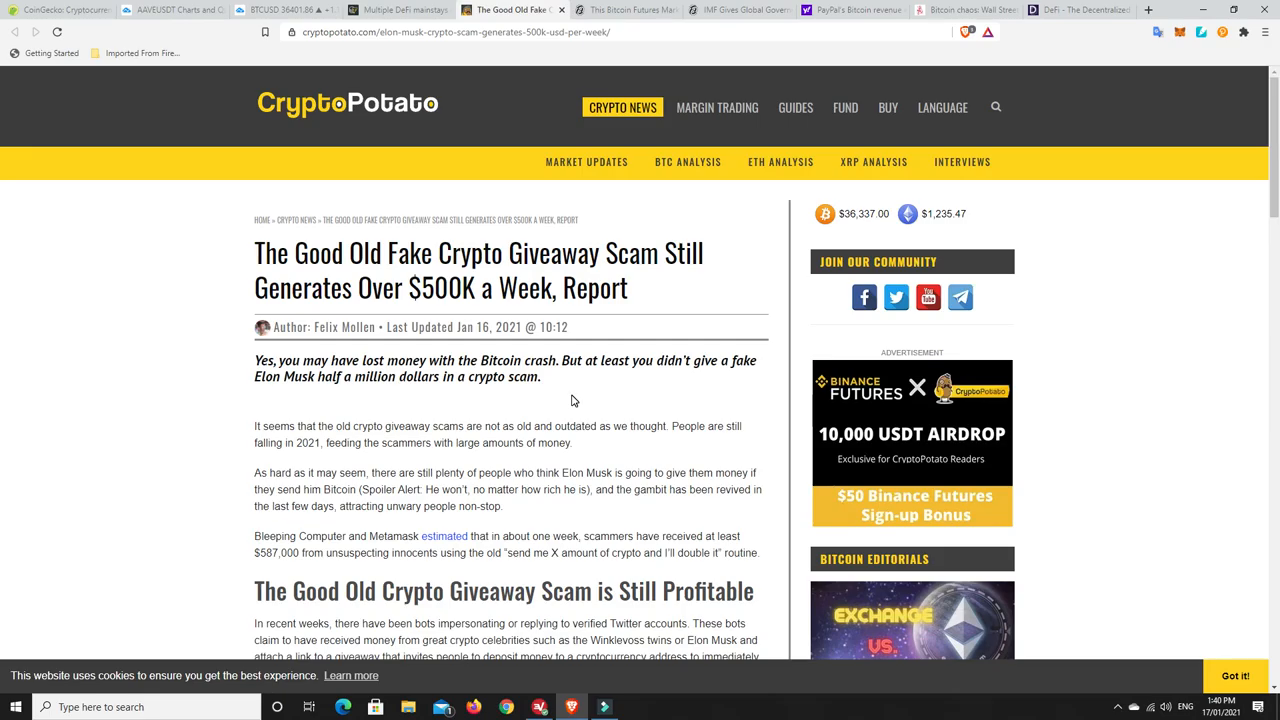
{"action": "mouse_move", "coordinate": [608, 368]}
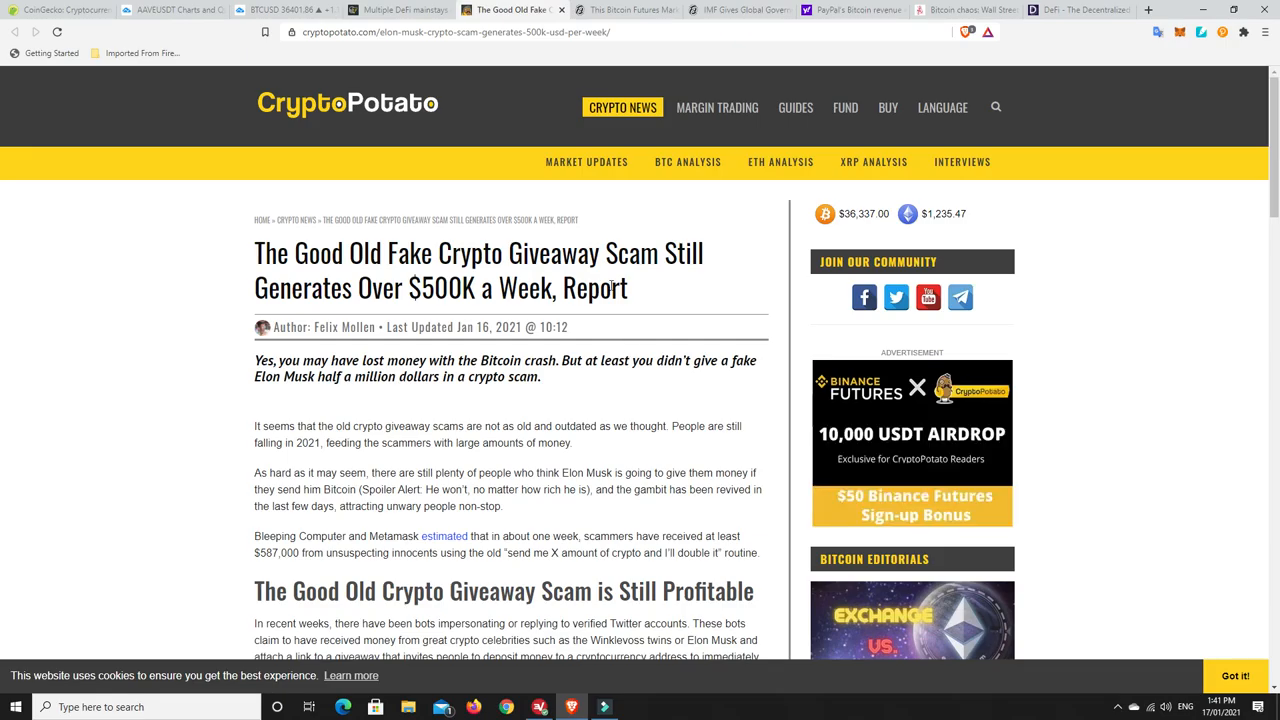
{"action": "mouse_move", "coordinate": [538, 226]}
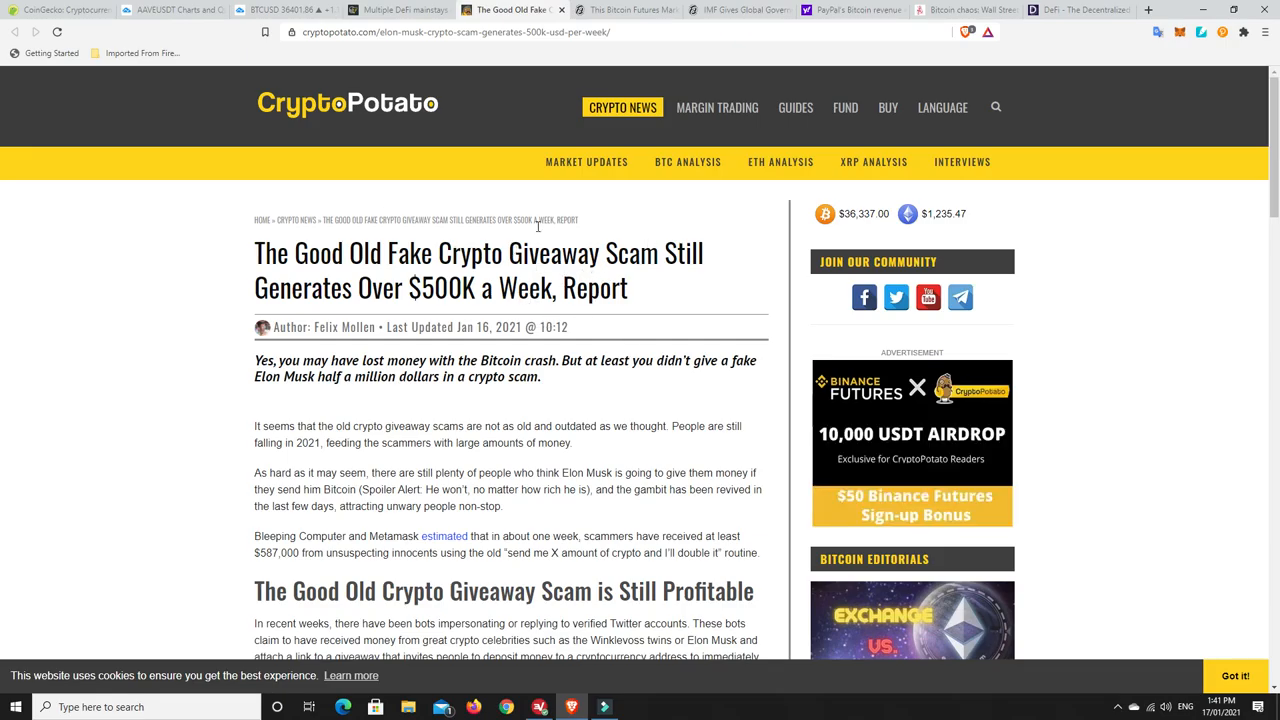
- Bring up Decrypt's "This Bitcoin Futures Market Indicator Hit a $13 Billion Record" article
{"action": "left_click", "coordinate": [624, 10]}
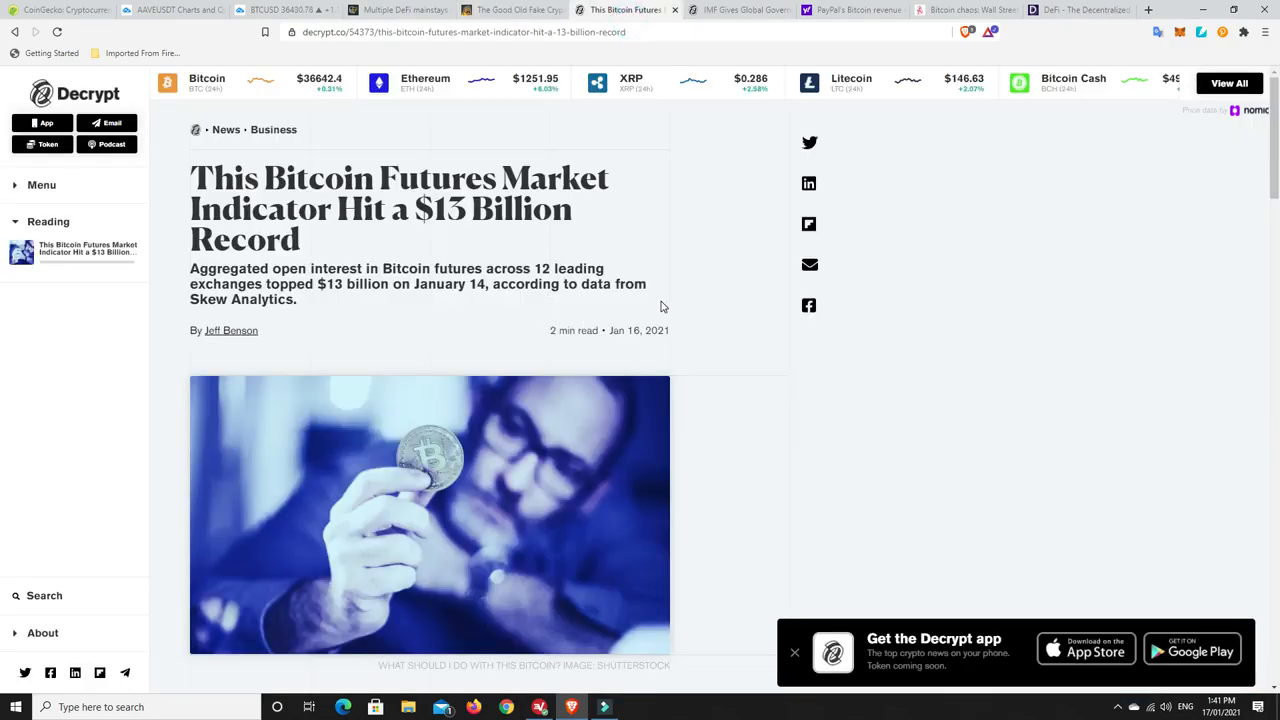
{"action": "mouse_move", "coordinate": [700, 304]}
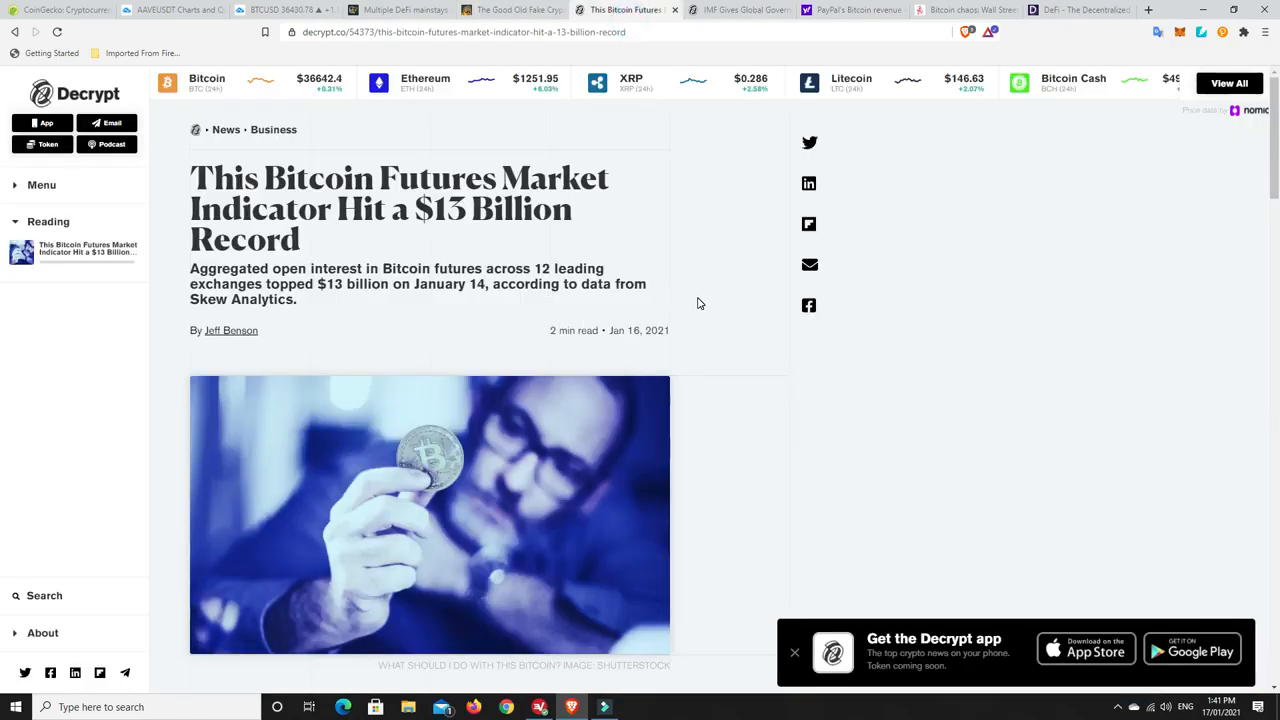
{"action": "mouse_move", "coordinate": [696, 346]}
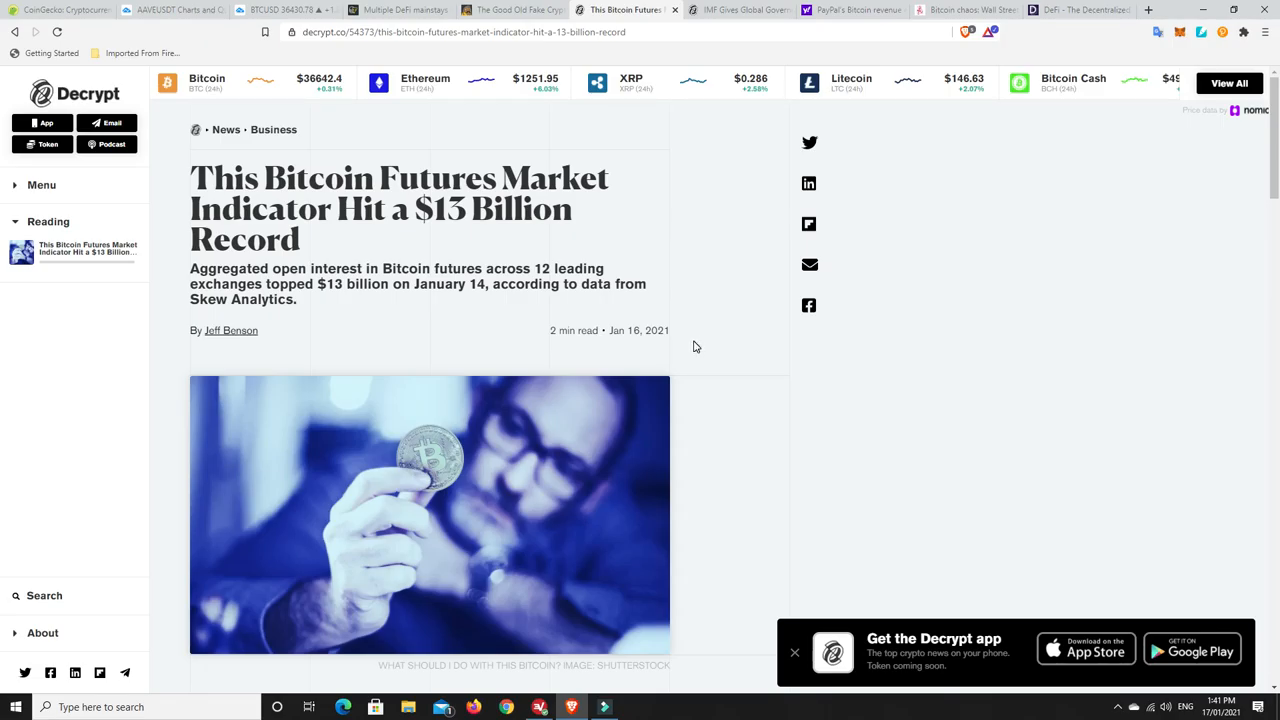
{"action": "mouse_move", "coordinate": [462, 258]}
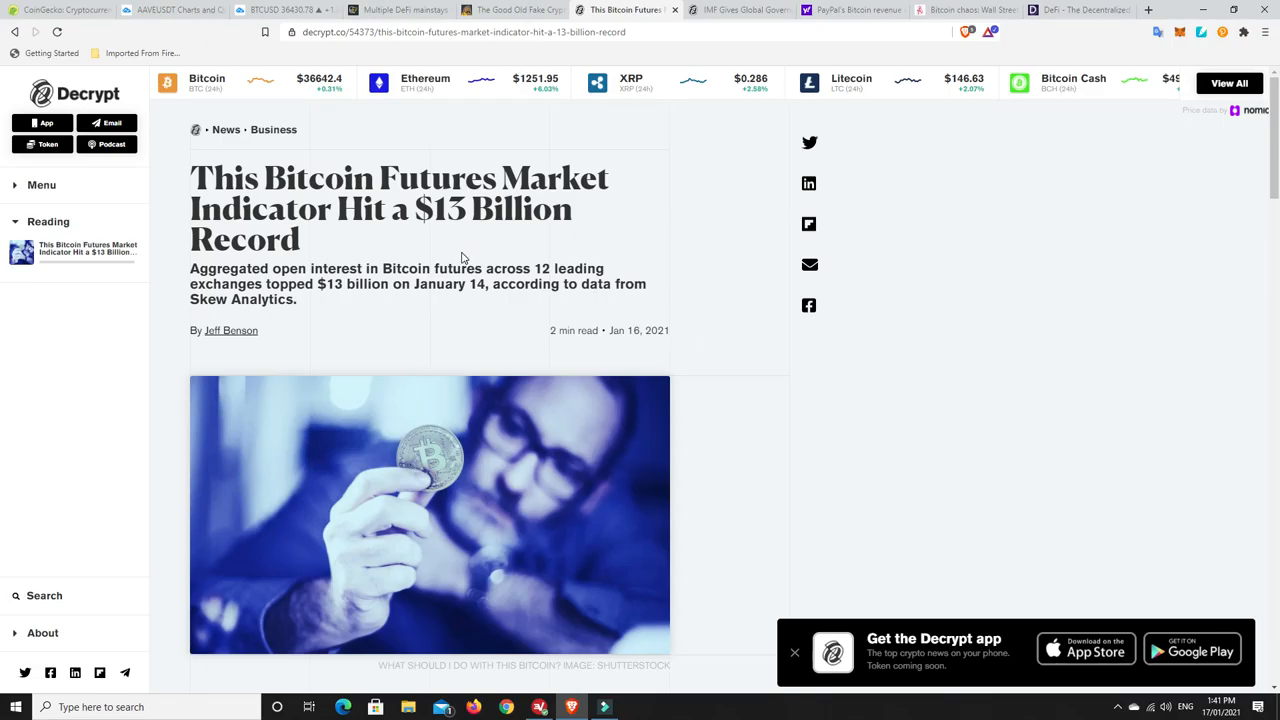
{"action": "mouse_move", "coordinate": [388, 318]}
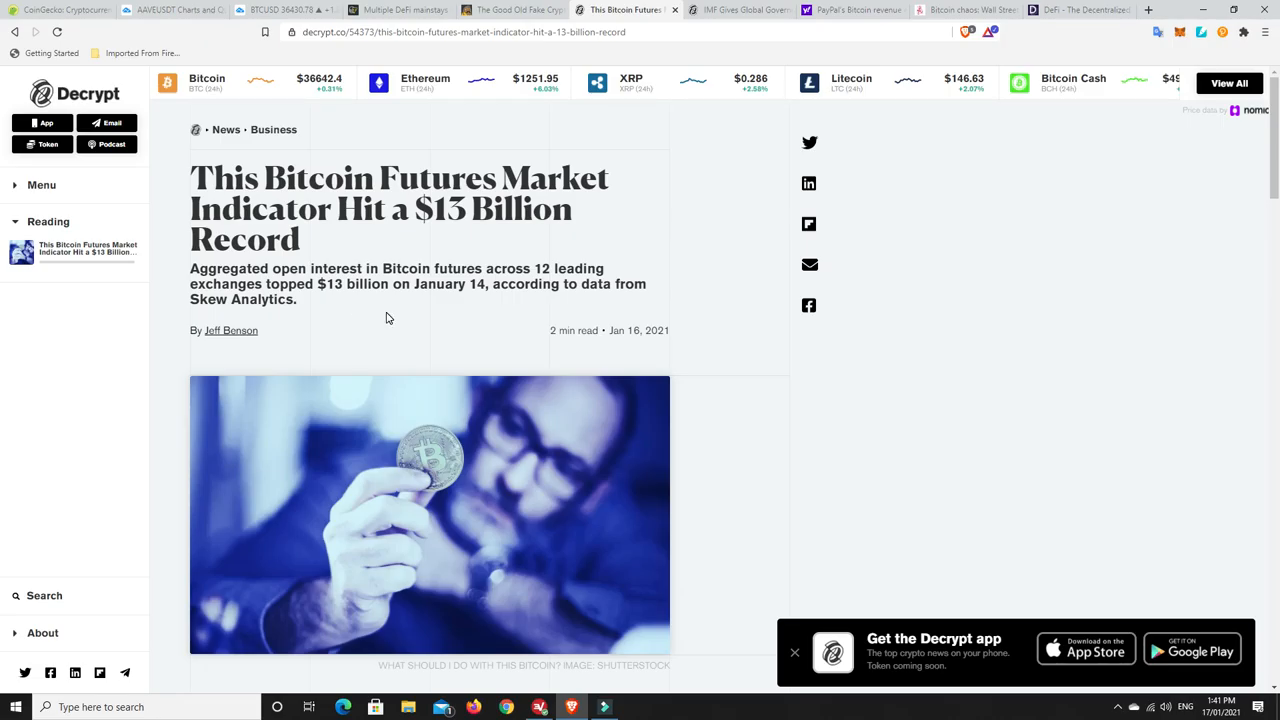
{"action": "mouse_move", "coordinate": [478, 276]}
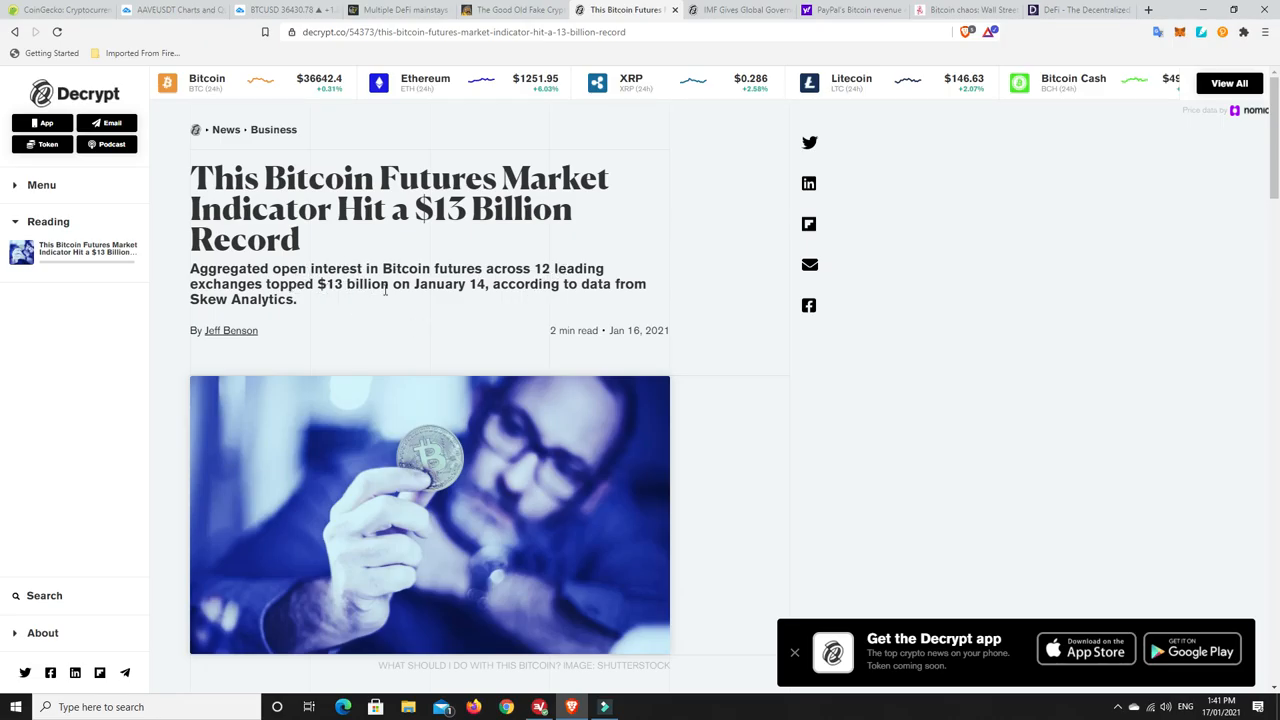
{"action": "mouse_move", "coordinate": [464, 332]}
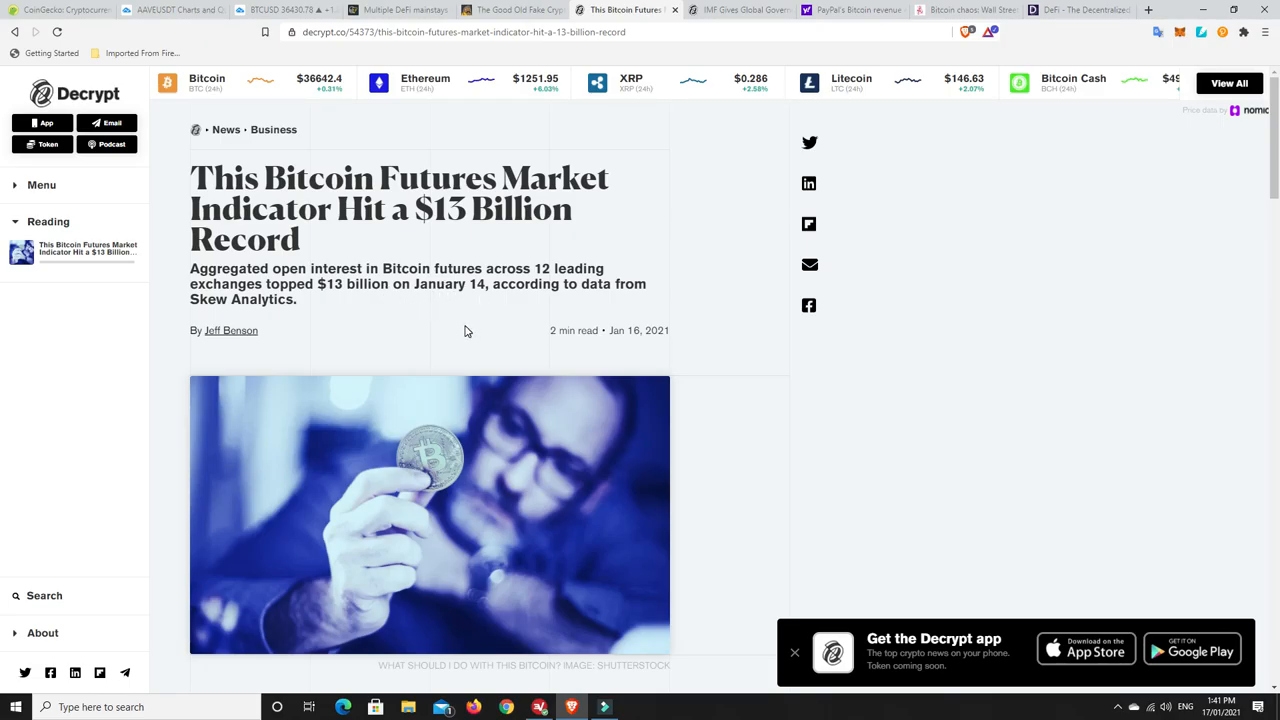
{"action": "mouse_move", "coordinate": [700, 378]}
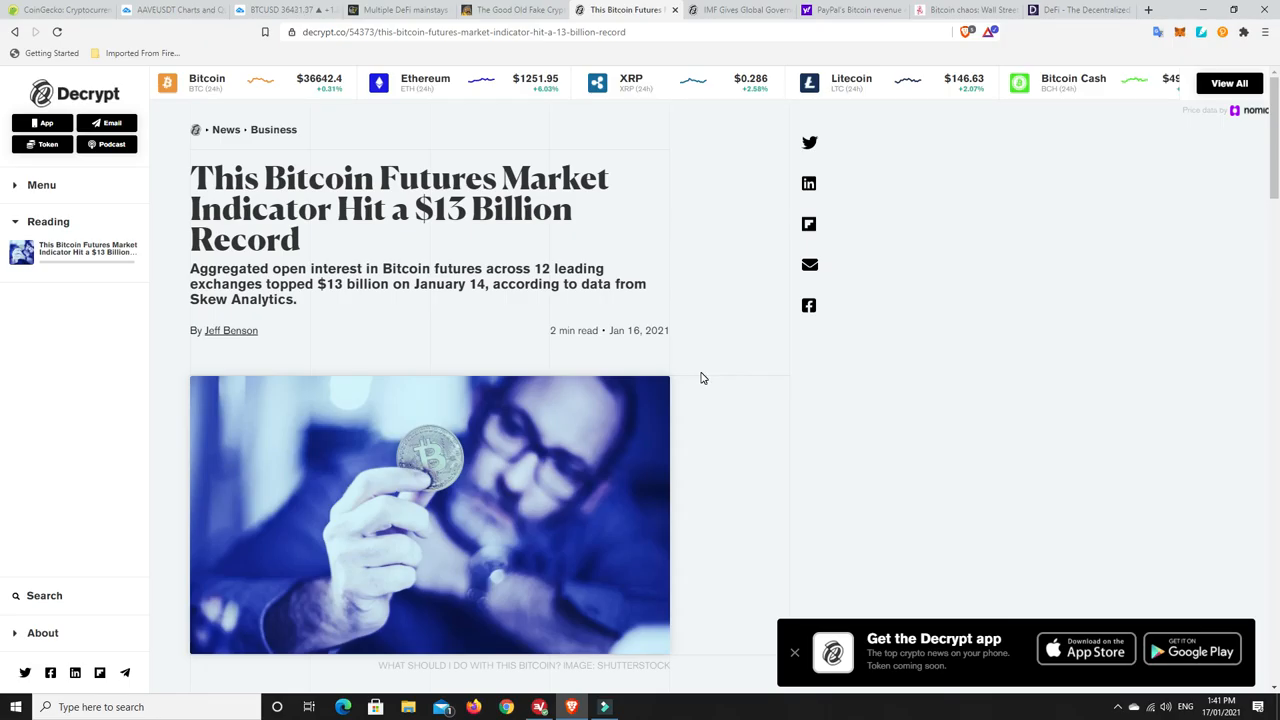
{"action": "mouse_move", "coordinate": [696, 380]}
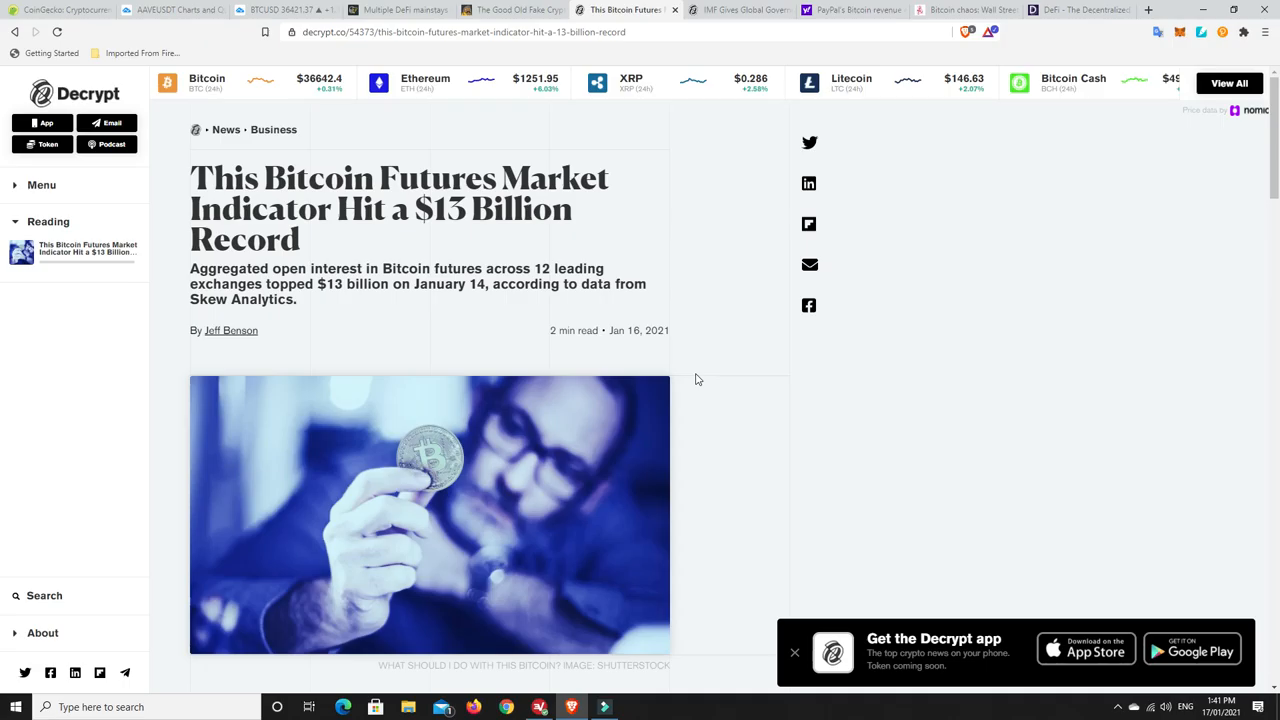
{"action": "mouse_move", "coordinate": [720, 336]}
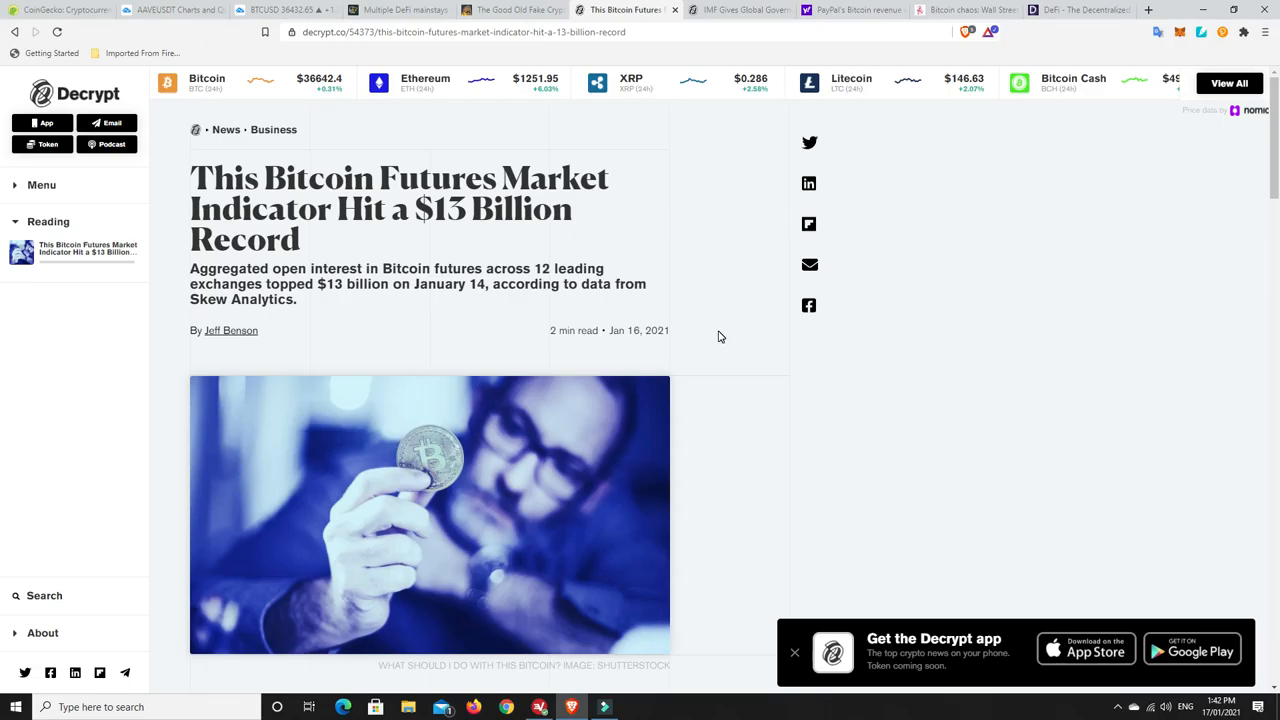
{"action": "mouse_move", "coordinate": [680, 302]}
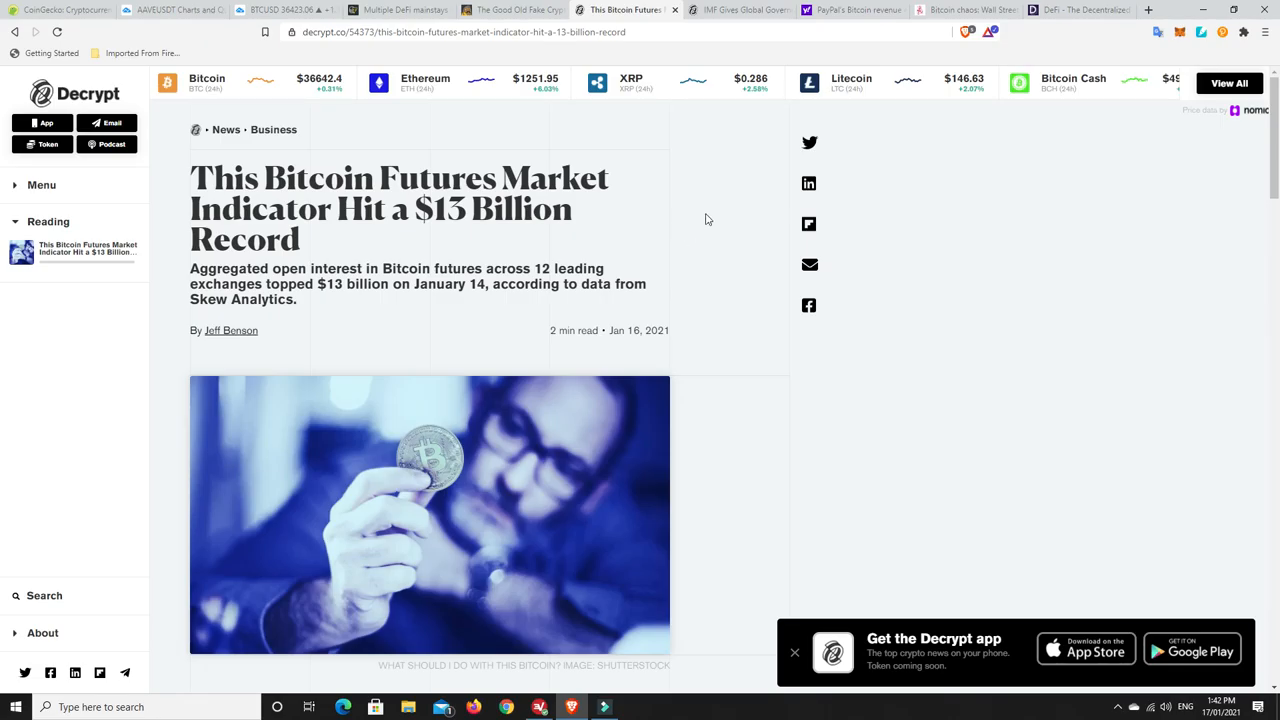
{"action": "mouse_move", "coordinate": [716, 216]}
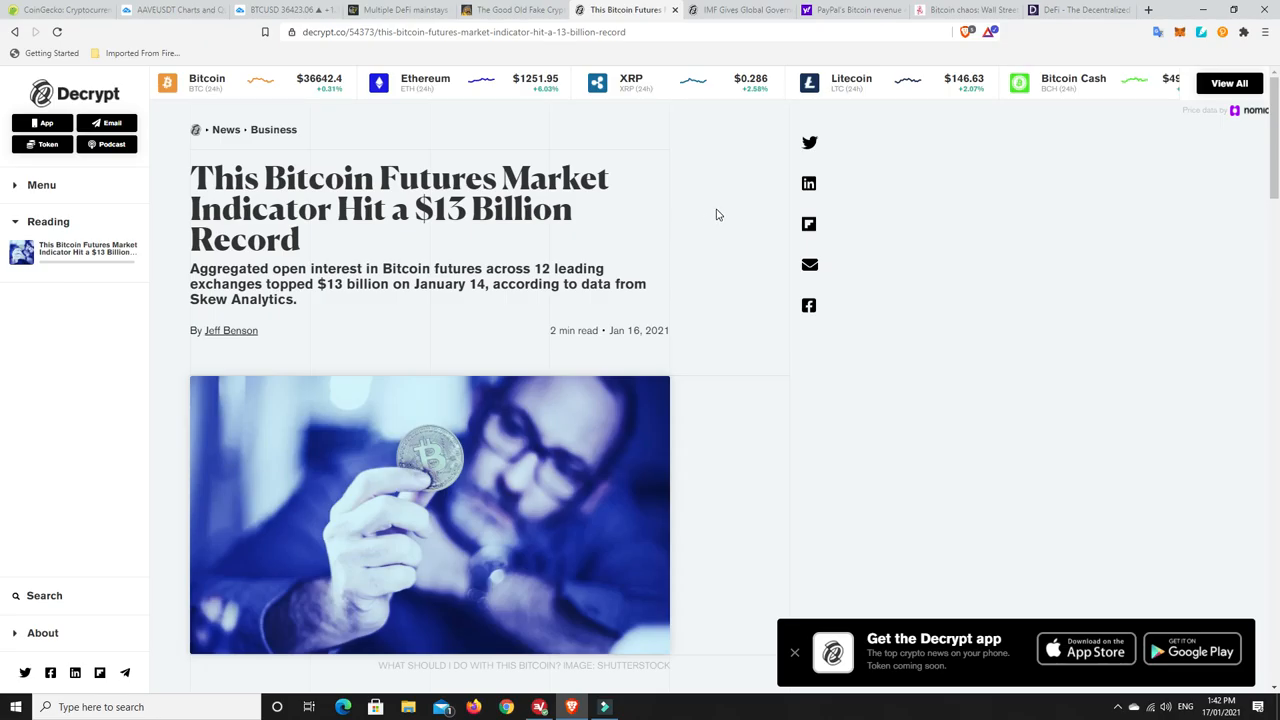
{"action": "mouse_move", "coordinate": [730, 10]}
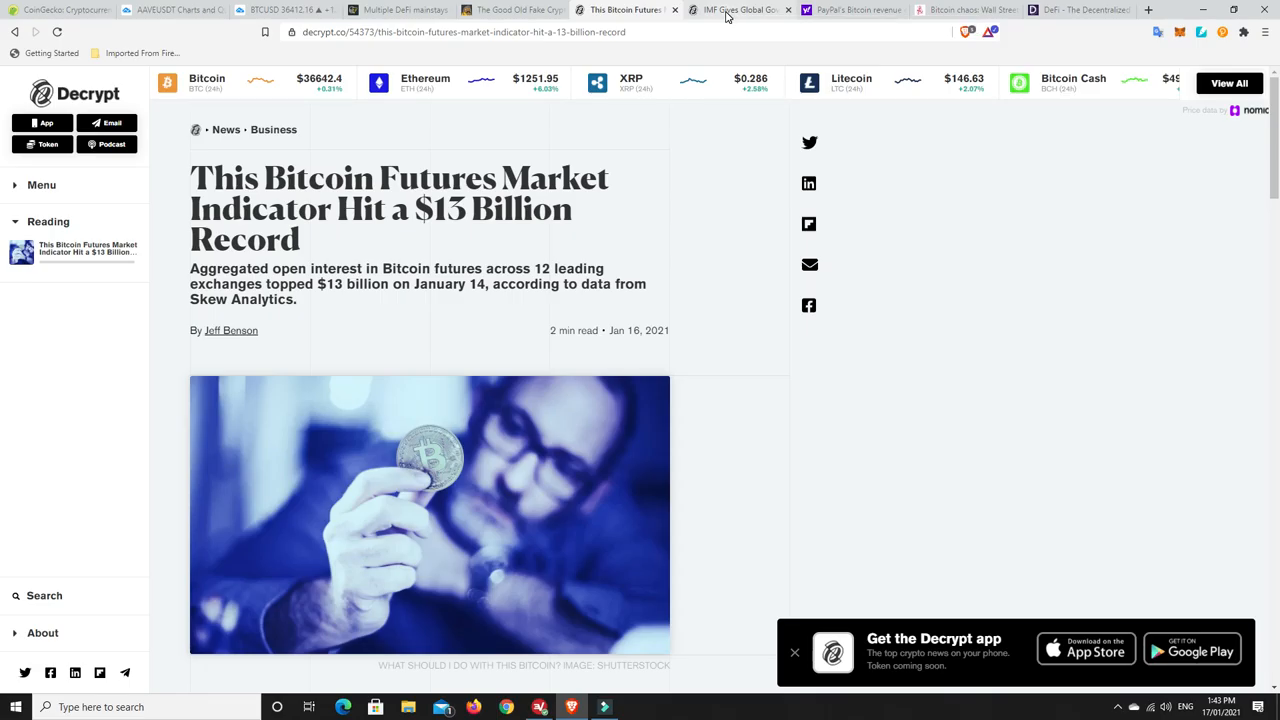
- Bring up Decrypt's "IMF Gives Global Governments A Clear Message: Spend!" article
{"action": "left_click", "coordinate": [740, 10]}
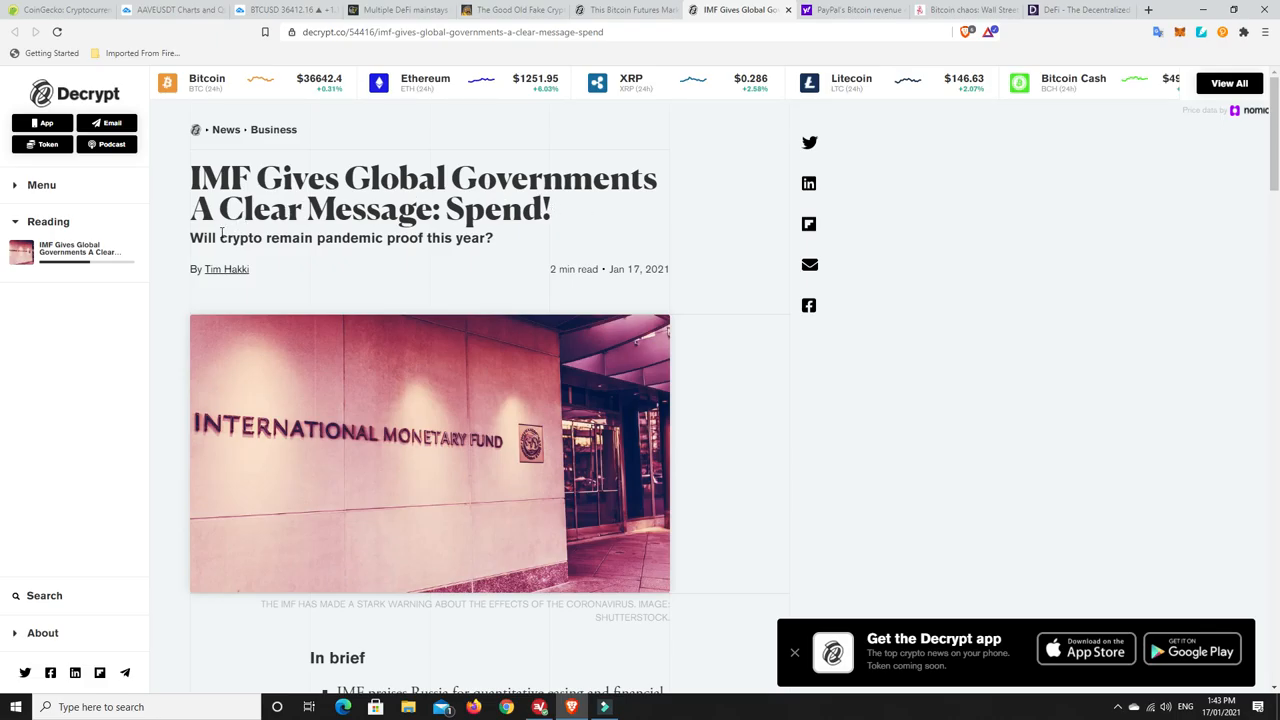
{"action": "mouse_move", "coordinate": [564, 218]}
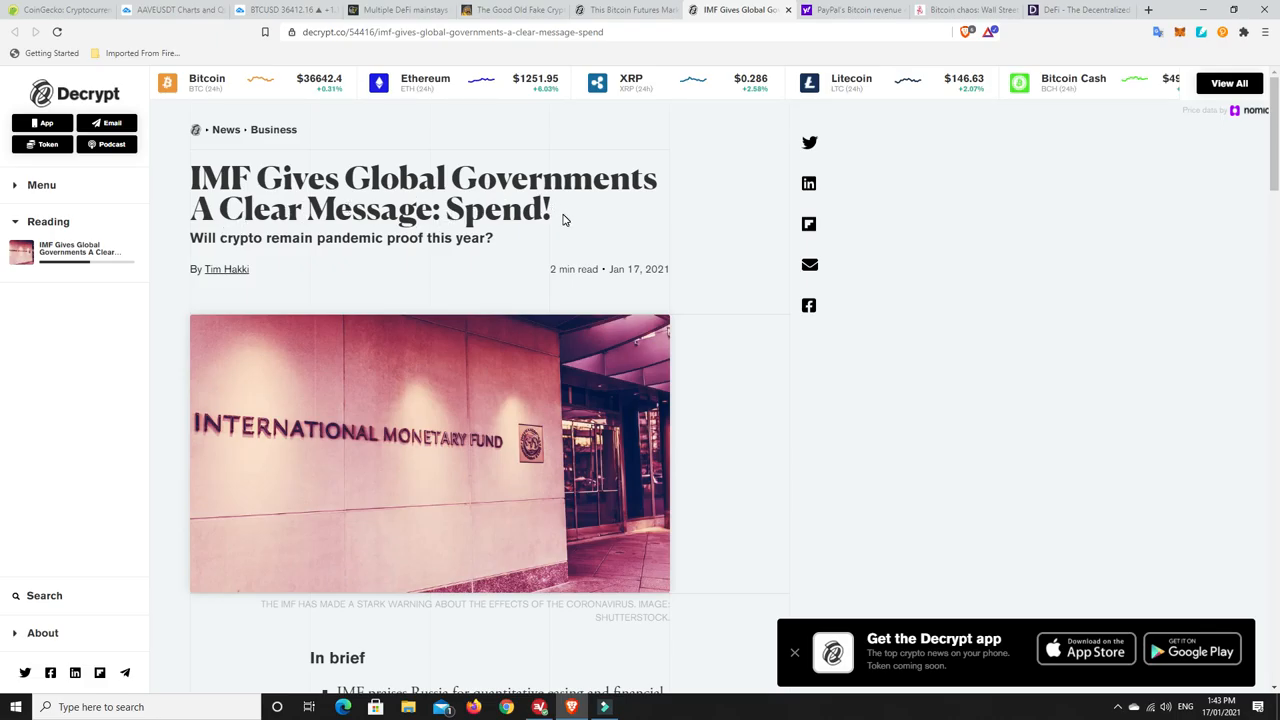
{"action": "mouse_move", "coordinate": [722, 262]}
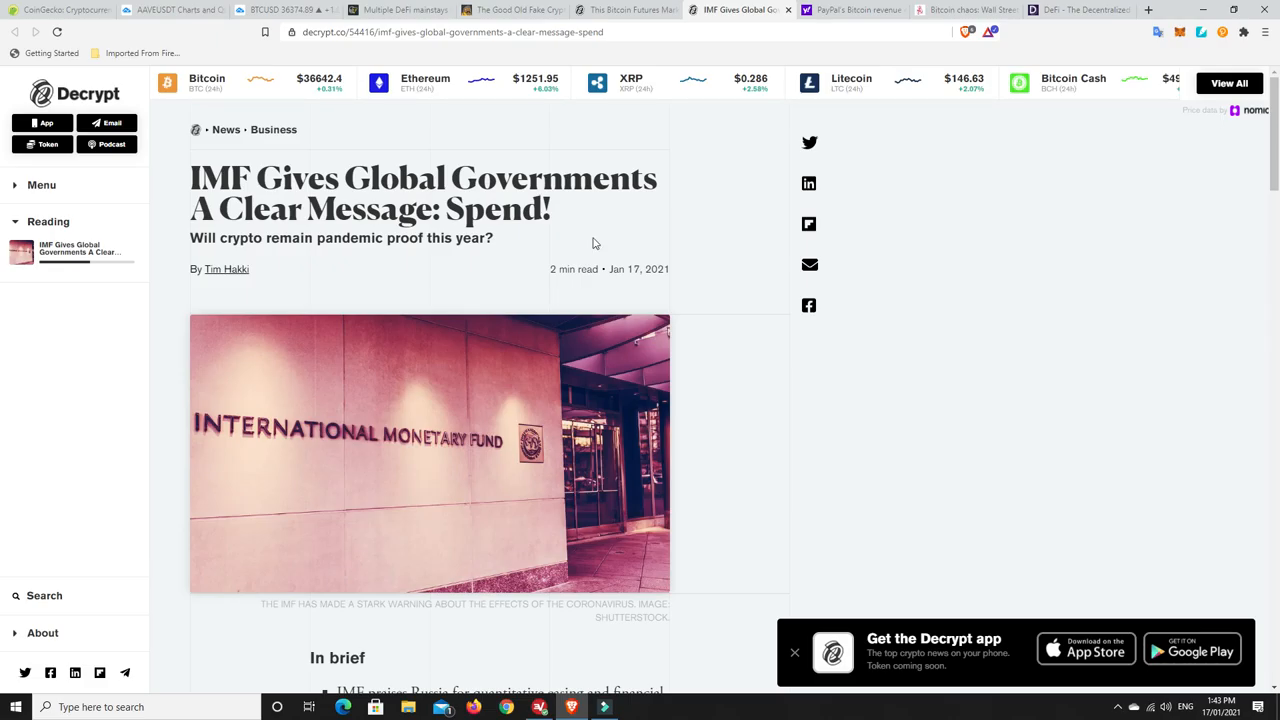
{"action": "mouse_move", "coordinate": [694, 214]}
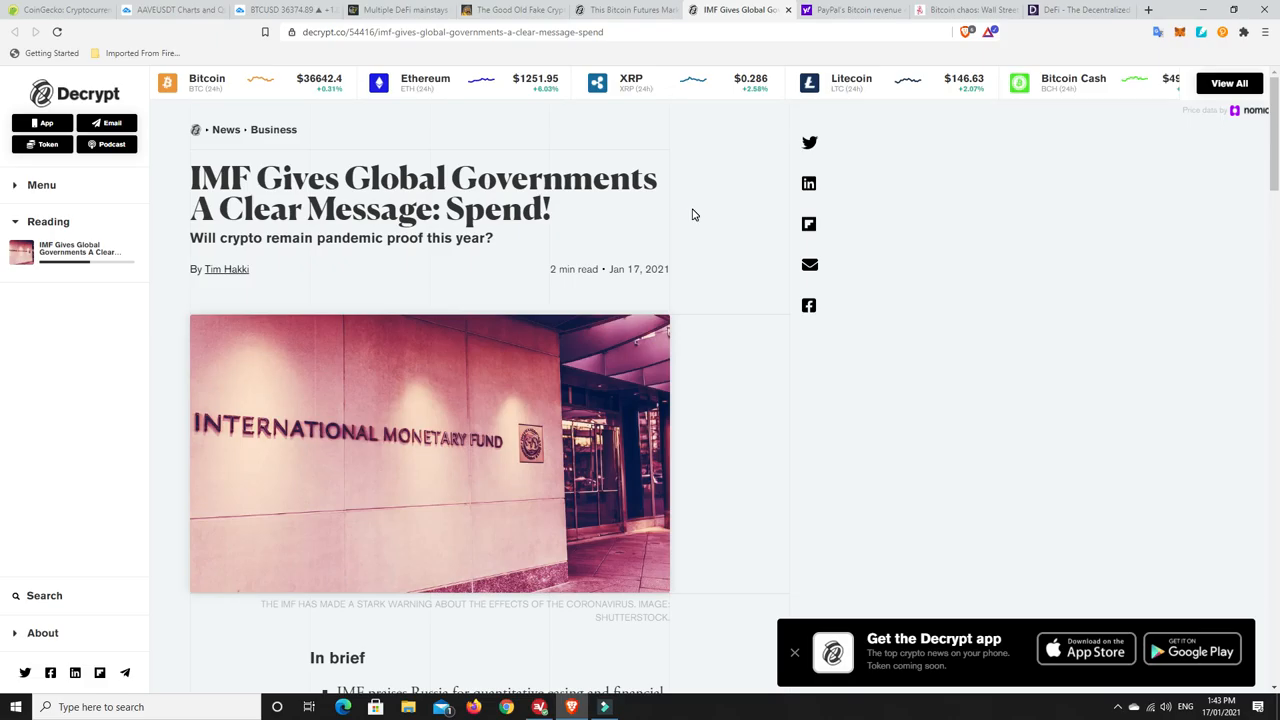
{"action": "mouse_move", "coordinate": [716, 246]}
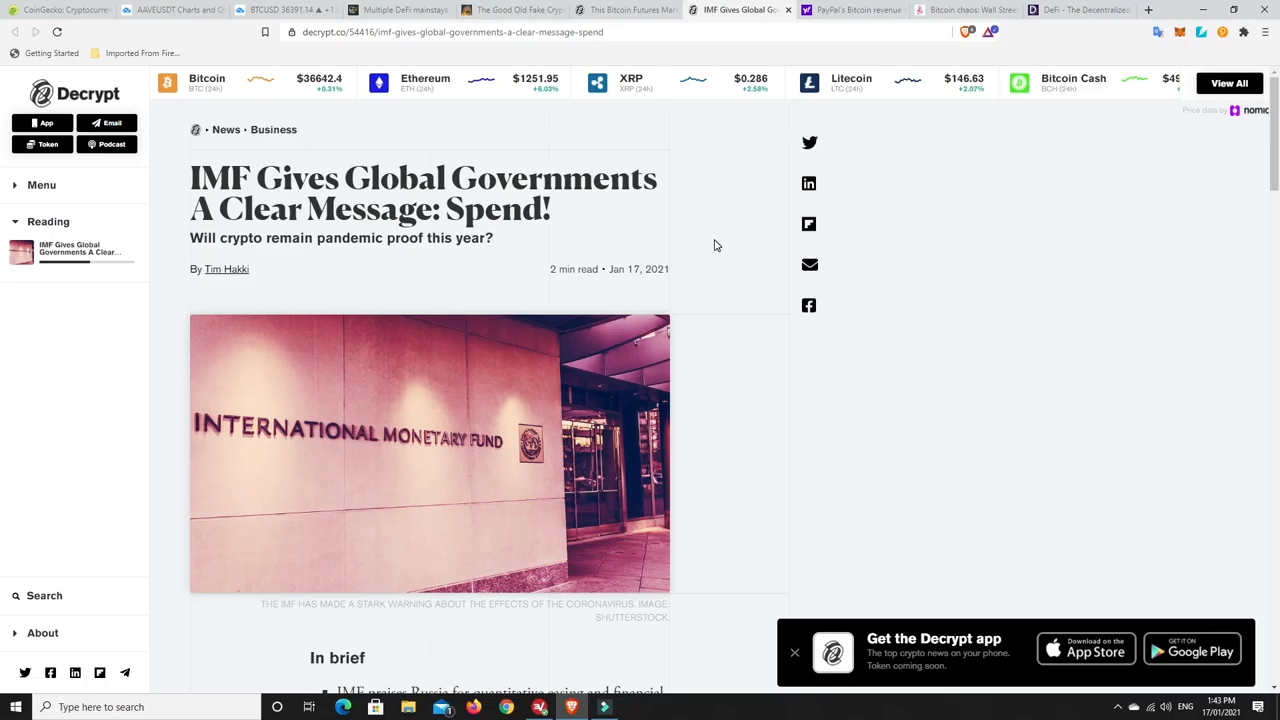
{"action": "mouse_move", "coordinate": [700, 236]}
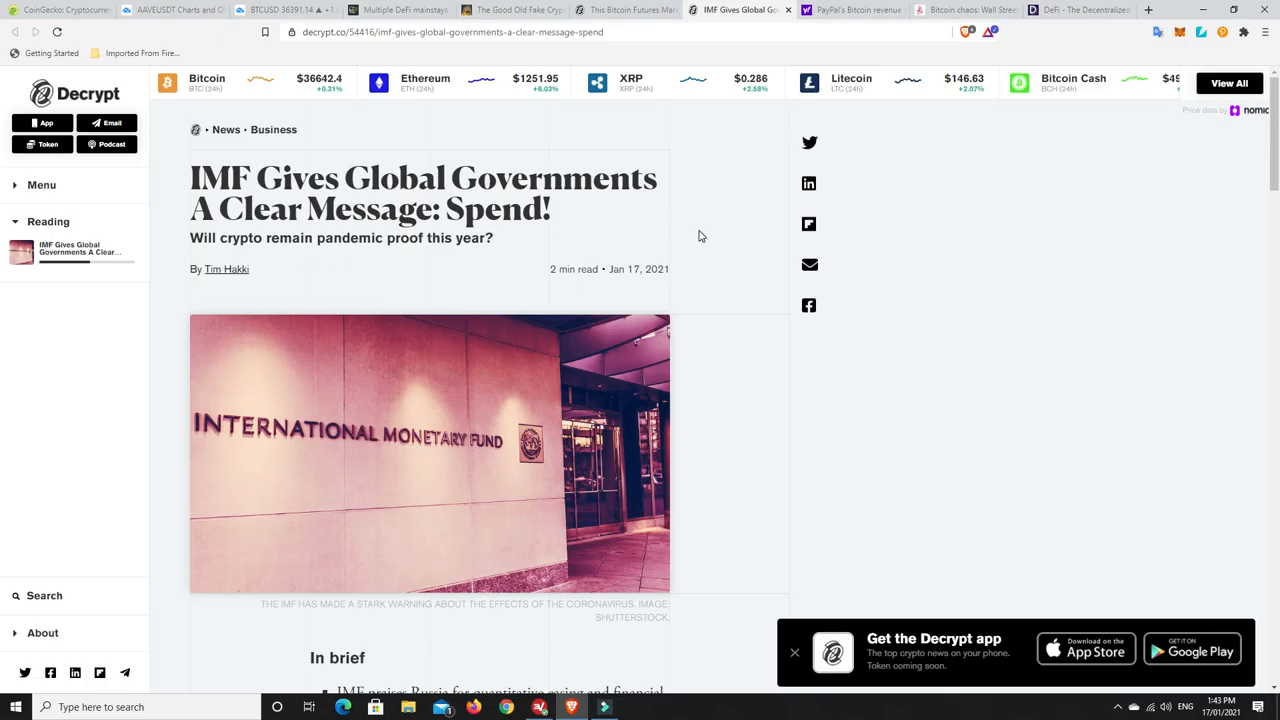
{"action": "mouse_move", "coordinate": [708, 248]}
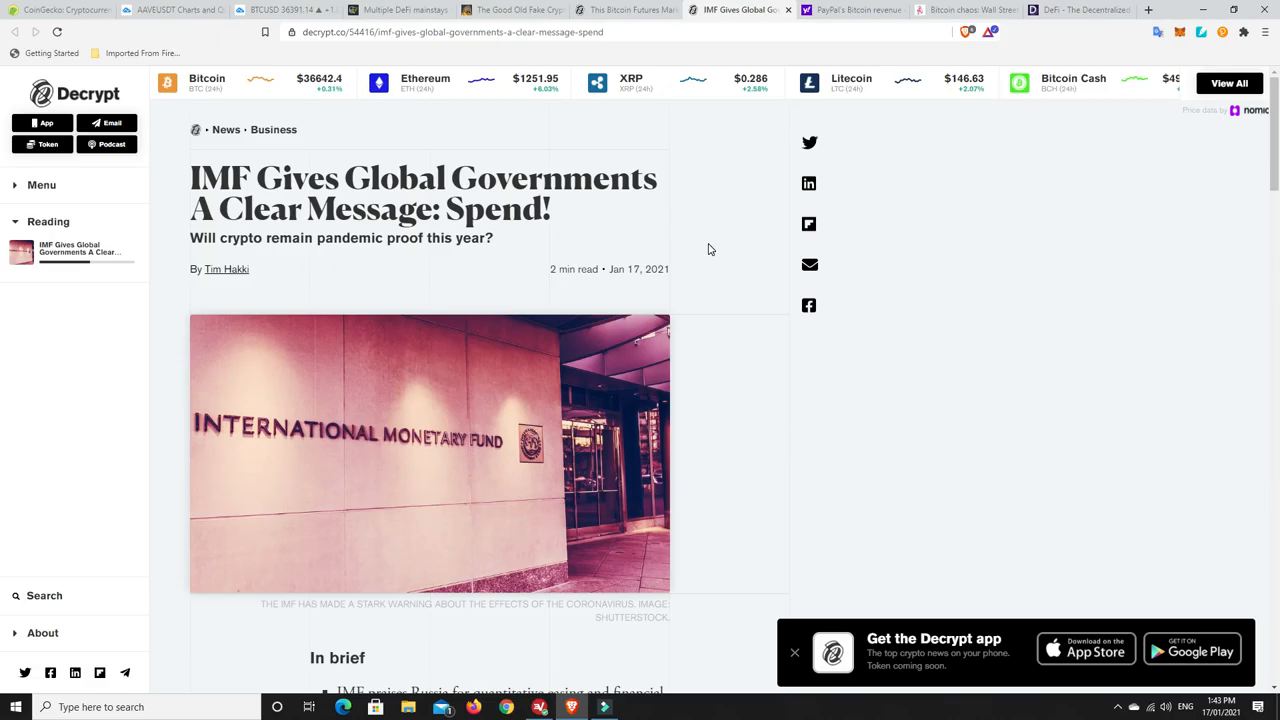
{"action": "mouse_move", "coordinate": [578, 228]}
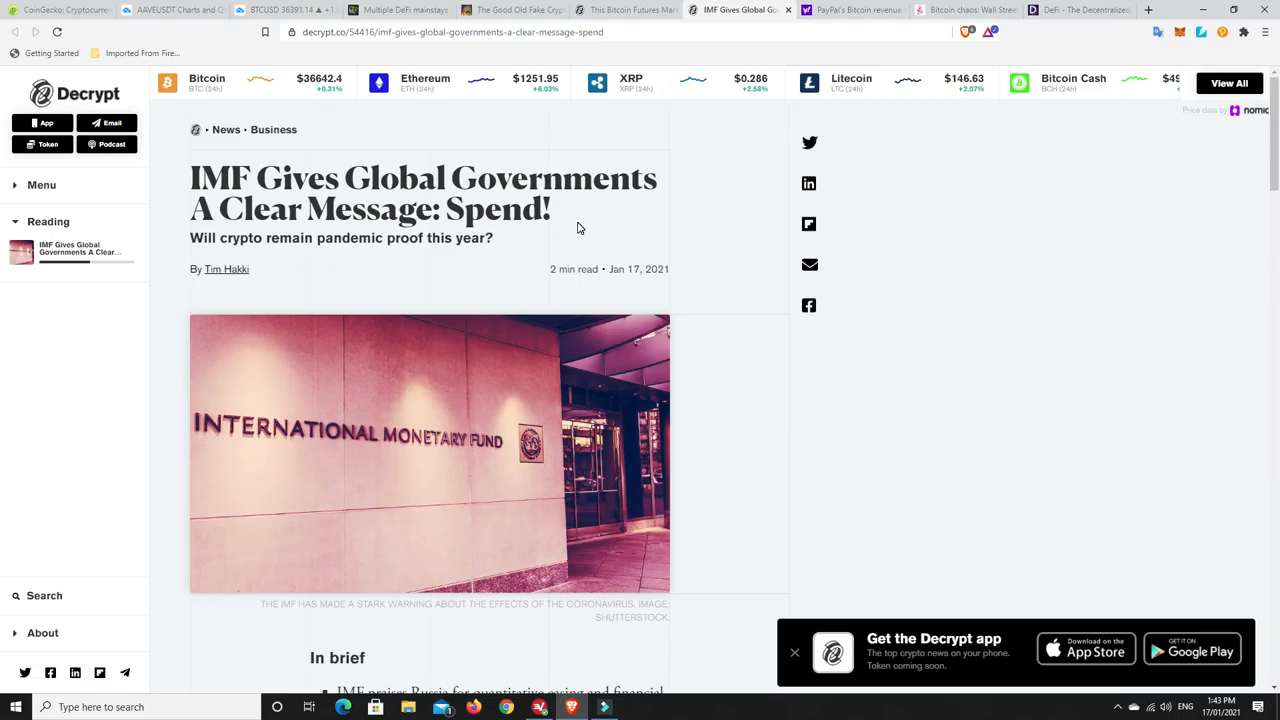
{"action": "mouse_move", "coordinate": [716, 252]}
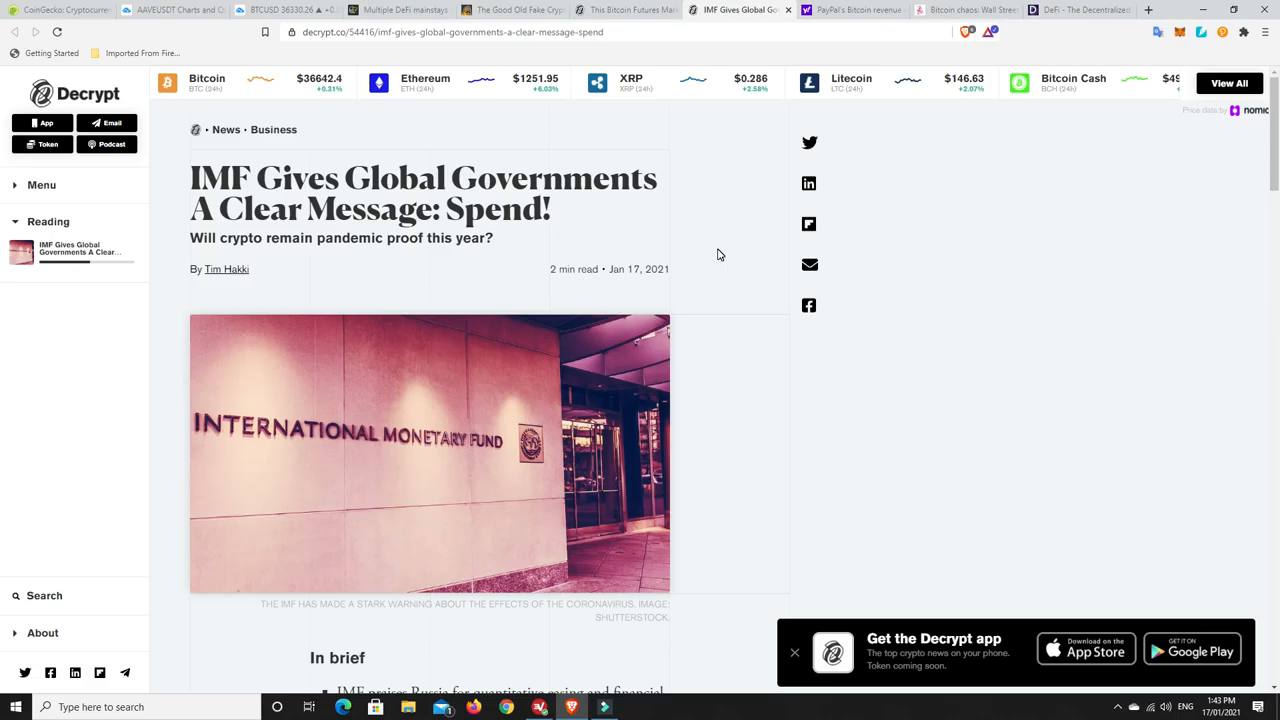
{"action": "mouse_move", "coordinate": [736, 248]}
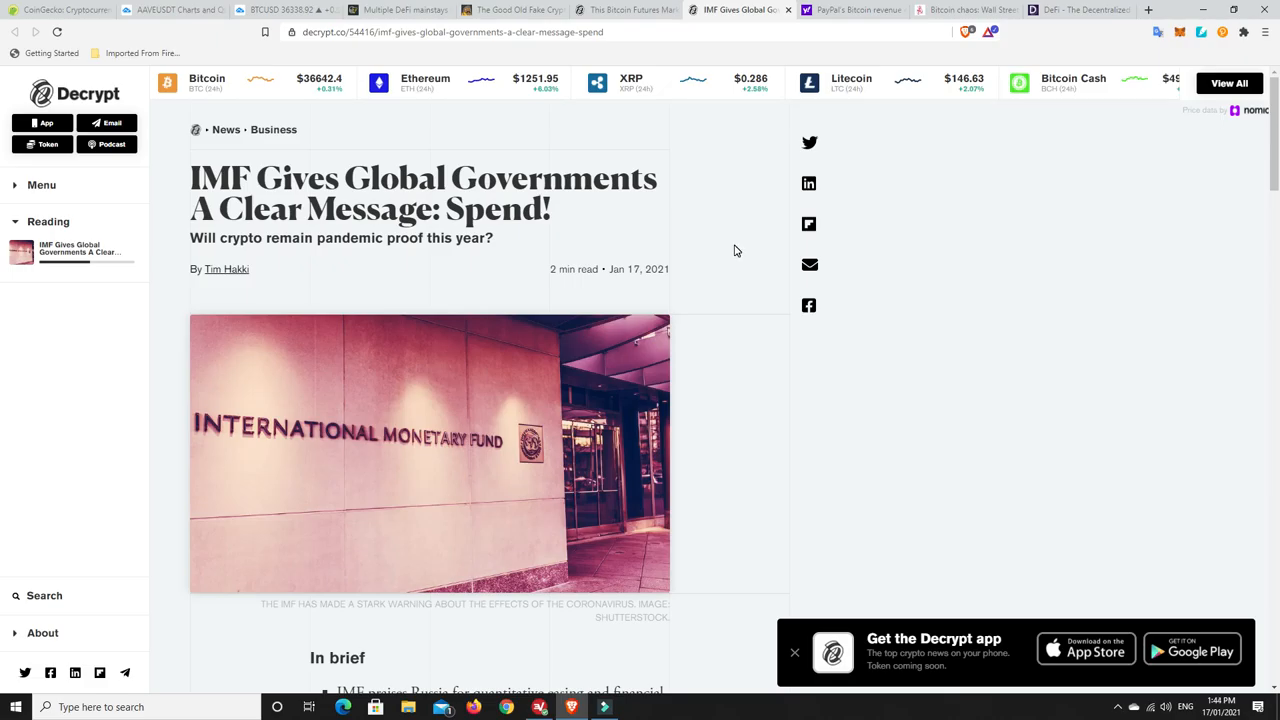
{"action": "mouse_move", "coordinate": [700, 284]}
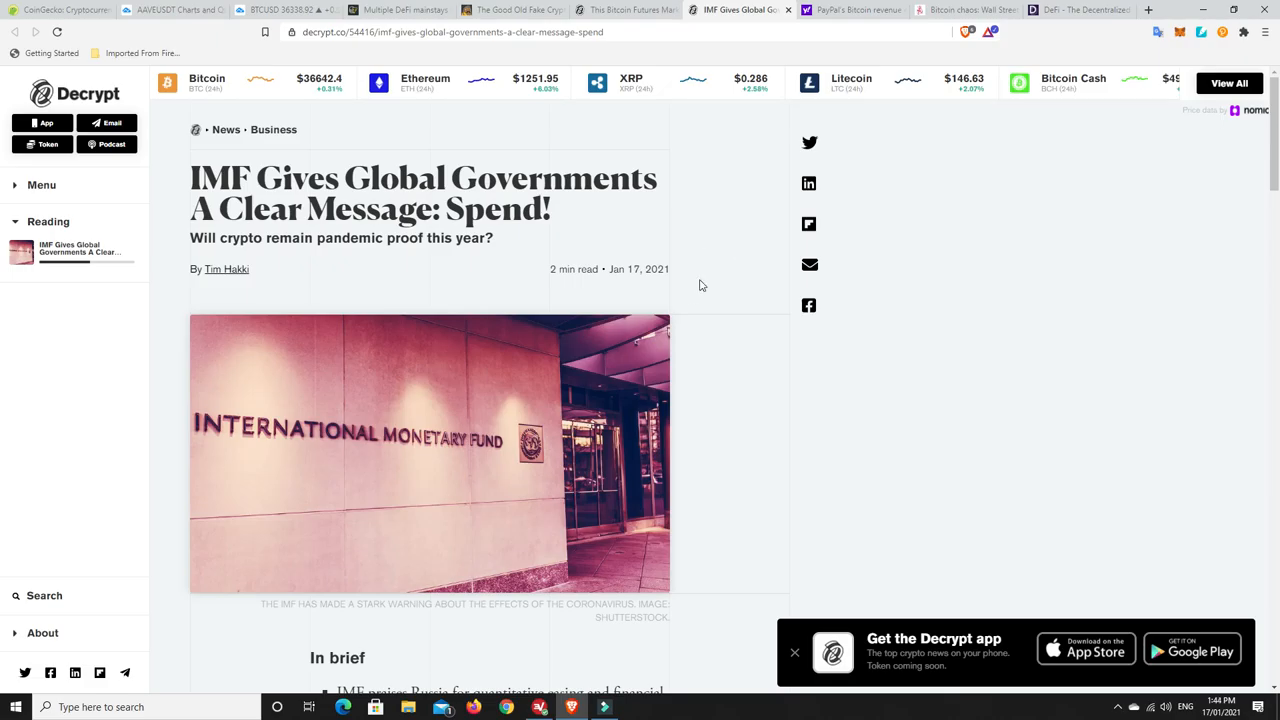
{"action": "mouse_move", "coordinate": [732, 268]}
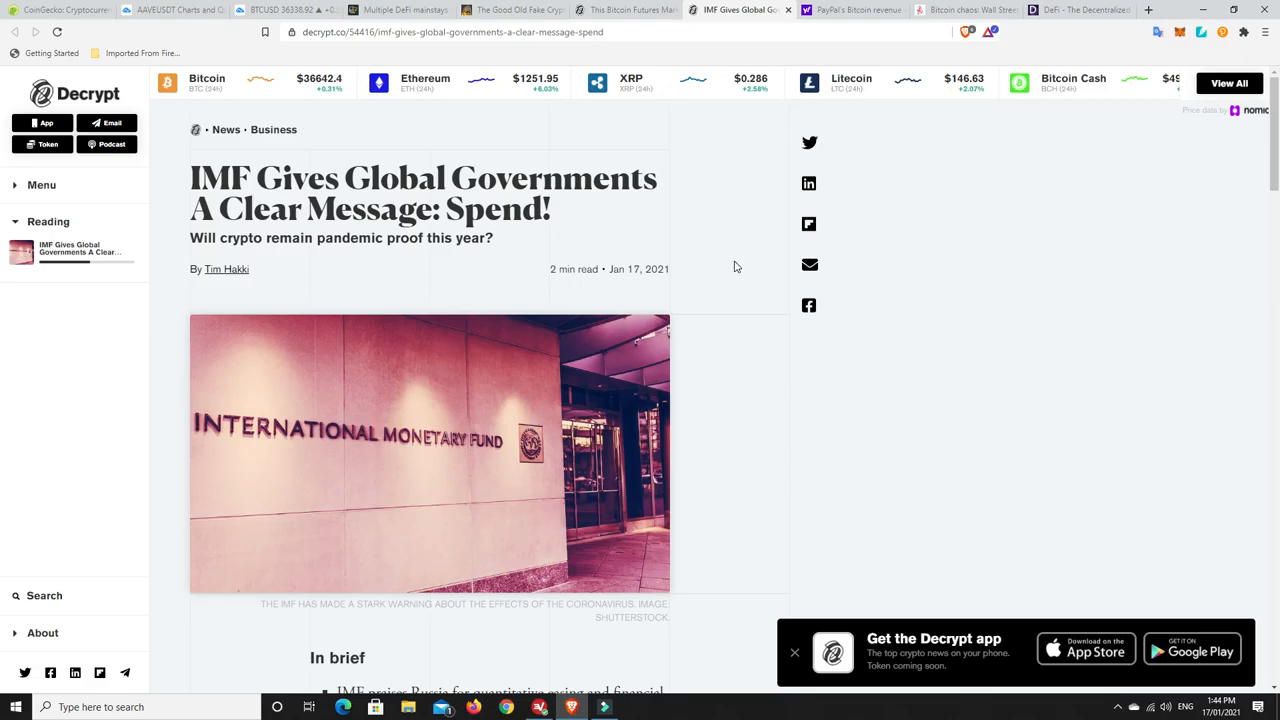
{"action": "mouse_move", "coordinate": [668, 238]}
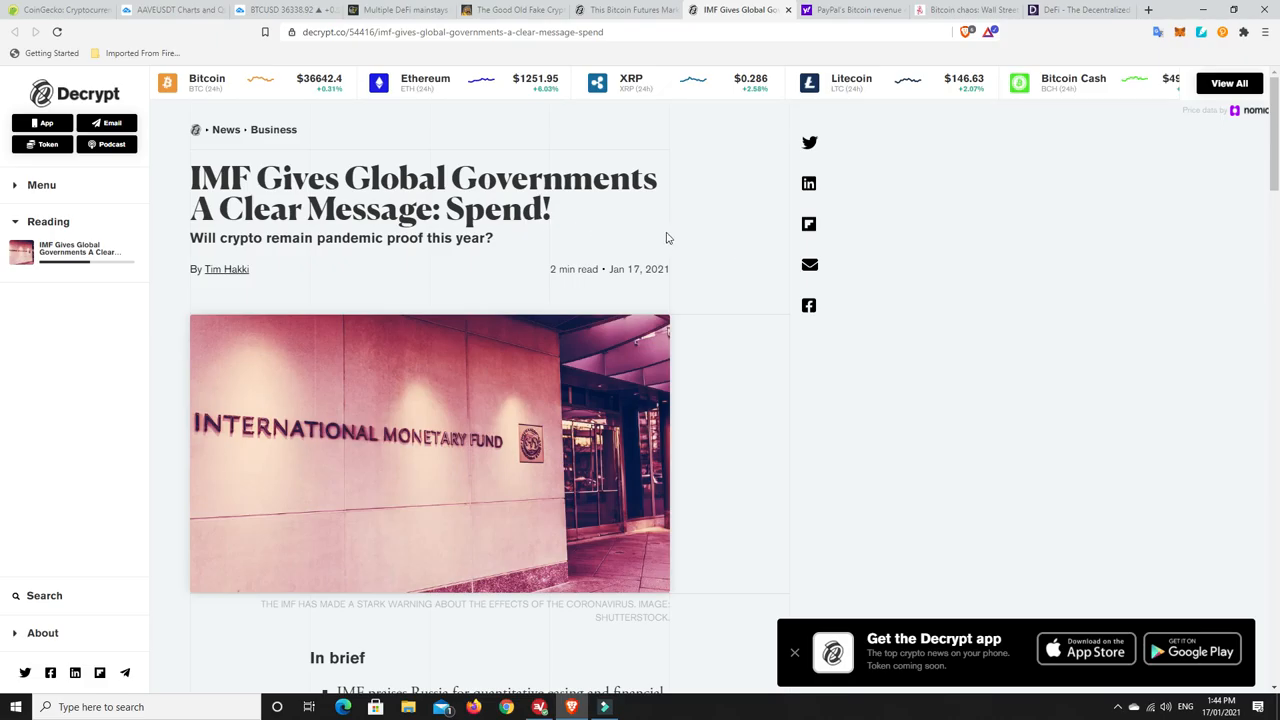
{"action": "mouse_move", "coordinate": [734, 212]}
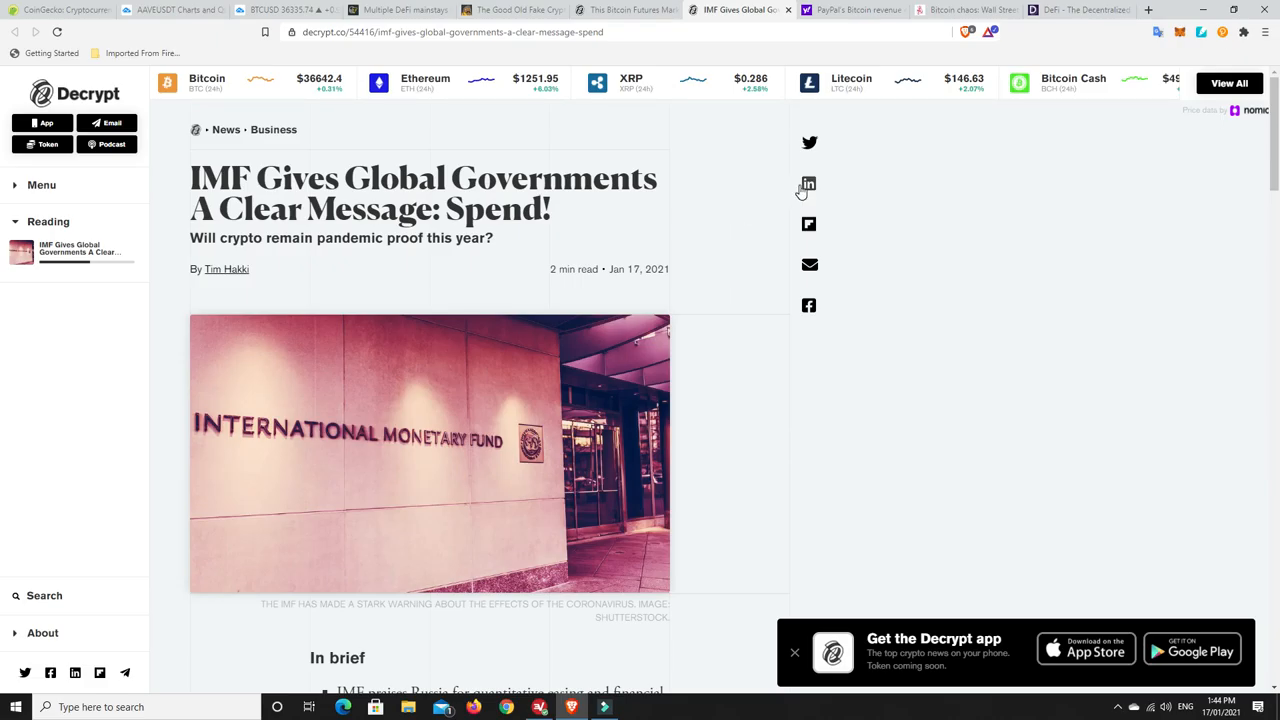
{"action": "mouse_move", "coordinate": [856, 8]}
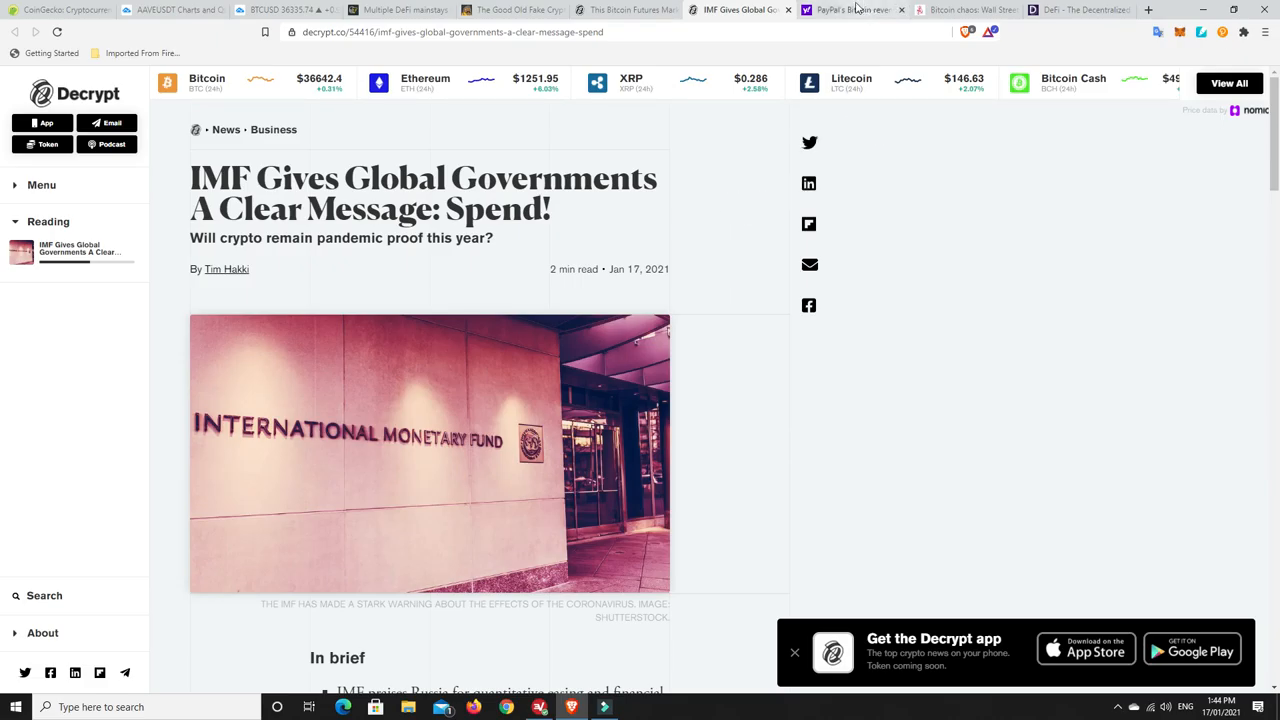
{"action": "left_click", "coordinate": [852, 10]}
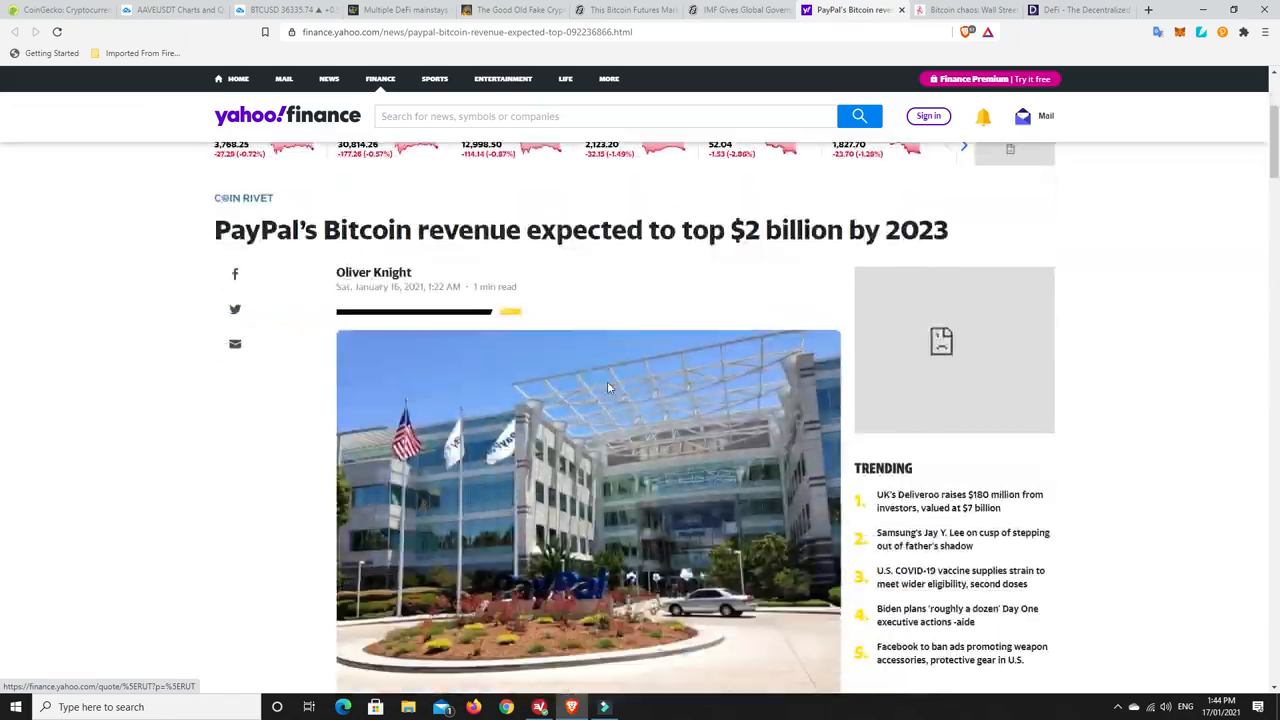
{"action": "scroll", "scroll_direction": "down", "scroll_amount": 3}
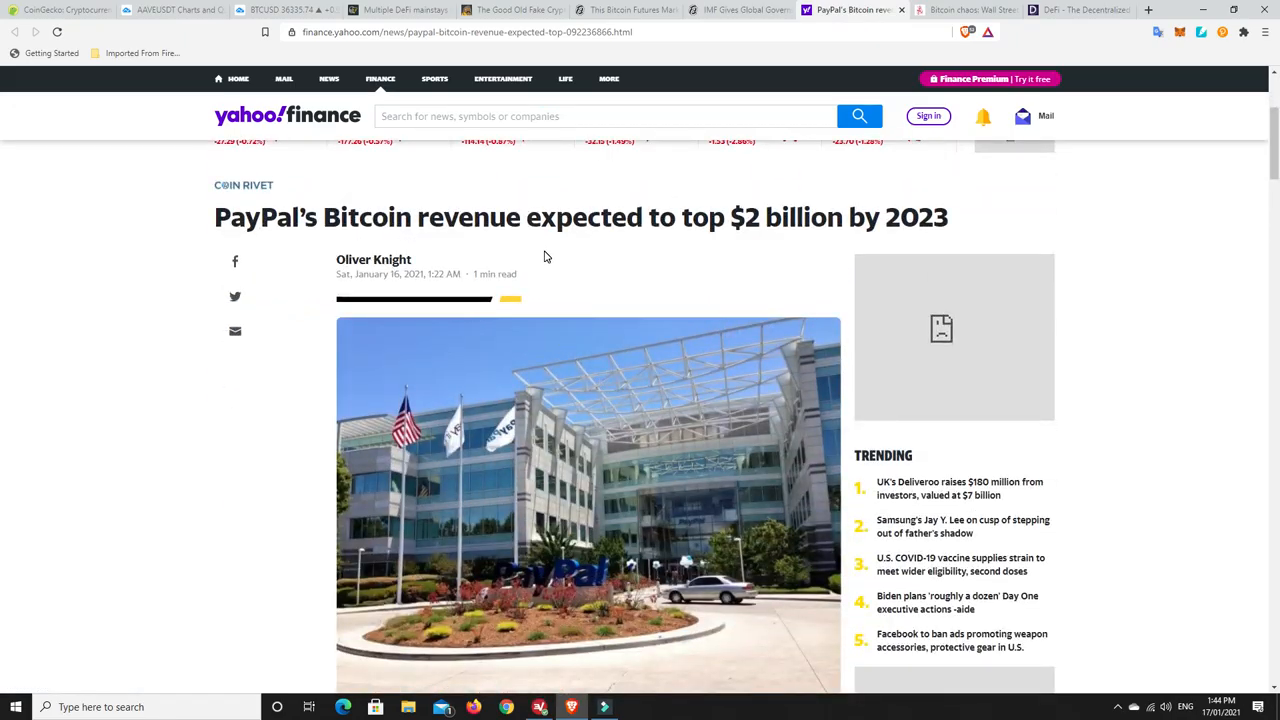
{"action": "mouse_move", "coordinate": [810, 244]}
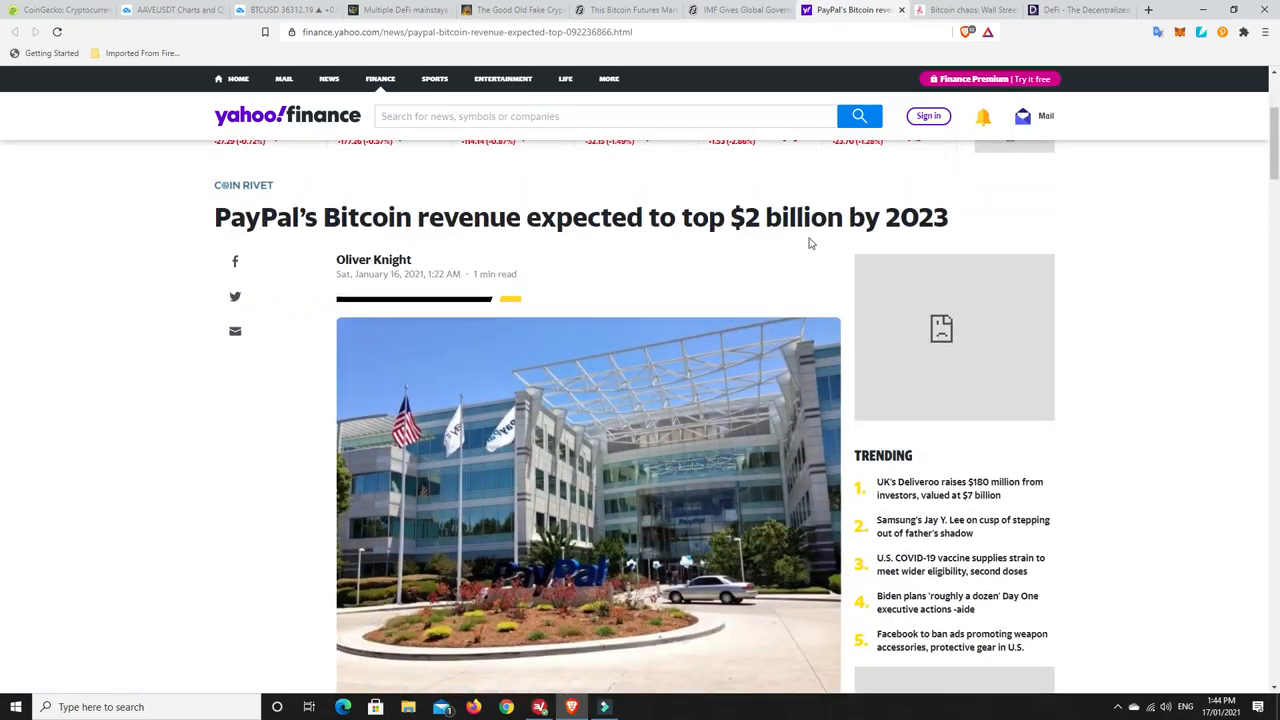
{"action": "mouse_move", "coordinate": [844, 246]}
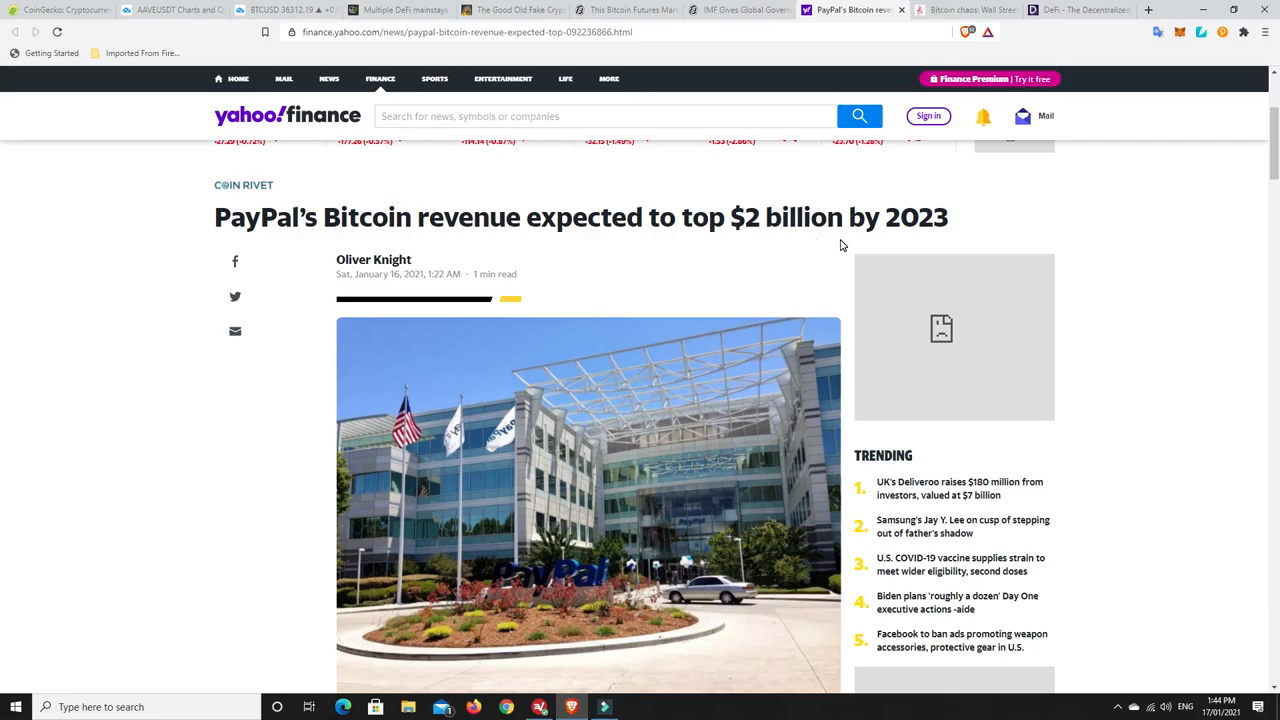
{"action": "mouse_move", "coordinate": [680, 272]}
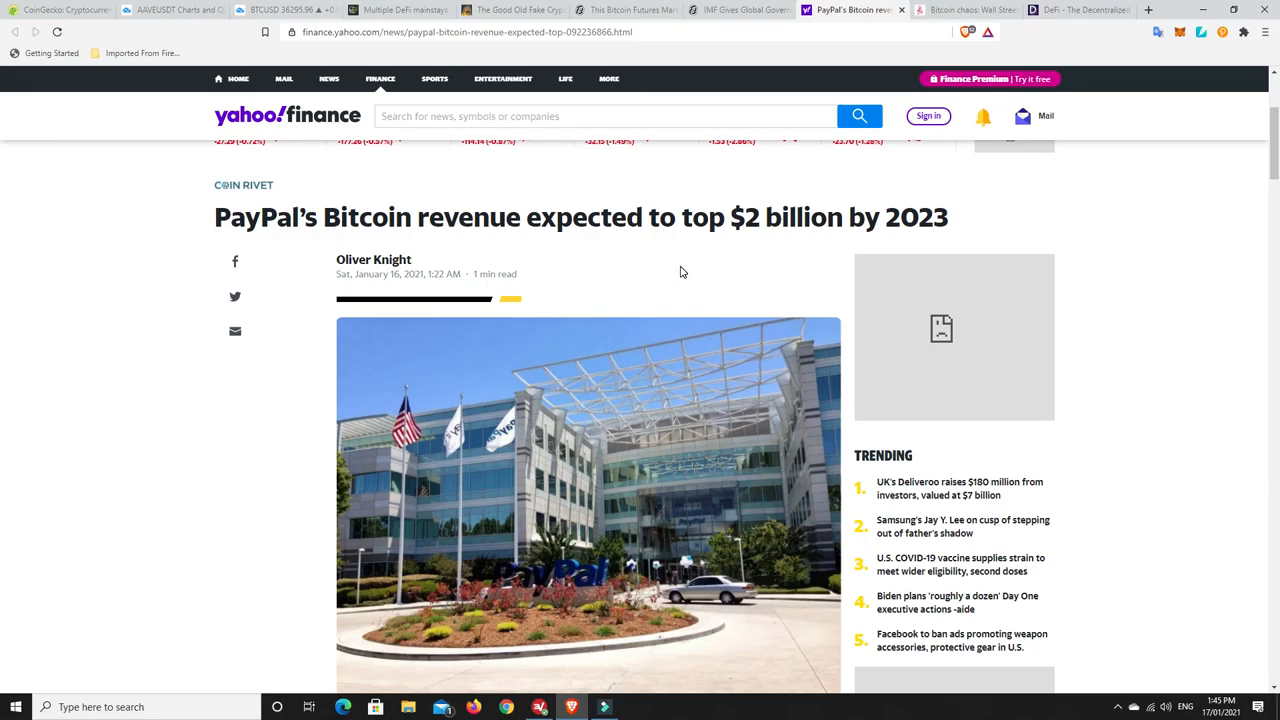
{"action": "mouse_move", "coordinate": [688, 270]}
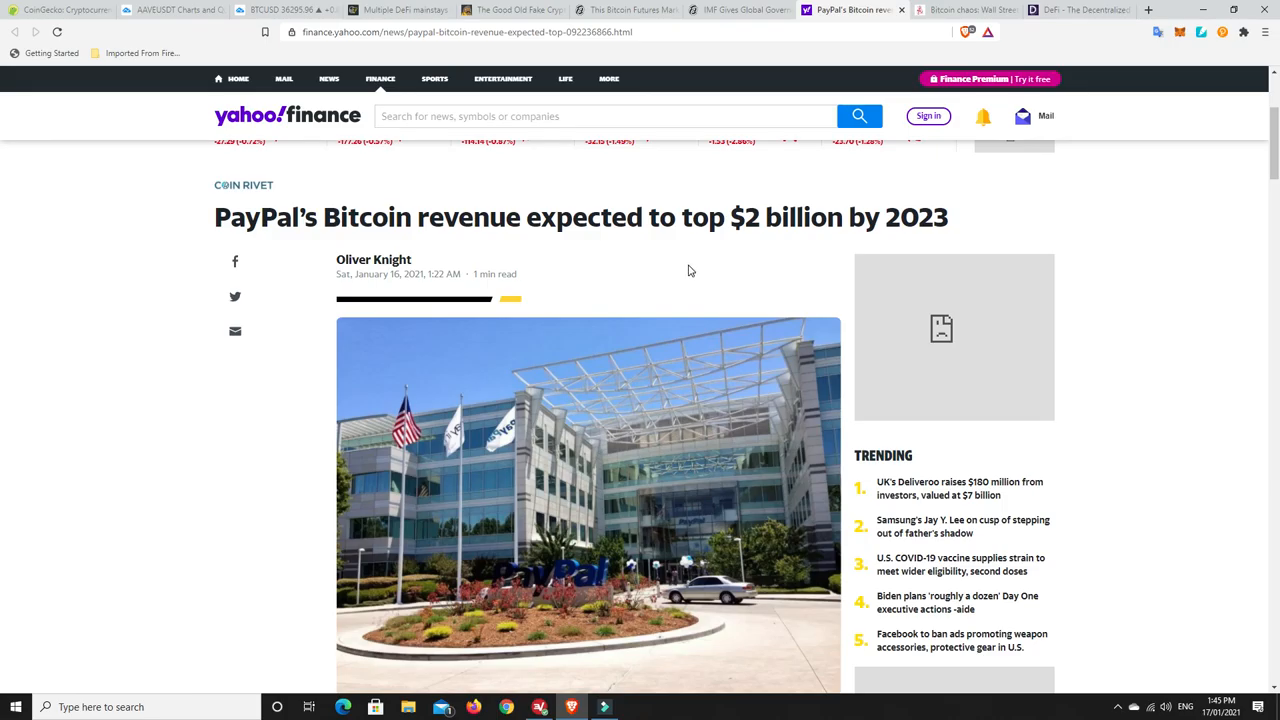
{"action": "mouse_move", "coordinate": [622, 284]}
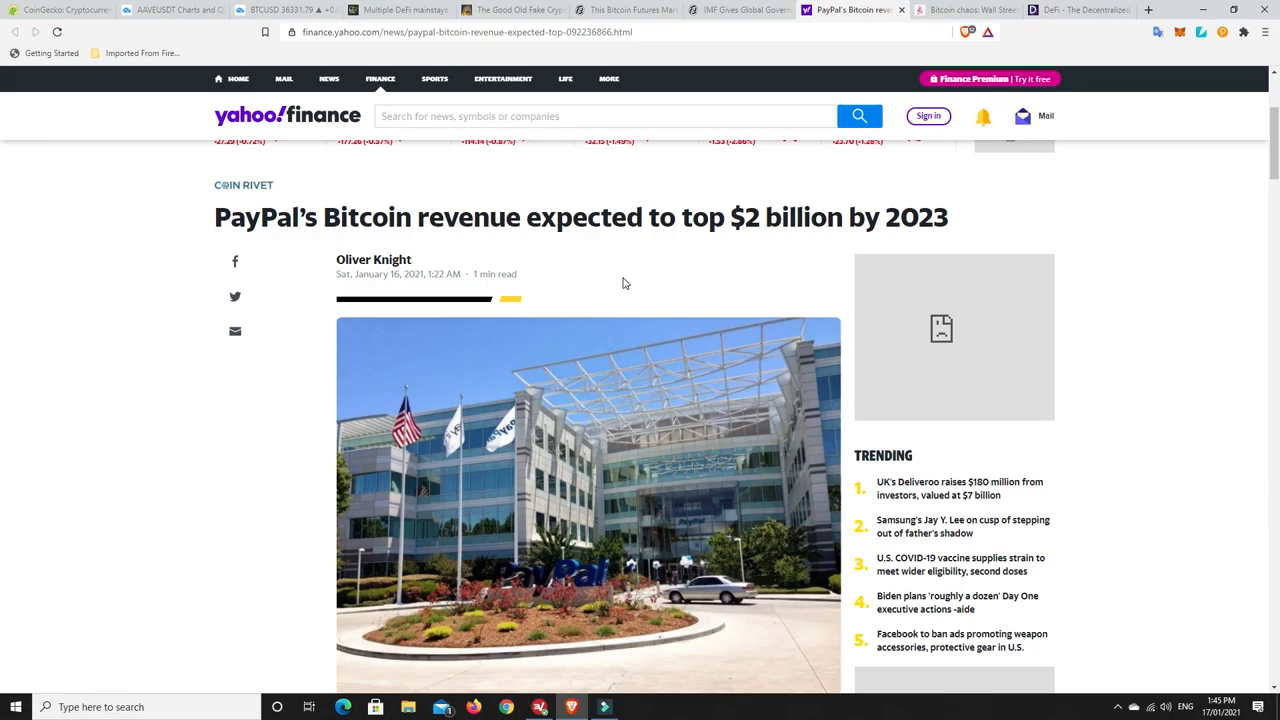
{"action": "mouse_move", "coordinate": [640, 278]}
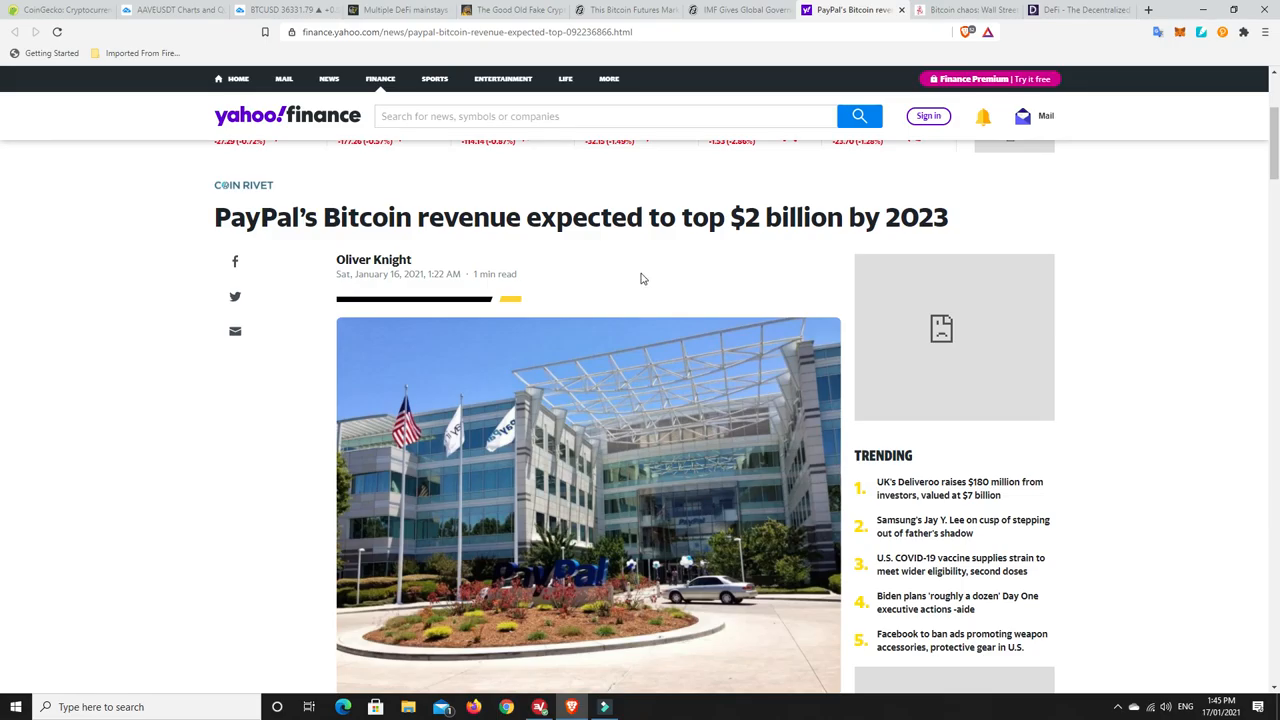
{"action": "mouse_move", "coordinate": [620, 280]}
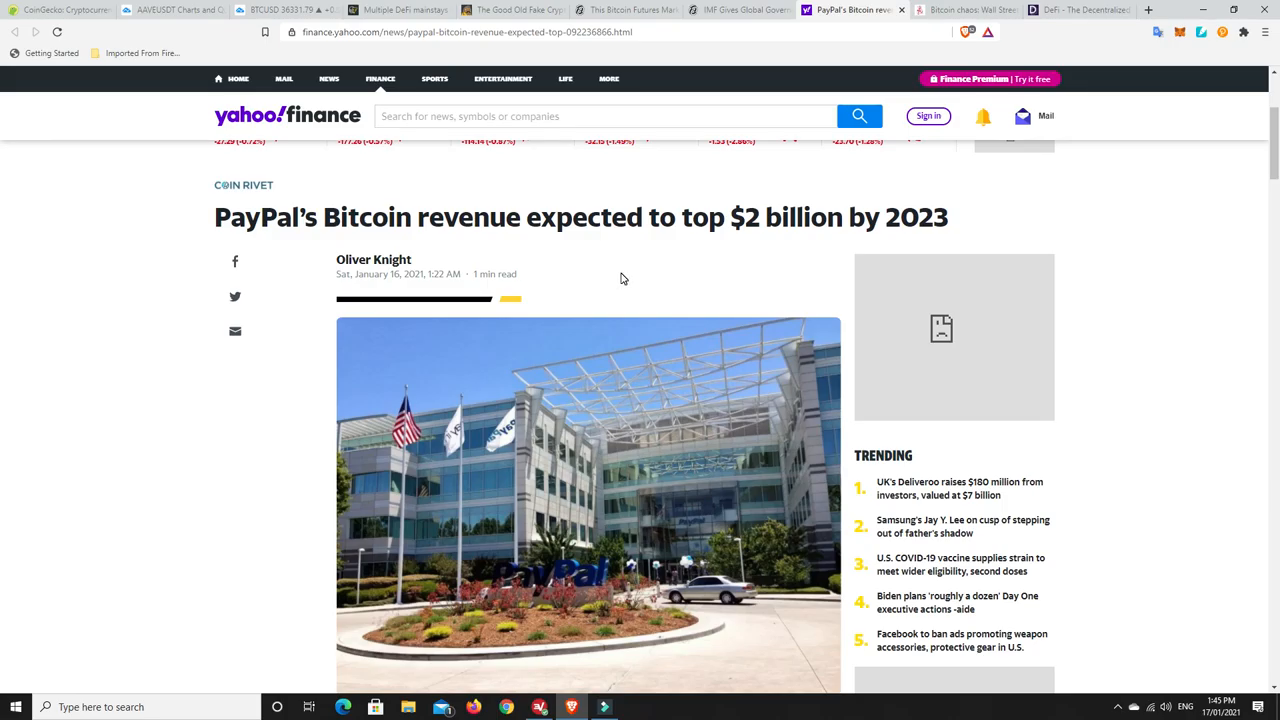
{"action": "mouse_move", "coordinate": [528, 308]}
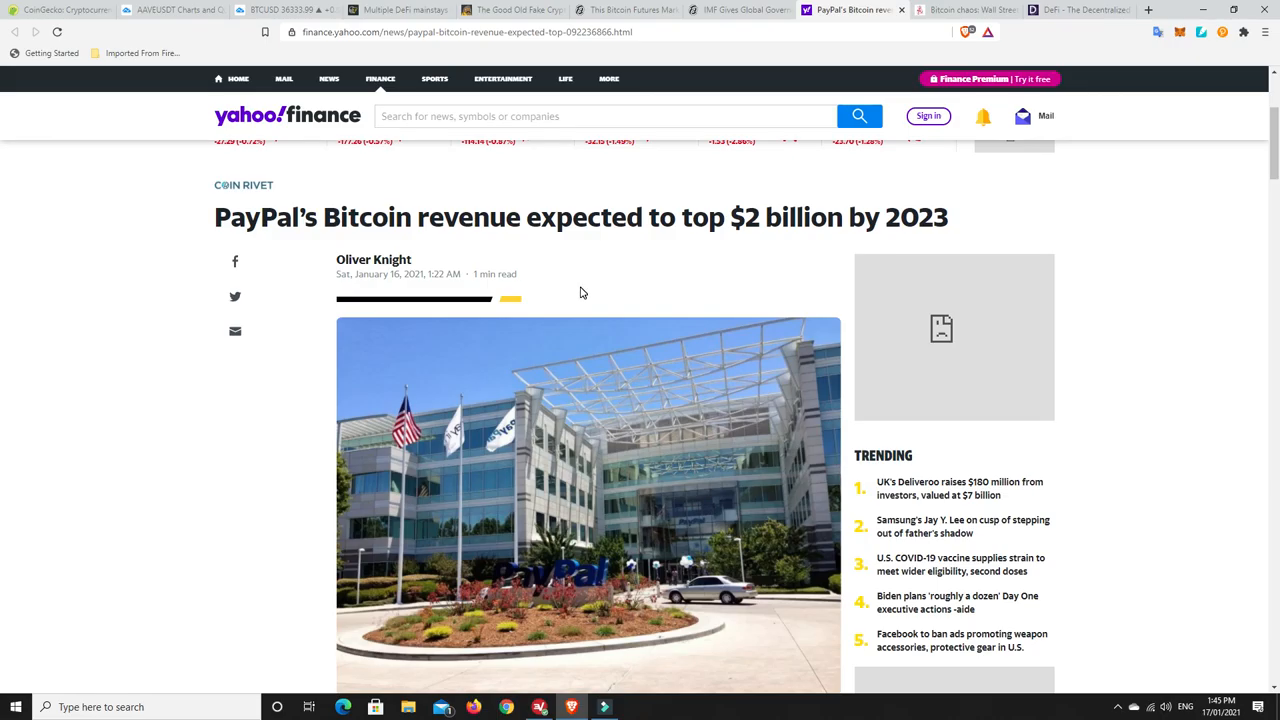
{"action": "mouse_move", "coordinate": [576, 288]}
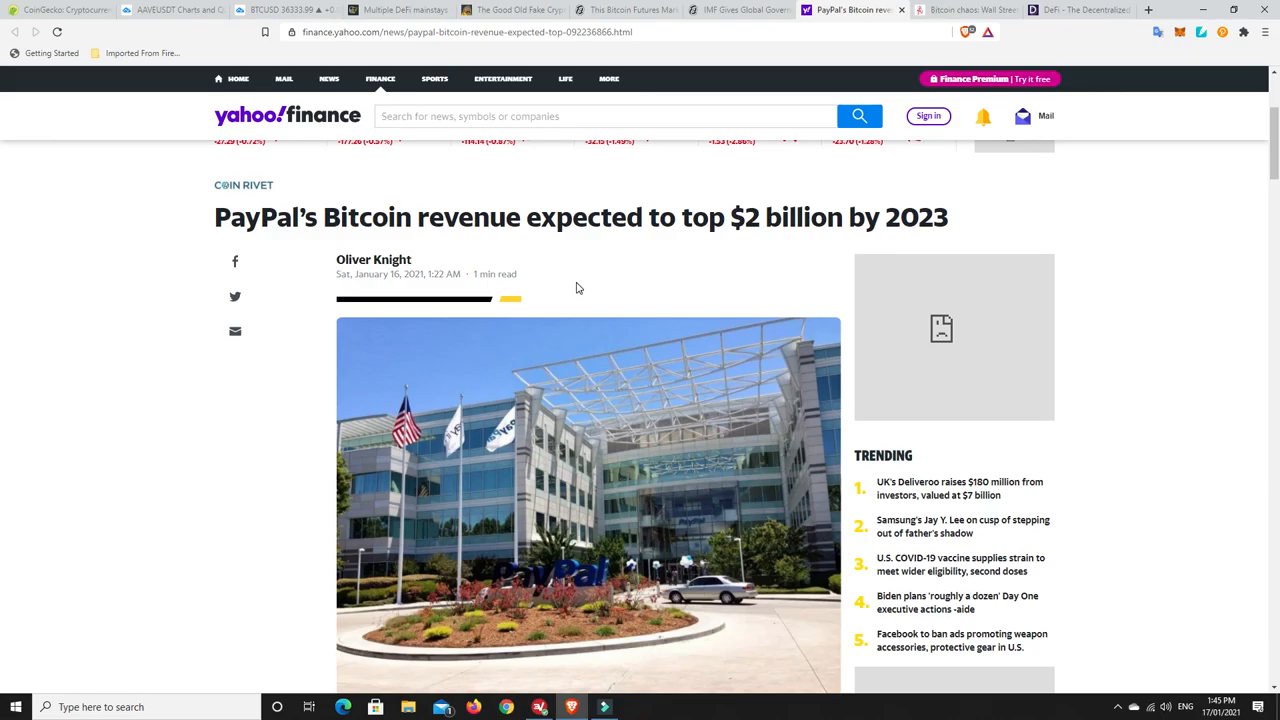
{"action": "mouse_move", "coordinate": [532, 302]}
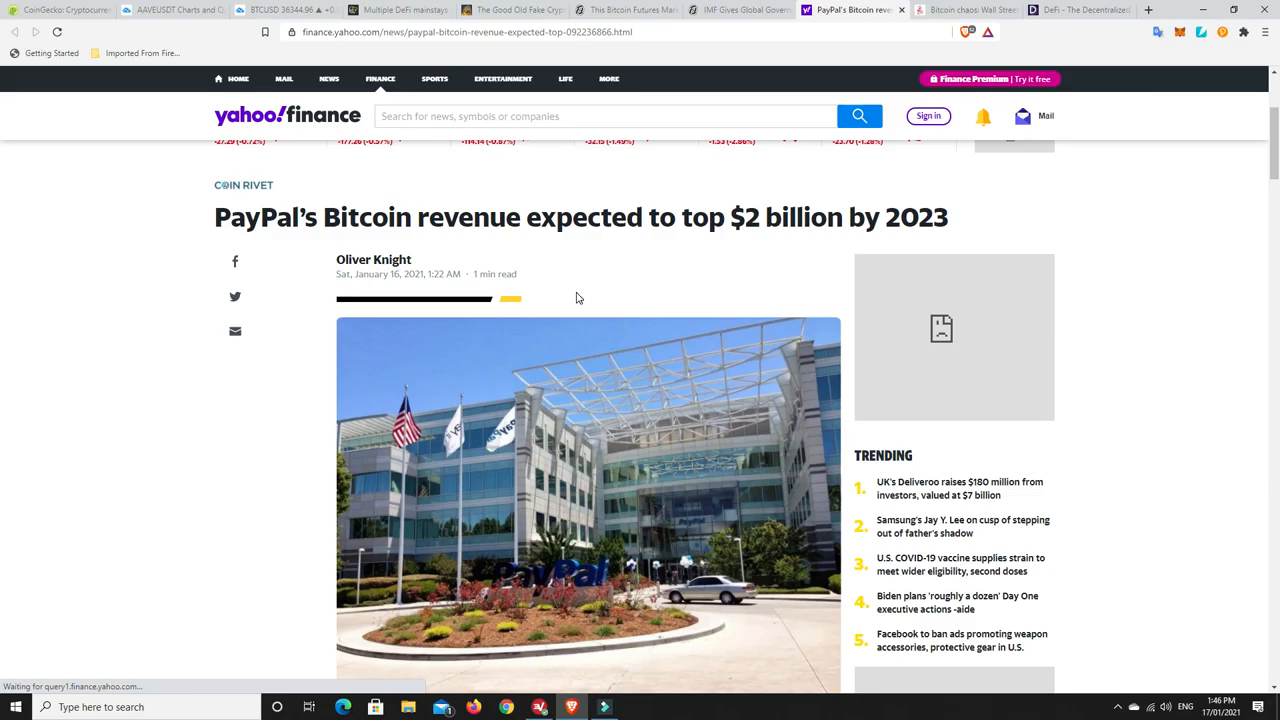
{"action": "mouse_move", "coordinate": [584, 288]}
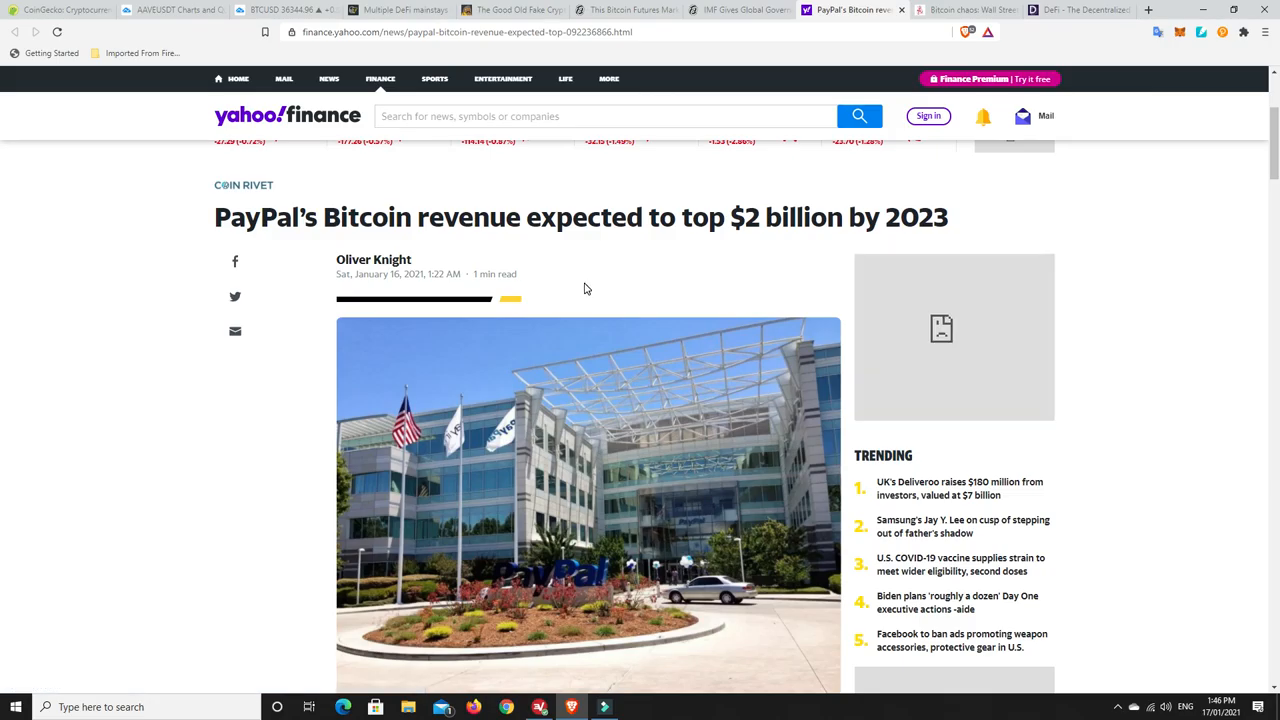
{"action": "mouse_move", "coordinate": [636, 276]}
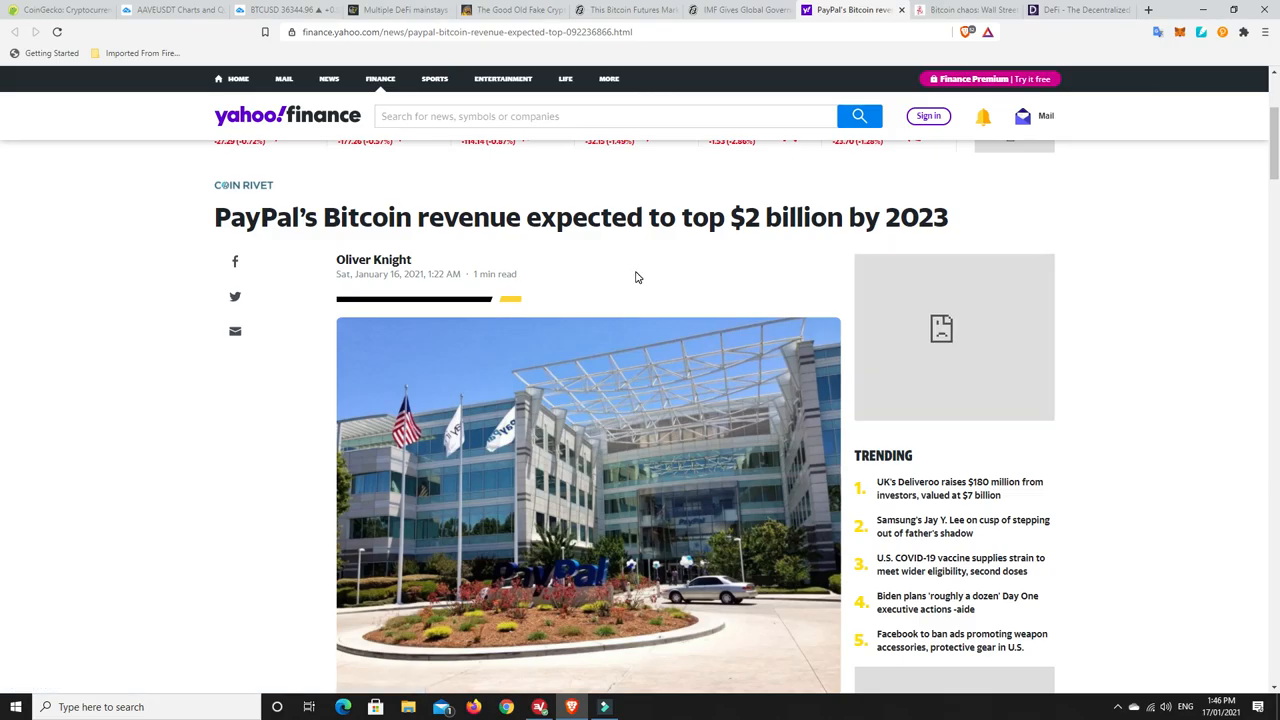
{"action": "mouse_move", "coordinate": [770, 240]}
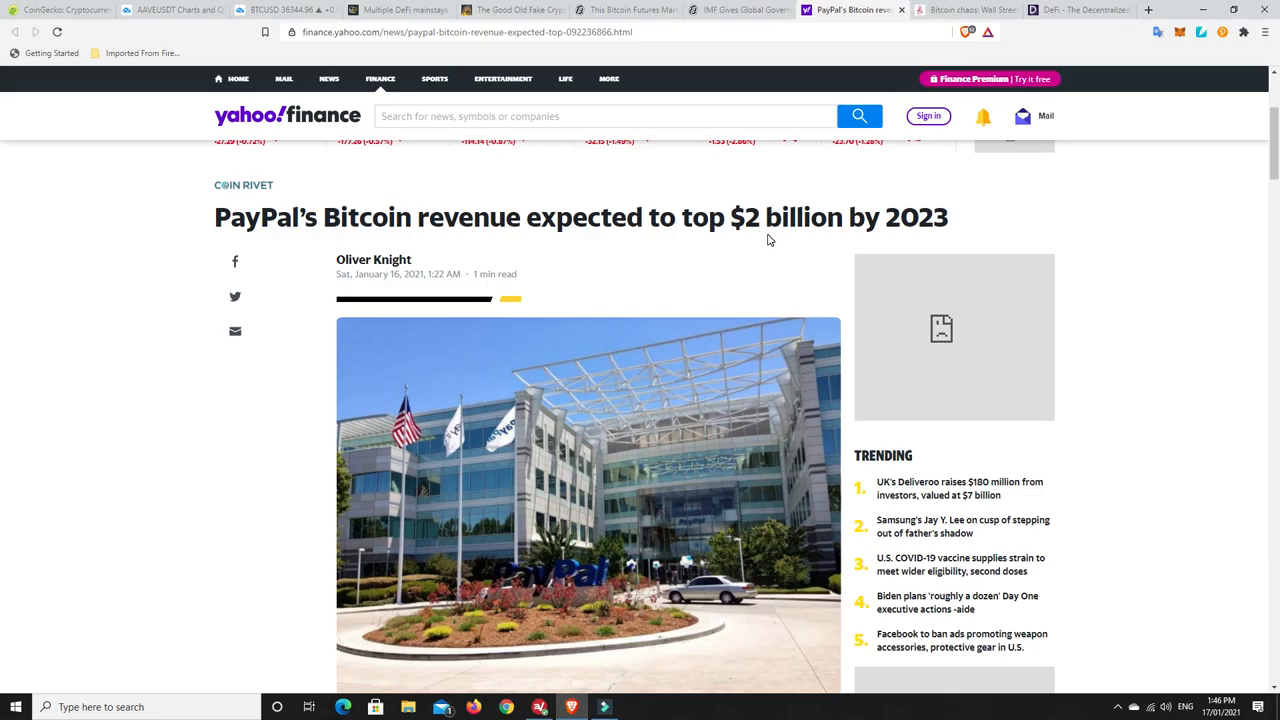
{"action": "mouse_move", "coordinate": [604, 310]}
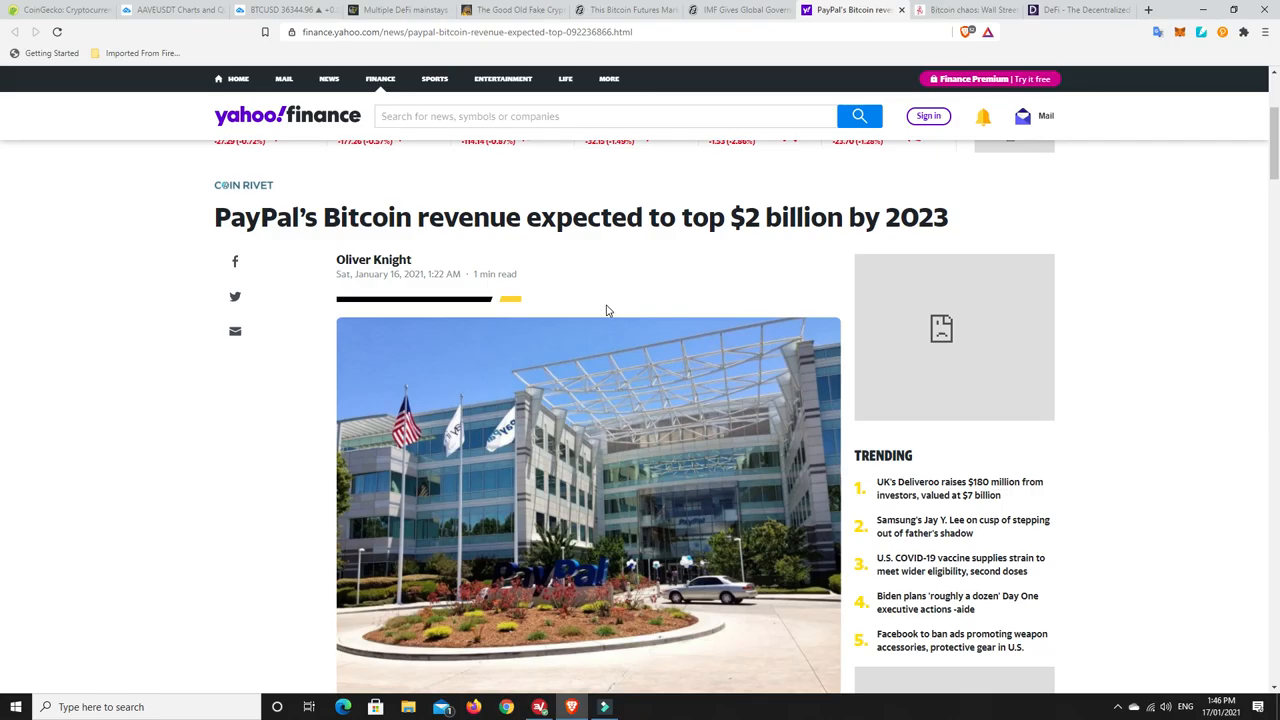
{"action": "mouse_move", "coordinate": [640, 302]}
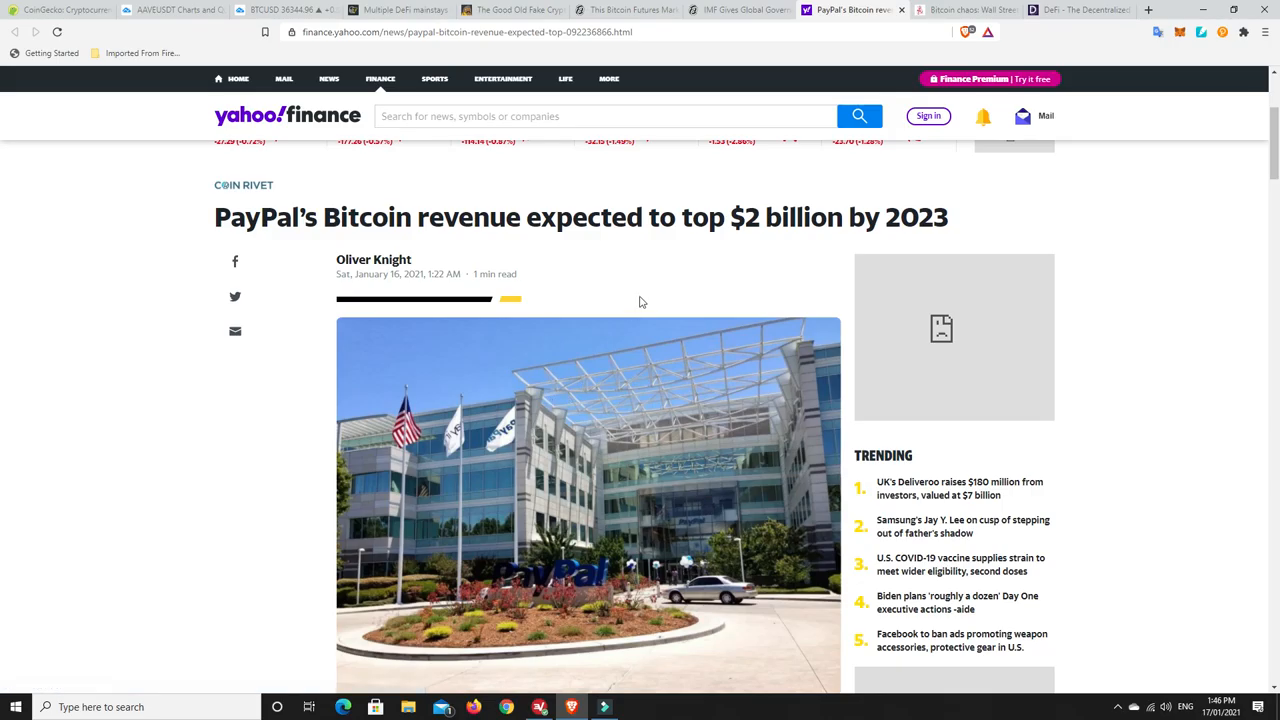
{"action": "mouse_move", "coordinate": [656, 272]}
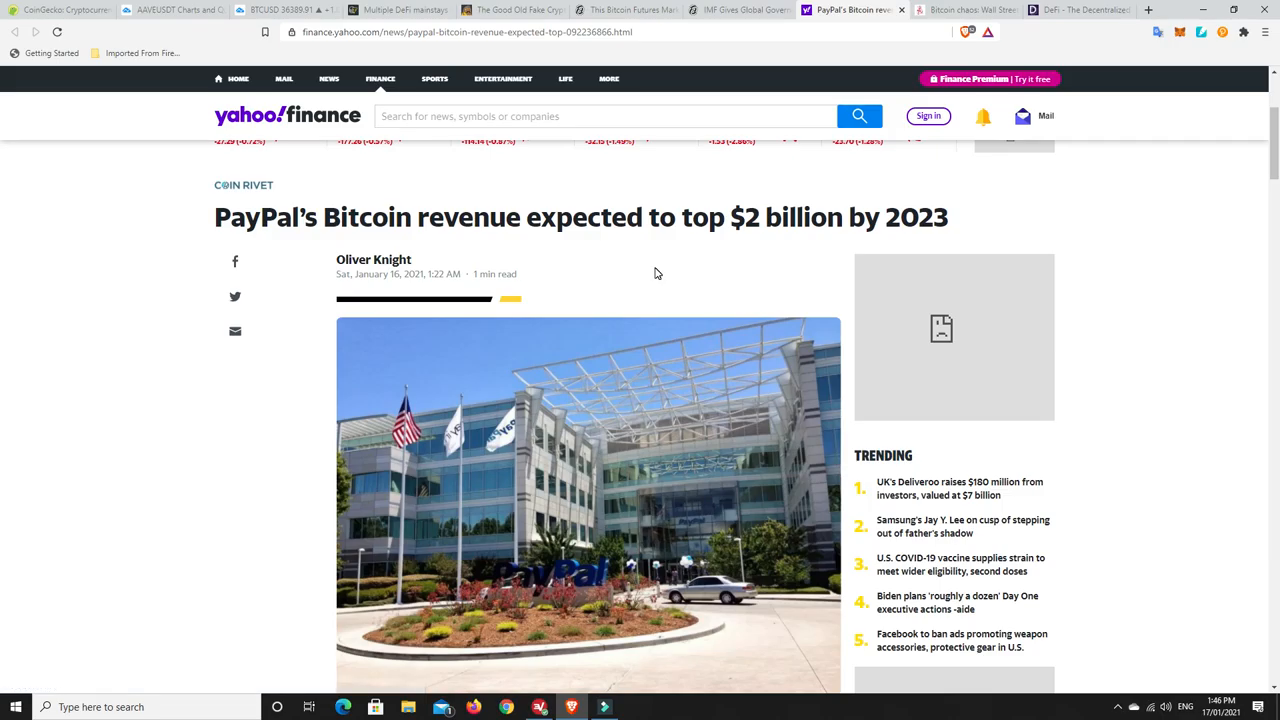
{"action": "mouse_move", "coordinate": [624, 298]}
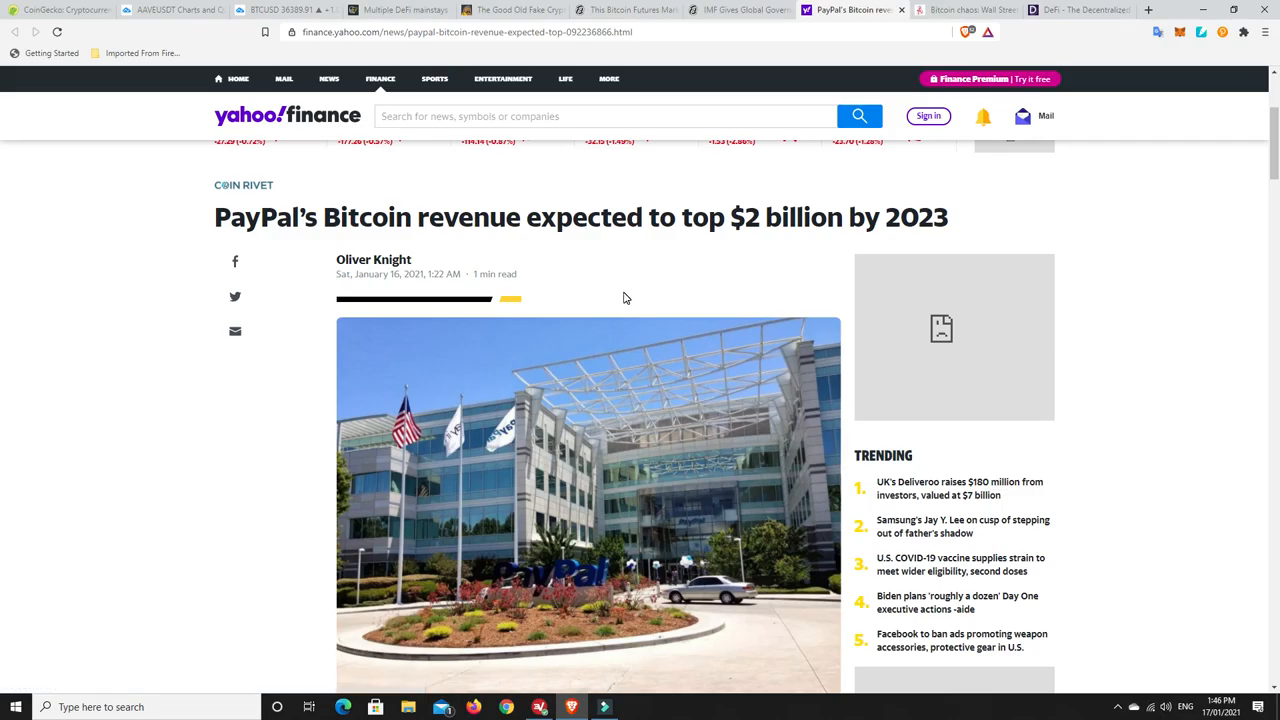
{"action": "mouse_move", "coordinate": [614, 300]}
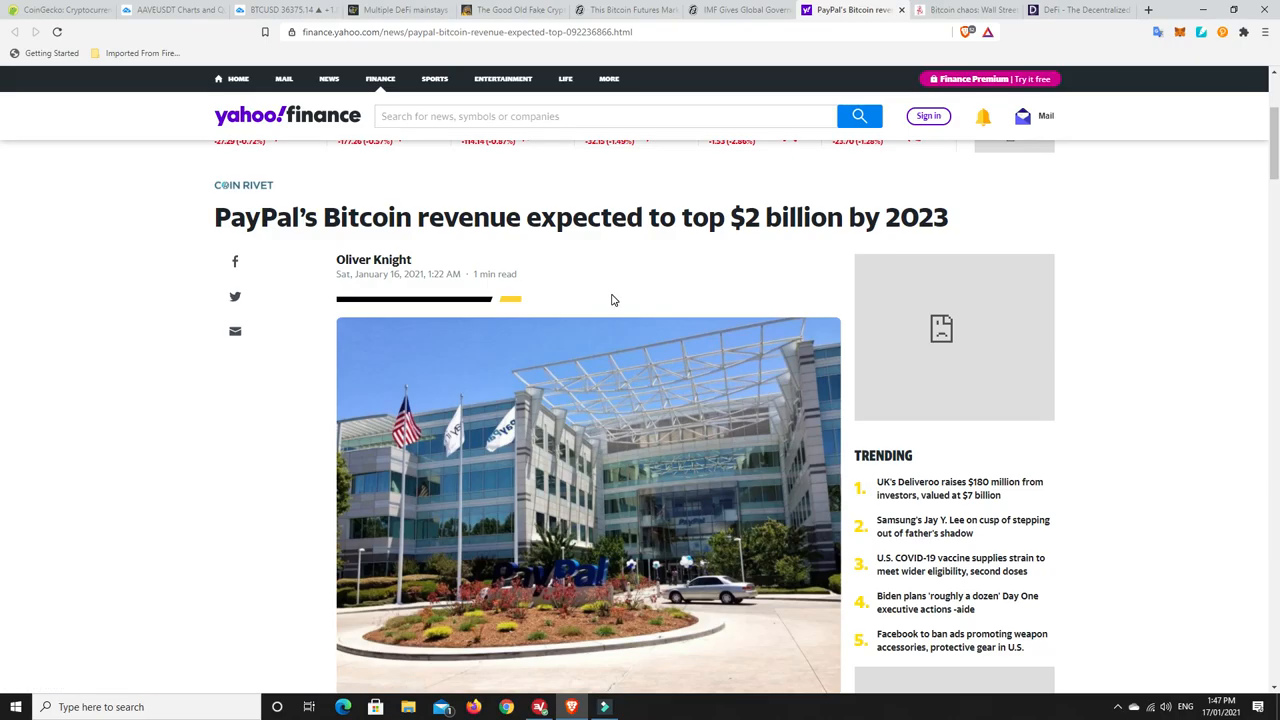
{"action": "mouse_move", "coordinate": [656, 302]}
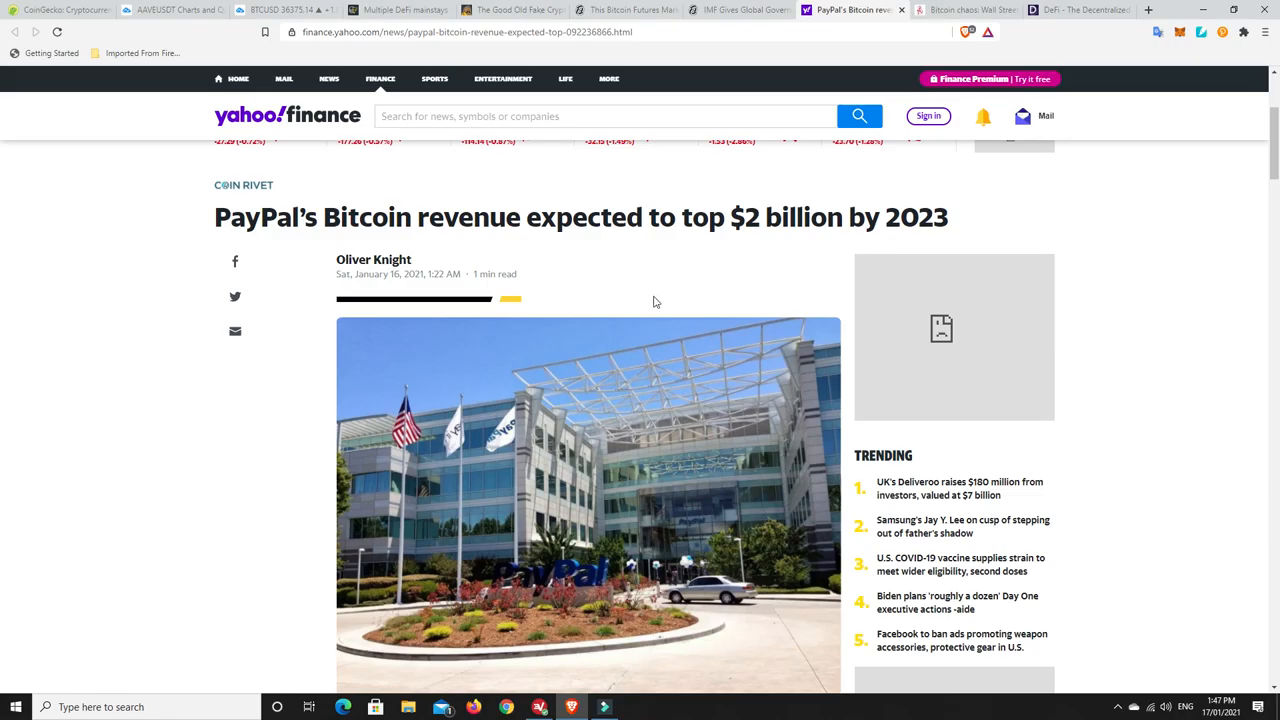
{"action": "mouse_move", "coordinate": [612, 312]}
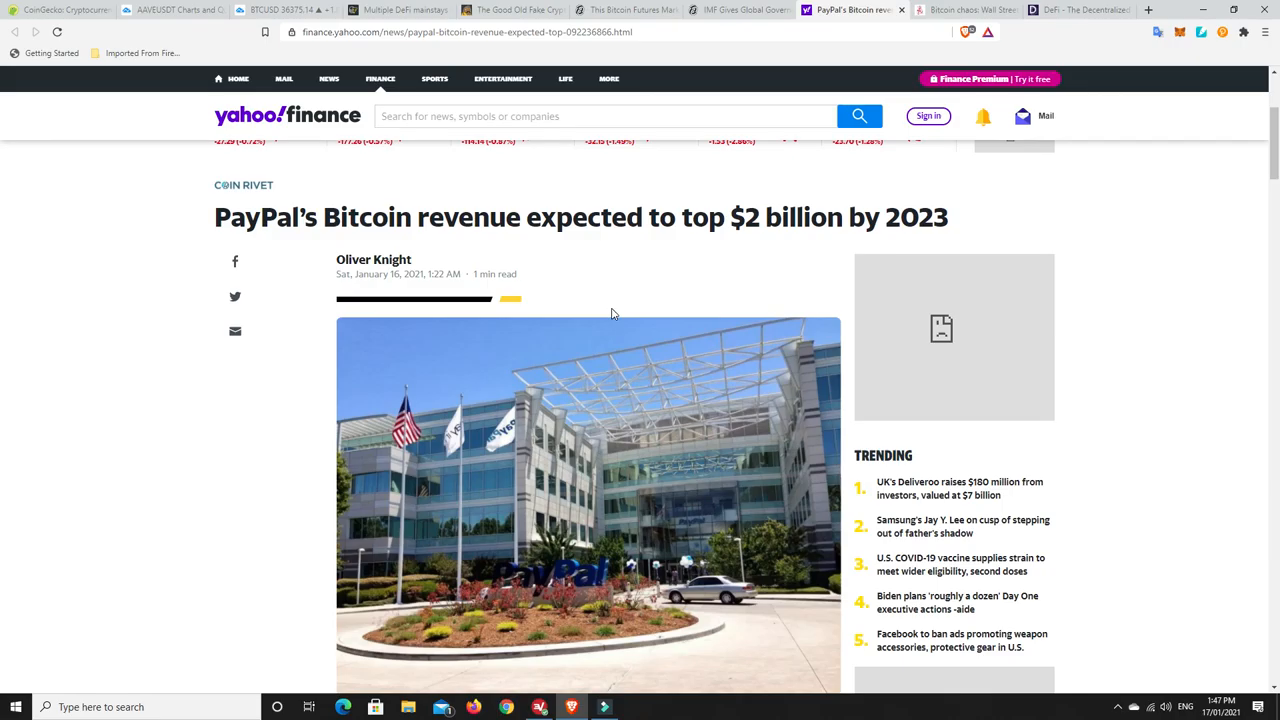
{"action": "mouse_move", "coordinate": [620, 258]}
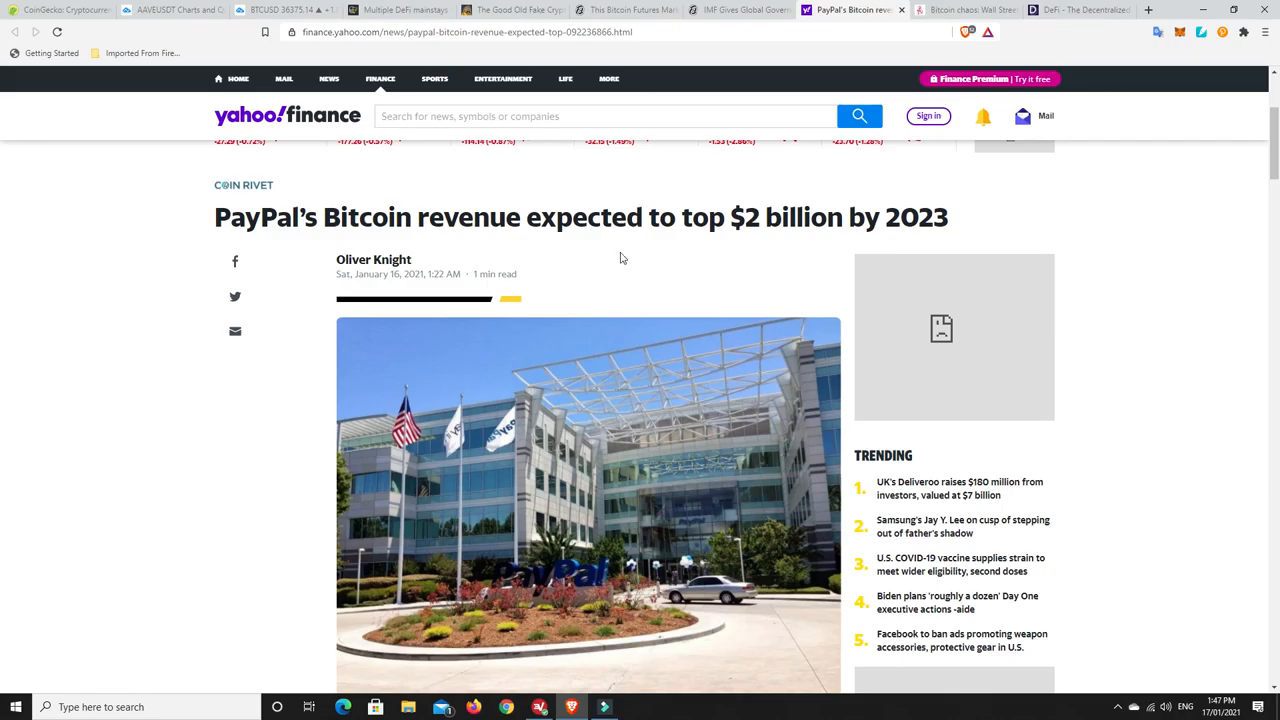
{"action": "mouse_move", "coordinate": [236, 212]}
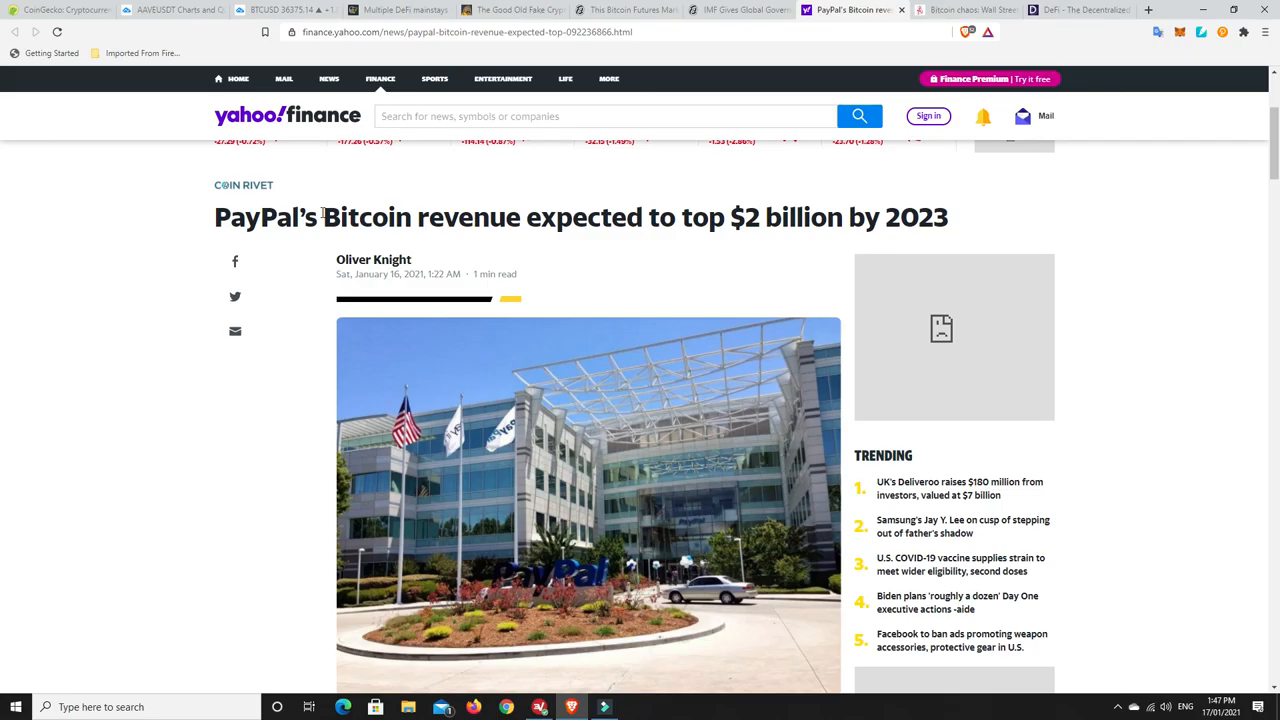
{"action": "mouse_move", "coordinate": [908, 36]}
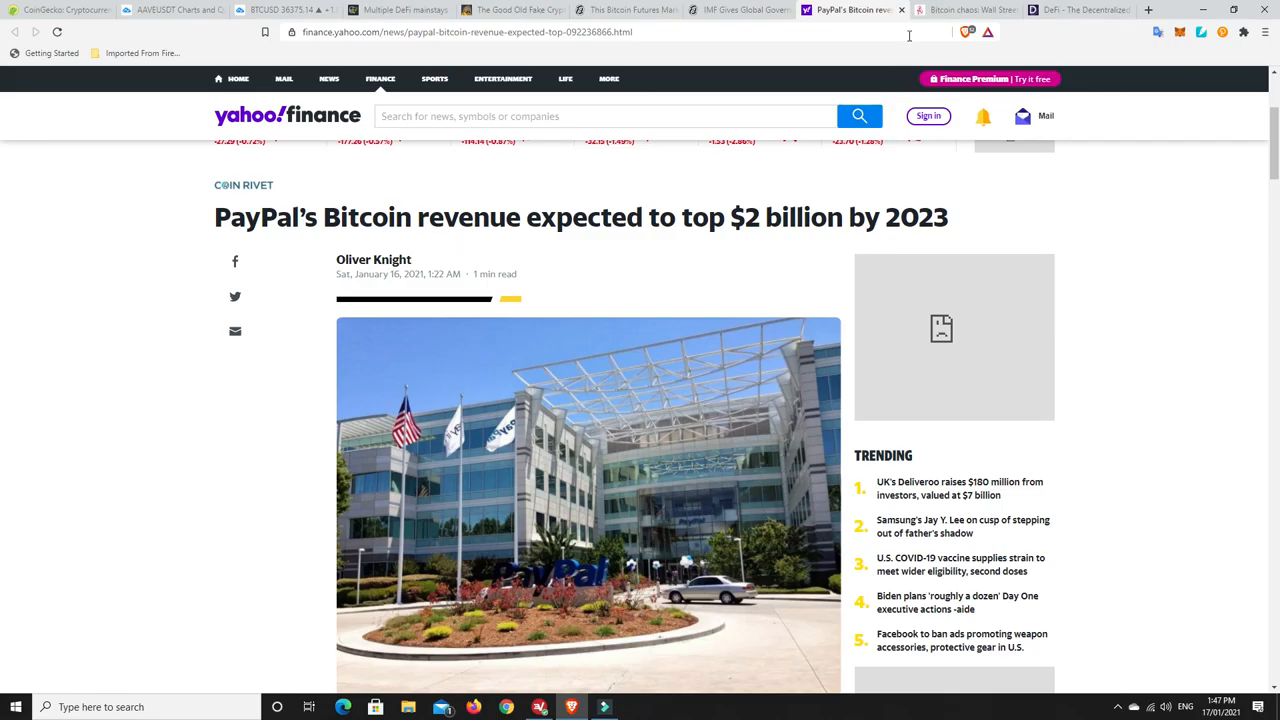
- Bring up Express's Burton Malkiel cryptocurrency-collapse article and read further down the page
{"action": "left_click", "coordinate": [960, 10]}
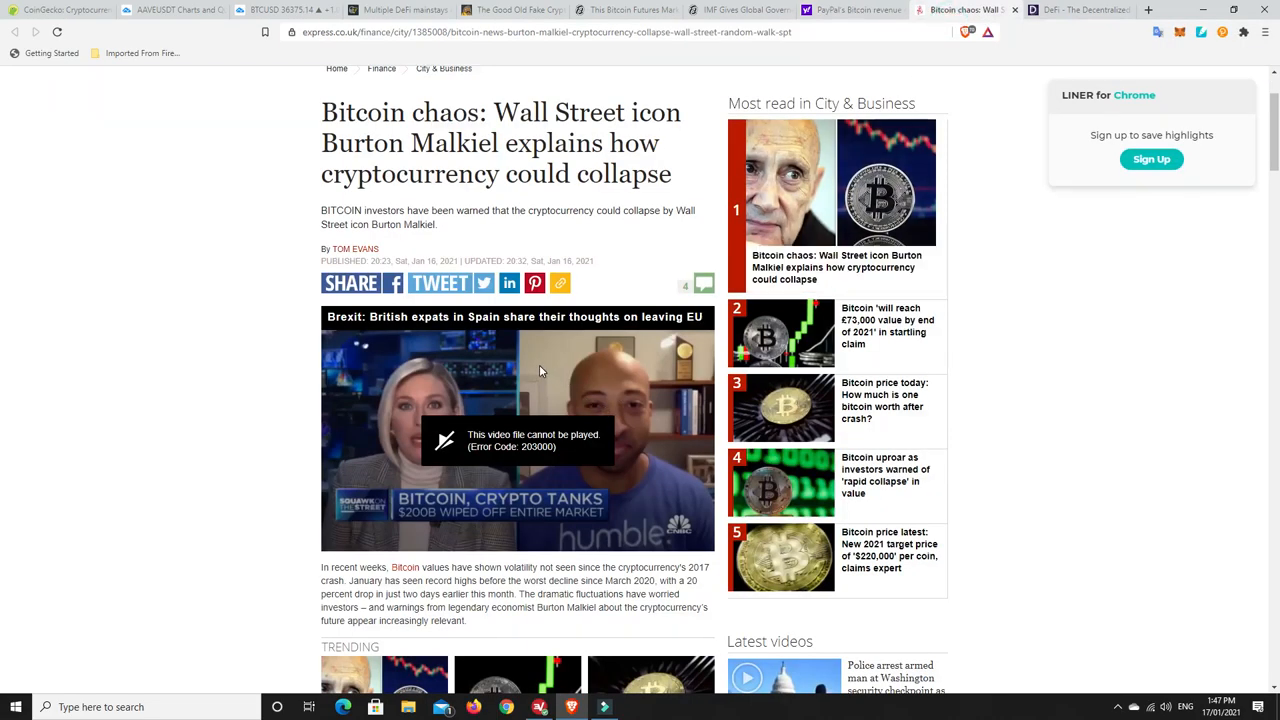
{"action": "scroll", "scroll_direction": "up", "scroll_amount": 3}
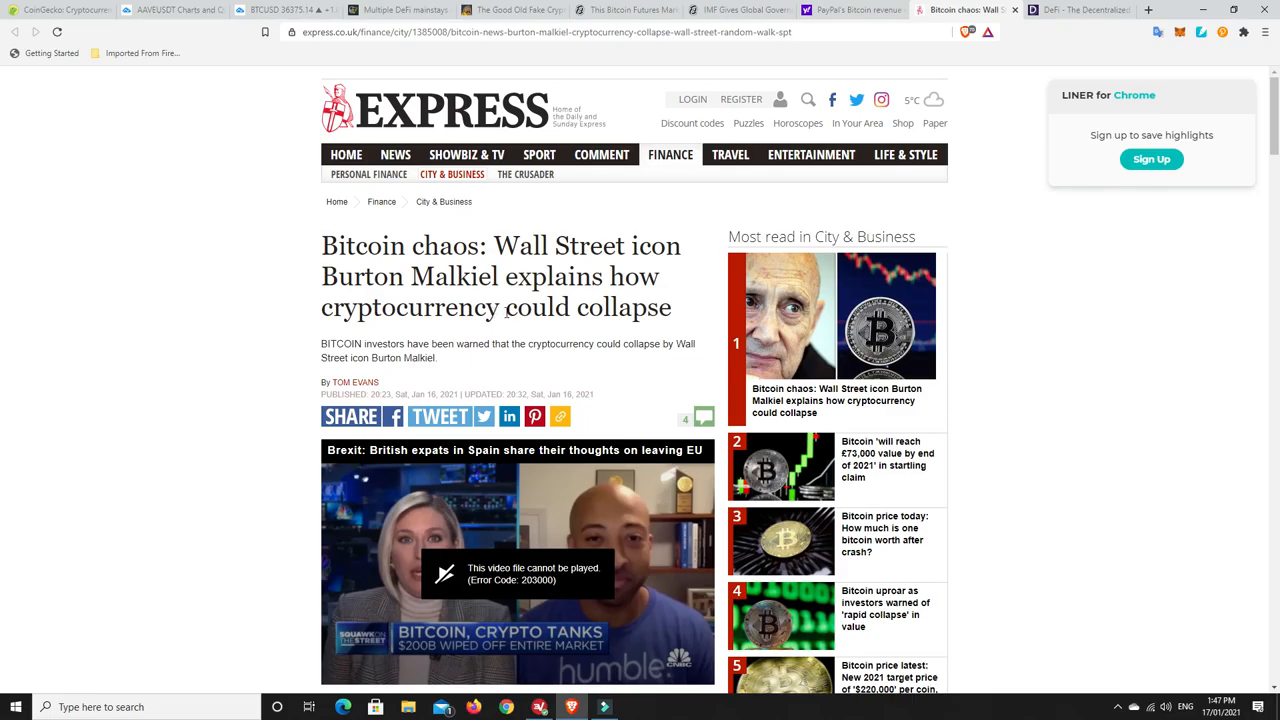
{"action": "scroll", "scroll_direction": "down", "scroll_amount": 3}
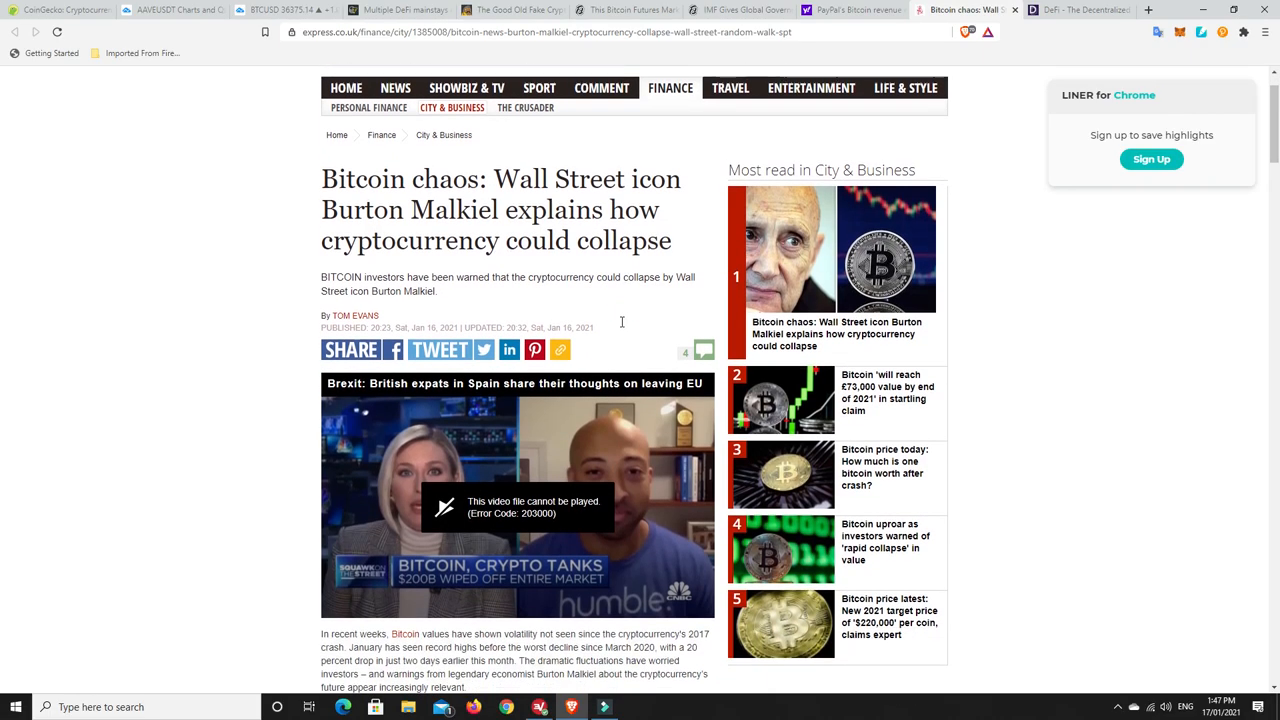
{"action": "mouse_move", "coordinate": [620, 326]}
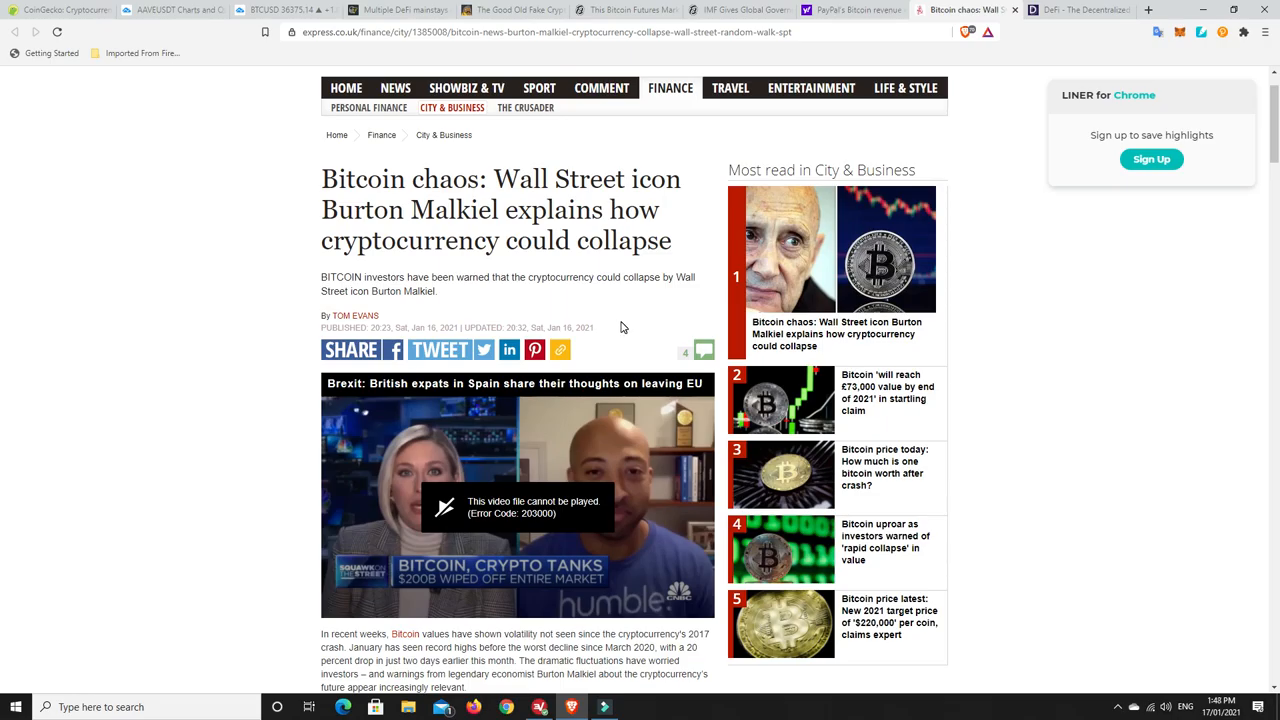
{"action": "mouse_move", "coordinate": [700, 296]}
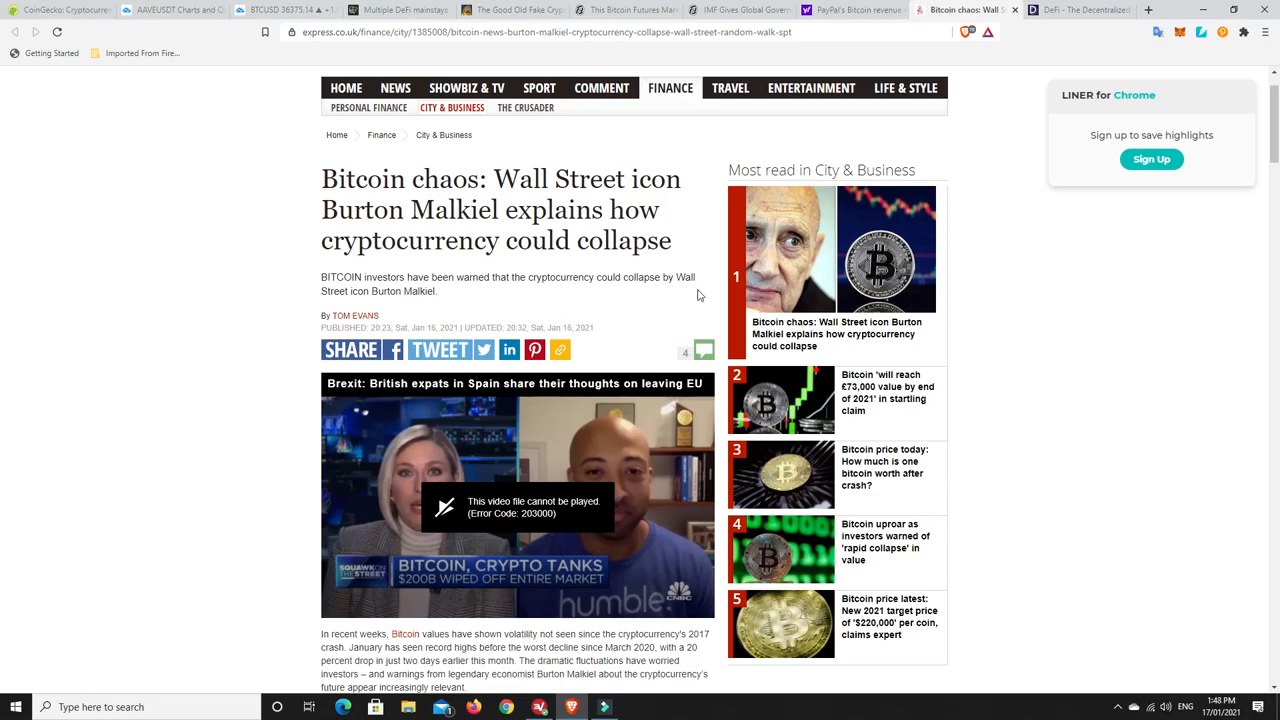
{"action": "mouse_move", "coordinate": [790, 250]}
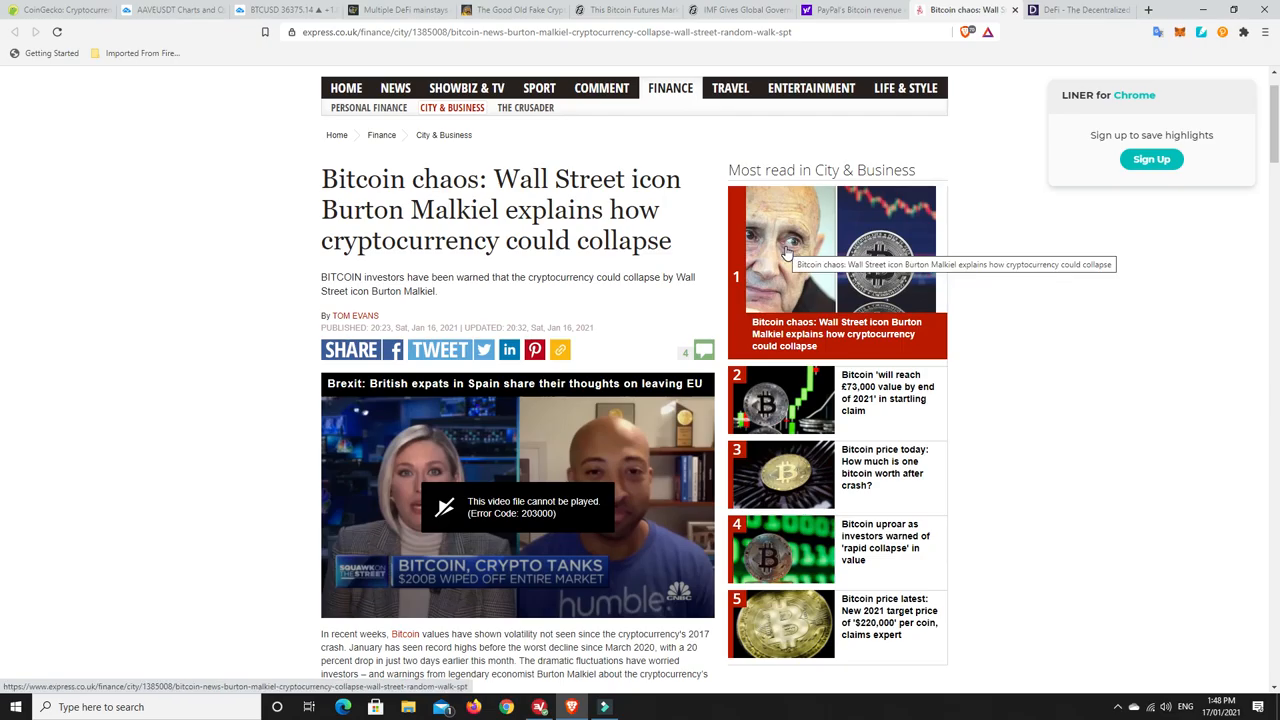
{"action": "mouse_move", "coordinate": [510, 278]}
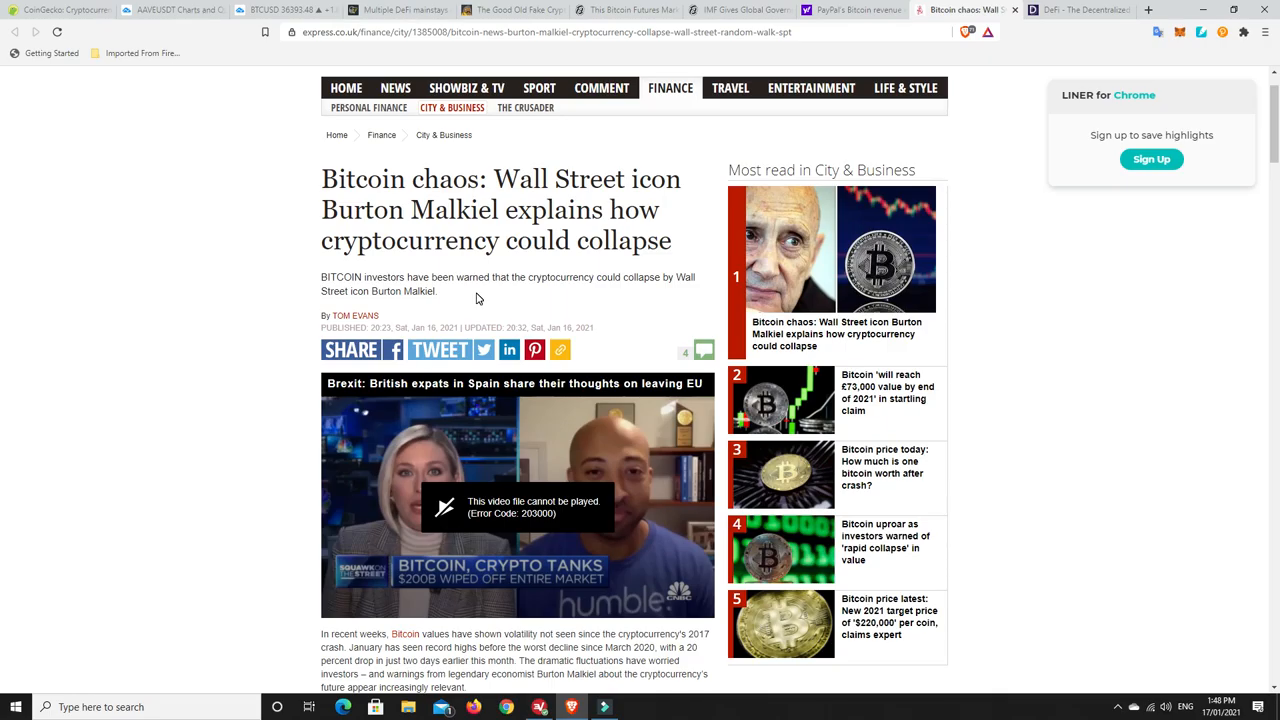
{"action": "mouse_move", "coordinate": [788, 206]}
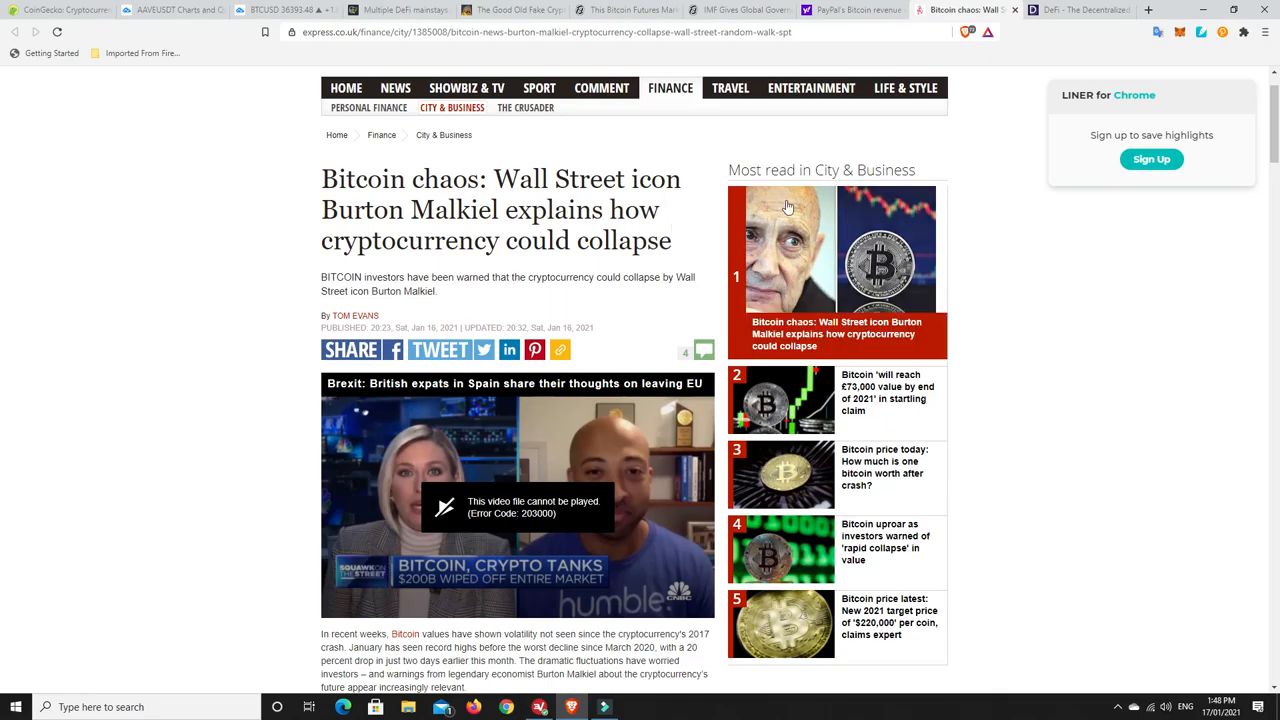
{"action": "mouse_move", "coordinate": [440, 300]}
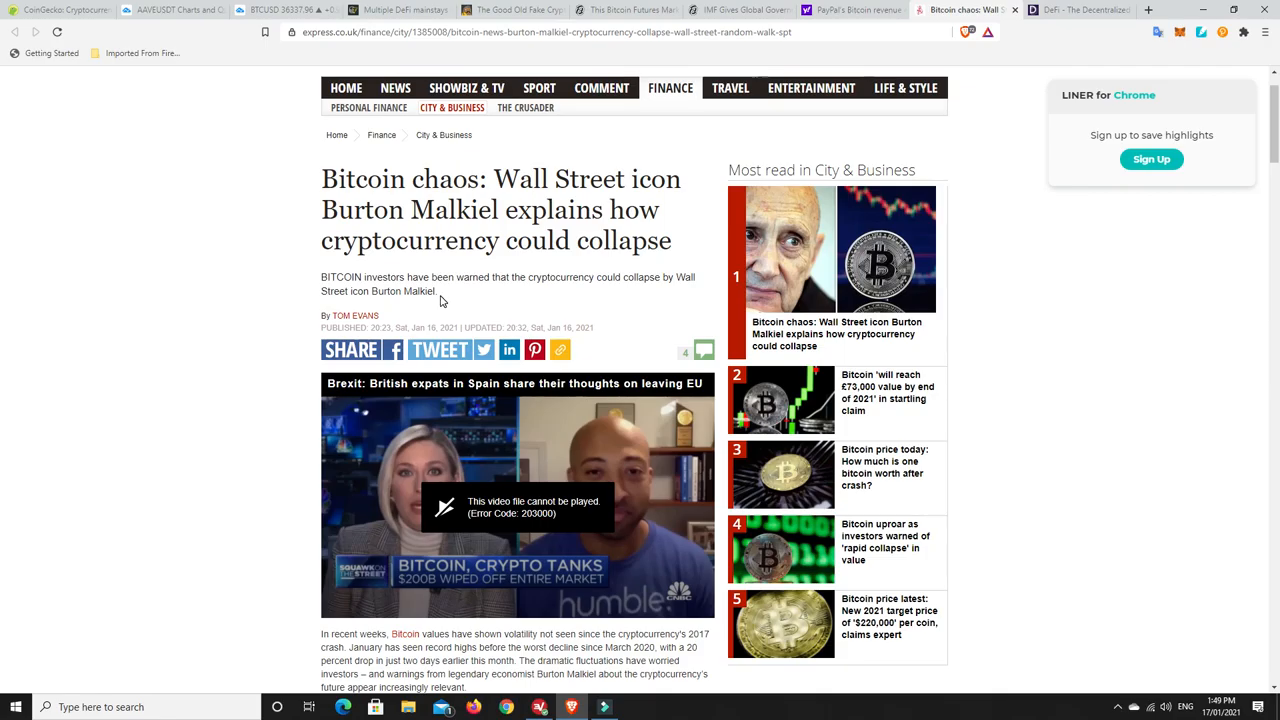
{"action": "scroll", "scroll_direction": "down", "scroll_amount": 3}
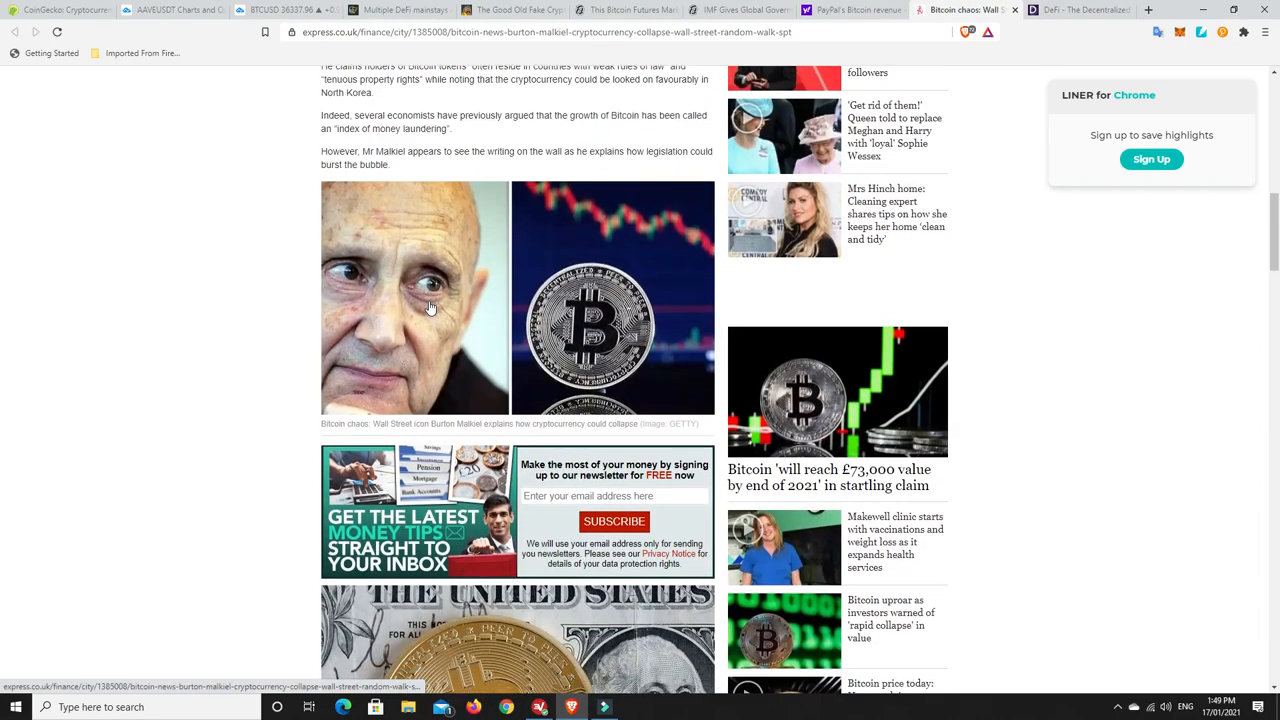
{"action": "scroll", "scroll_direction": "down", "scroll_amount": 3}
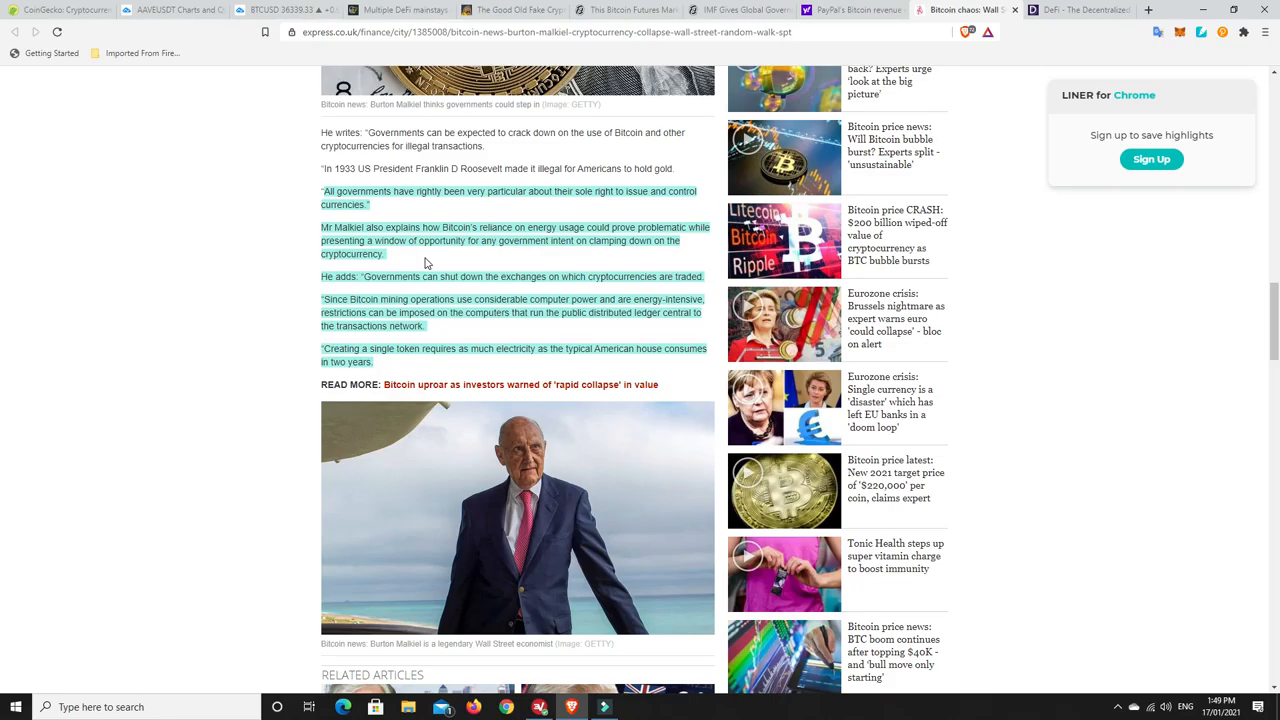
{"action": "mouse_move", "coordinate": [448, 212]}
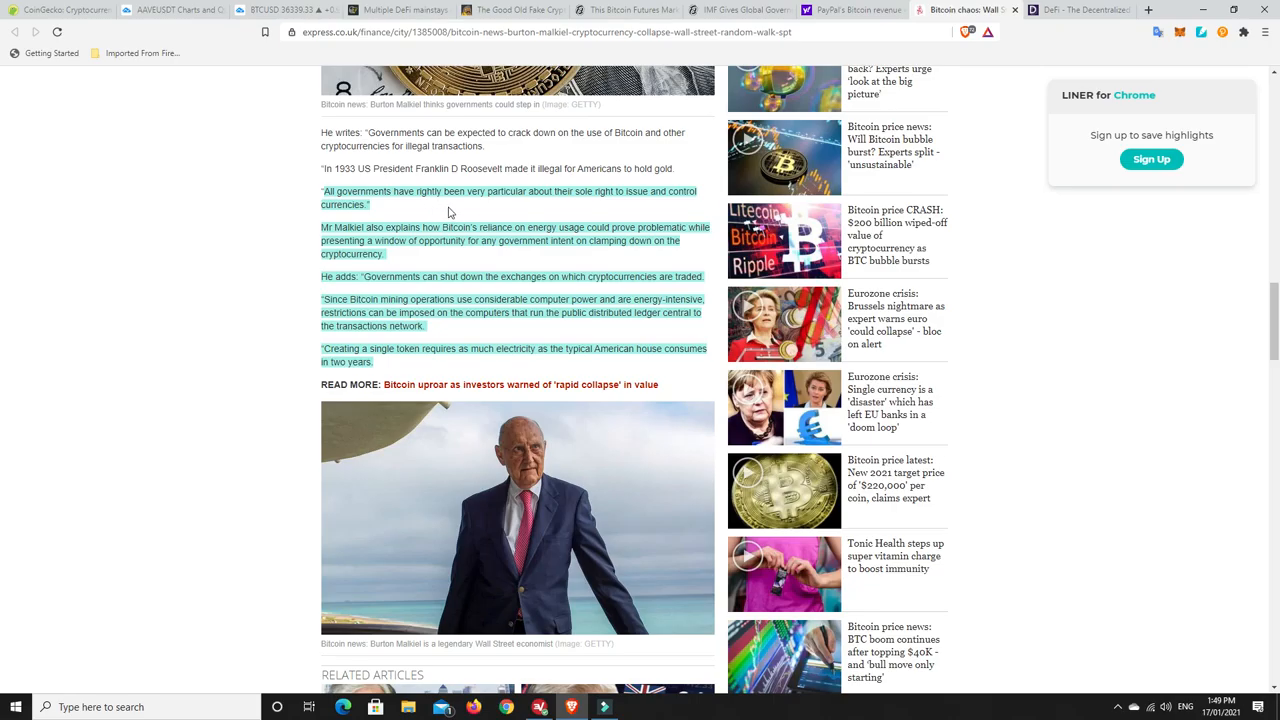
{"action": "mouse_move", "coordinate": [604, 212]}
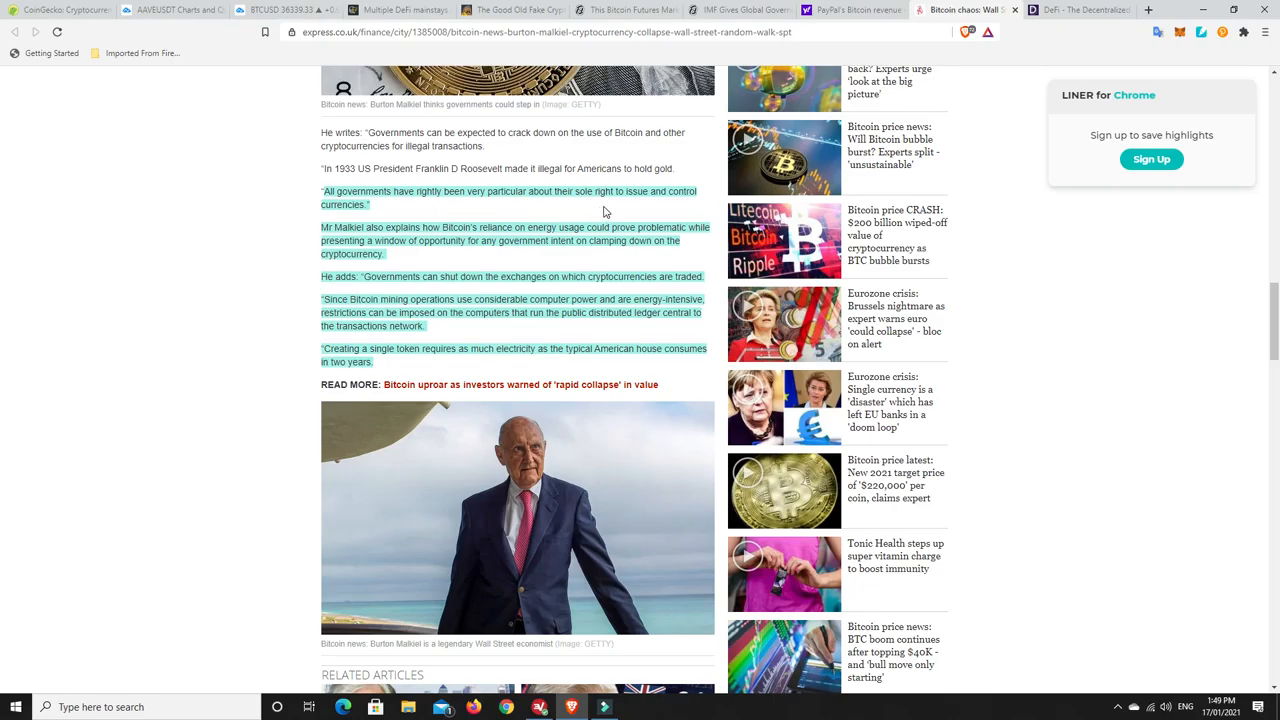
{"action": "mouse_move", "coordinate": [372, 210]}
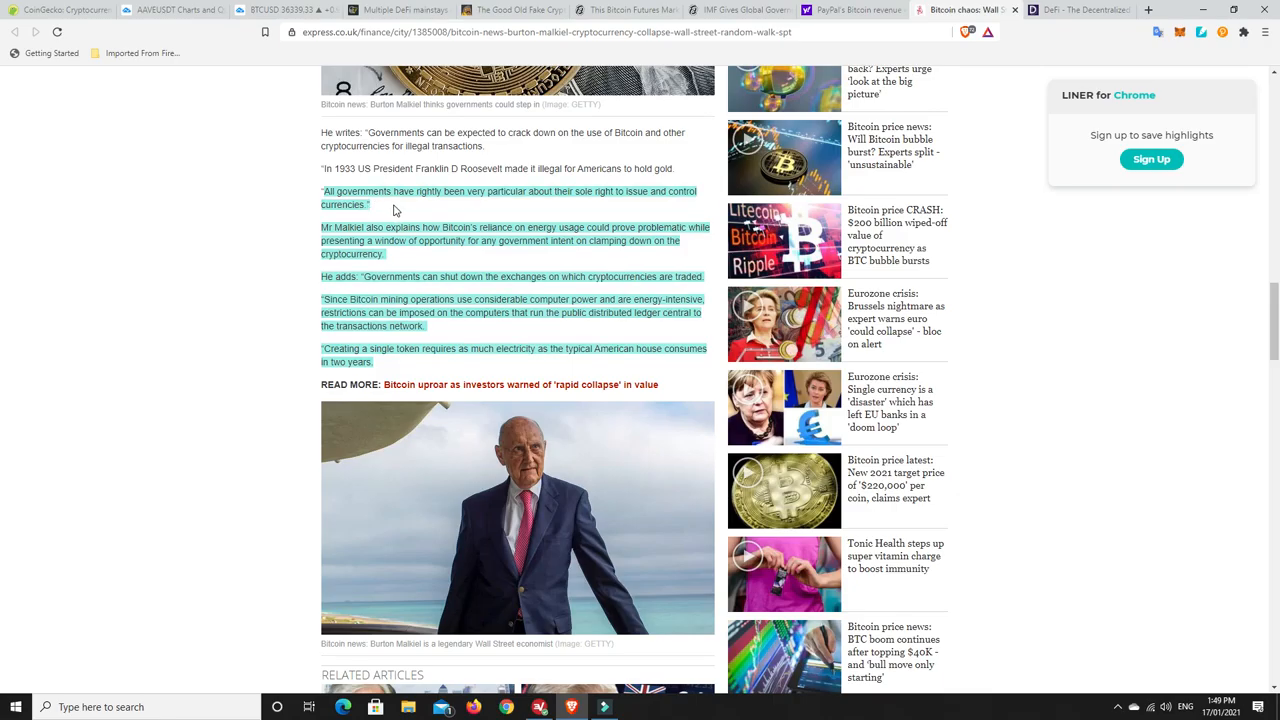
{"action": "mouse_move", "coordinate": [408, 264]}
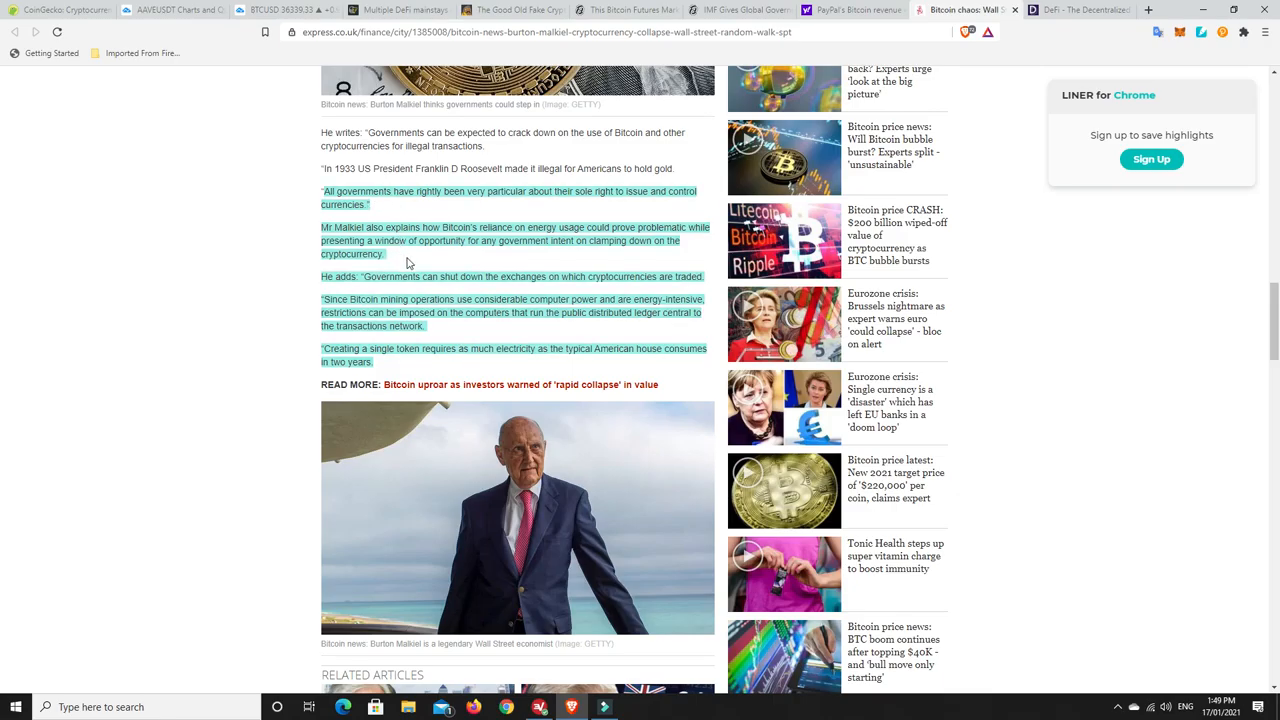
{"action": "mouse_move", "coordinate": [480, 264]}
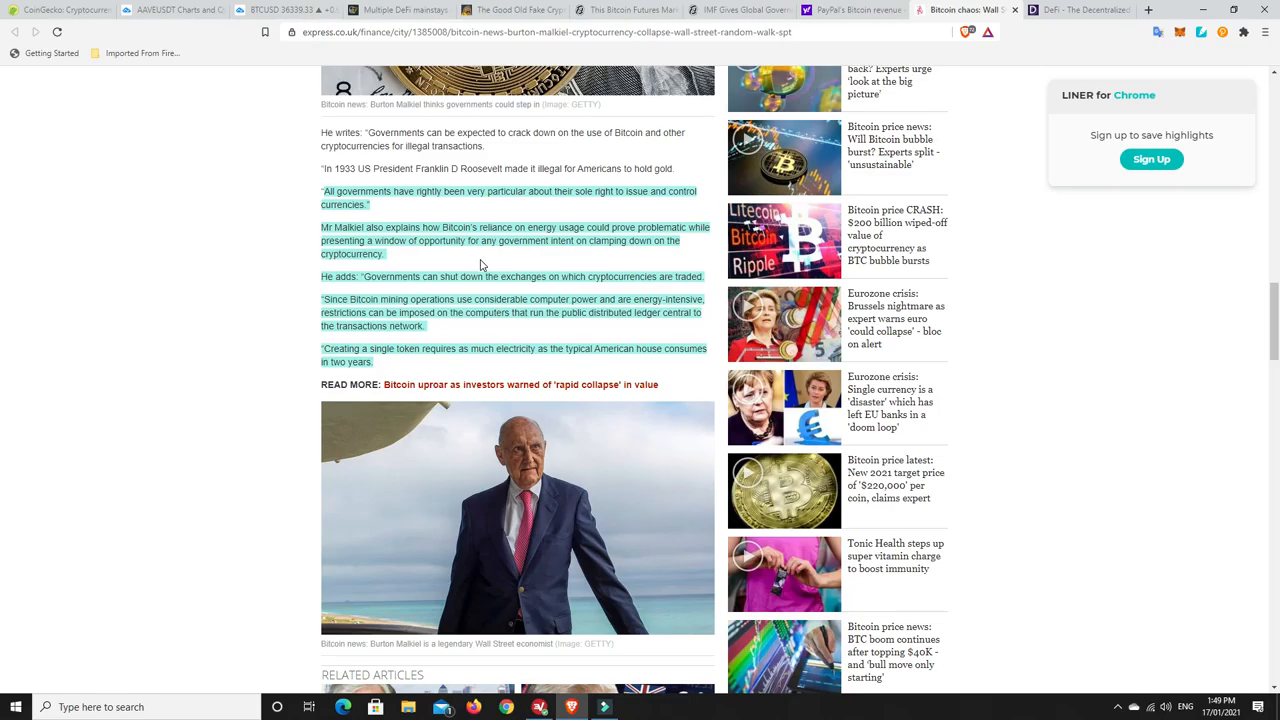
{"action": "mouse_move", "coordinate": [498, 256]}
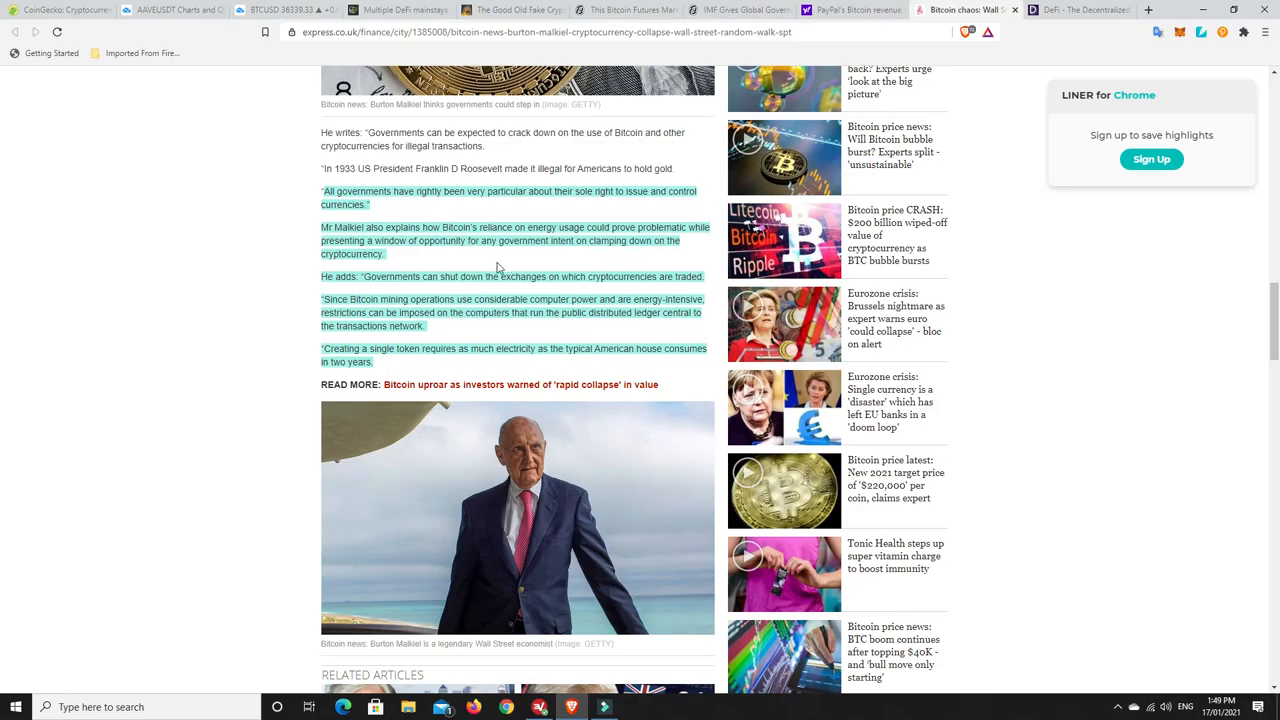
{"action": "mouse_move", "coordinate": [434, 264]}
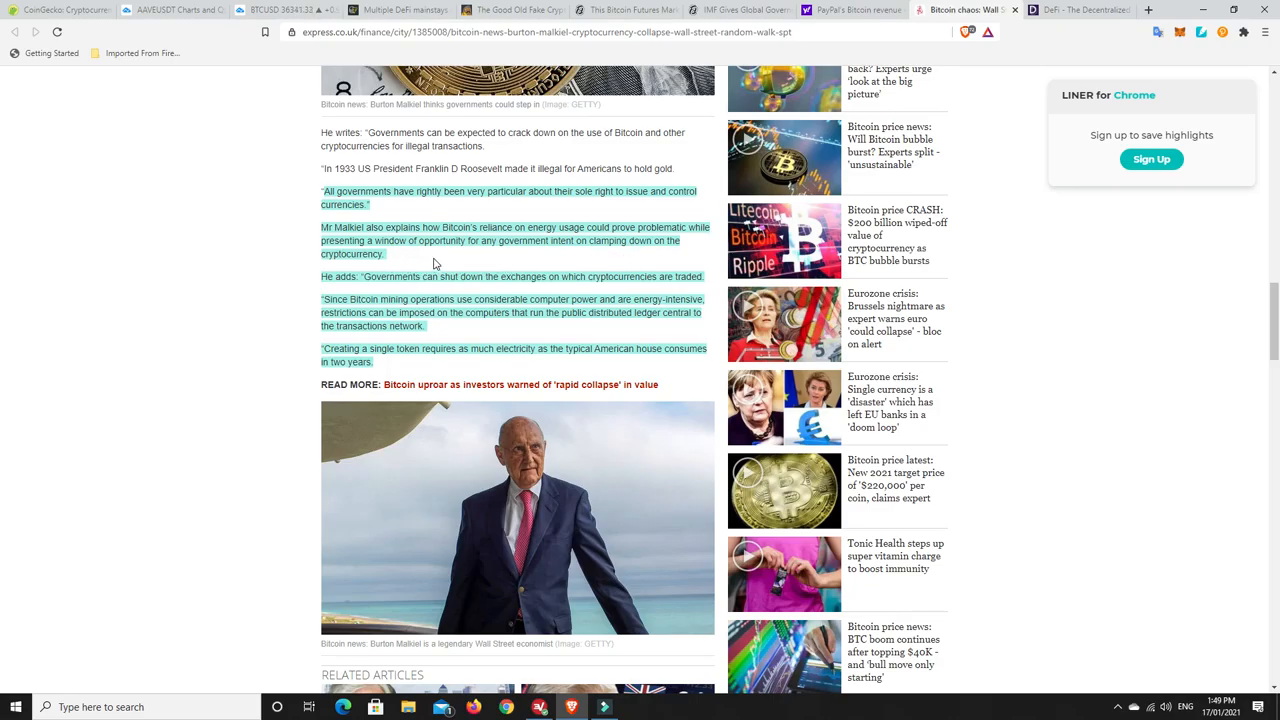
{"action": "mouse_move", "coordinate": [476, 324]}
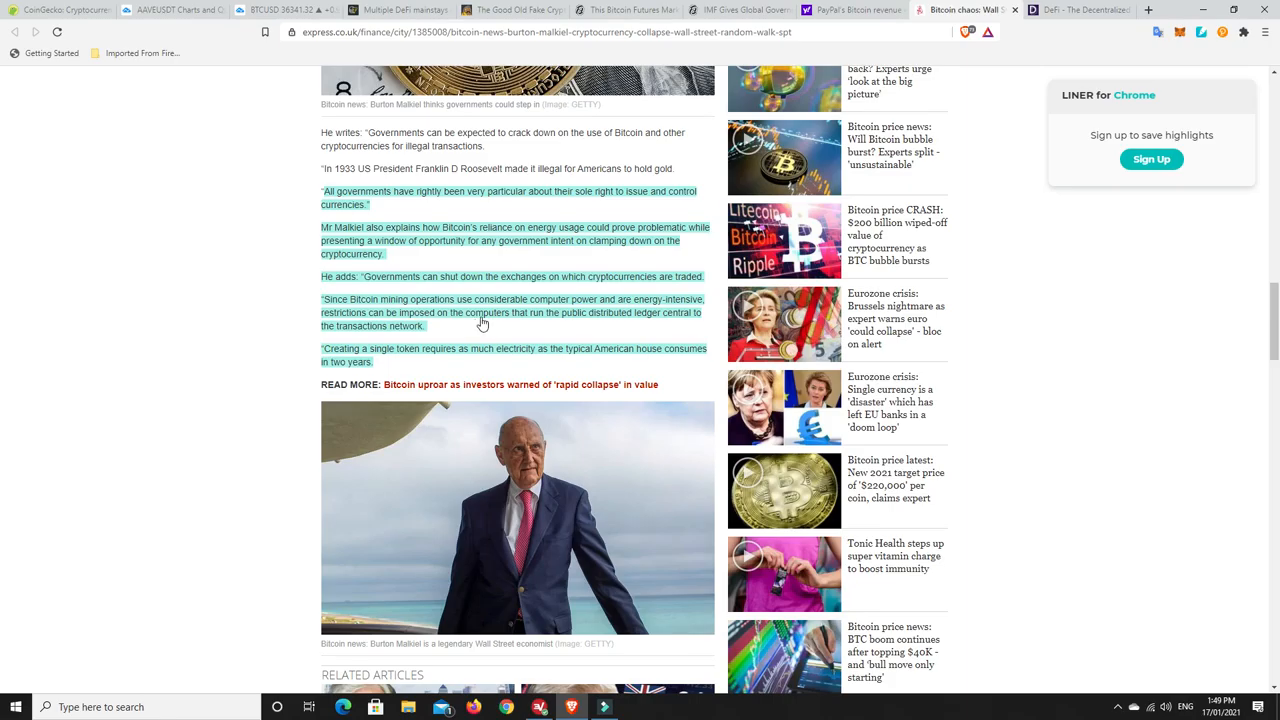
{"action": "mouse_move", "coordinate": [460, 334]}
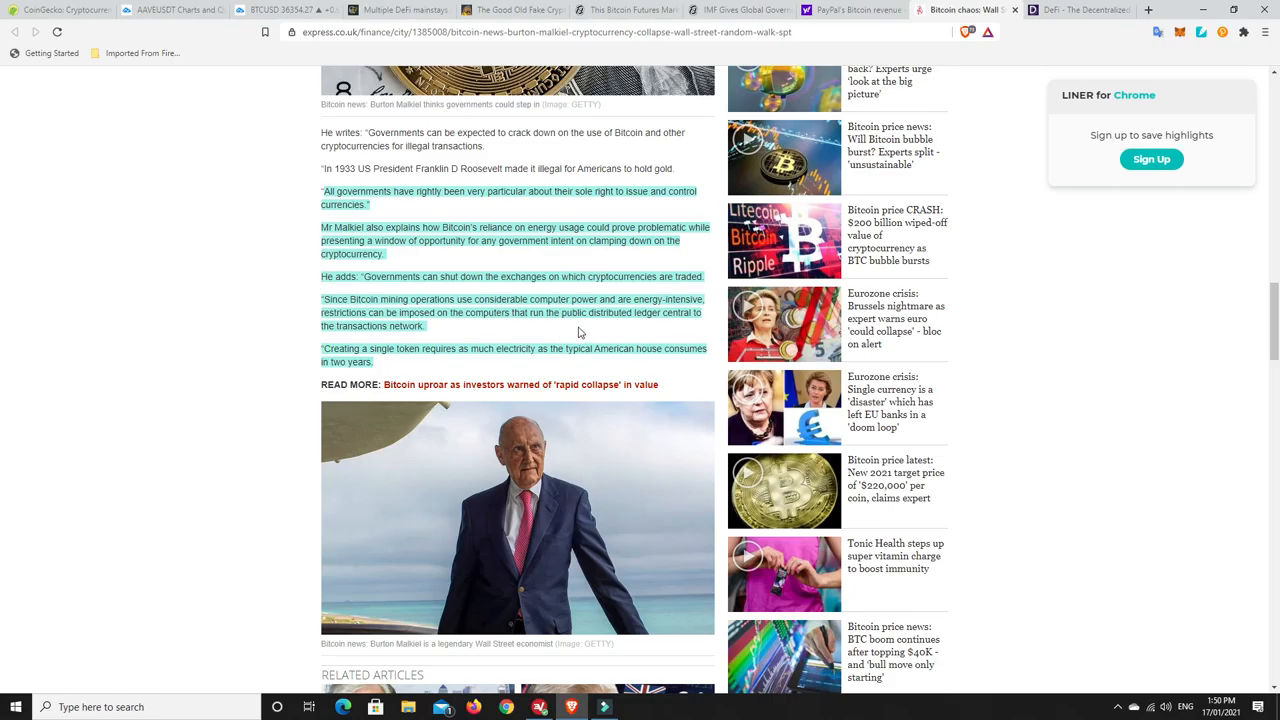
{"action": "mouse_move", "coordinate": [436, 342]}
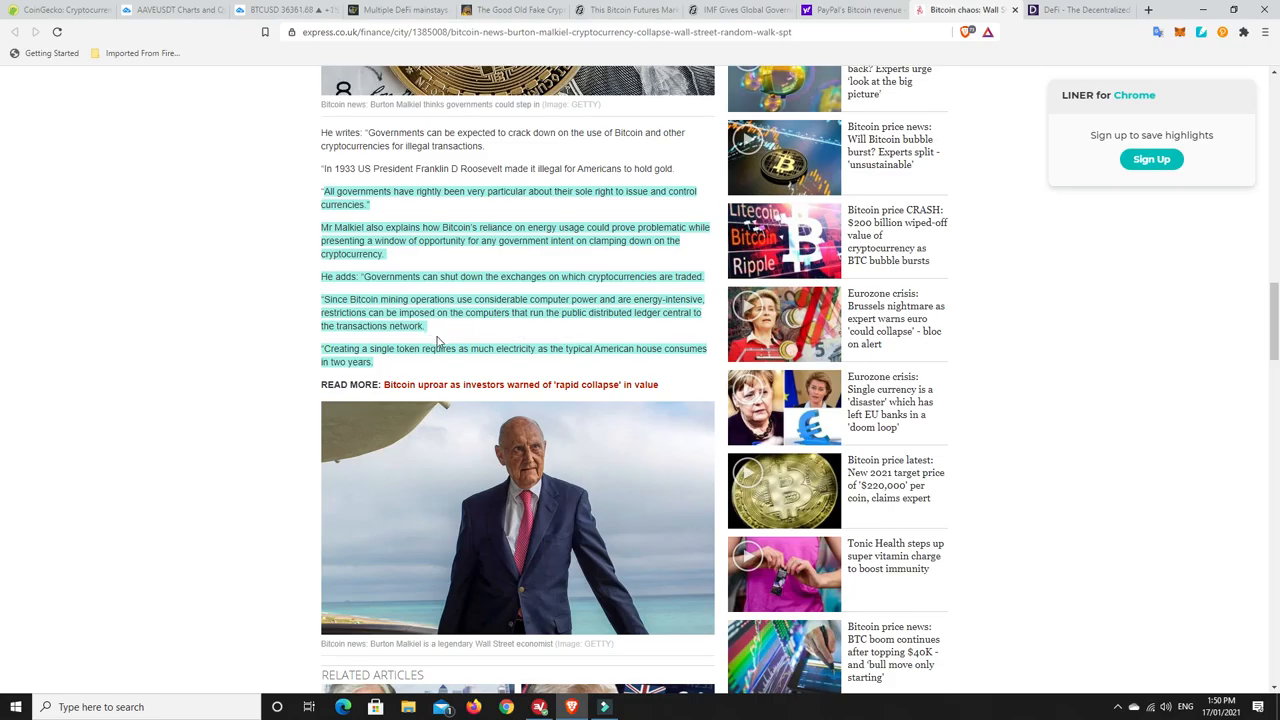
{"action": "mouse_move", "coordinate": [396, 360]}
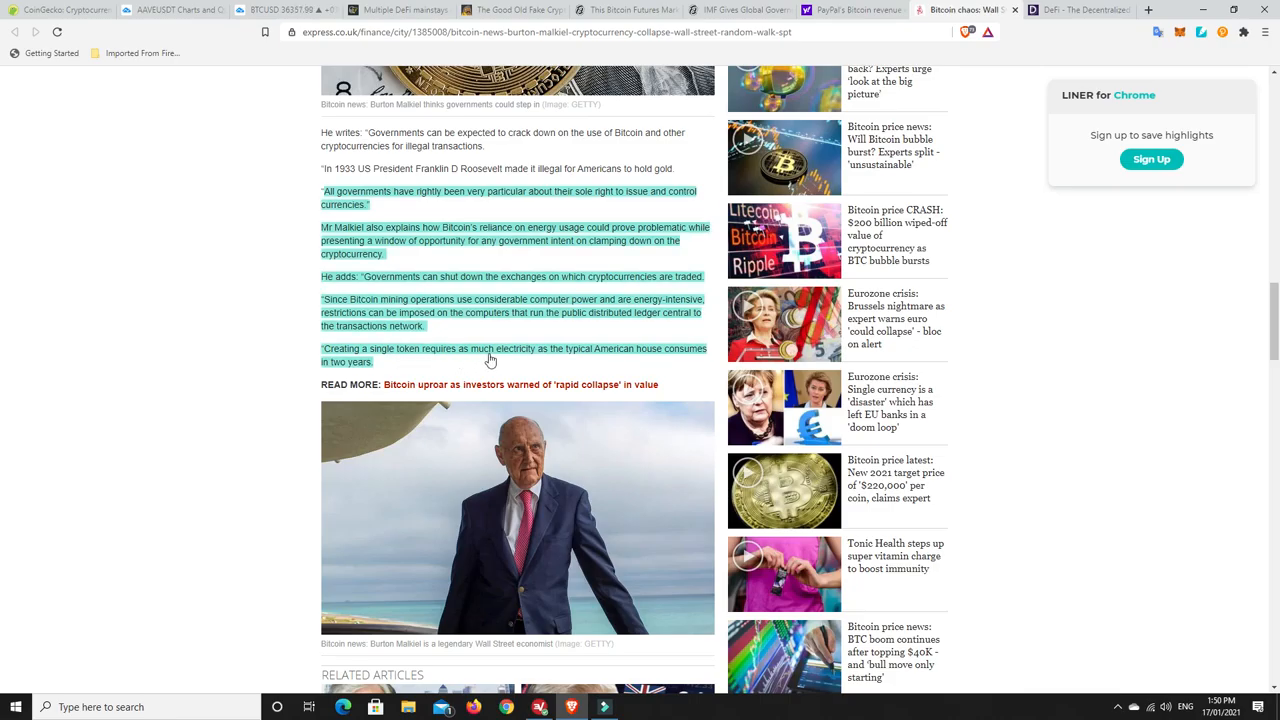
{"action": "mouse_move", "coordinate": [632, 358]}
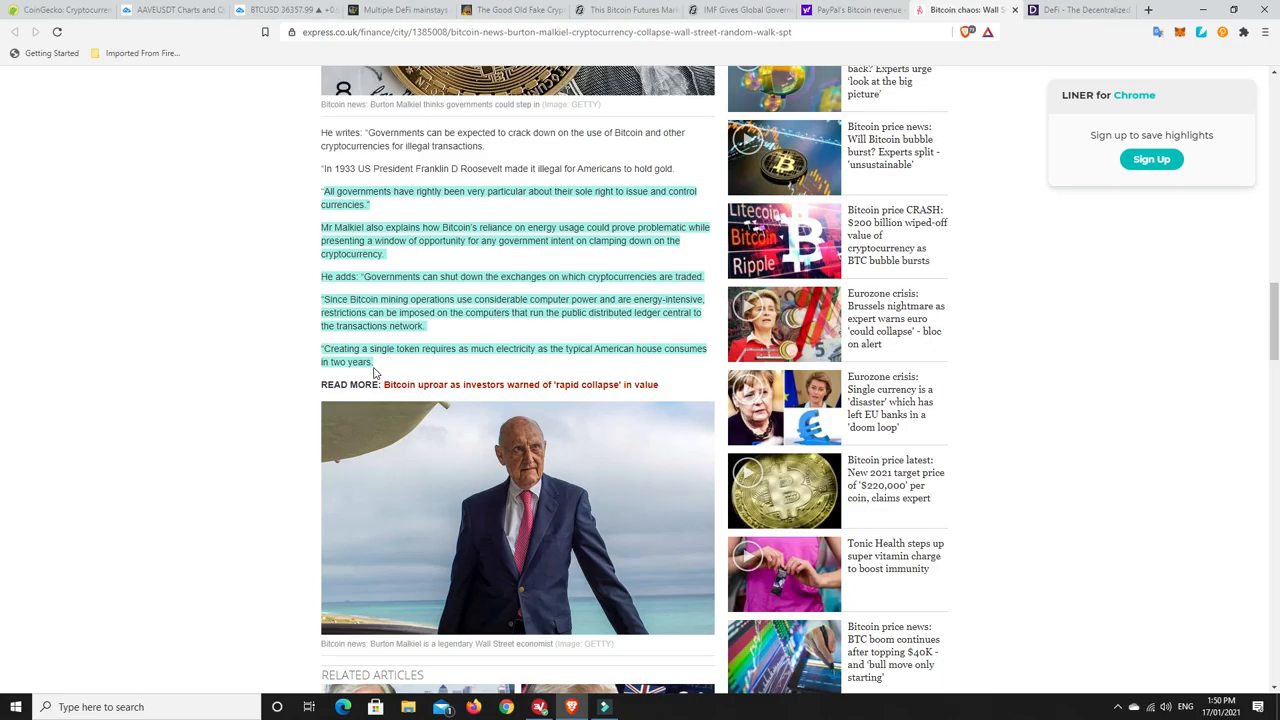
{"action": "mouse_move", "coordinate": [434, 368]}
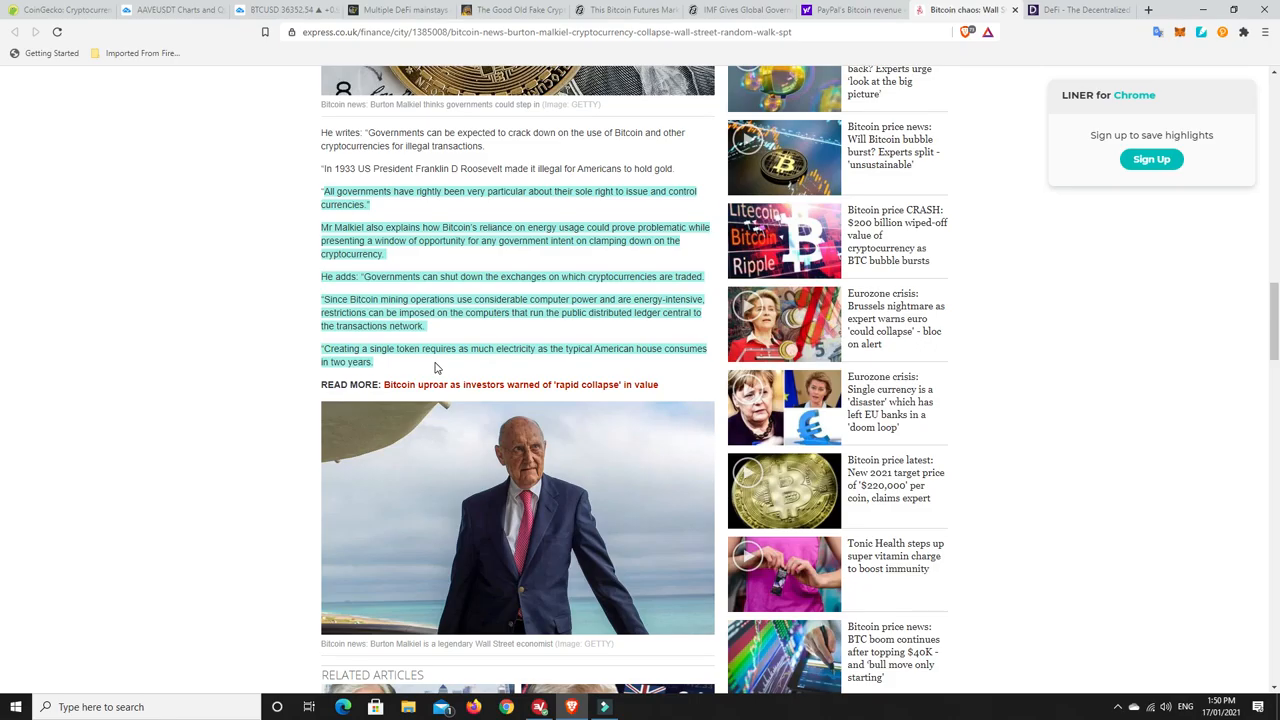
{"action": "mouse_move", "coordinate": [388, 364]}
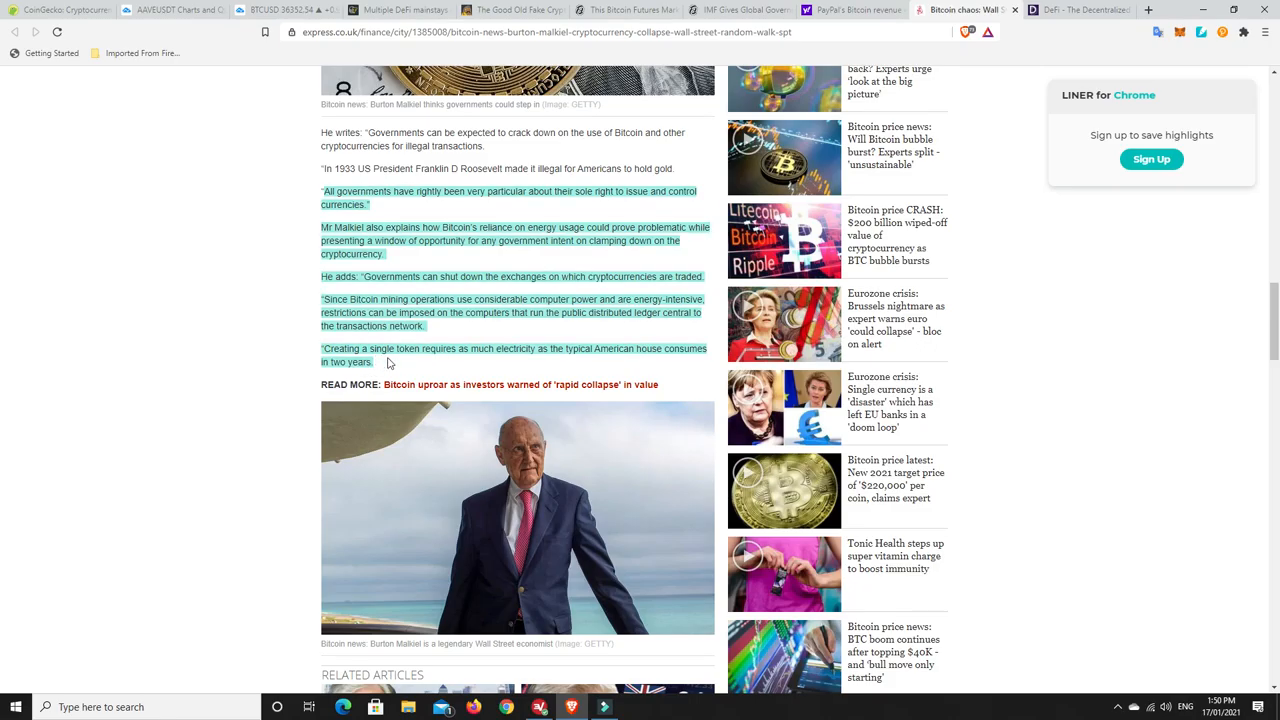
{"action": "mouse_move", "coordinate": [408, 374]}
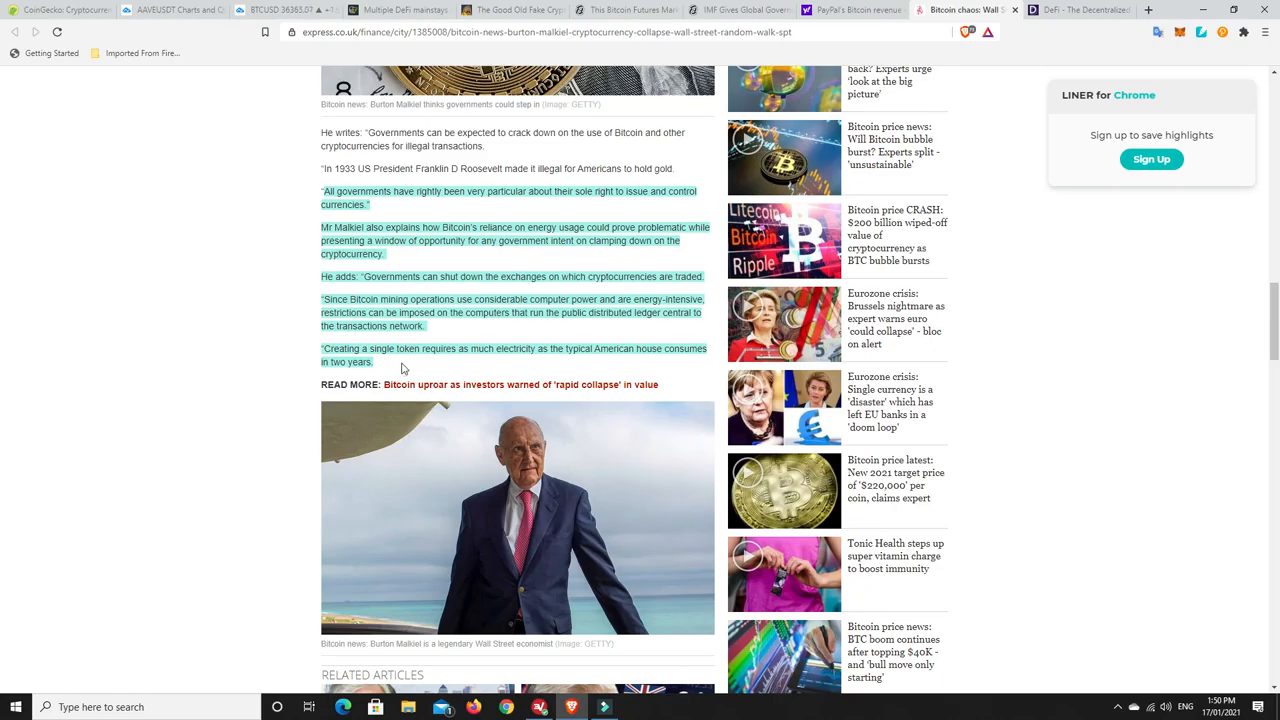
{"action": "mouse_move", "coordinate": [418, 372]}
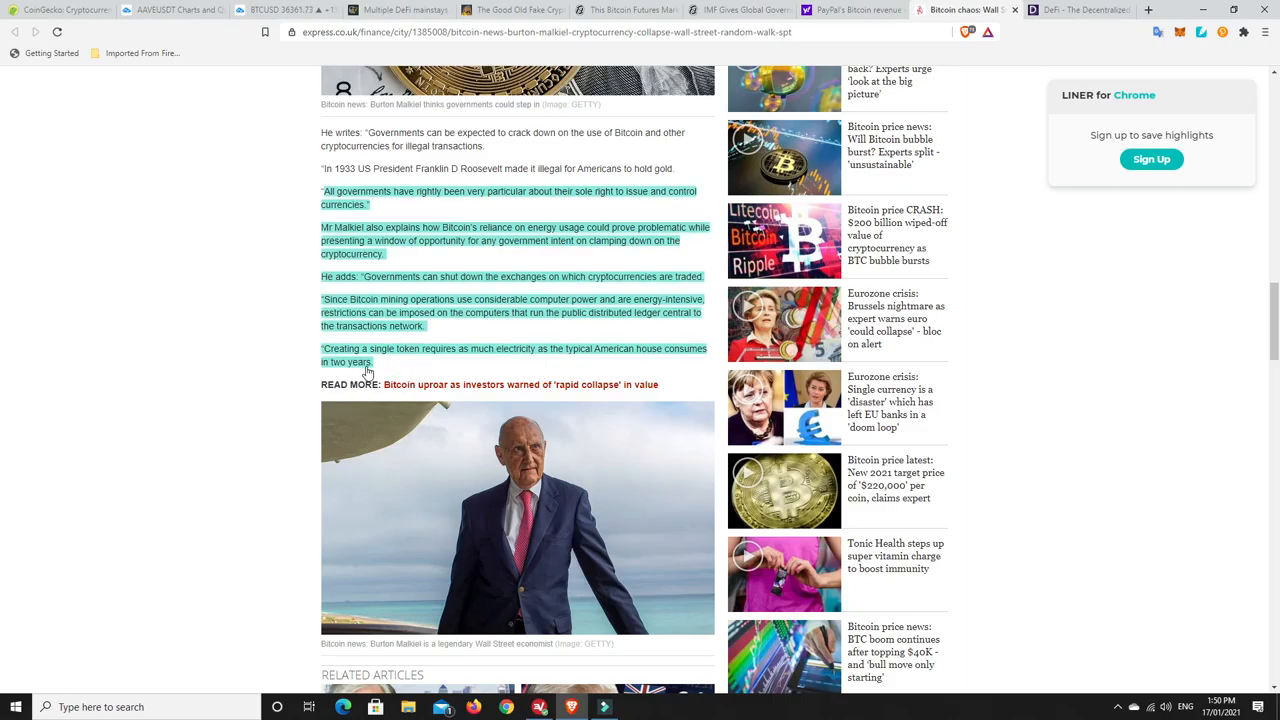
{"action": "mouse_move", "coordinate": [410, 368]}
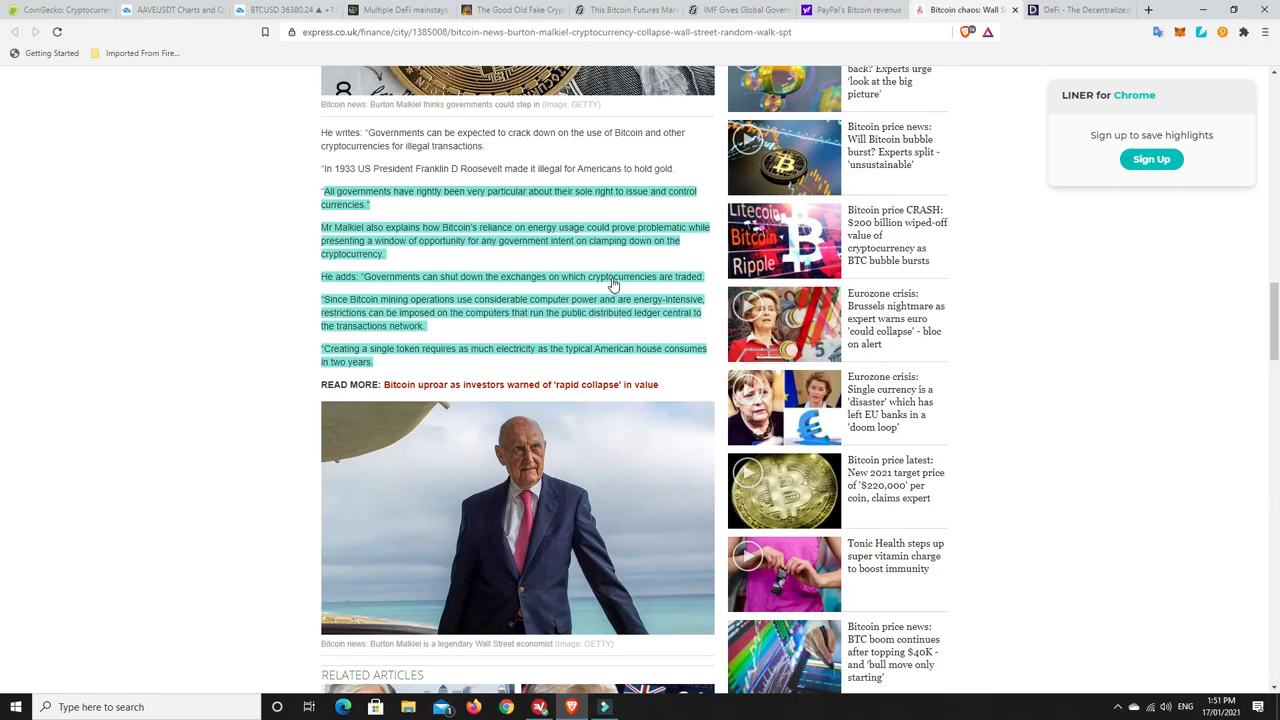
{"action": "mouse_move", "coordinate": [530, 284]}
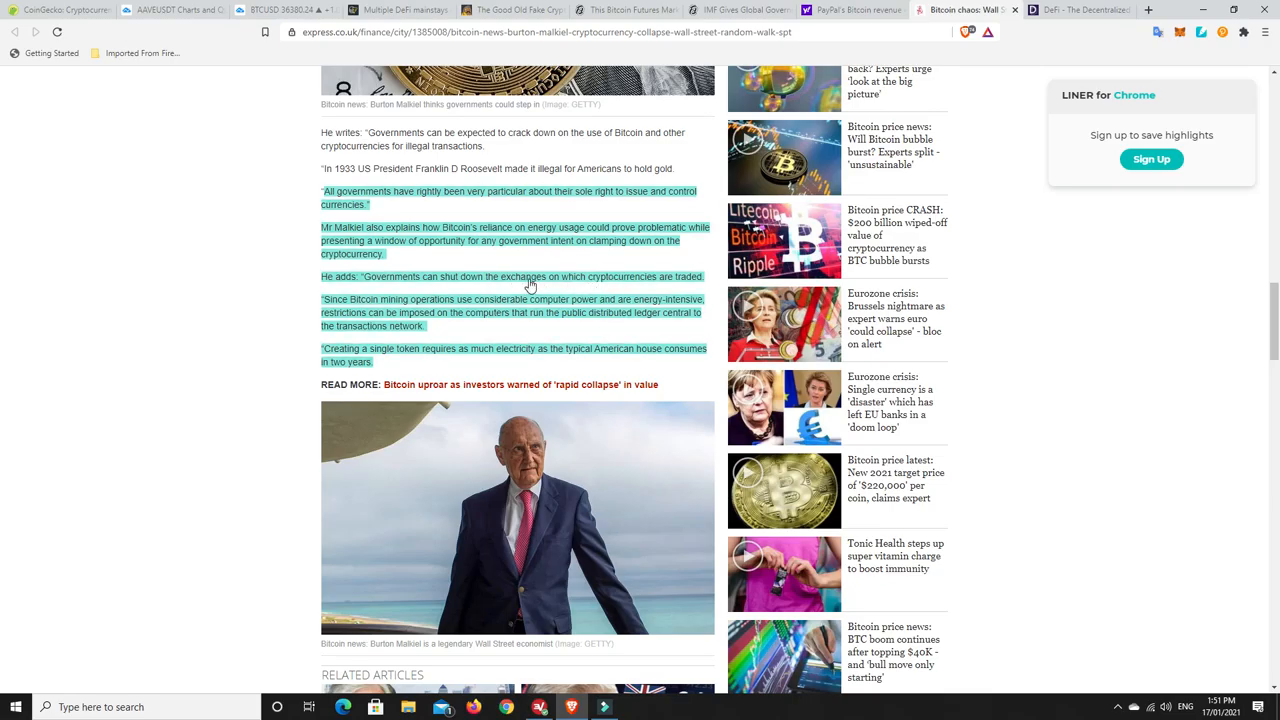
{"action": "mouse_move", "coordinate": [480, 340]}
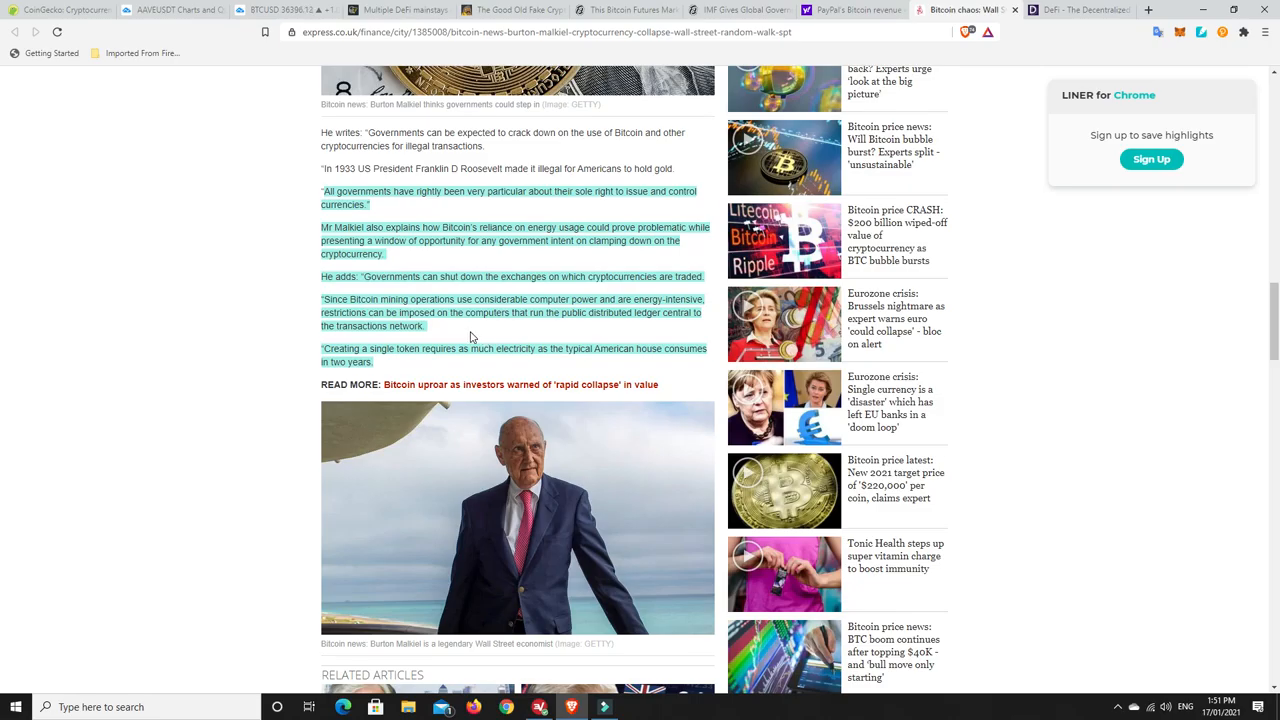
{"action": "mouse_move", "coordinate": [404, 376]}
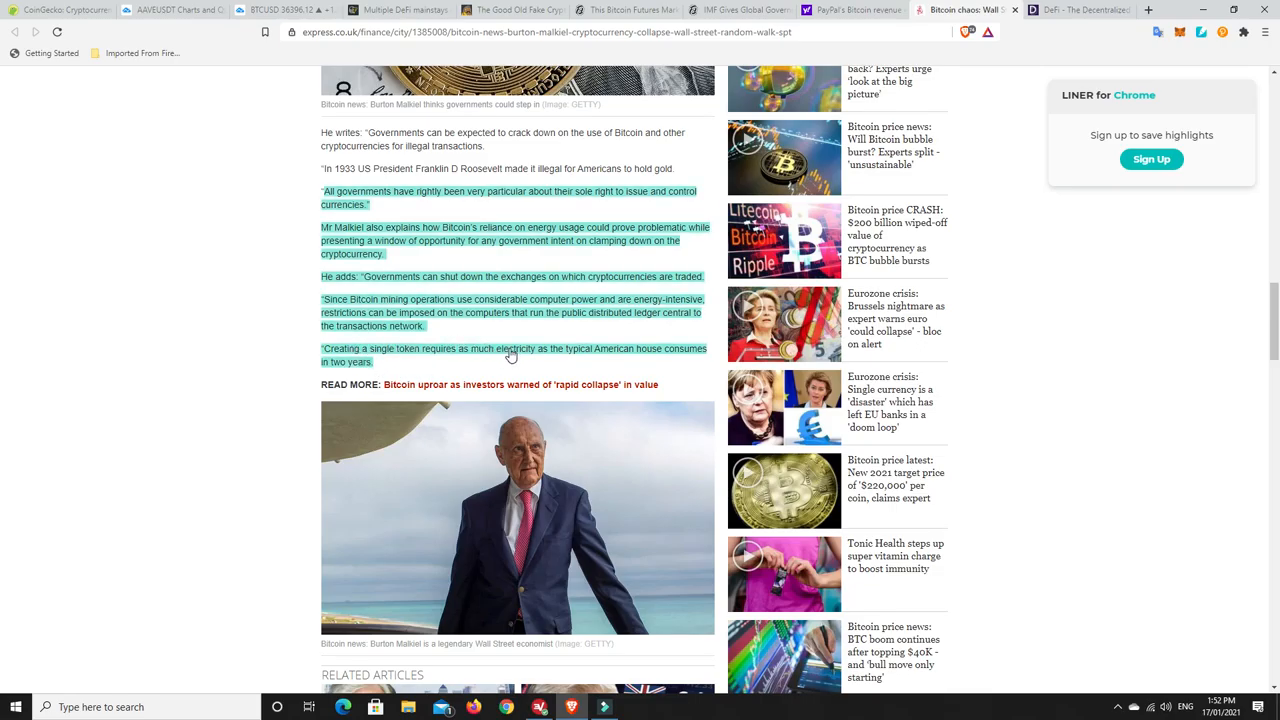
{"action": "mouse_move", "coordinate": [410, 368]}
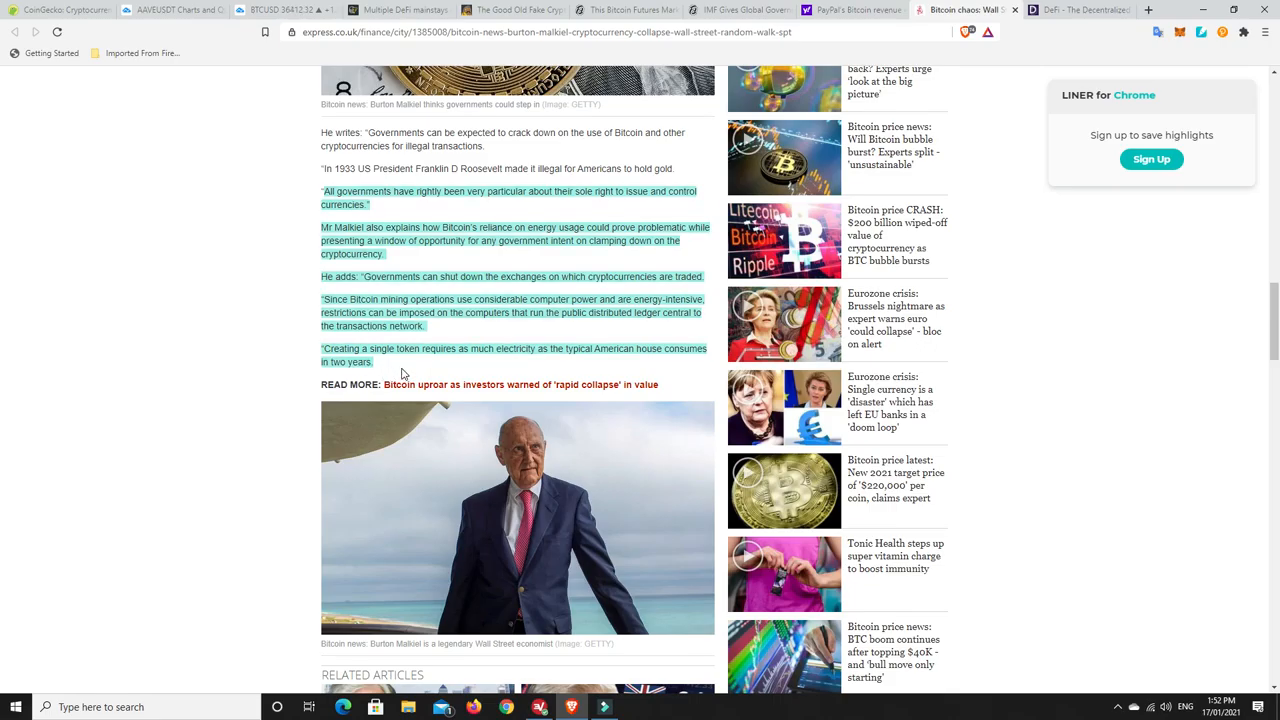
{"action": "mouse_move", "coordinate": [516, 252]}
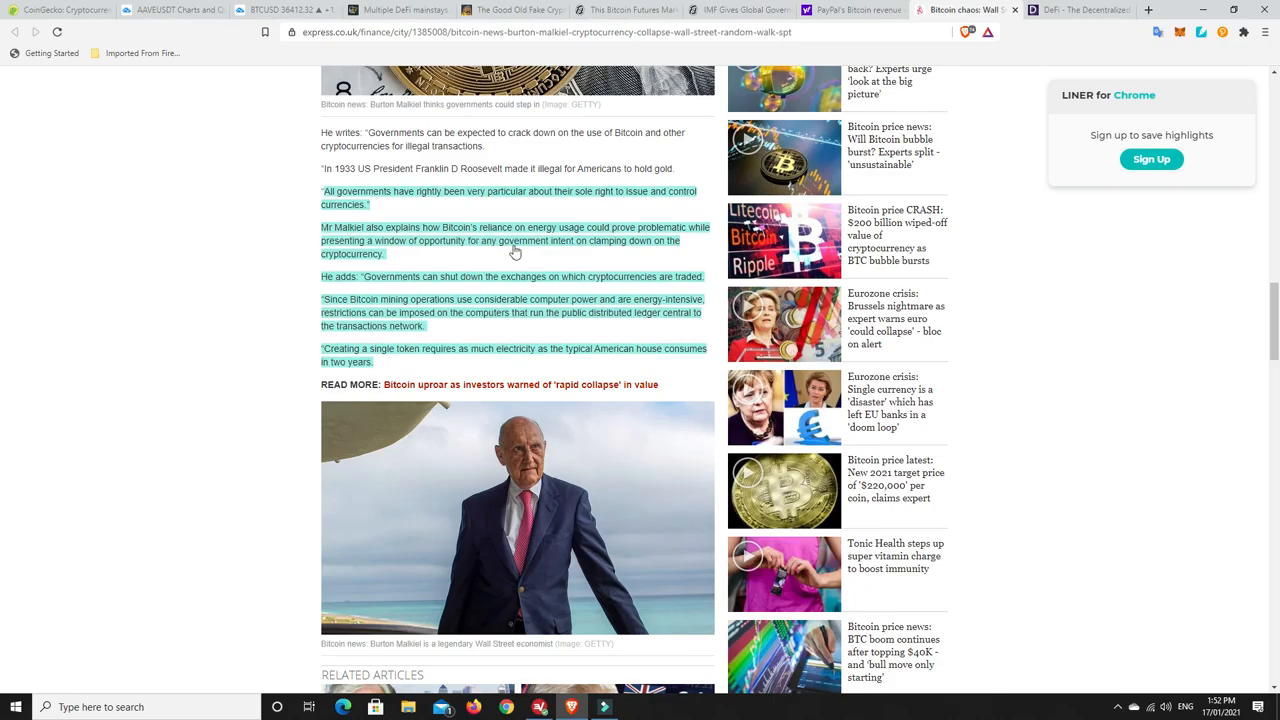
{"action": "mouse_move", "coordinate": [476, 268]}
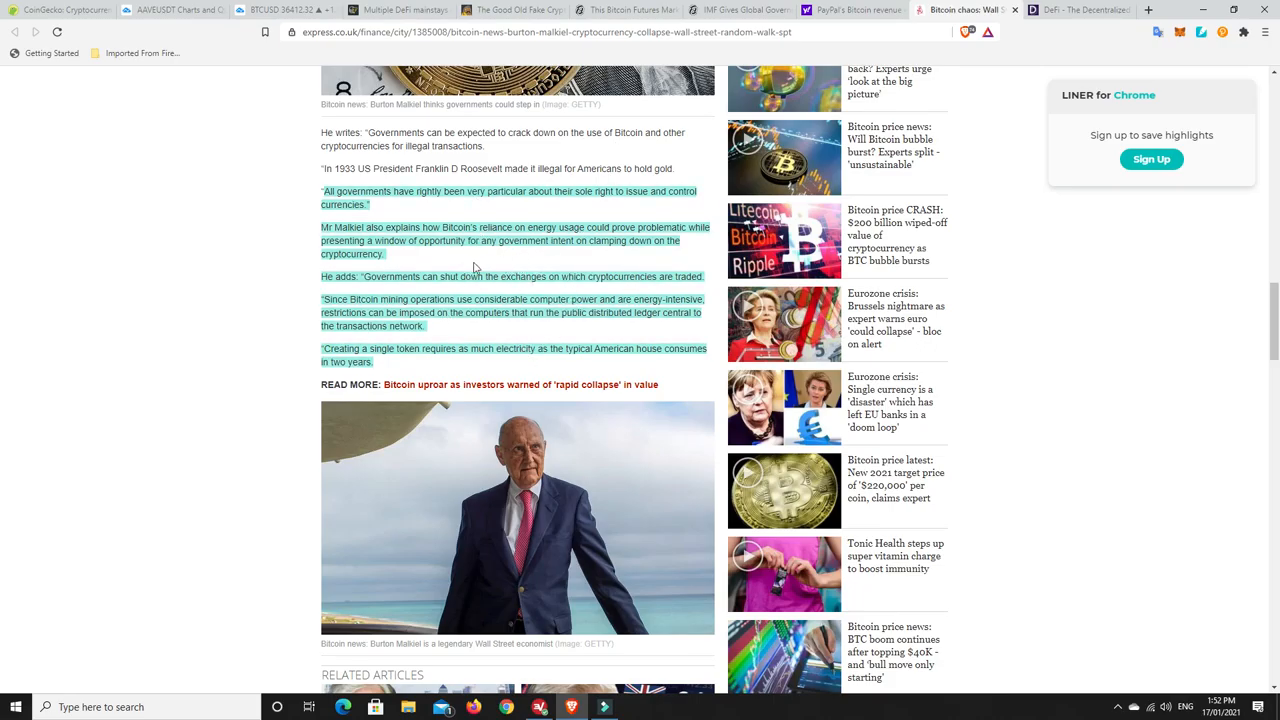
{"action": "mouse_move", "coordinate": [434, 262]}
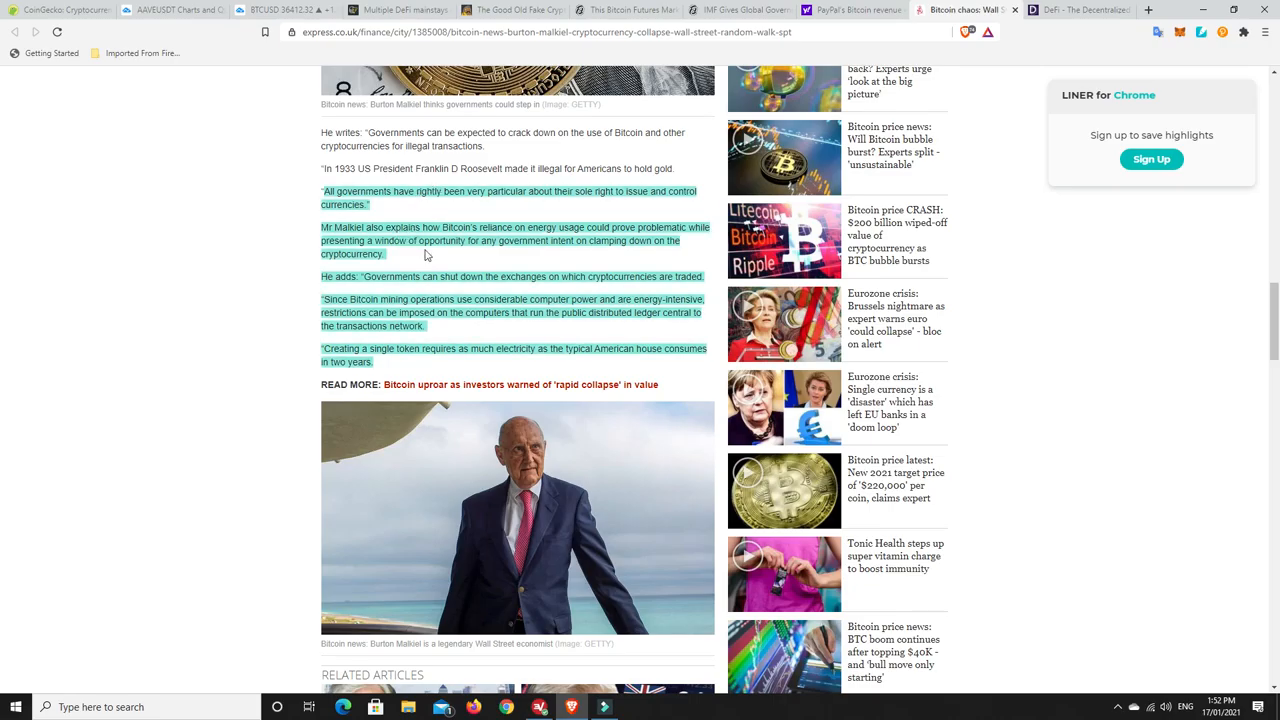
{"action": "mouse_move", "coordinate": [458, 260]}
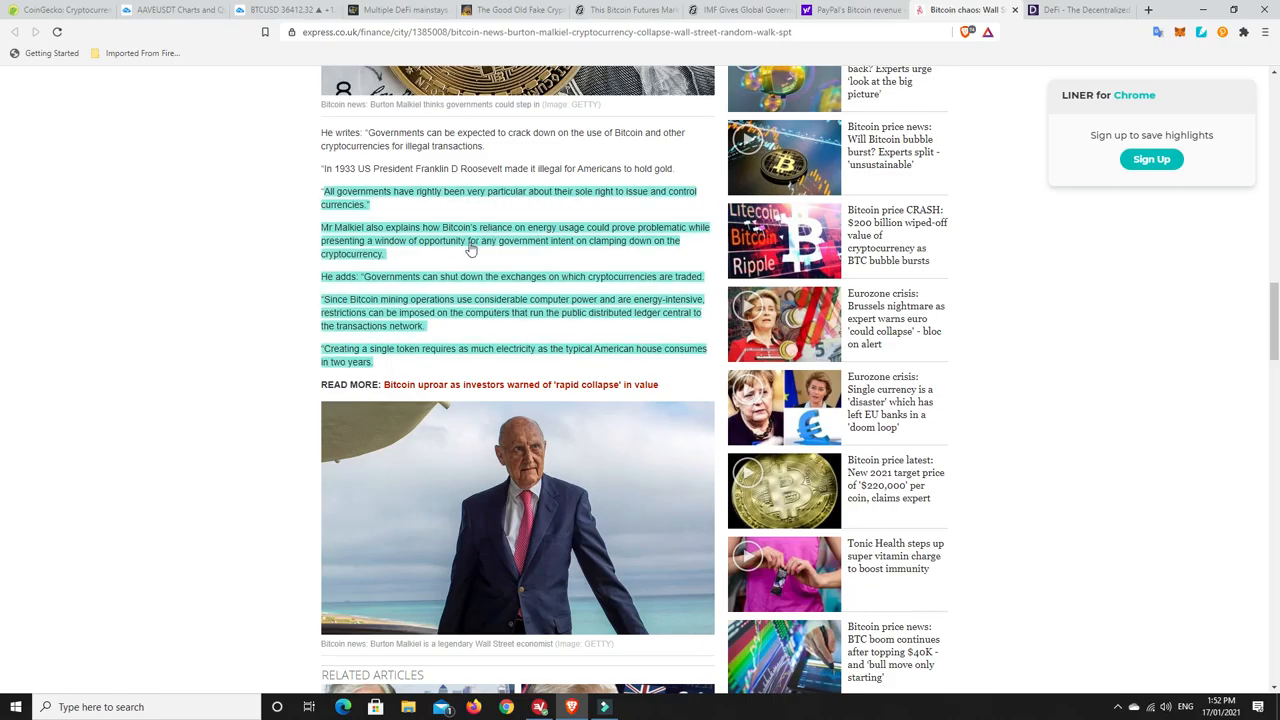
{"action": "mouse_move", "coordinate": [500, 280]}
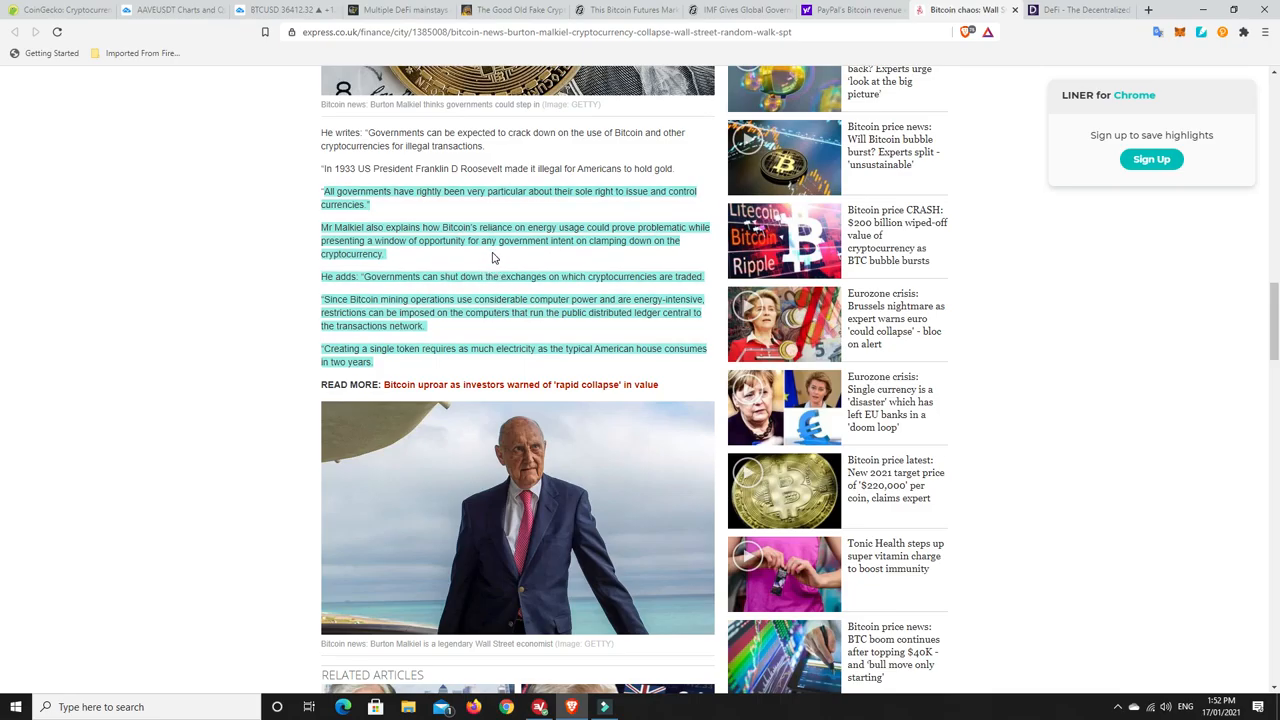
{"action": "mouse_move", "coordinate": [484, 356]}
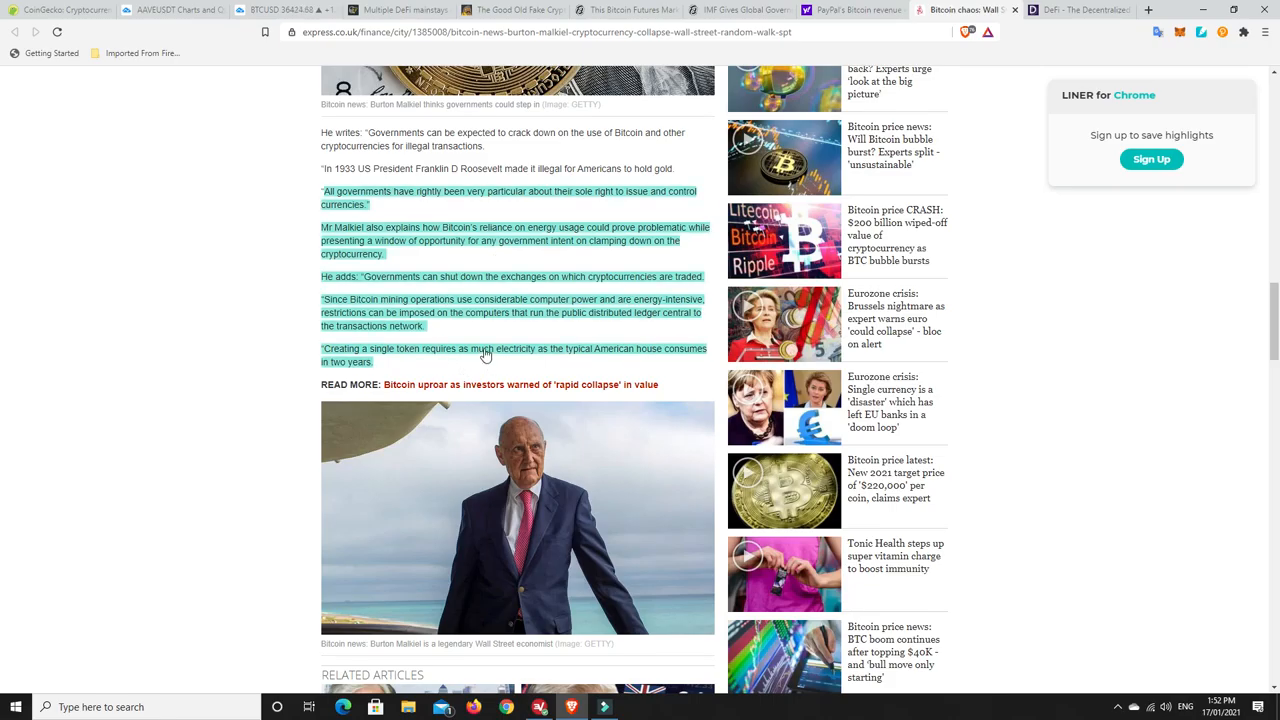